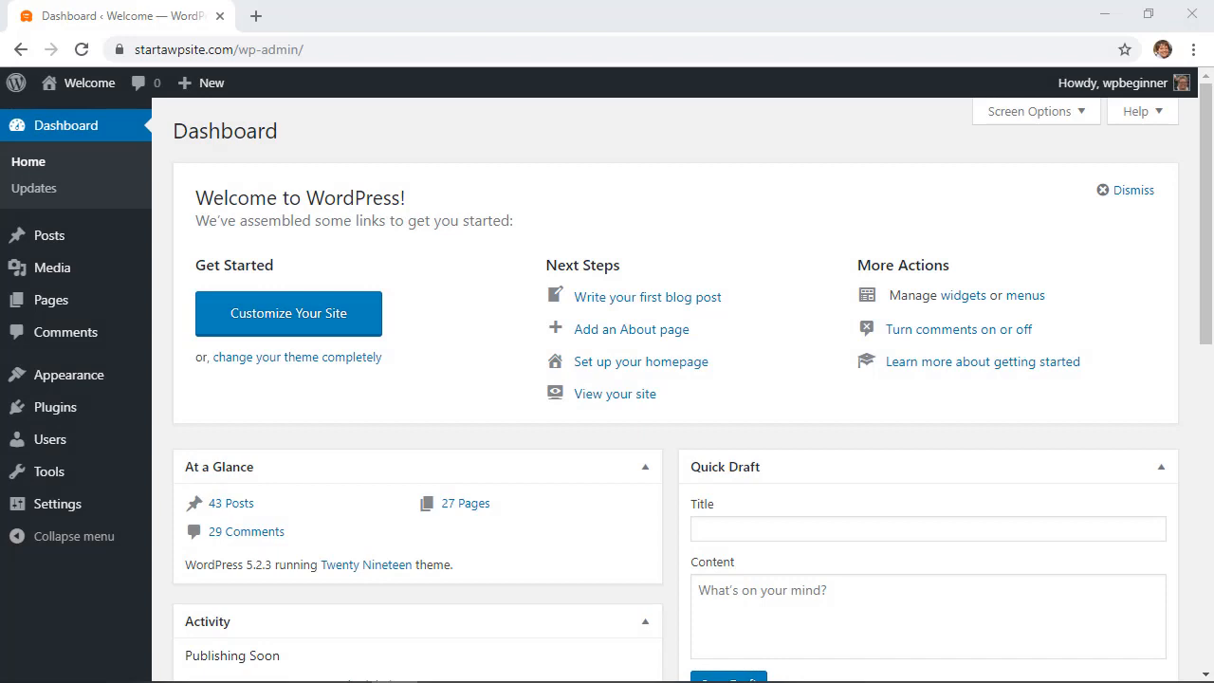
{"action": "mouse_move", "coordinate": [399, 8]}
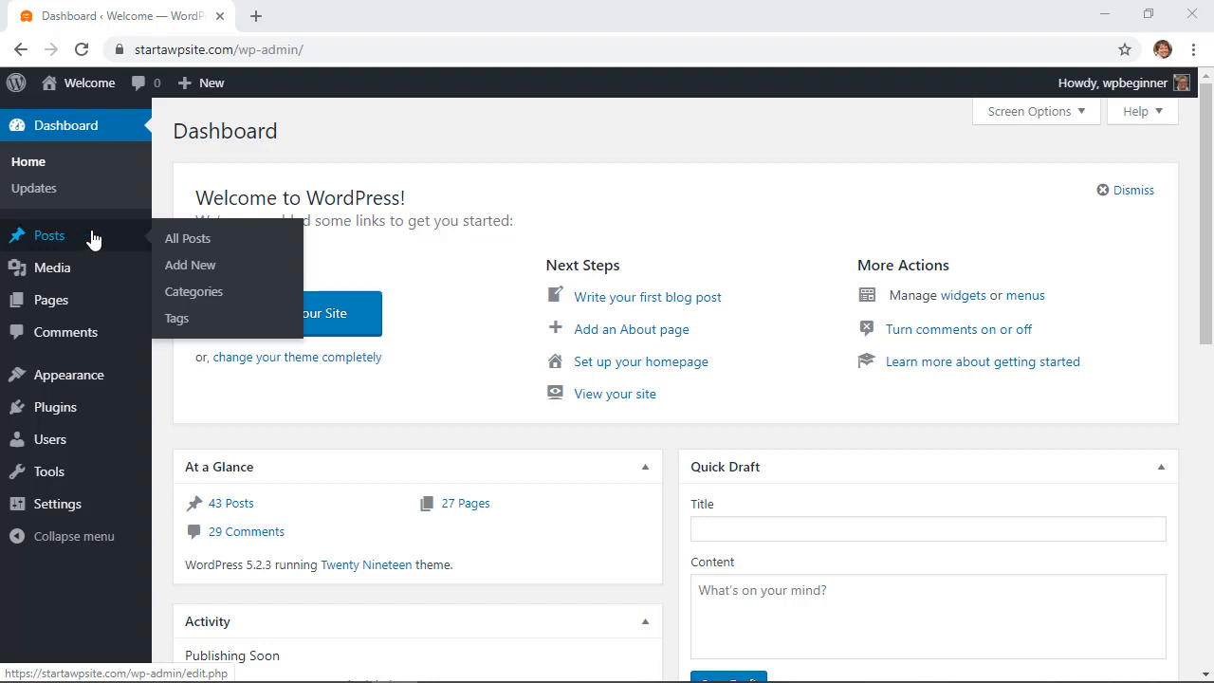
Step: Start a new blank post from the admin dashboard
{"action": "left_click", "coordinate": [190, 266]}
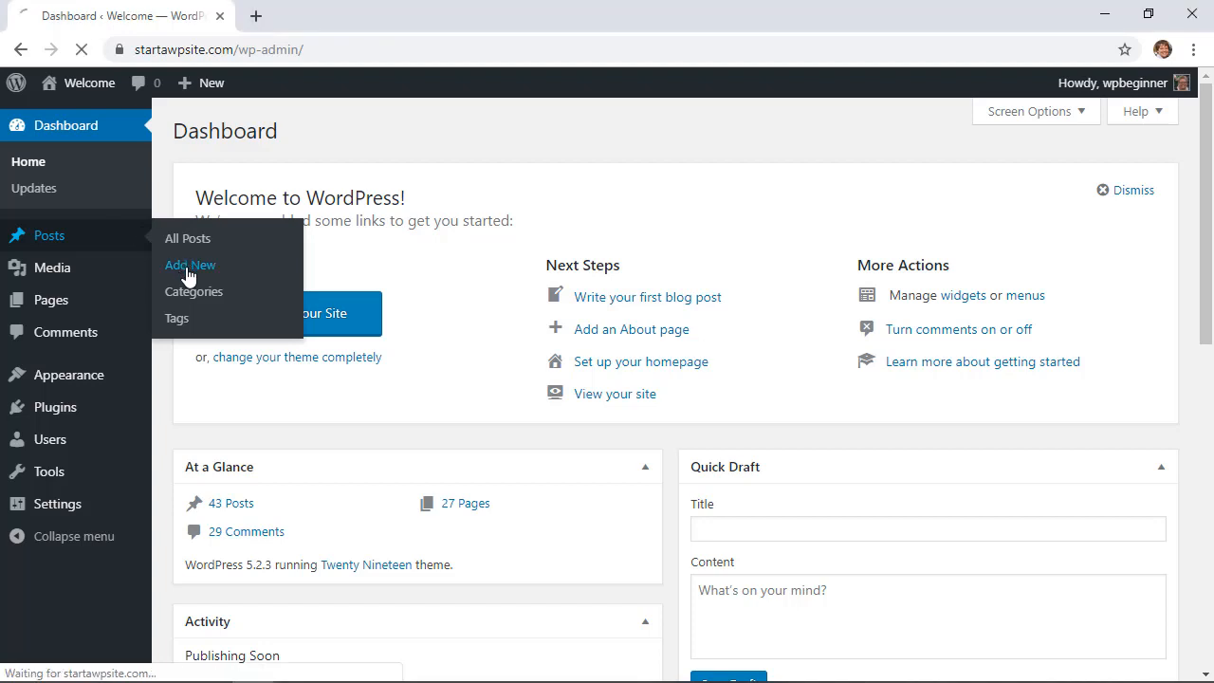
Step: Title the new post 'Vacation'
{"action": "left_click", "coordinate": [190, 266]}
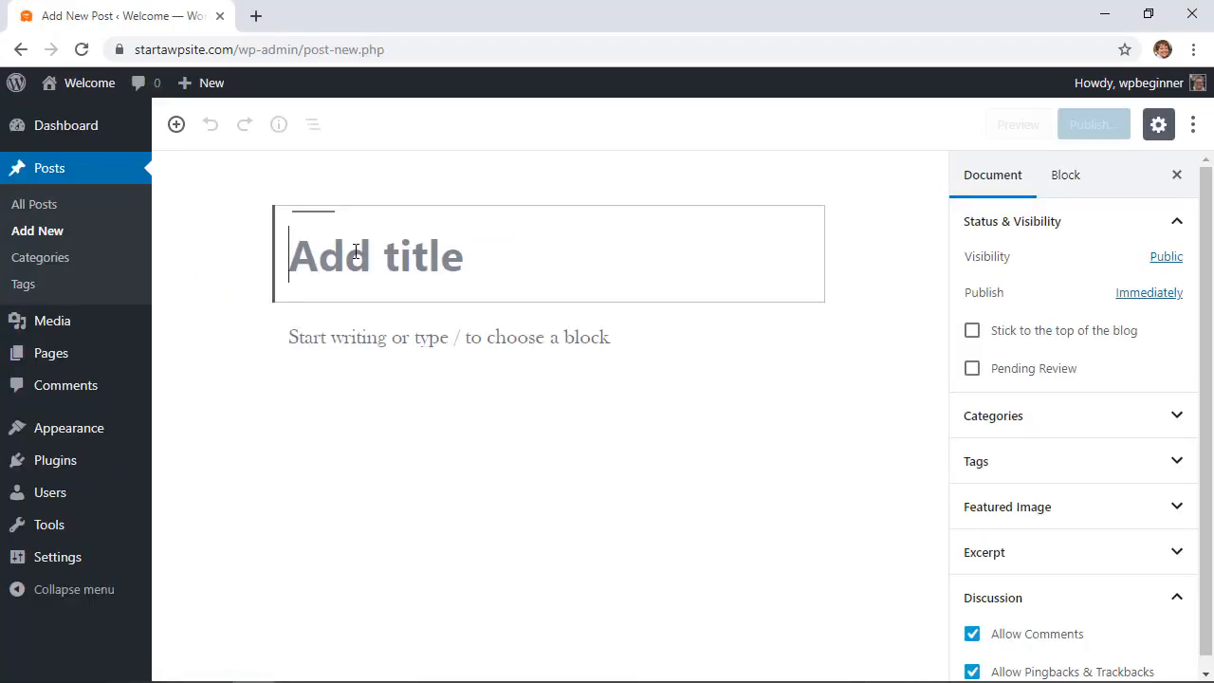
{"action": "type", "text": "Vacation"}
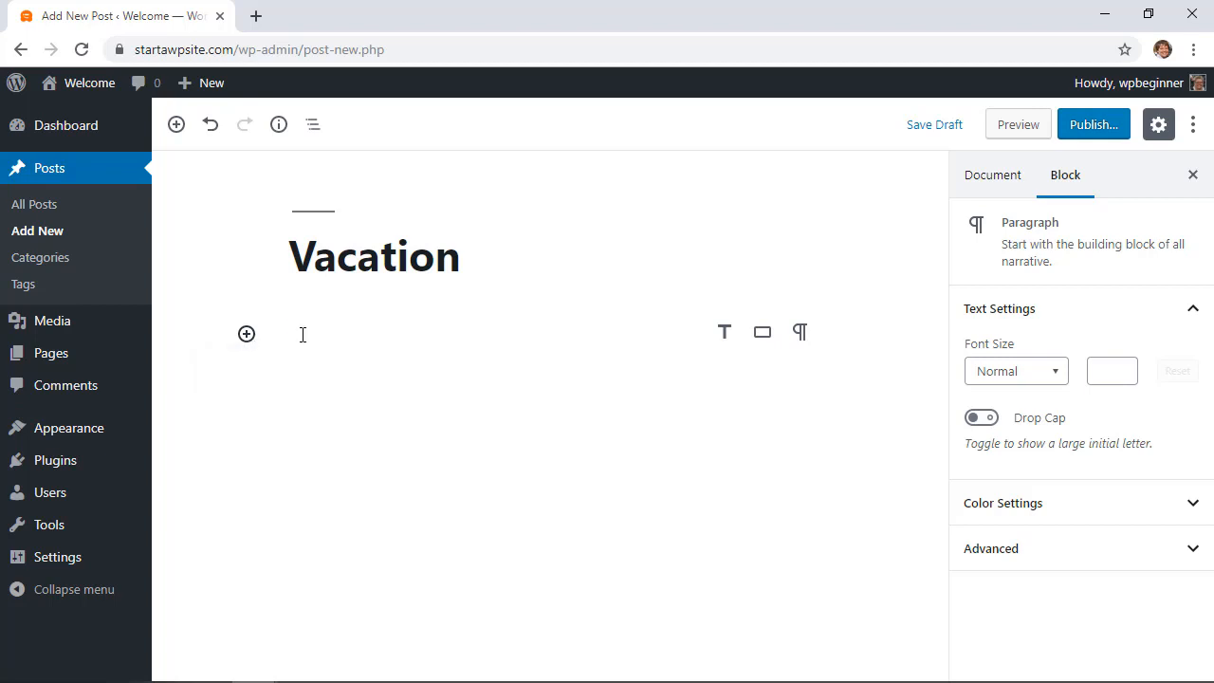
{"action": "mouse_move", "coordinate": [247, 334]}
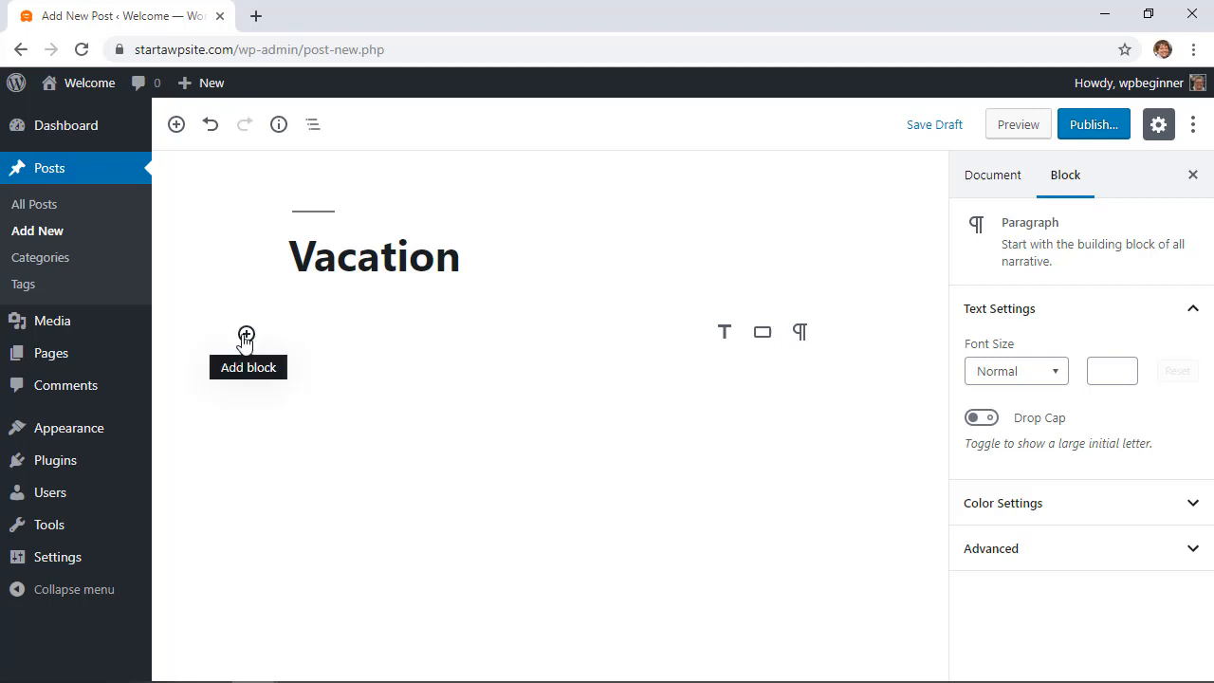
Step: Search the block inserter for 'gal' to find the Gallery block
{"action": "left_click", "coordinate": [247, 337]}
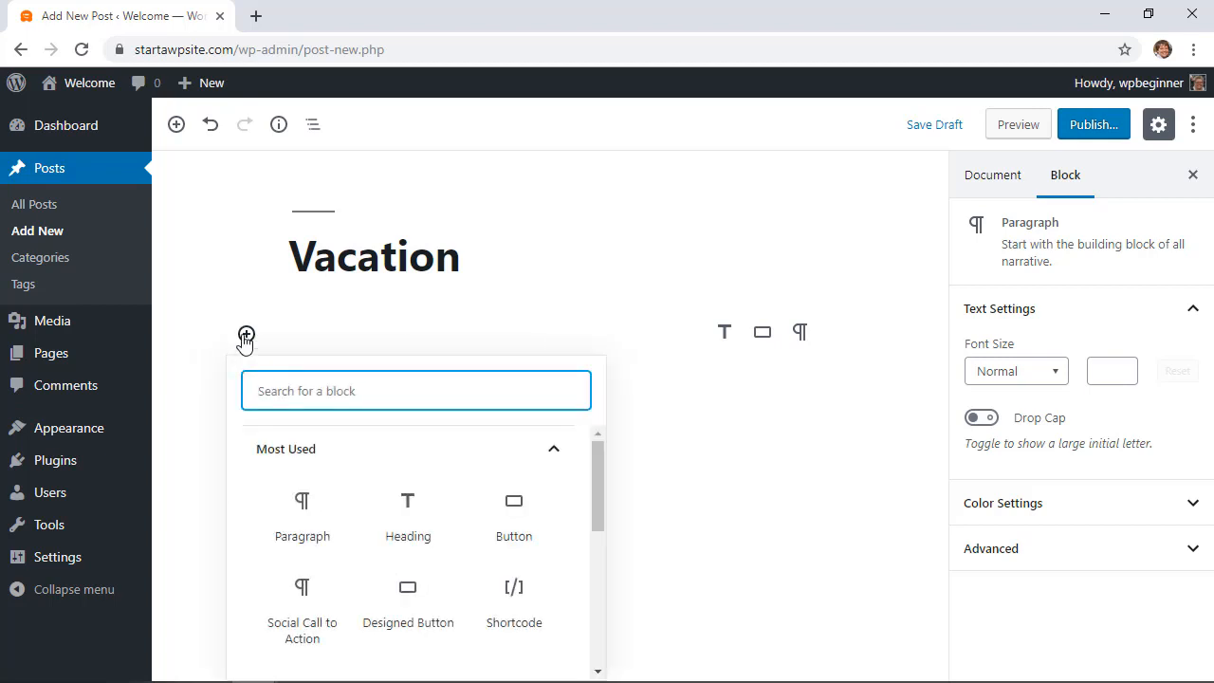
{"action": "type", "text": "ga"}
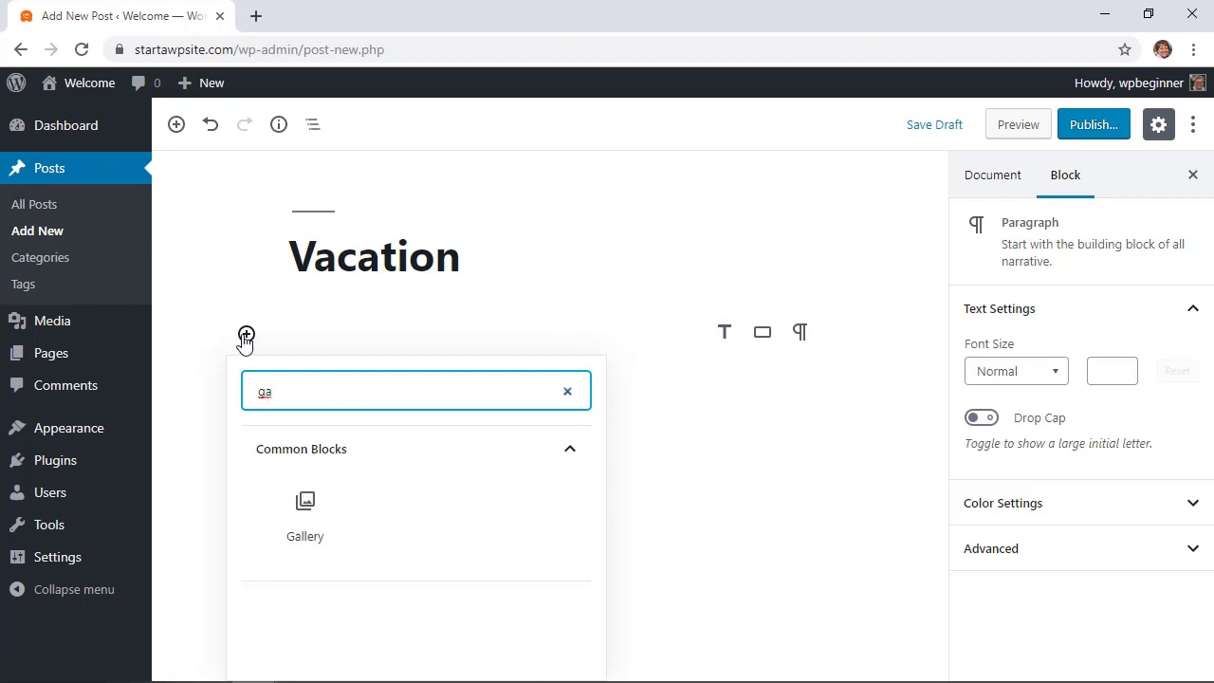
{"action": "type", "text": "l"}
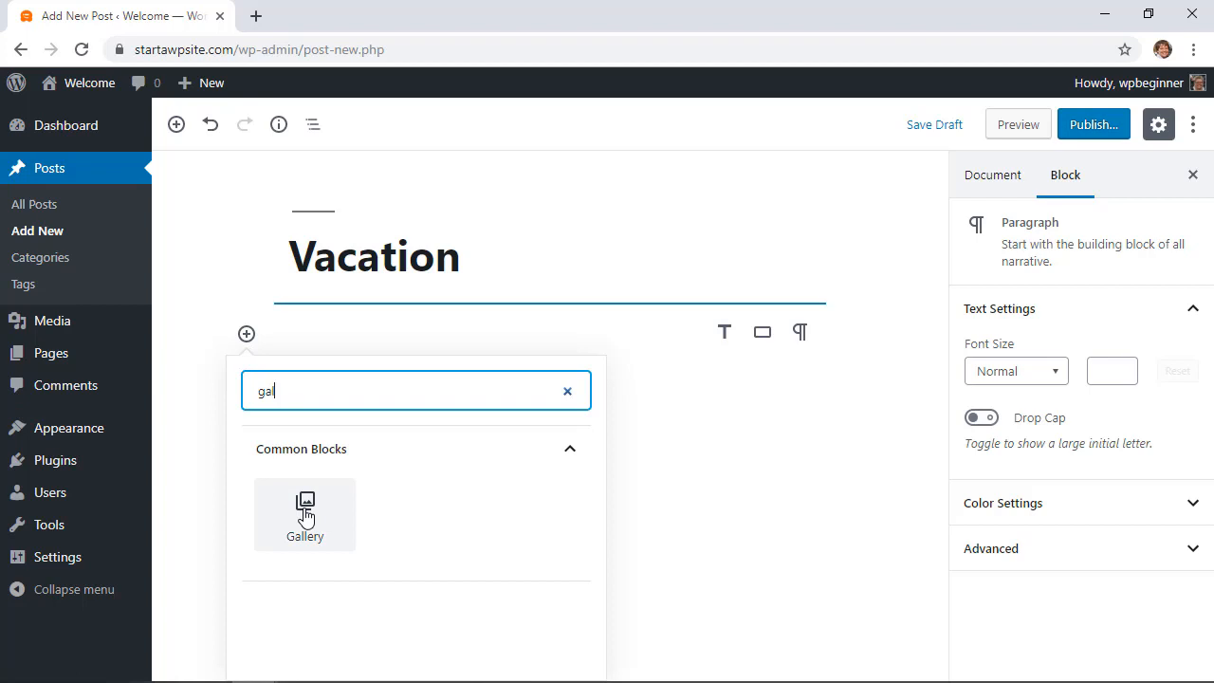
{"action": "mouse_move", "coordinate": [301, 512]}
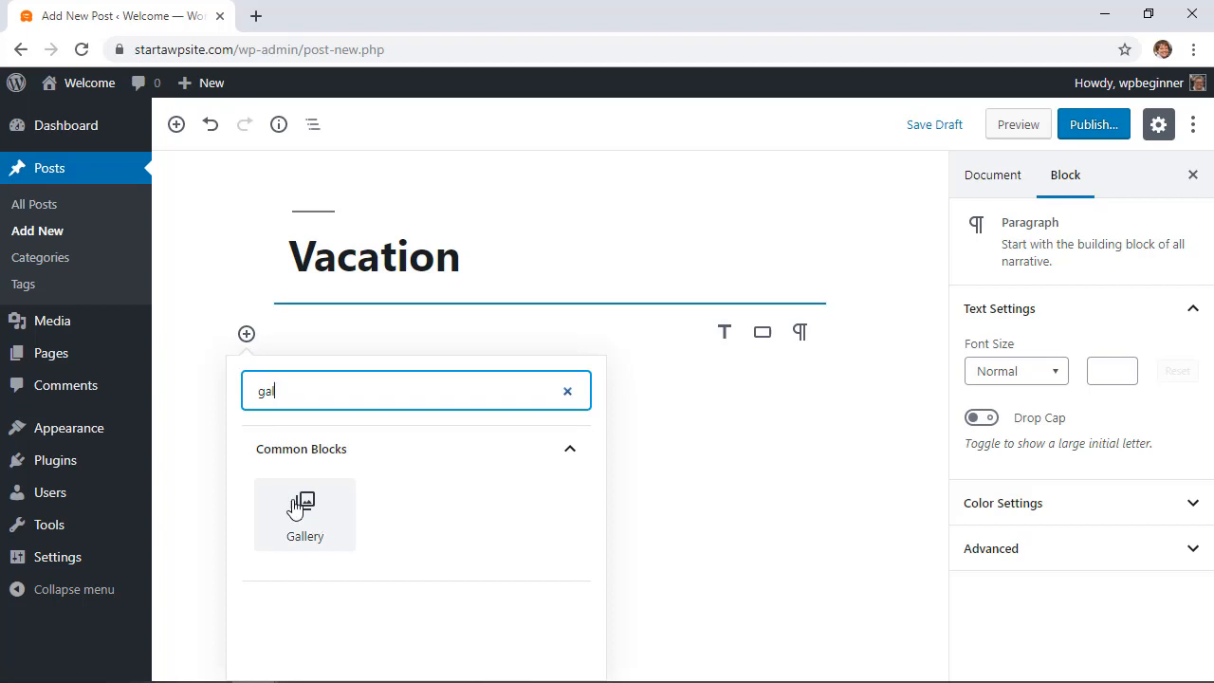
Step: Insert an empty Gallery block beneath the Vacation title
{"action": "left_click", "coordinate": [303, 516]}
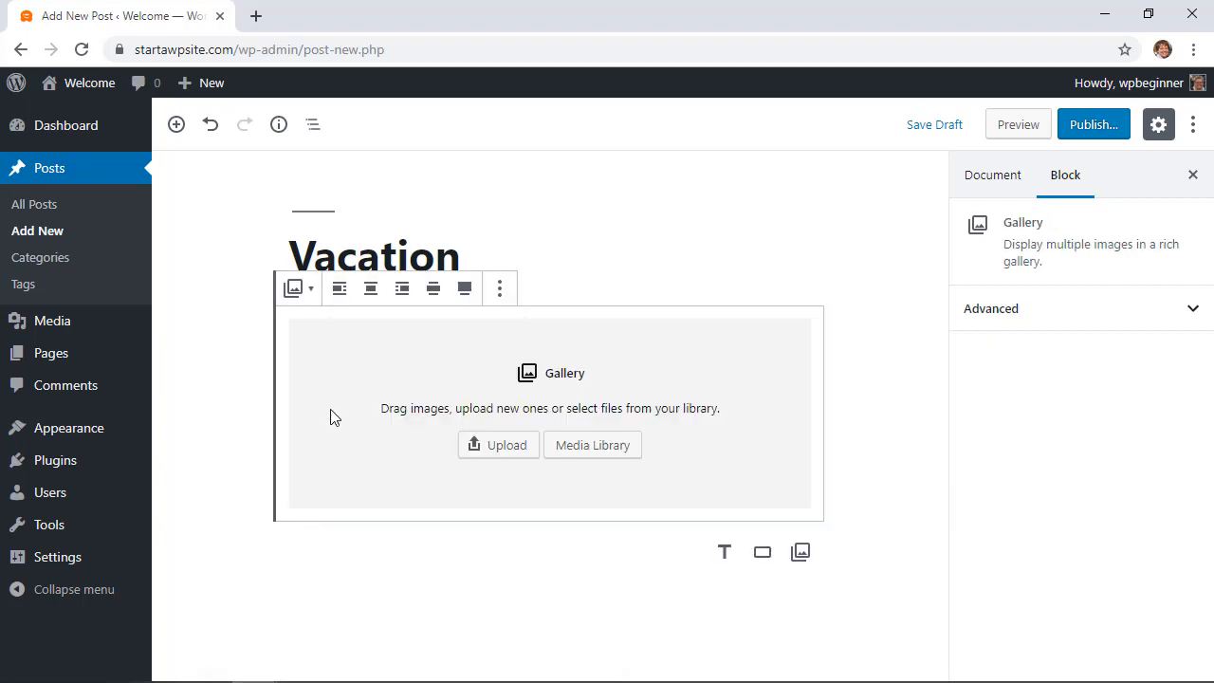
{"action": "mouse_move", "coordinate": [679, 389]}
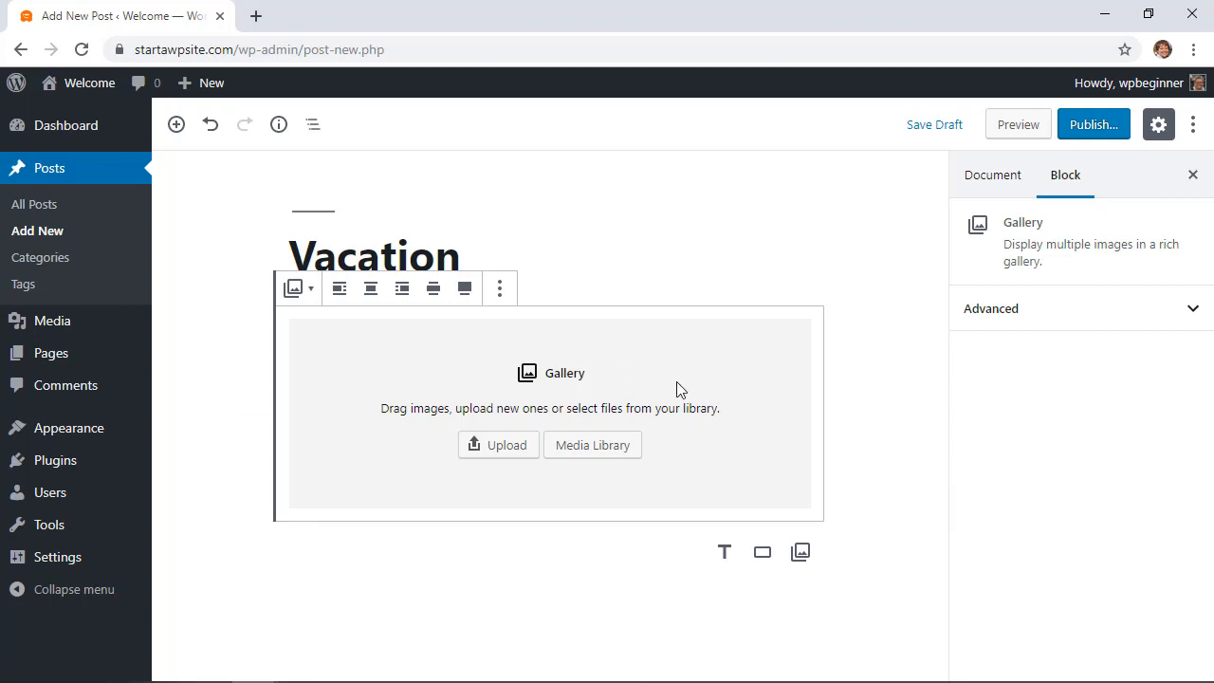
{"action": "mouse_move", "coordinate": [499, 444]}
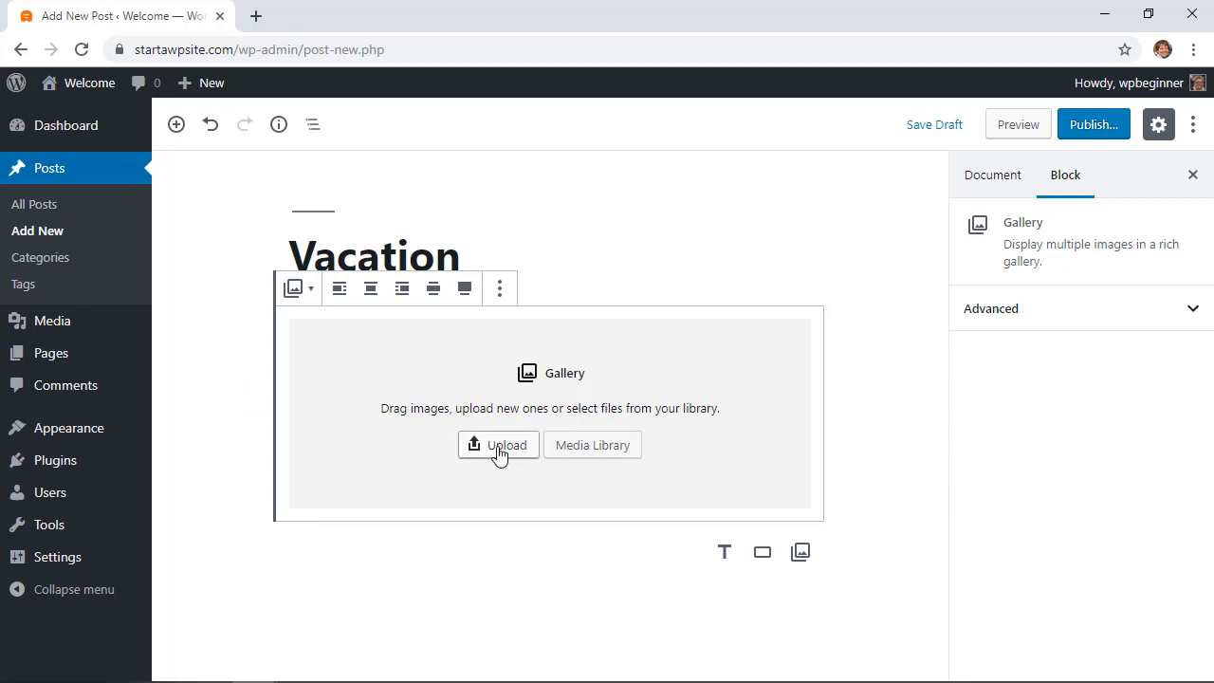
{"action": "mouse_move", "coordinate": [592, 444]}
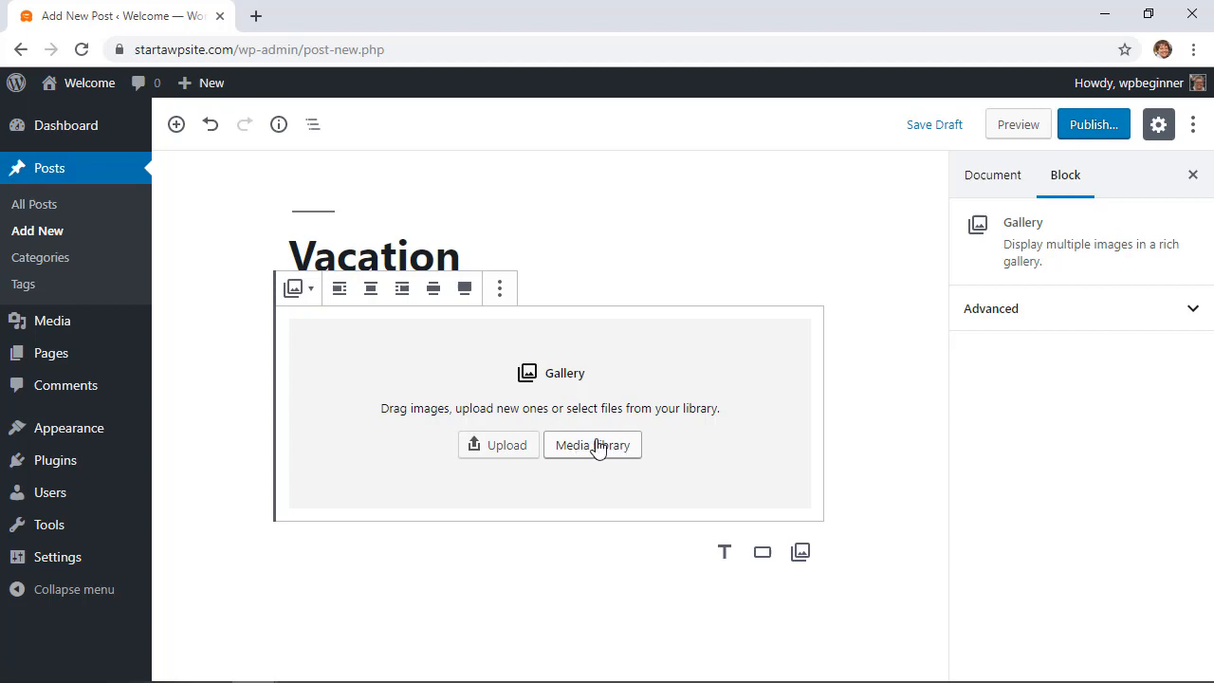
{"action": "mouse_move", "coordinate": [497, 444]}
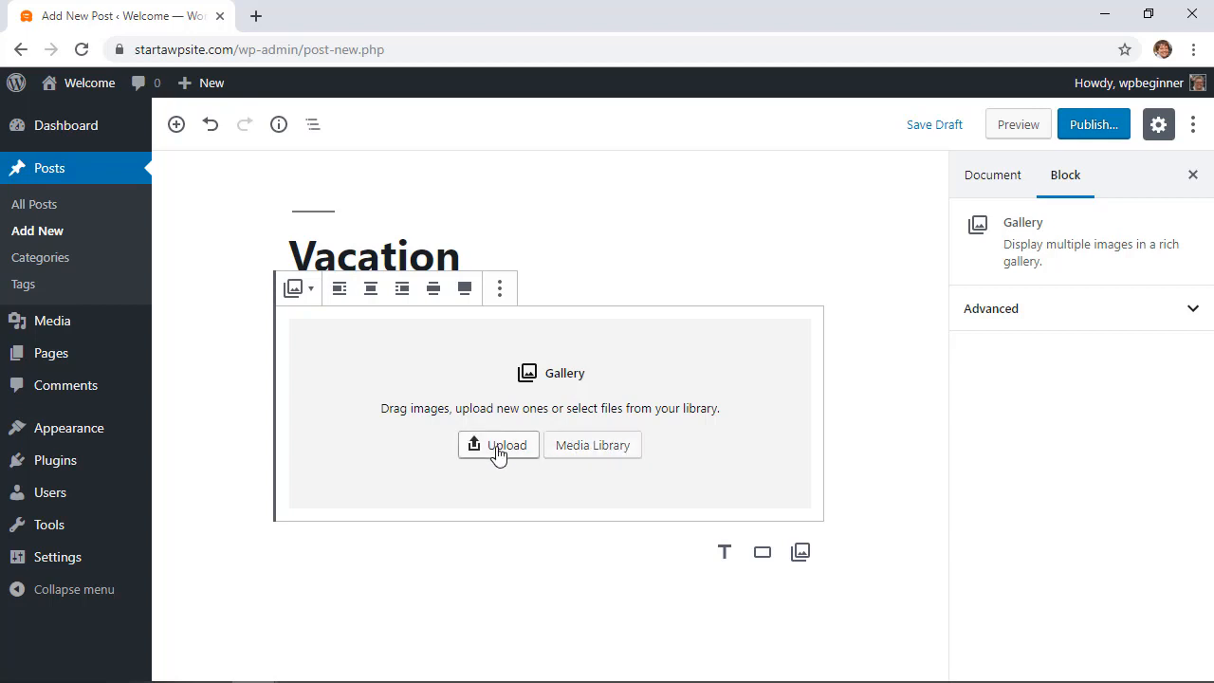
Step: Upload the six travel photos, beach.jpg through windy road.jpg, into the Gallery block
{"action": "left_click", "coordinate": [497, 444]}
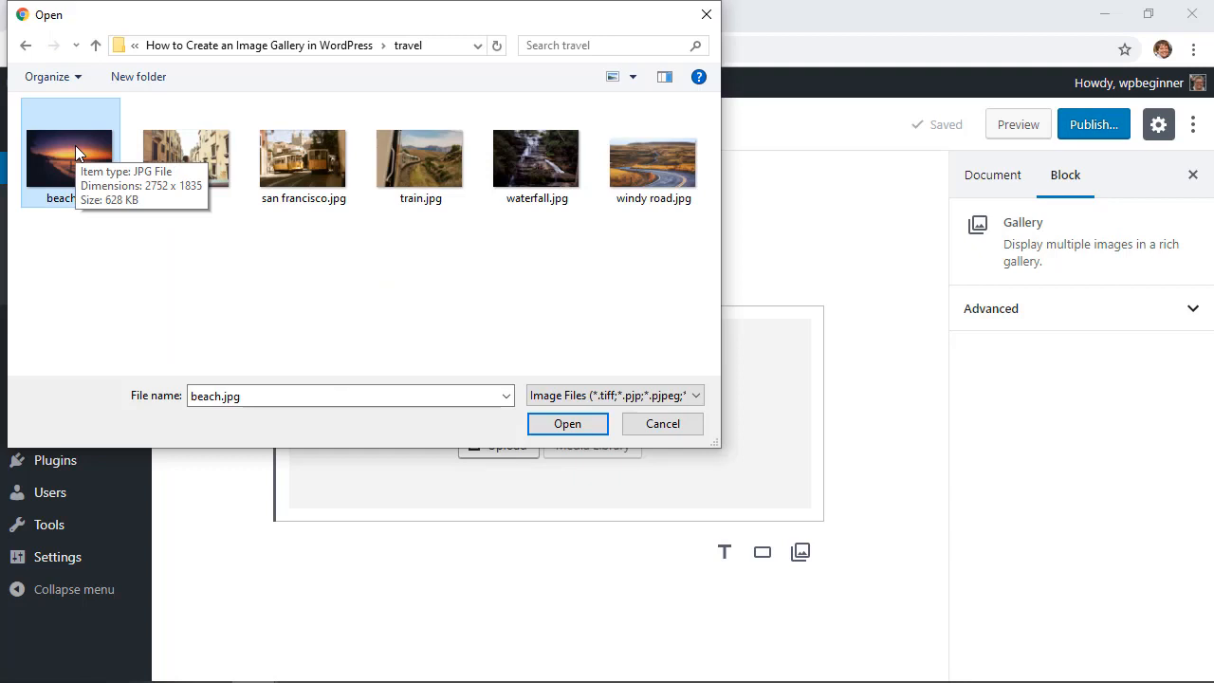
{"action": "mouse_move", "coordinate": [42, 262]}
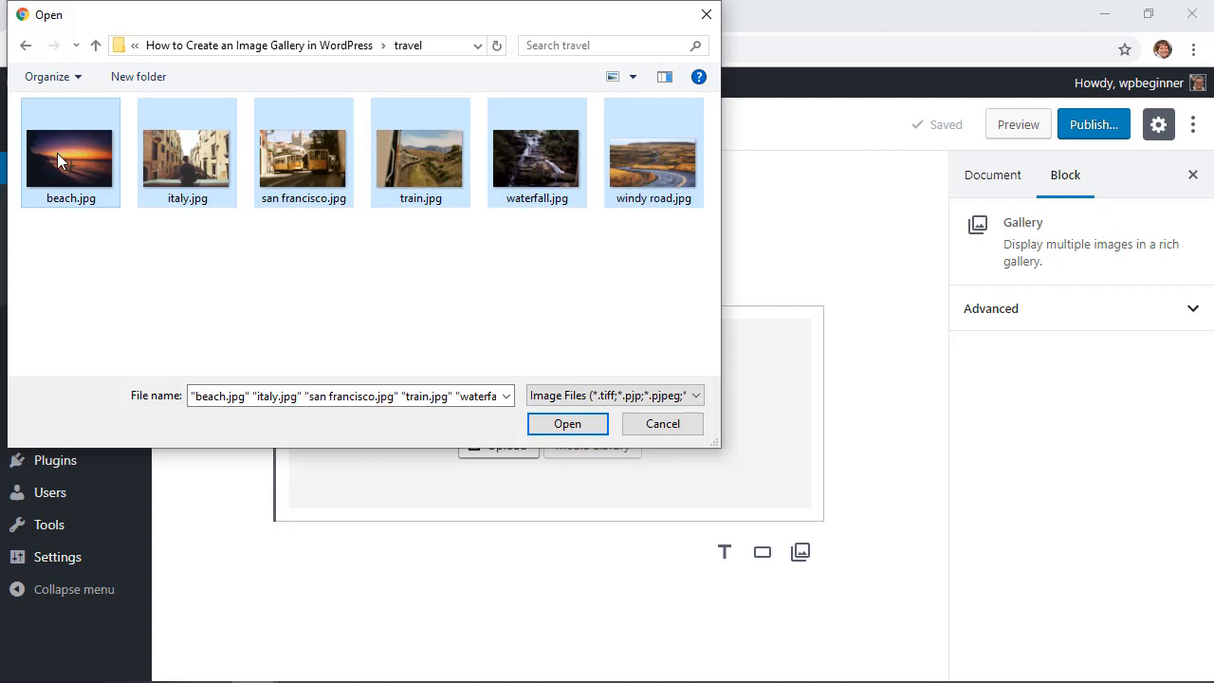
{"action": "left_click", "coordinate": [70, 152]}
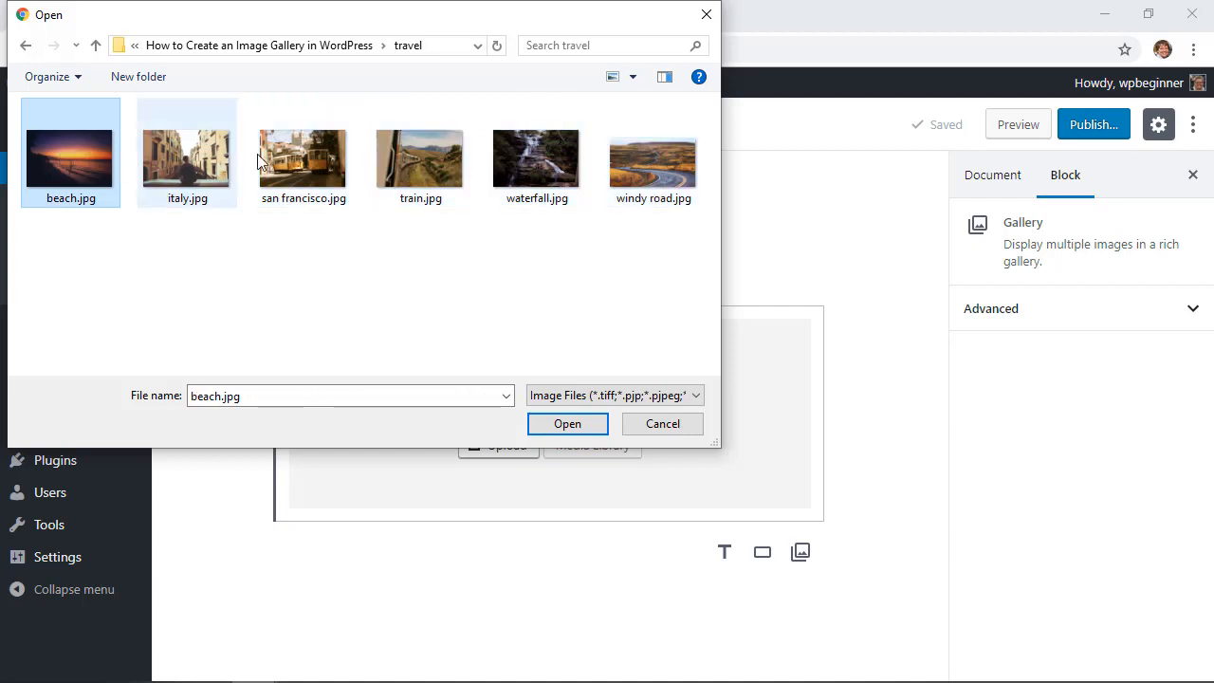
{"action": "mouse_move", "coordinate": [652, 159]}
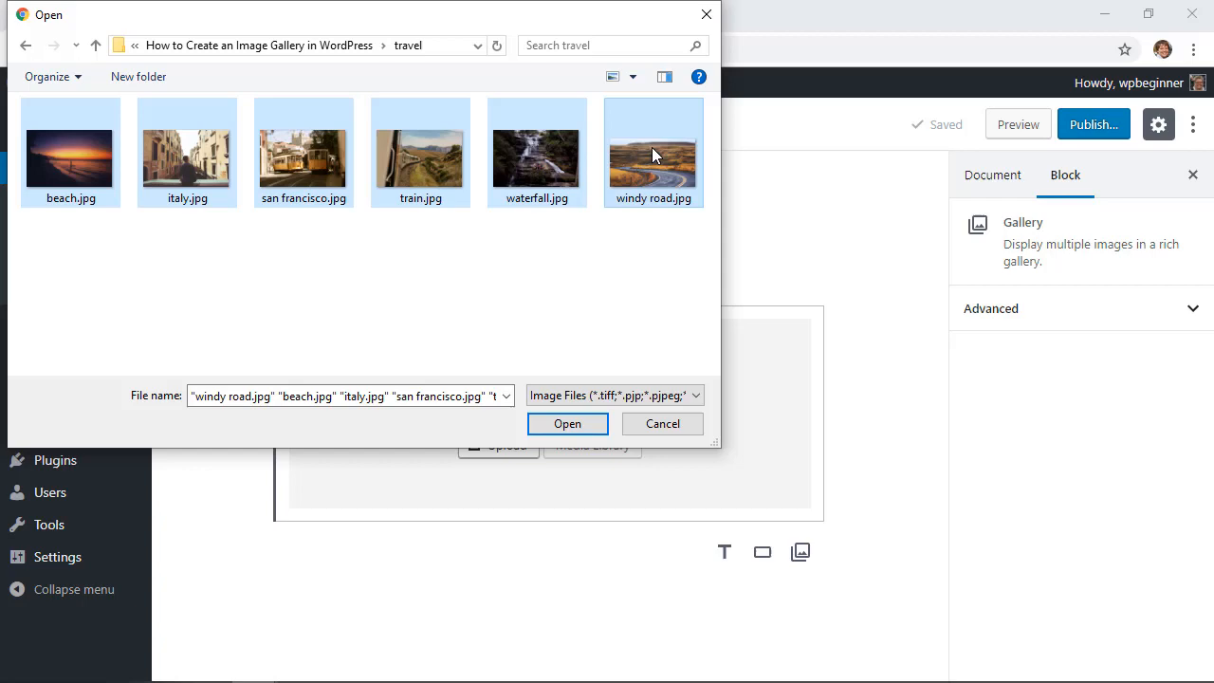
{"action": "mouse_move", "coordinate": [581, 306]}
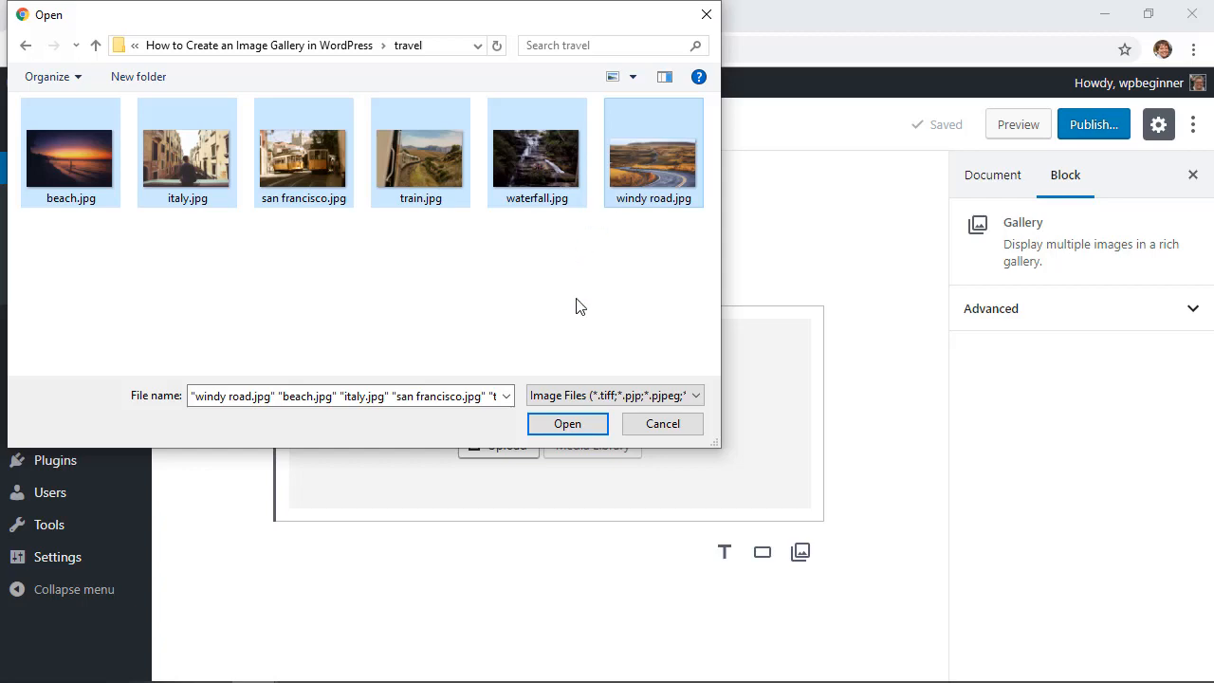
{"action": "left_click", "coordinate": [567, 425]}
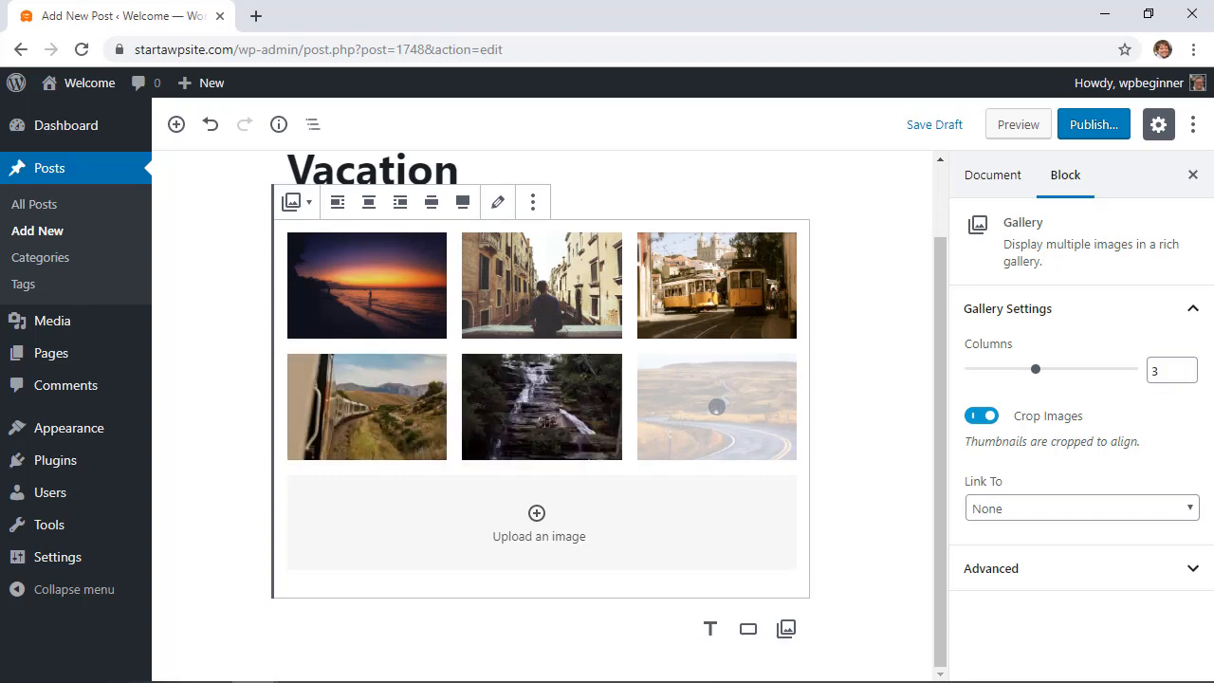
Step: Caption the first three gallery photos Sunset, Buildings and City, dismissing the stray file picker
{"action": "left_click", "coordinate": [366, 285]}
{"action": "type", "text": "Sunset"}
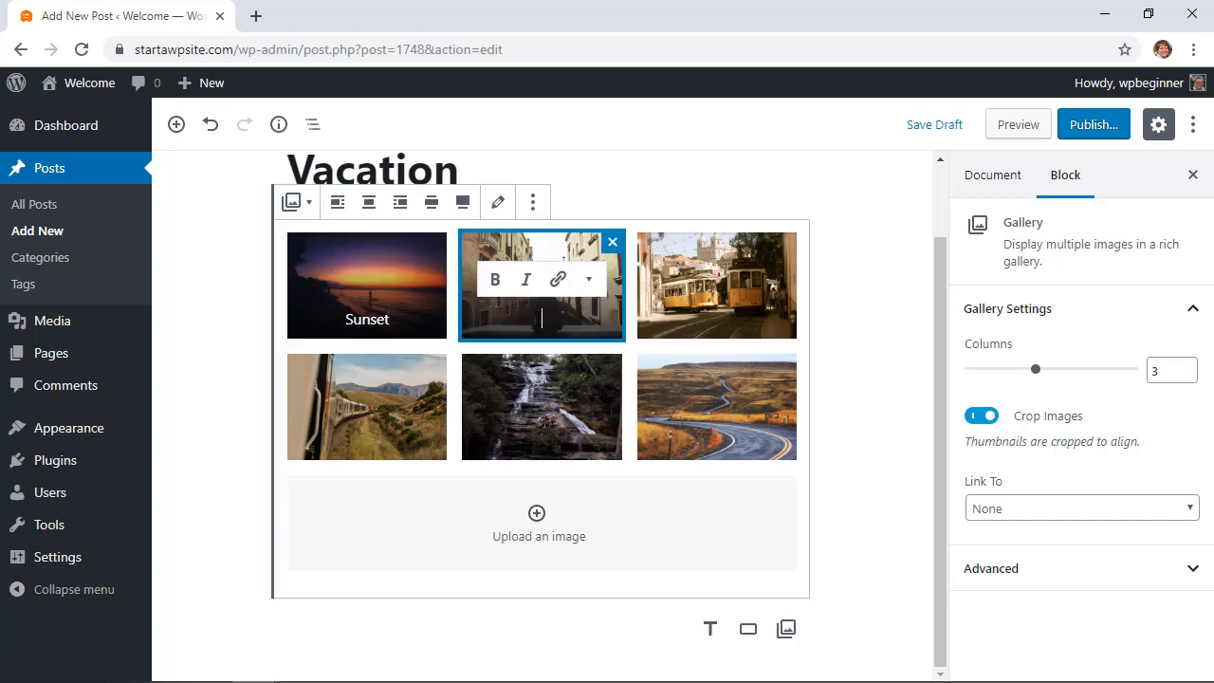
{"action": "left_click", "coordinate": [717, 284]}
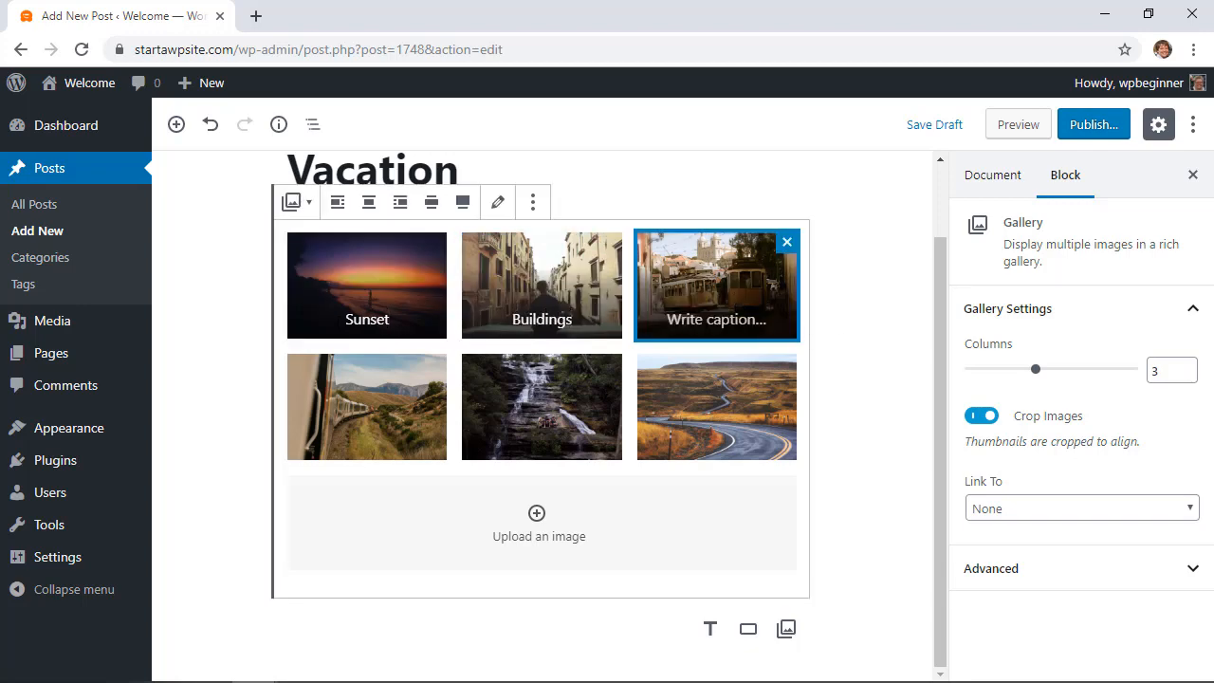
{"action": "left_click", "coordinate": [535, 521]}
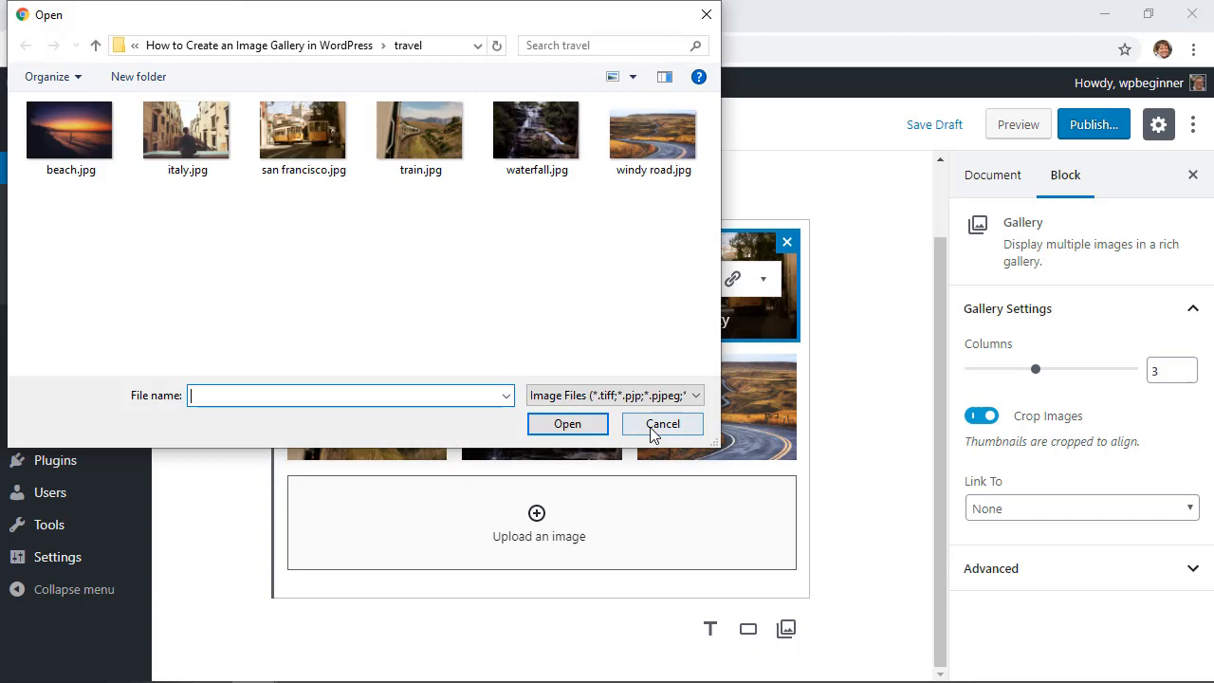
{"action": "left_click", "coordinate": [662, 425]}
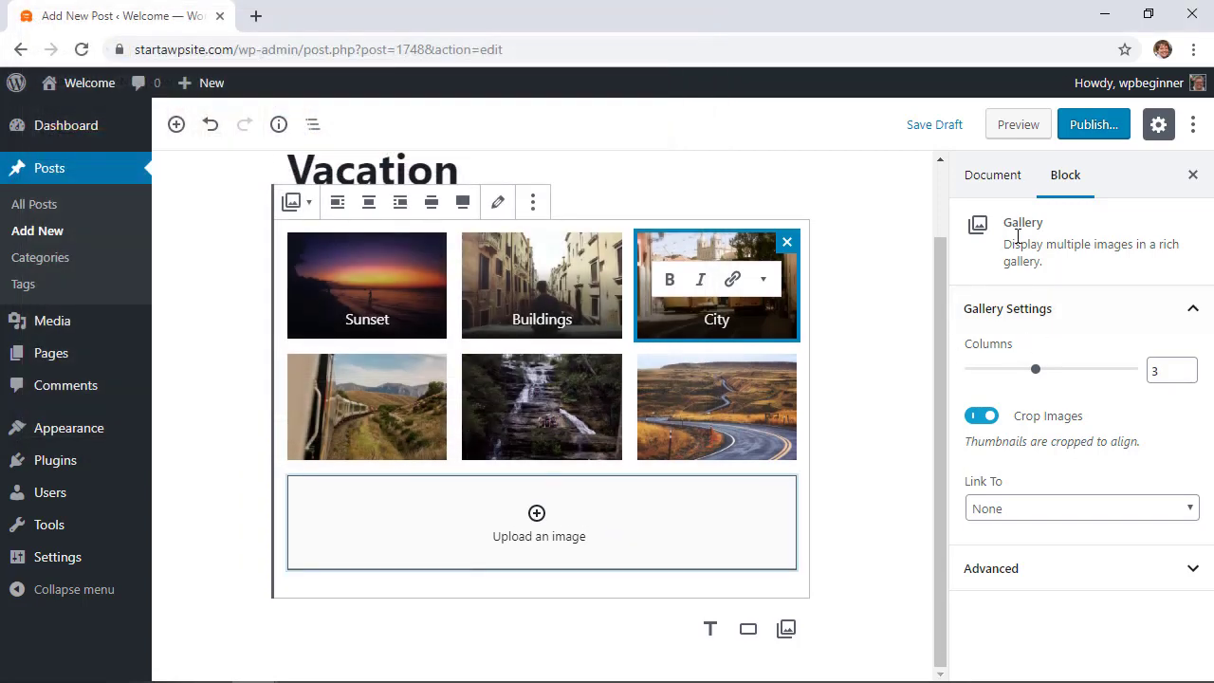
{"action": "mouse_move", "coordinate": [1055, 330]}
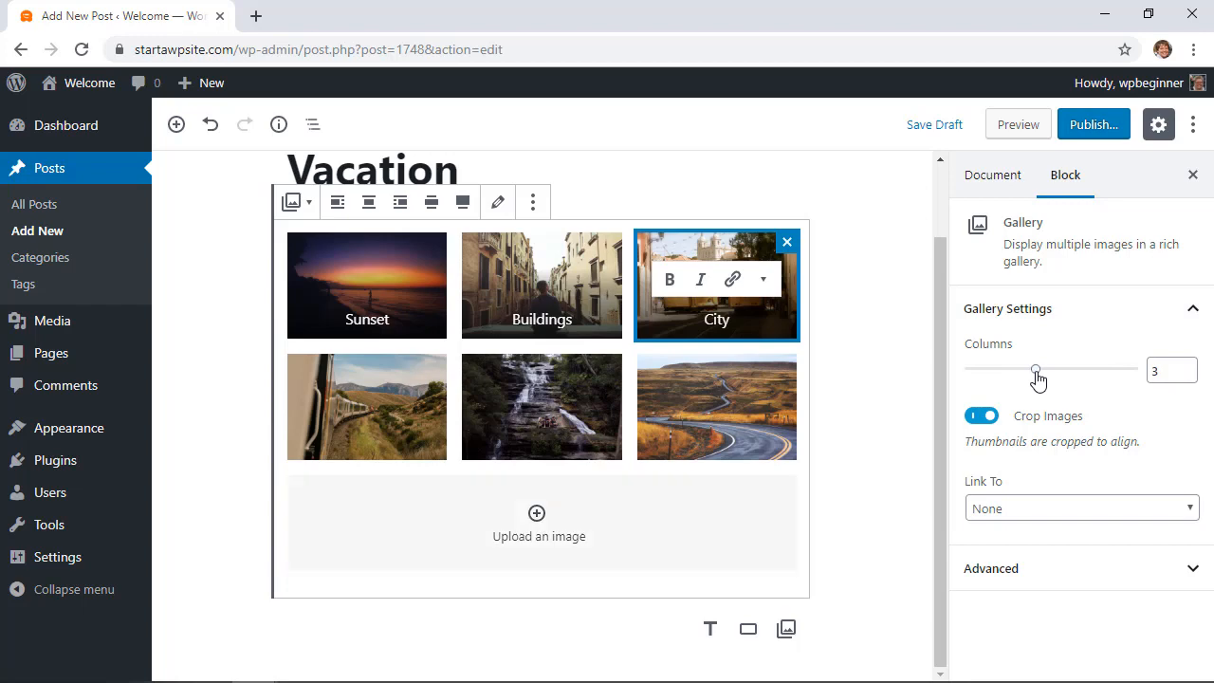
Step: Try the gallery at 2 and 4 columns, then settle on 3 columns
{"action": "left_click_drag", "start_coordinate": [1035, 368], "coordinate": [1003, 368]}
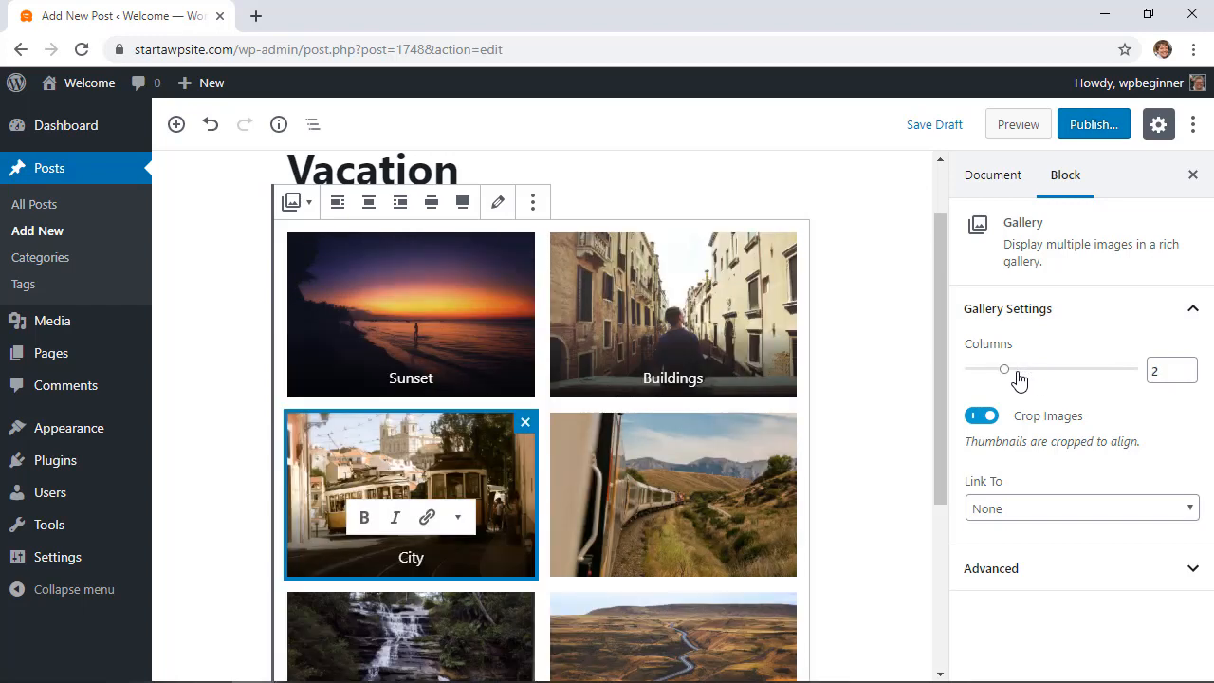
{"action": "left_click_drag", "start_coordinate": [1003, 368], "coordinate": [1065, 368]}
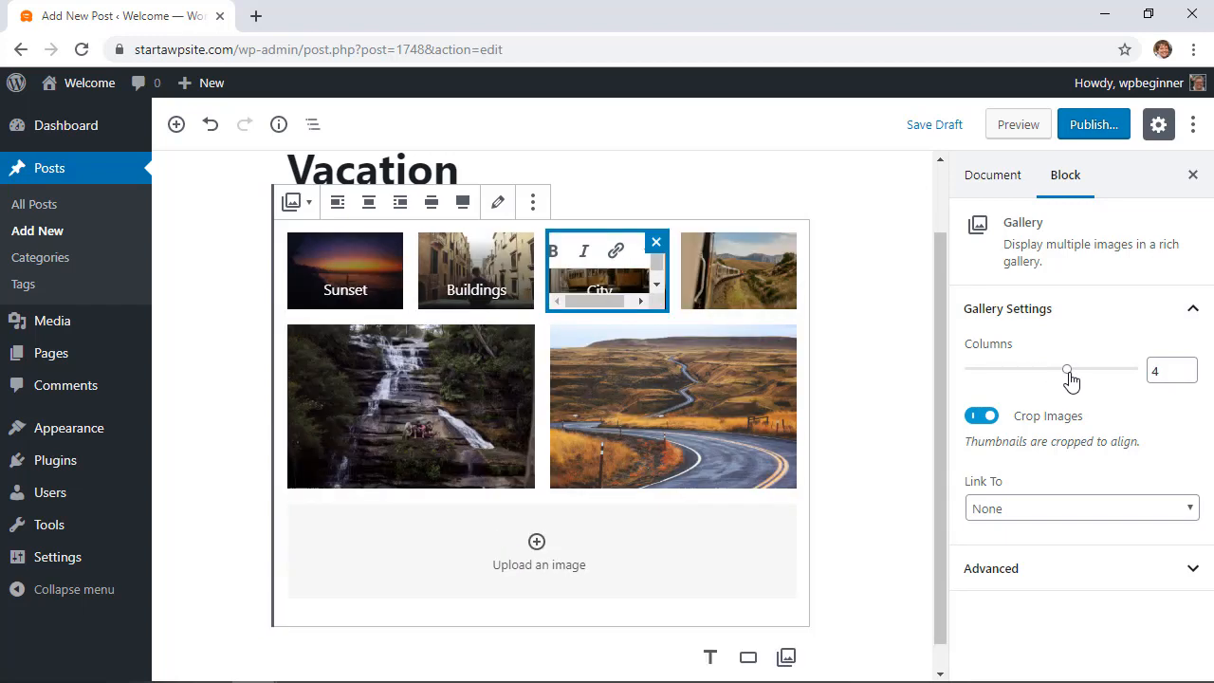
{"action": "left_click_drag", "start_coordinate": [1065, 368], "coordinate": [1035, 368]}
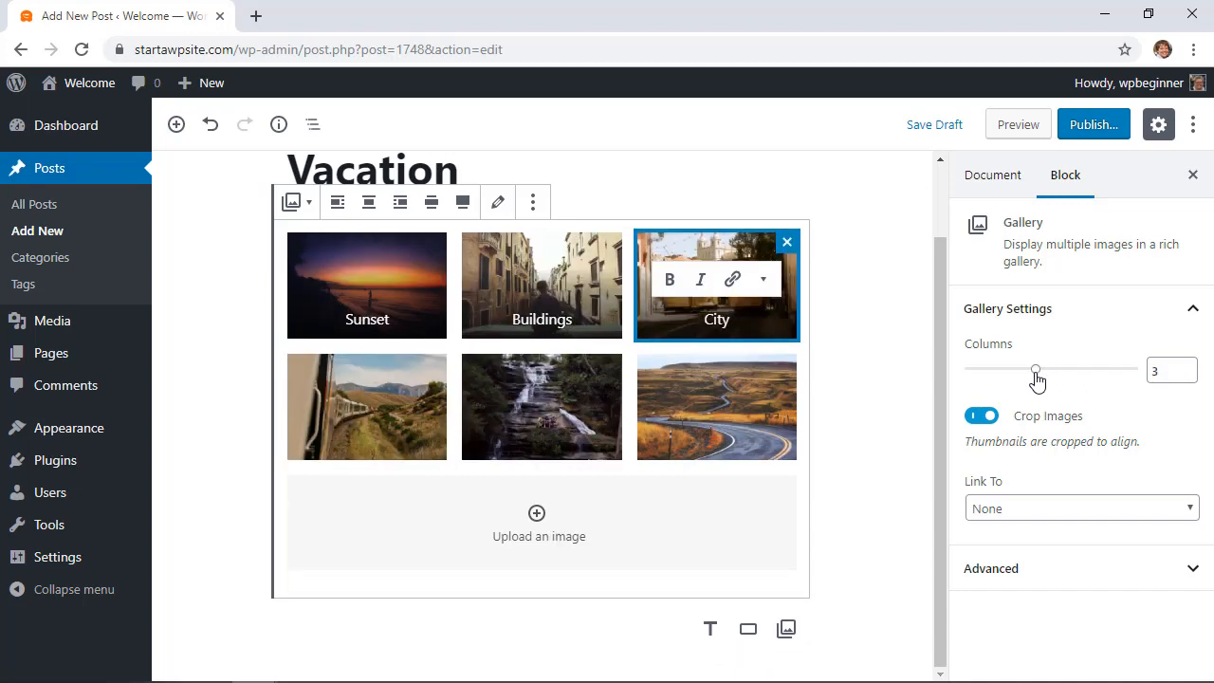
{"action": "left_click_drag", "start_coordinate": [1035, 368], "coordinate": [1003, 368]}
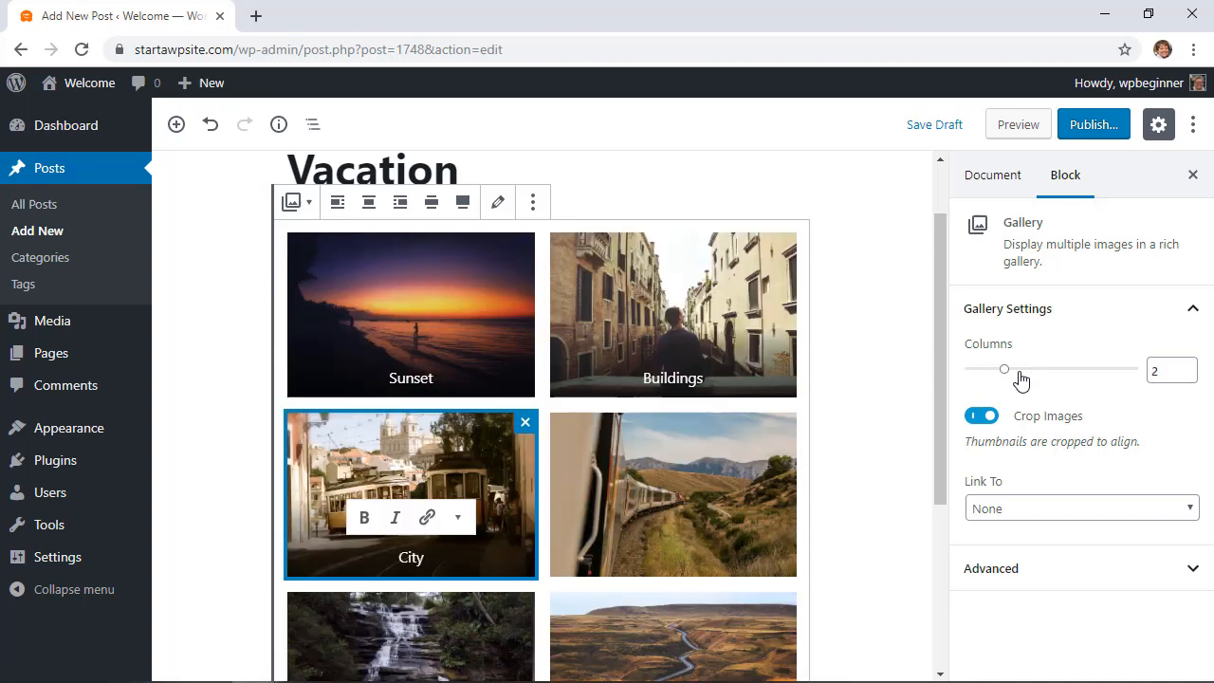
{"action": "left_click_drag", "start_coordinate": [1003, 367], "coordinate": [1036, 368]}
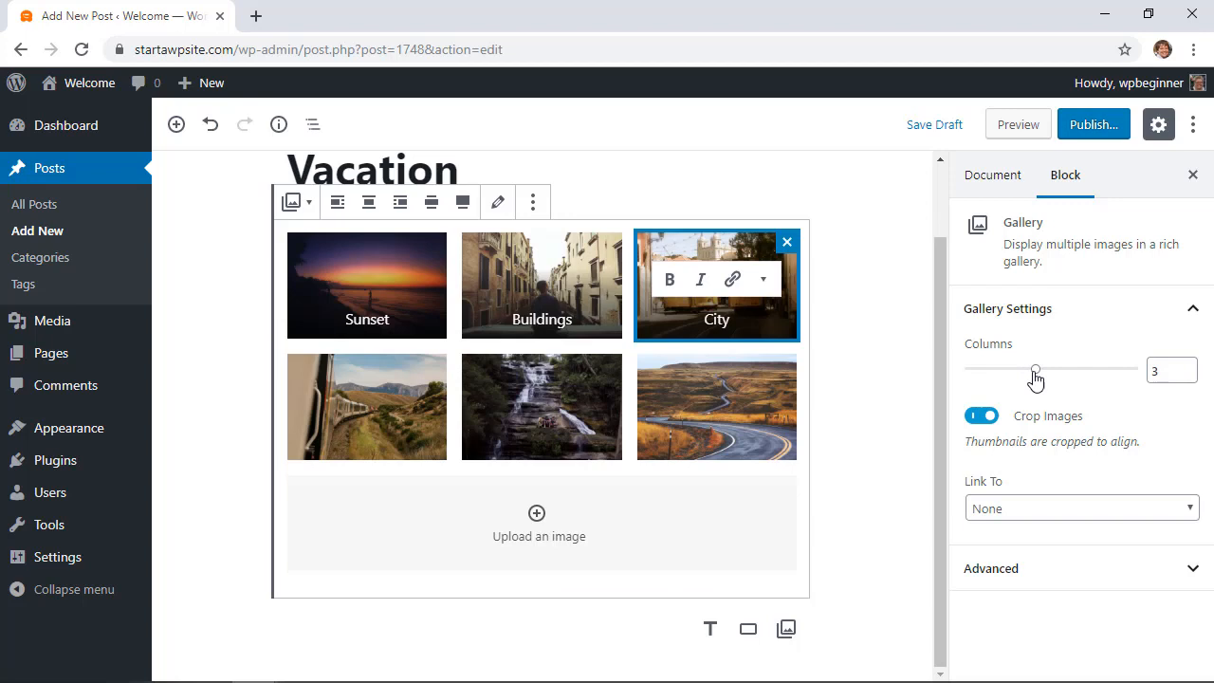
Step: Link the gallery images to their media files and enter the Edit Gallery view
{"action": "left_click", "coordinate": [1081, 509]}
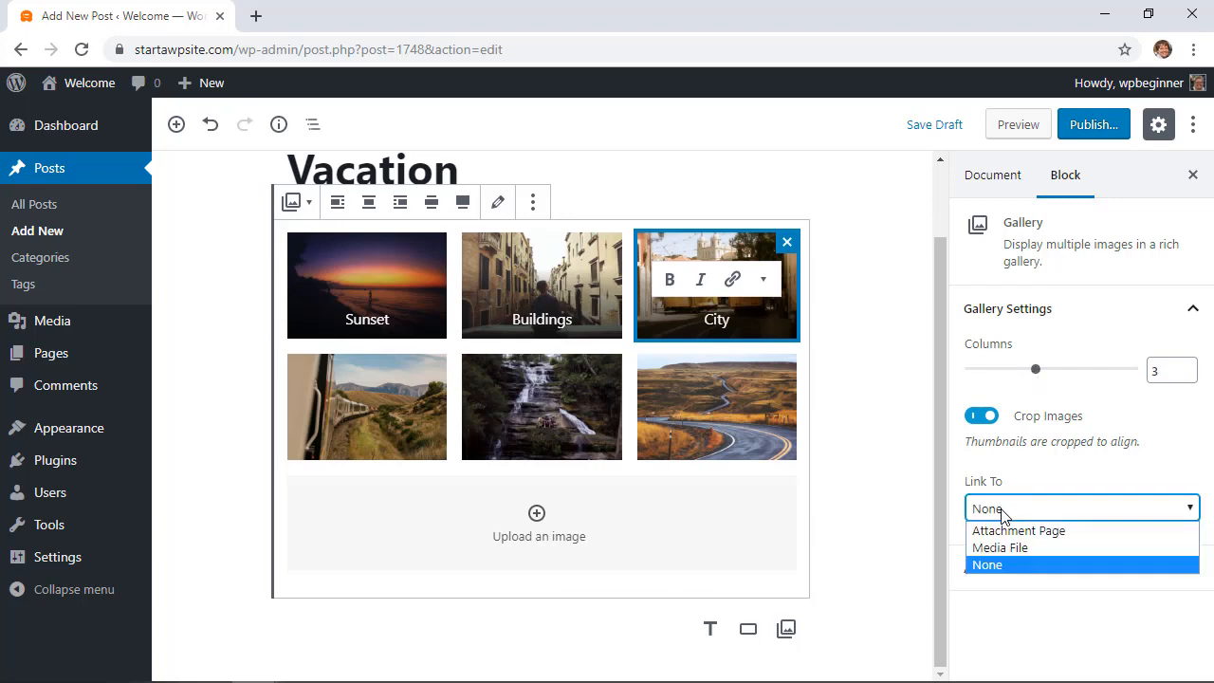
{"action": "mouse_move", "coordinate": [624, 368]}
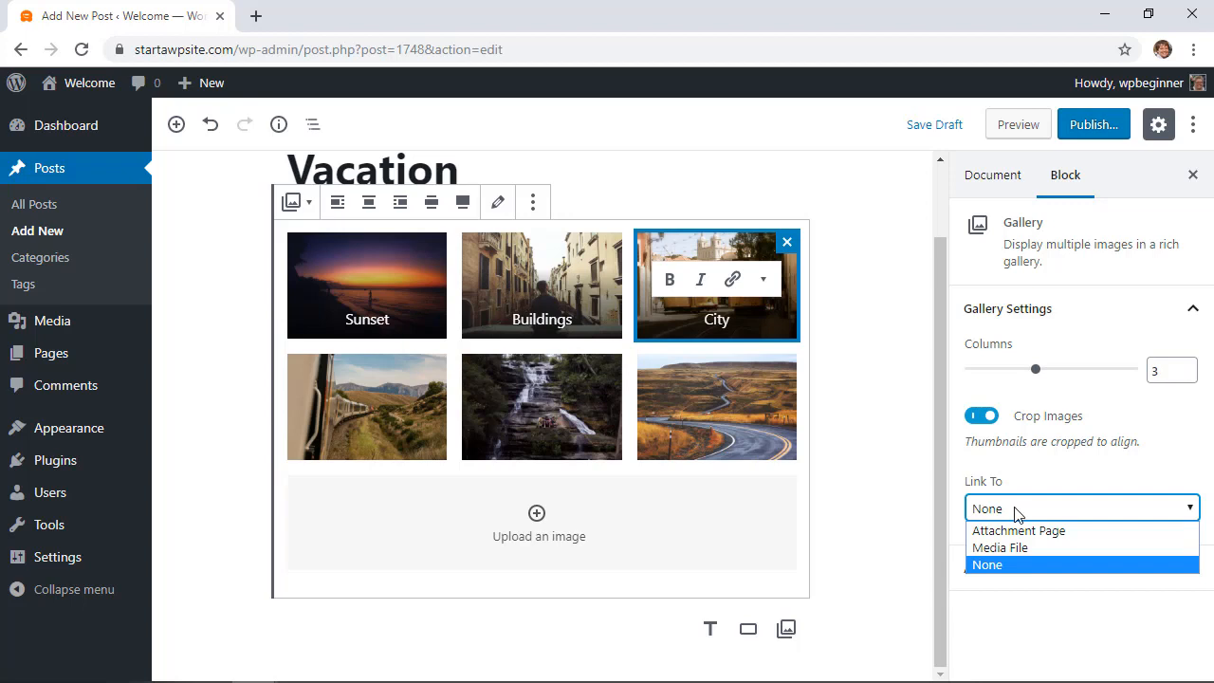
{"action": "mouse_move", "coordinate": [996, 484]}
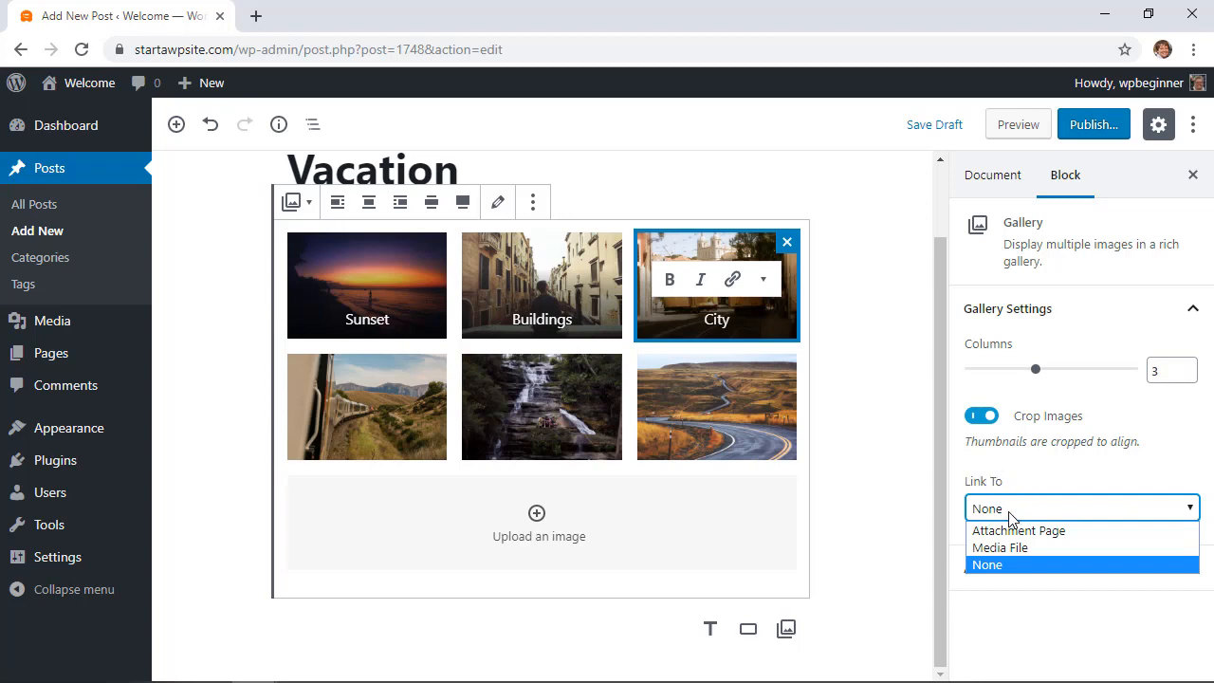
{"action": "mouse_move", "coordinate": [1018, 530]}
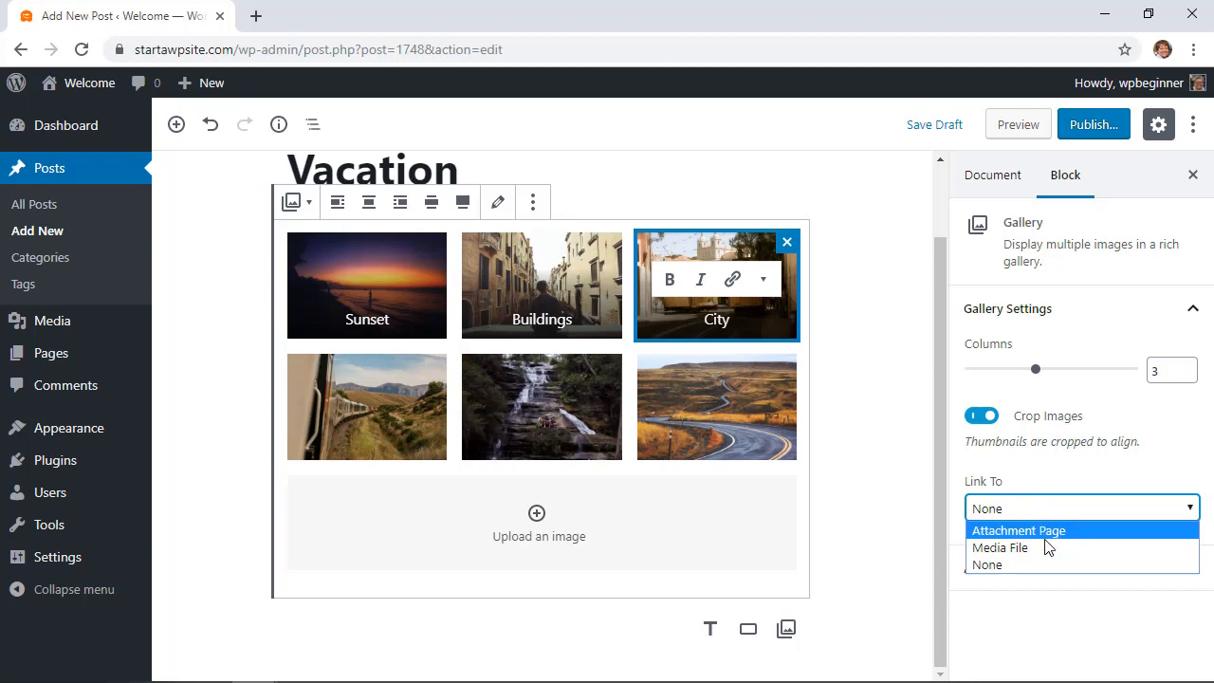
{"action": "mouse_move", "coordinate": [1024, 565]}
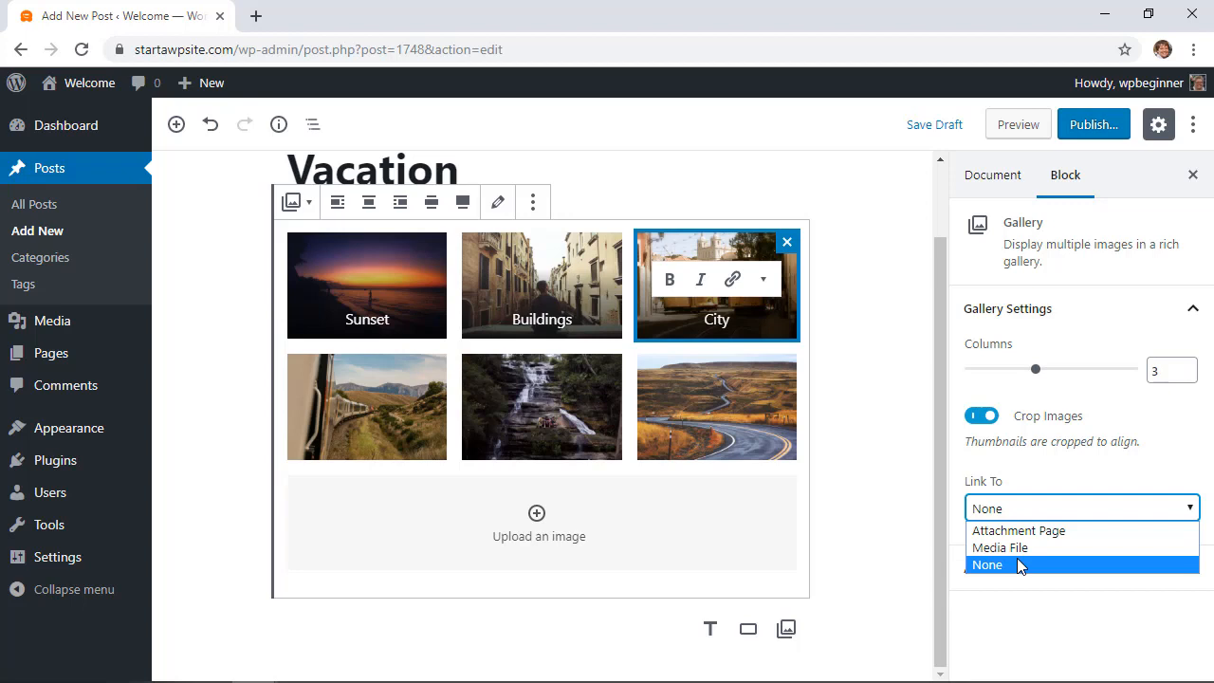
{"action": "mouse_move", "coordinate": [1001, 546]}
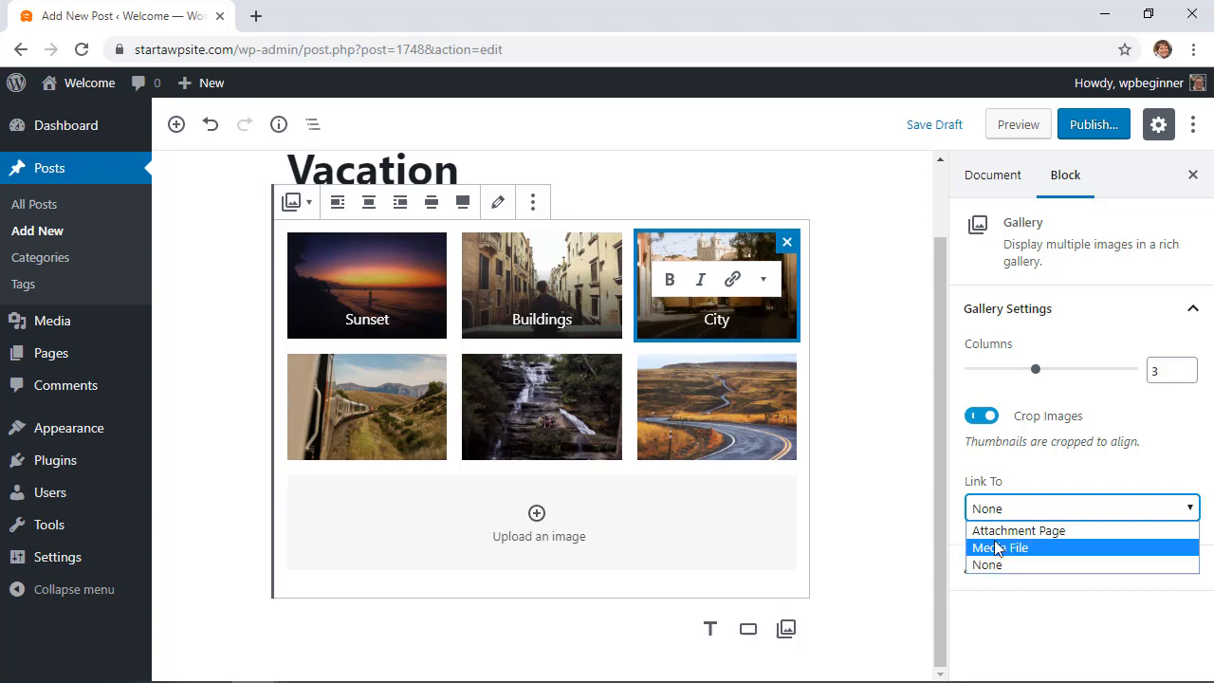
{"action": "mouse_move", "coordinate": [1019, 531]}
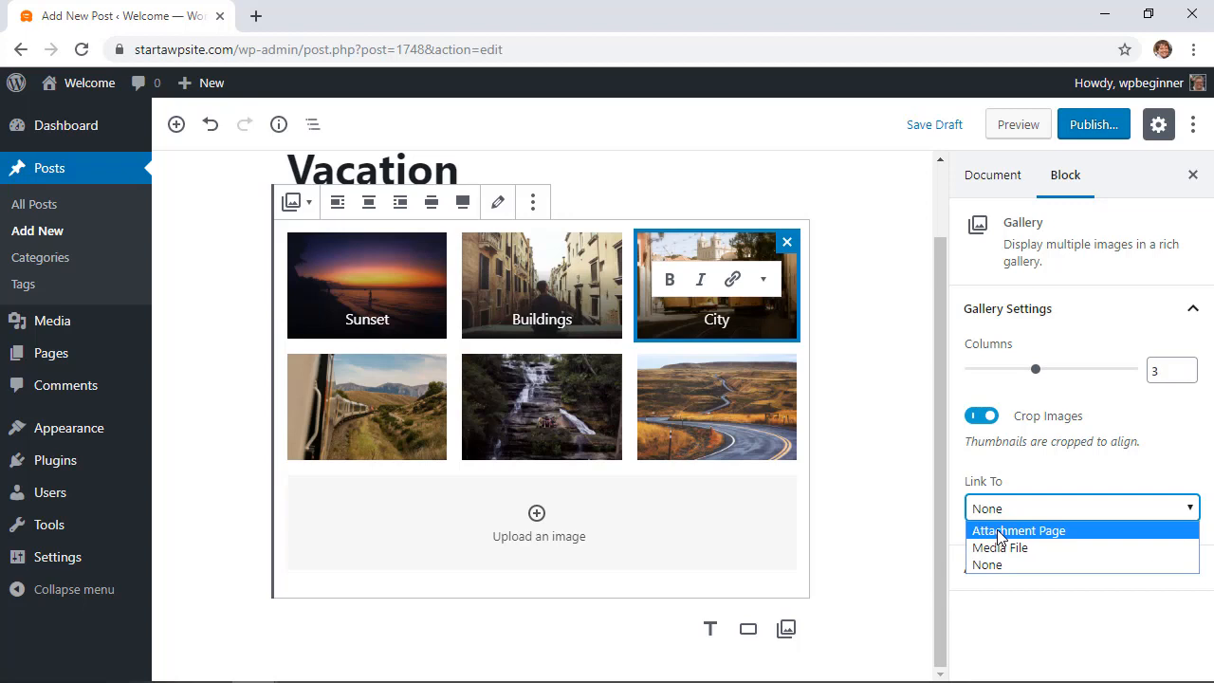
{"action": "mouse_move", "coordinate": [1016, 542]}
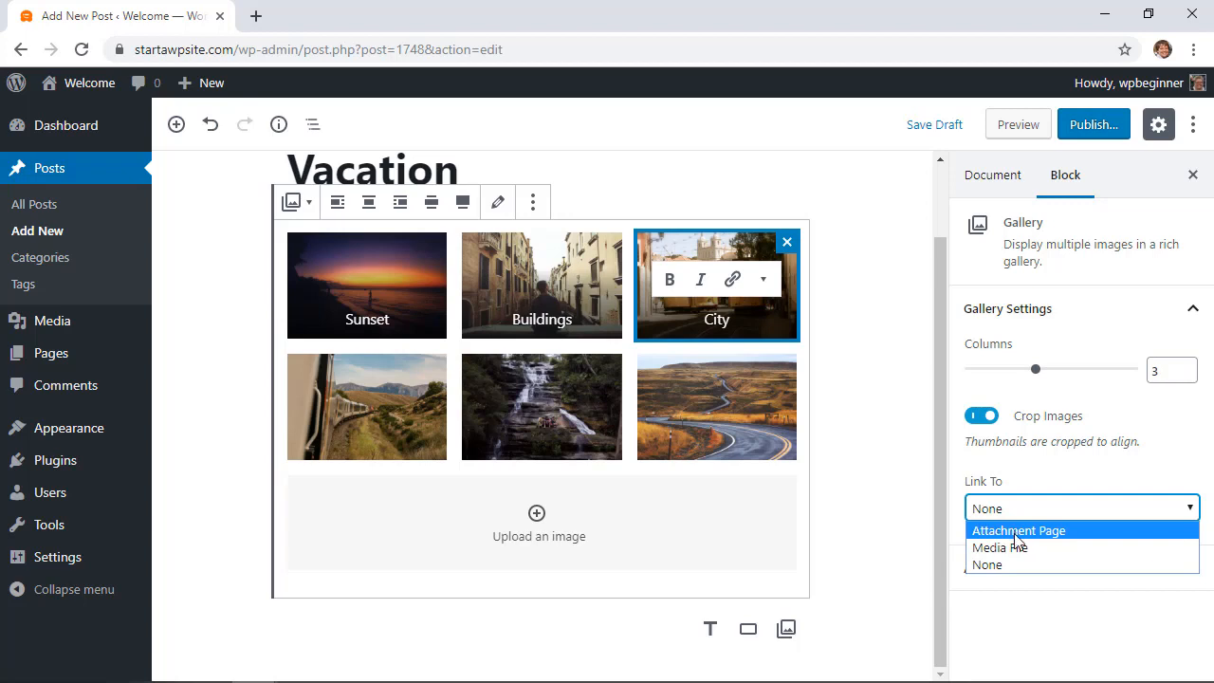
{"action": "mouse_move", "coordinate": [1008, 546]}
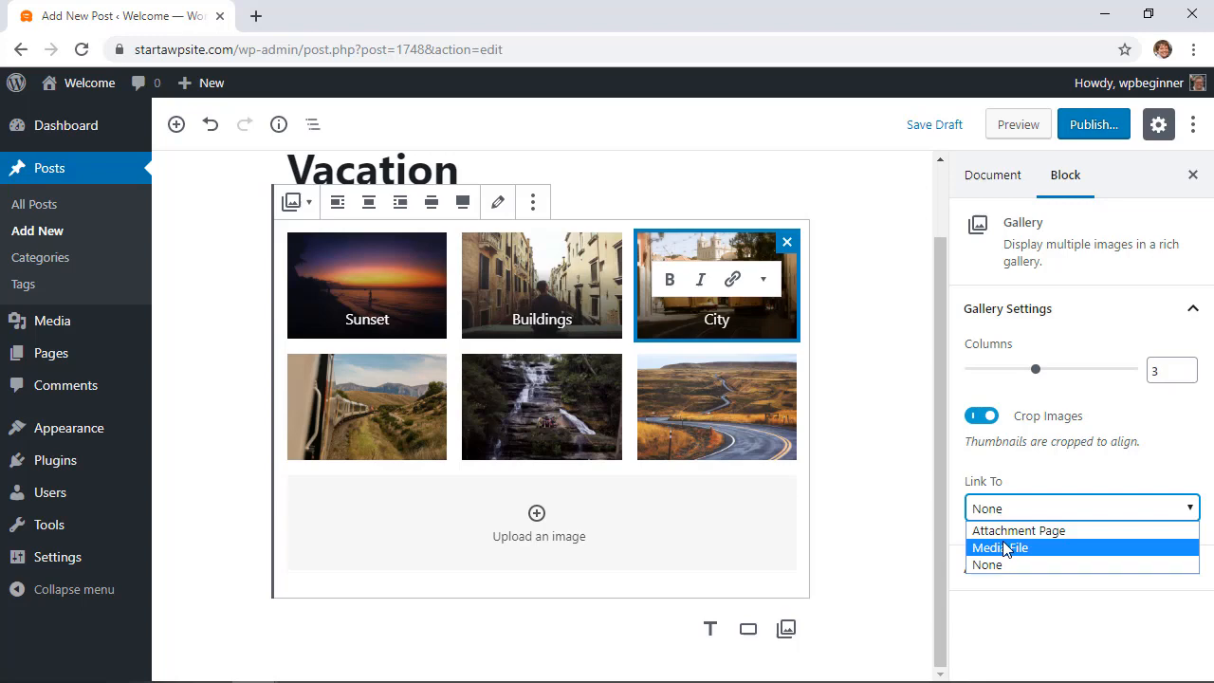
{"action": "left_click", "coordinate": [999, 546]}
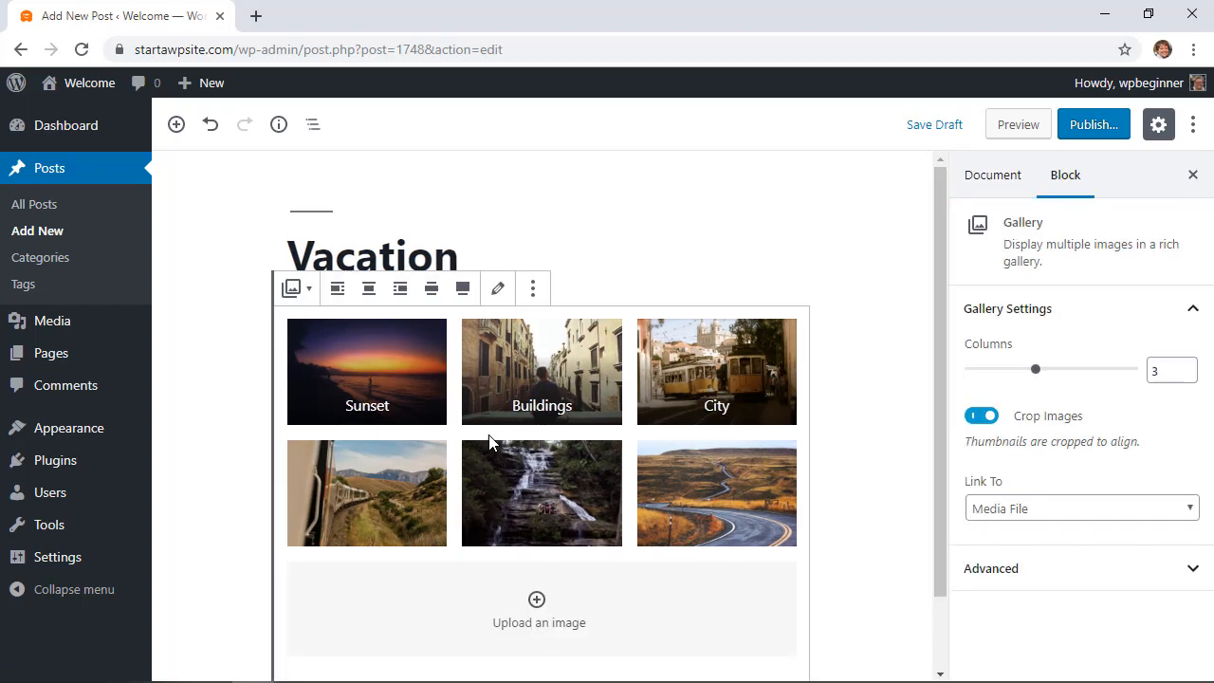
{"action": "mouse_move", "coordinate": [497, 289]}
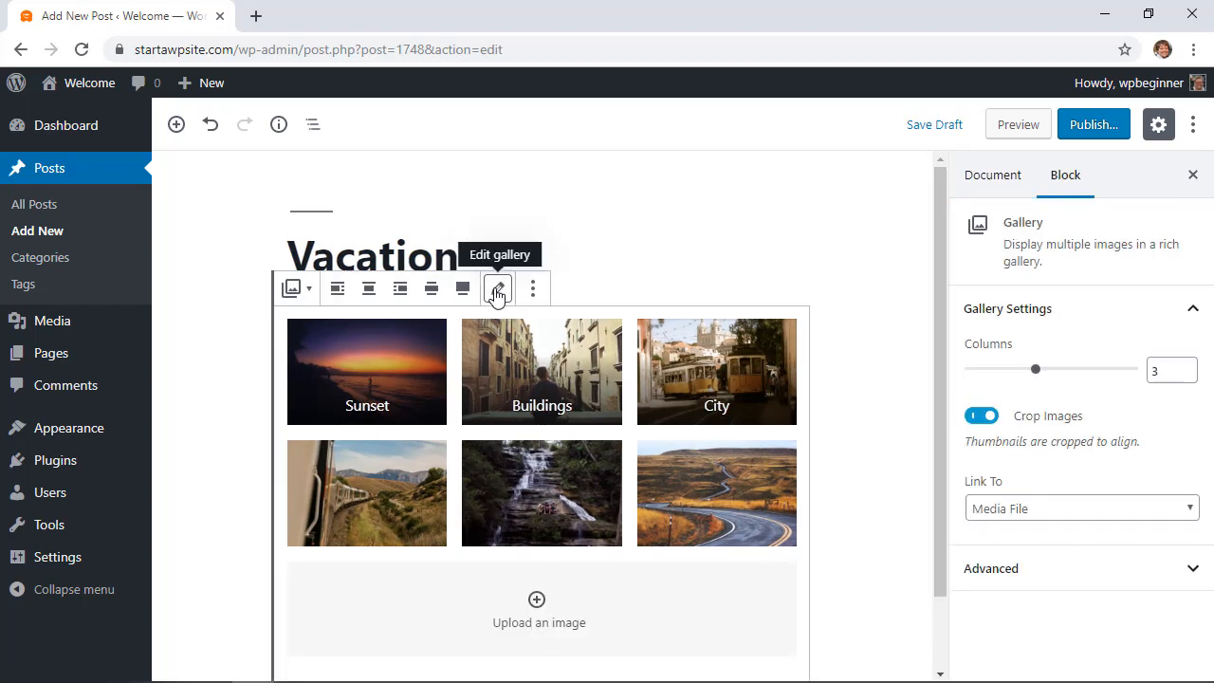
{"action": "left_click", "coordinate": [497, 288]}
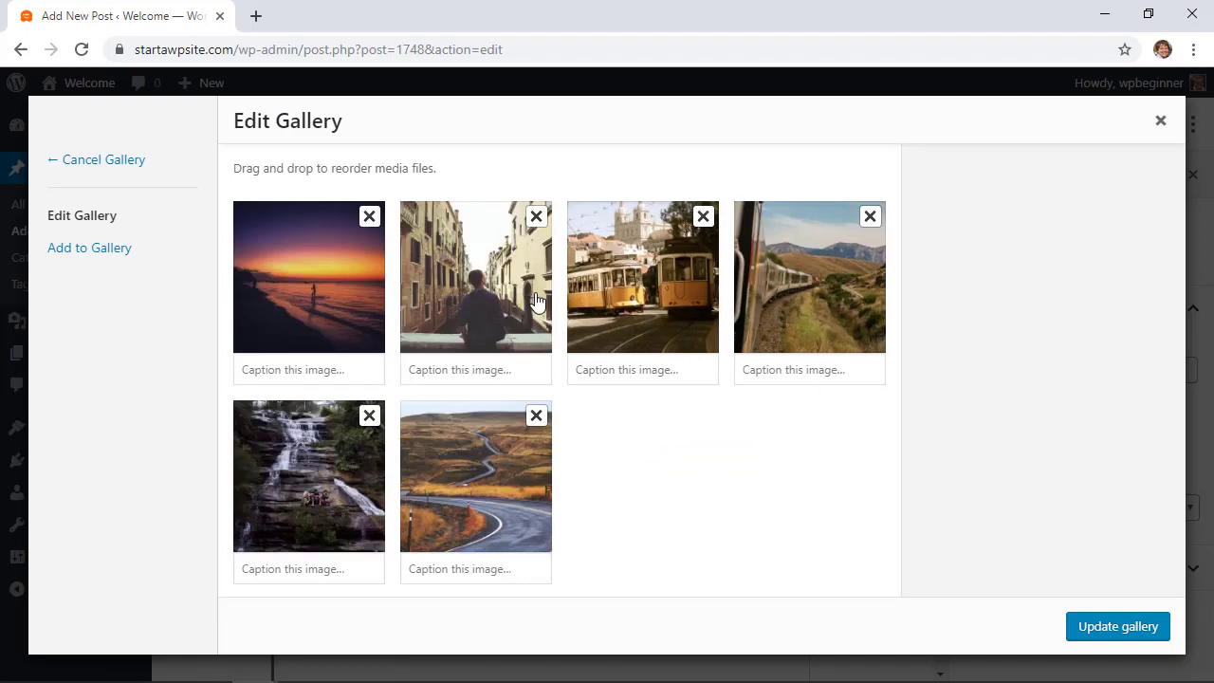
{"action": "mouse_move", "coordinate": [614, 519]}
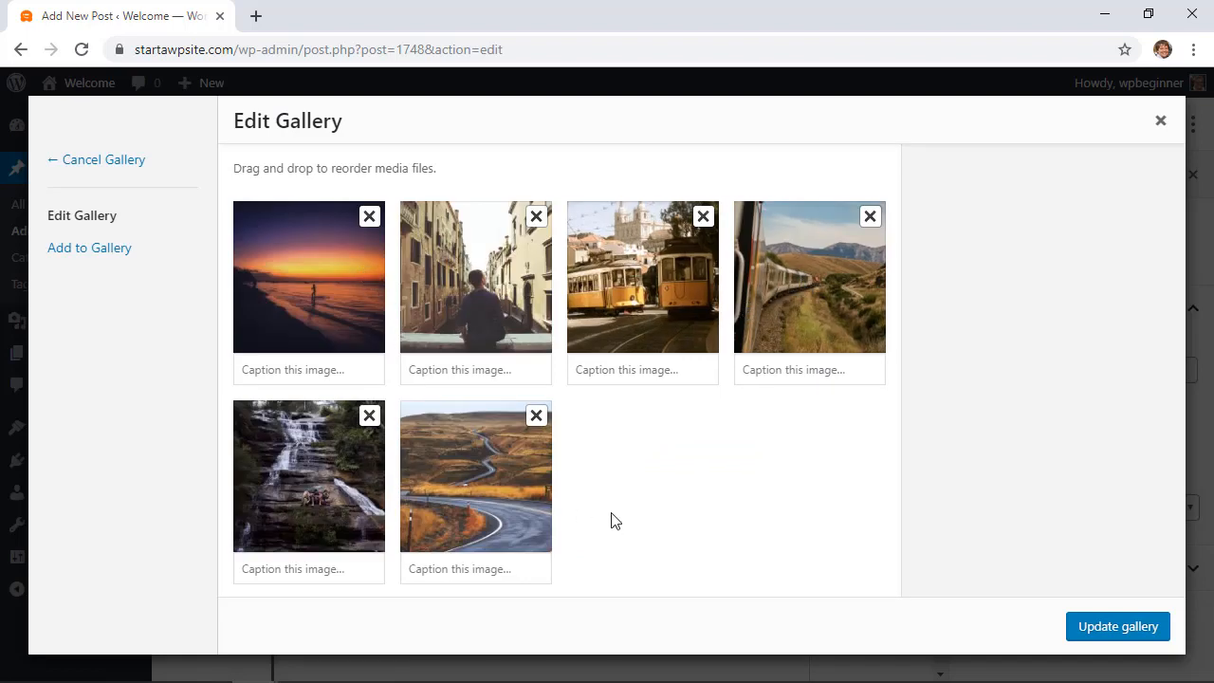
{"action": "mouse_move", "coordinate": [89, 247]}
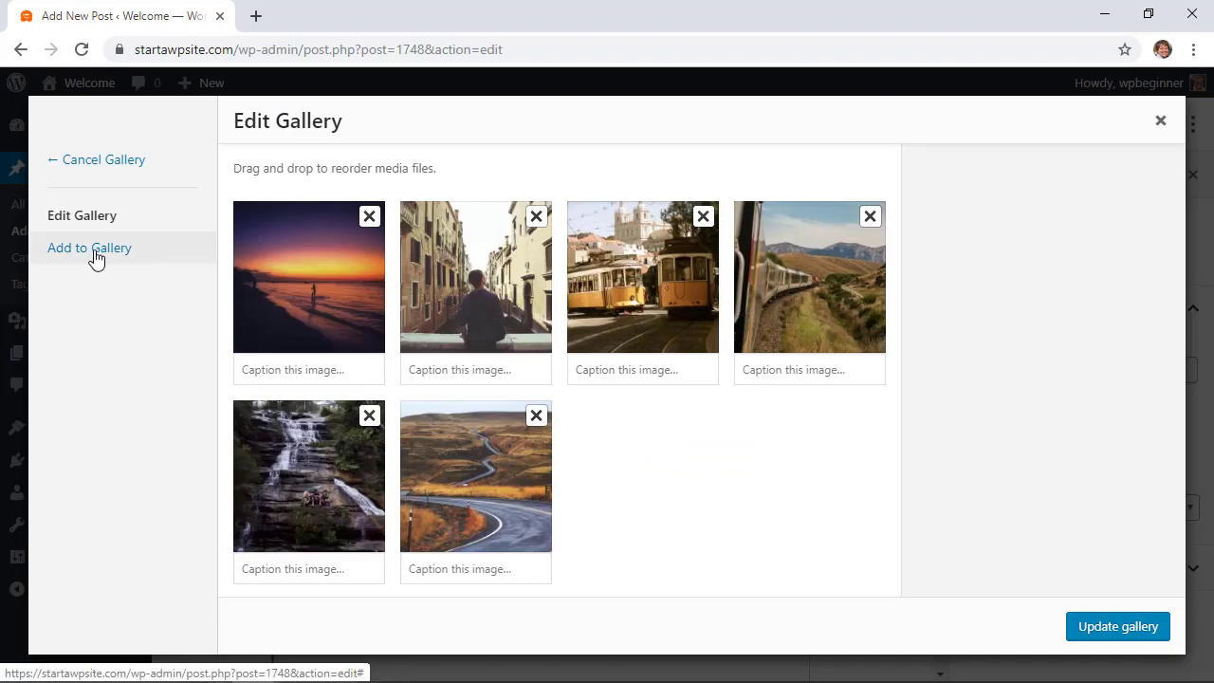
Step: Add the Huatulco coastline photo from the Media Library as a seventh gallery image
{"action": "left_click", "coordinate": [91, 246]}
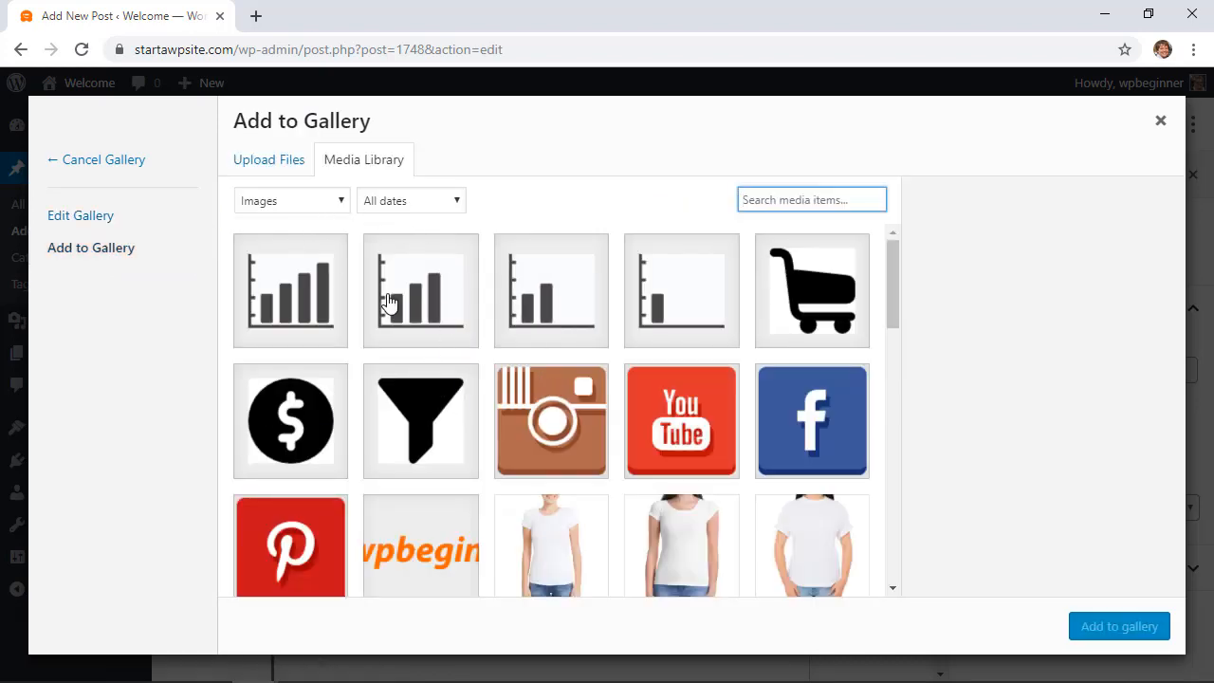
{"action": "scroll", "scroll_direction": "down", "scroll_amount": 3}
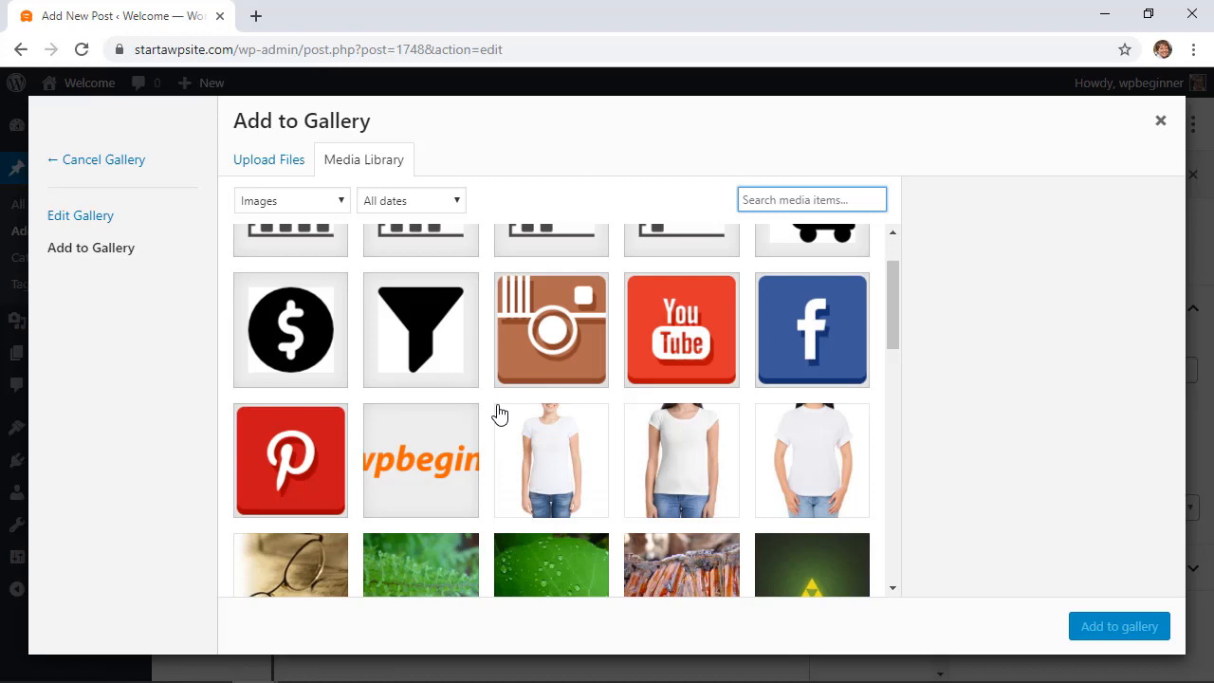
{"action": "scroll", "scroll_direction": "down", "scroll_amount": 3}
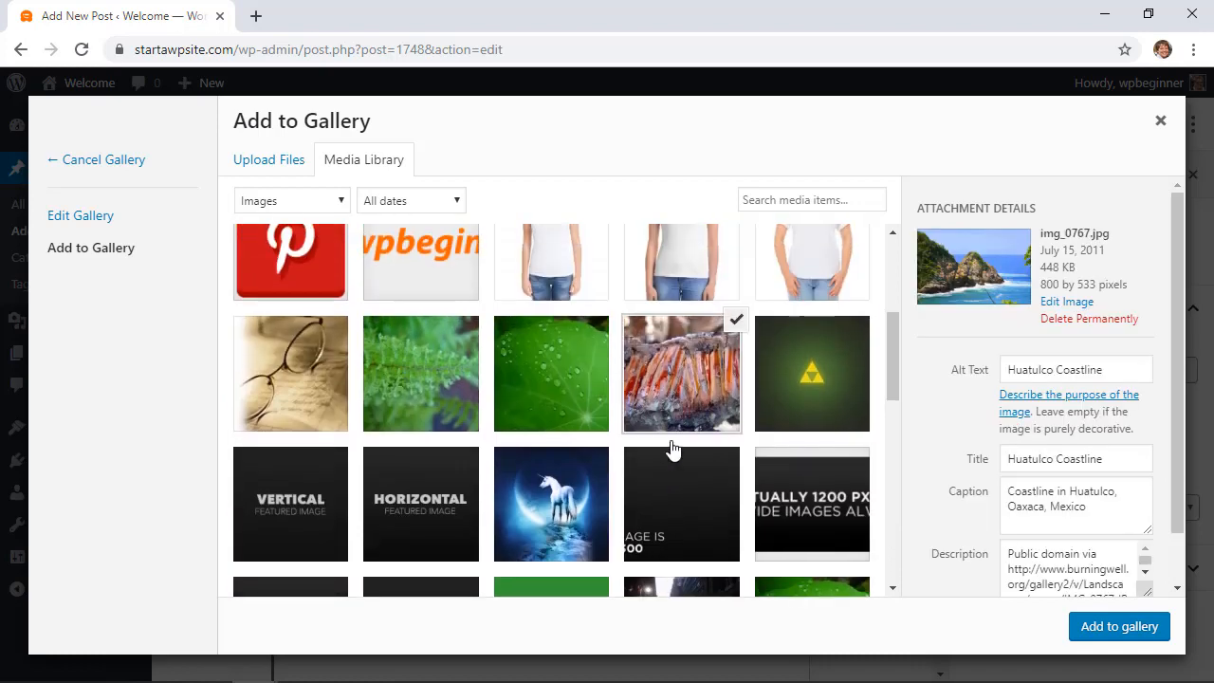
{"action": "scroll", "scroll_direction": "down", "scroll_amount": 3}
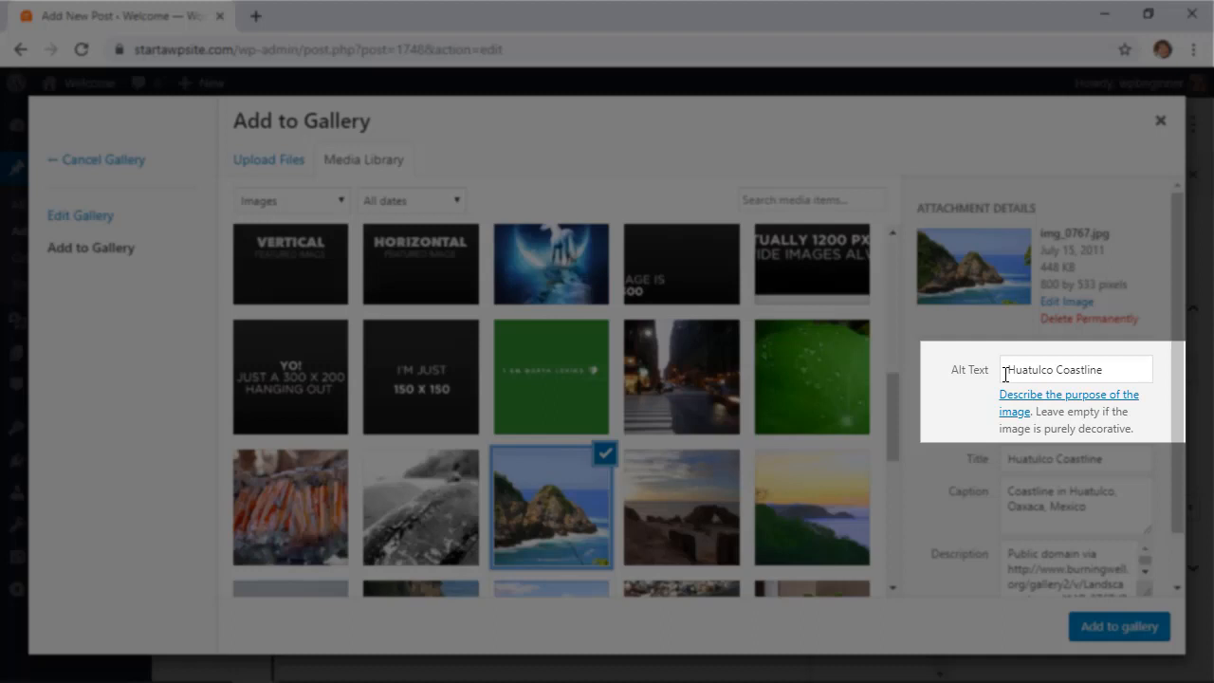
{"action": "mouse_move", "coordinate": [977, 394]}
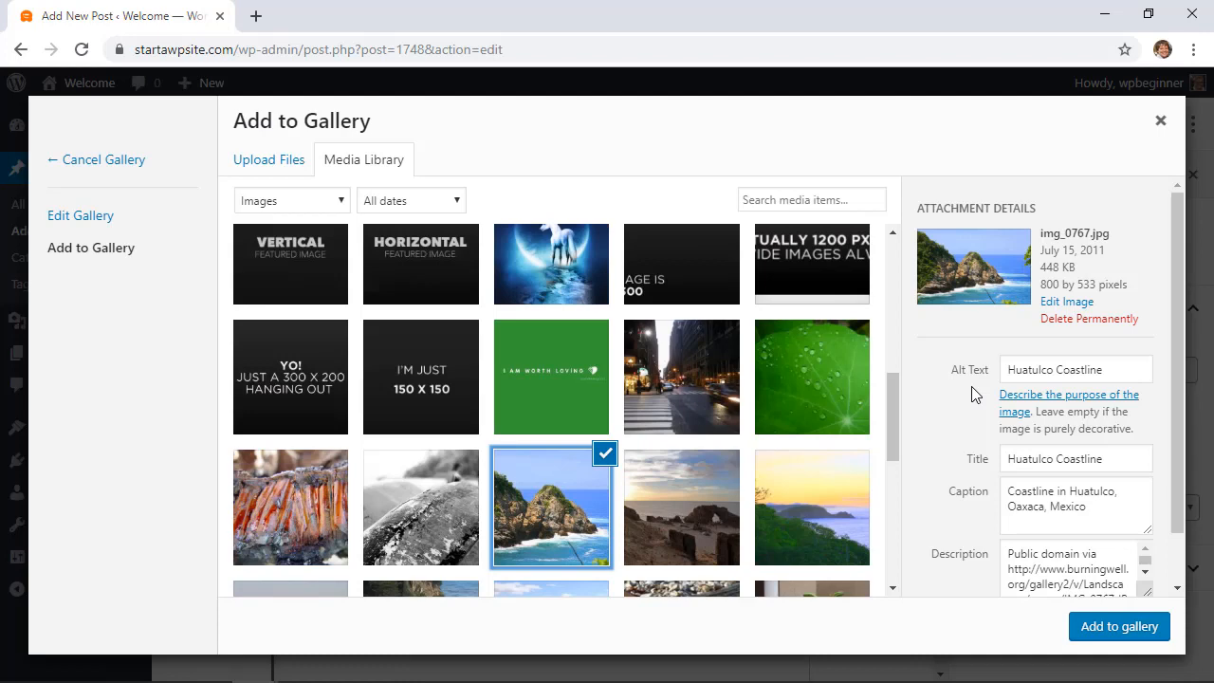
{"action": "mouse_move", "coordinate": [975, 463]}
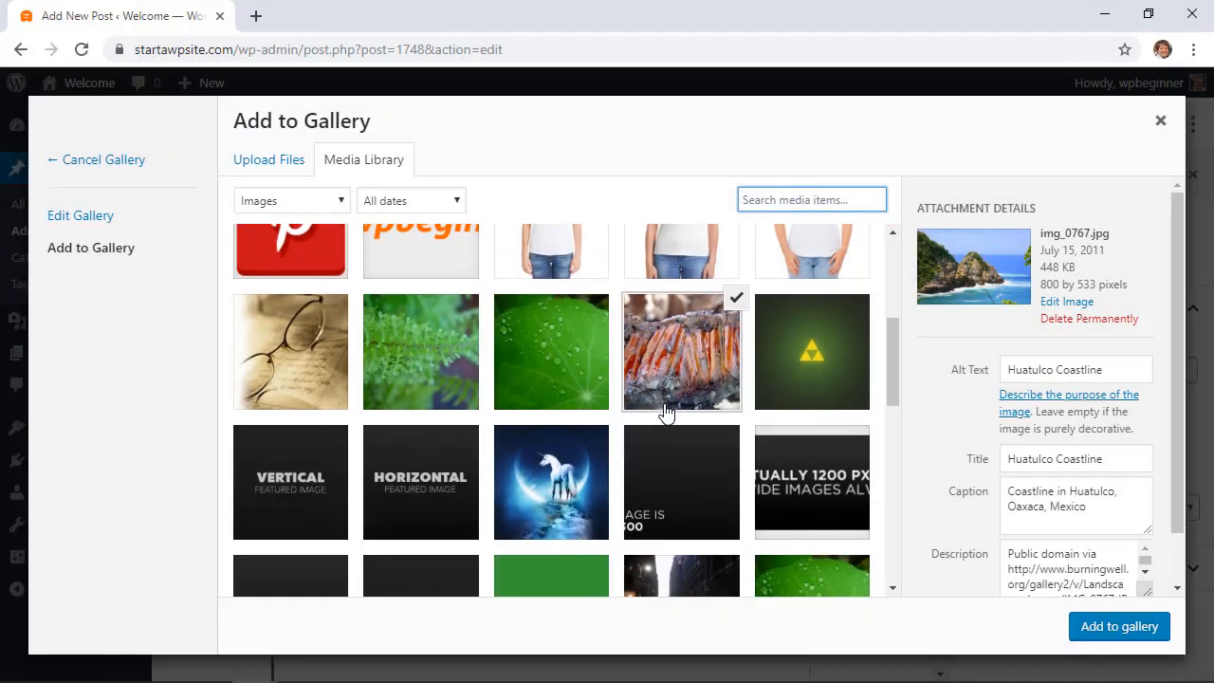
{"action": "mouse_move", "coordinate": [691, 357]}
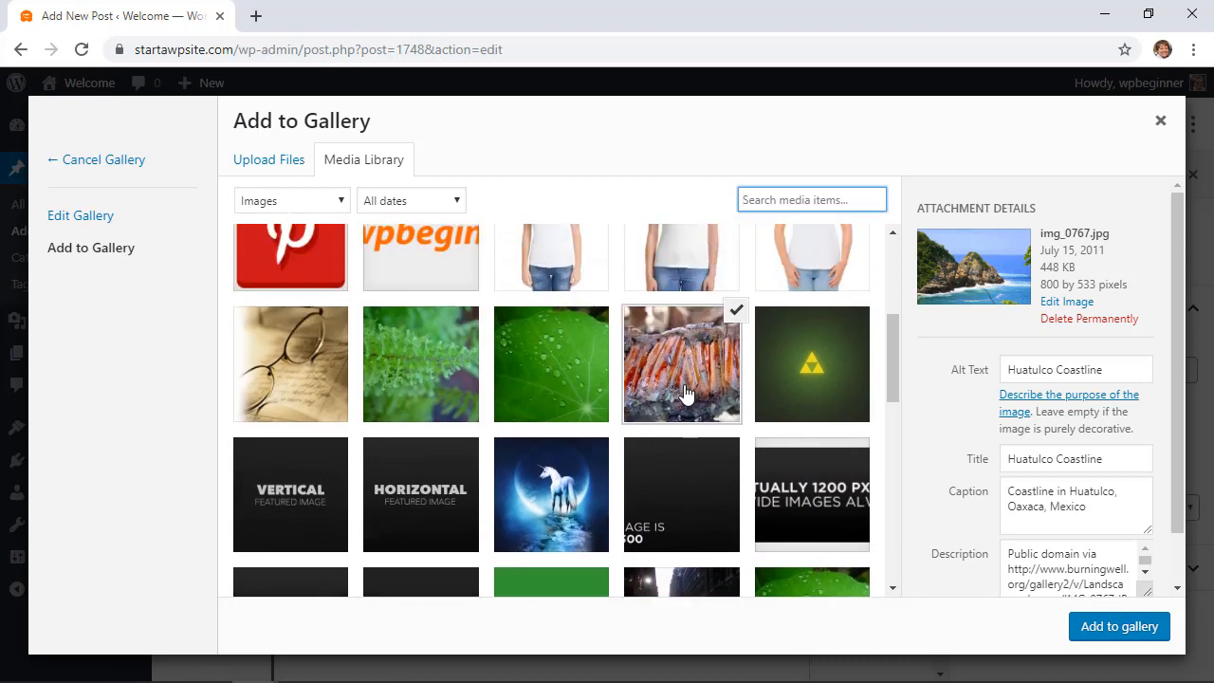
{"action": "left_click", "coordinate": [680, 364]}
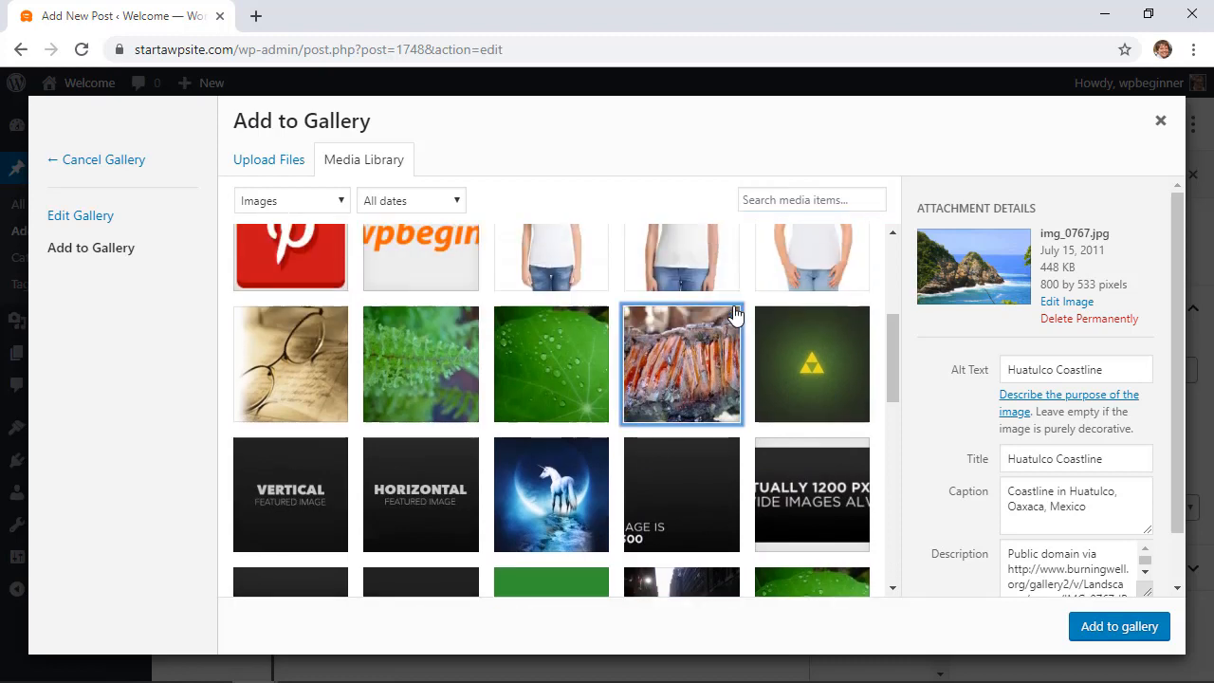
{"action": "scroll", "scroll_direction": "down", "scroll_amount": 3}
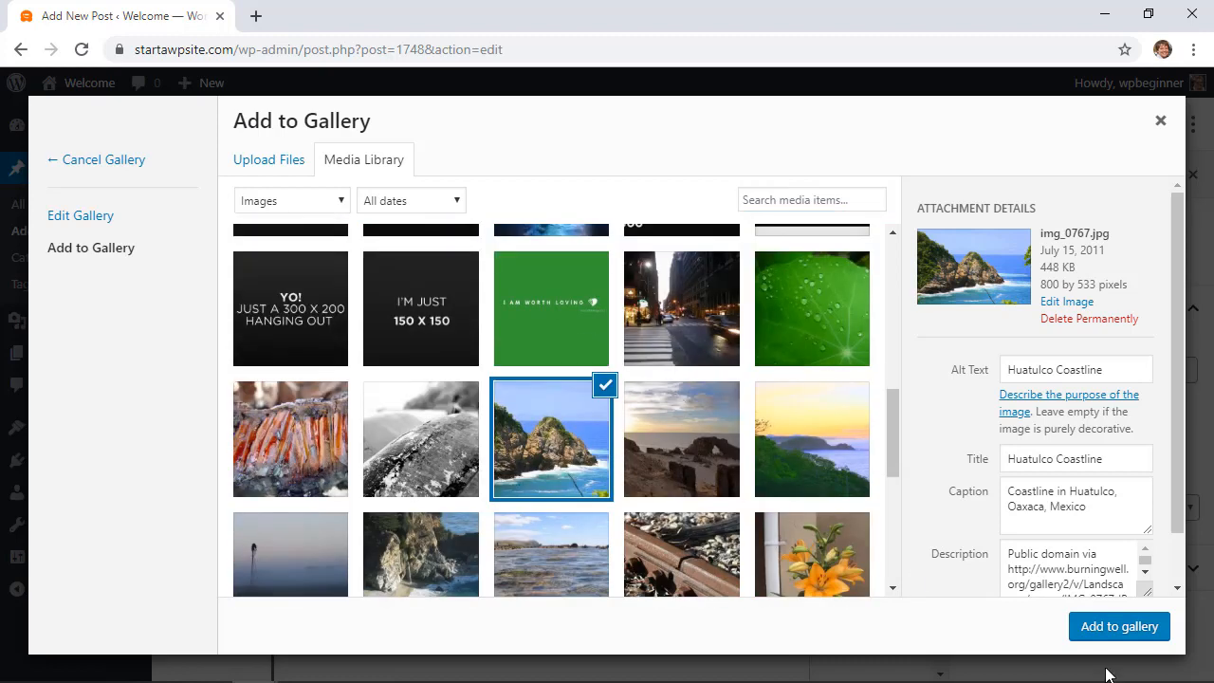
{"action": "left_click", "coordinate": [1119, 626]}
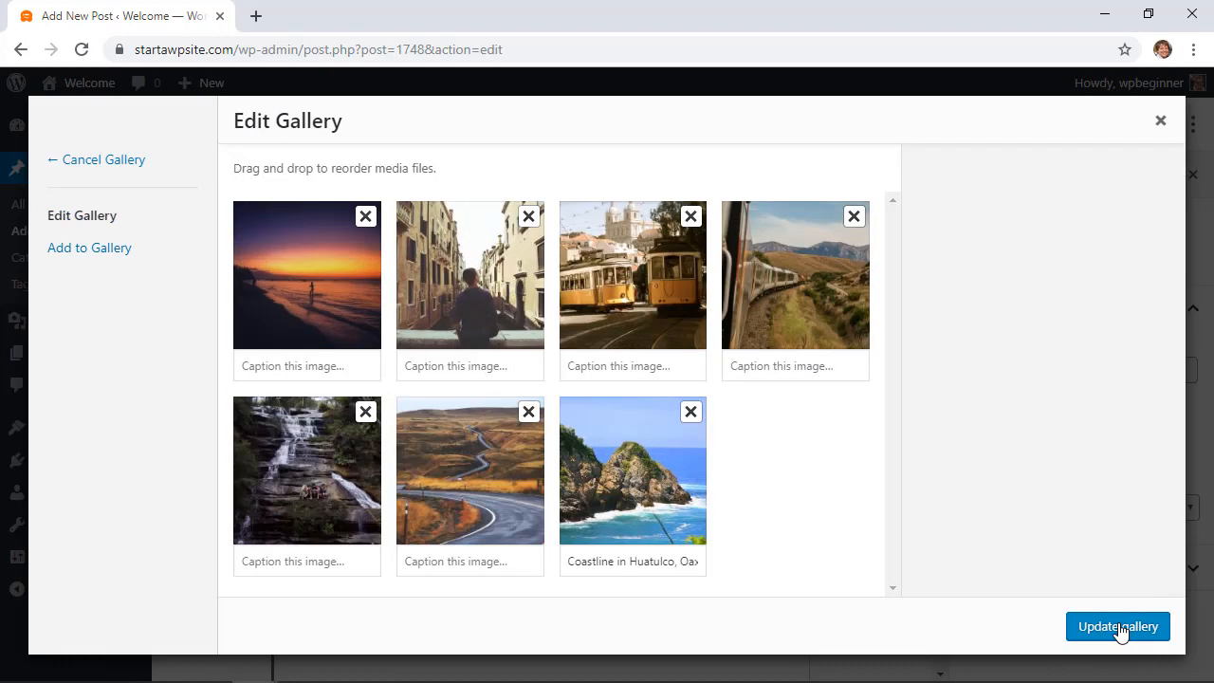
{"action": "mouse_move", "coordinate": [773, 512]}
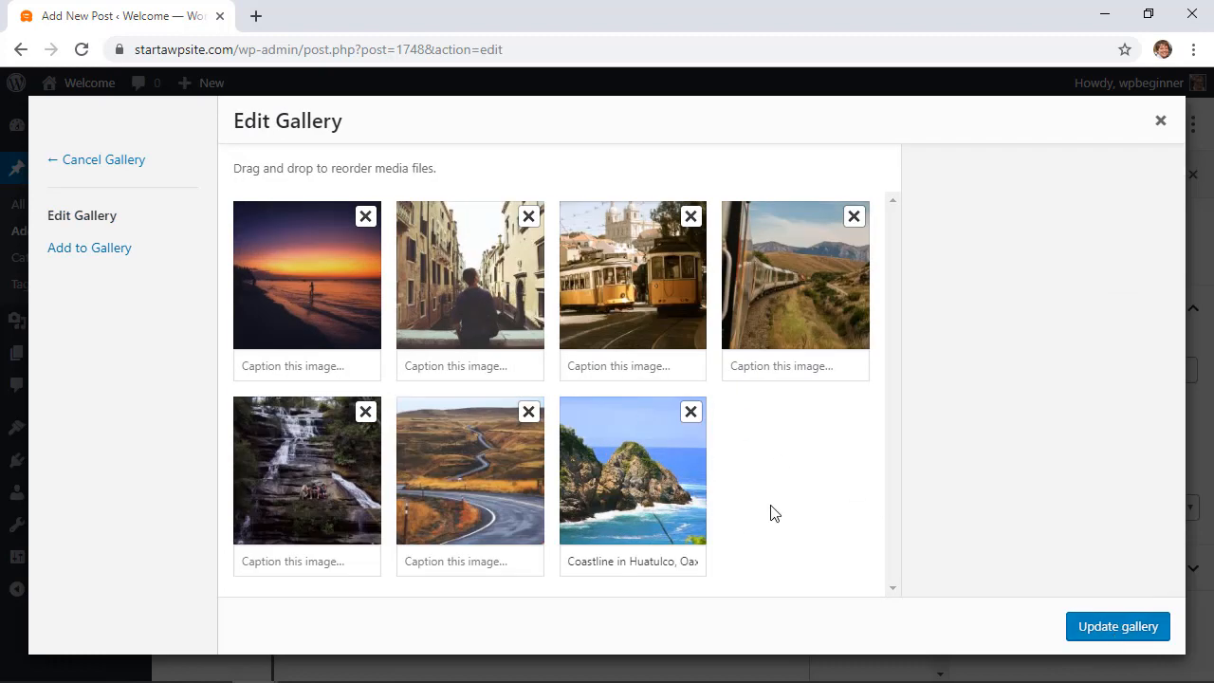
{"action": "mouse_move", "coordinate": [633, 465]}
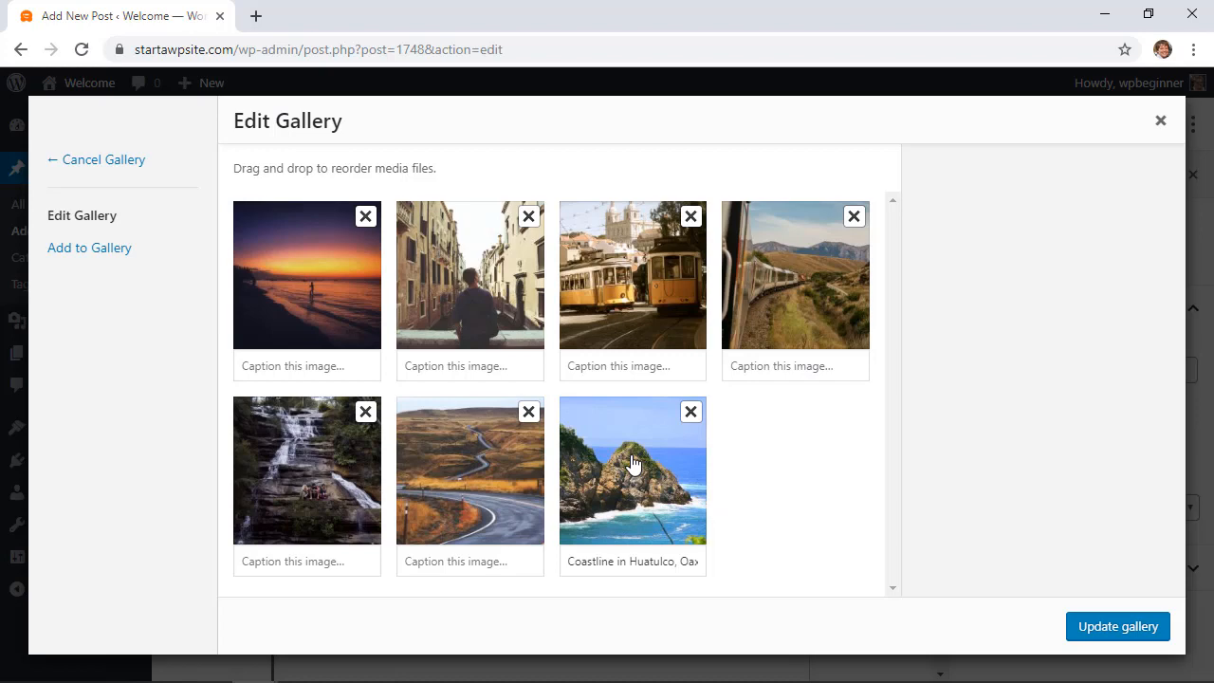
Step: Move the coastline photo to second place after the sunset and update the gallery
{"action": "left_click_drag", "start_coordinate": [633, 470], "coordinate": [471, 273]}
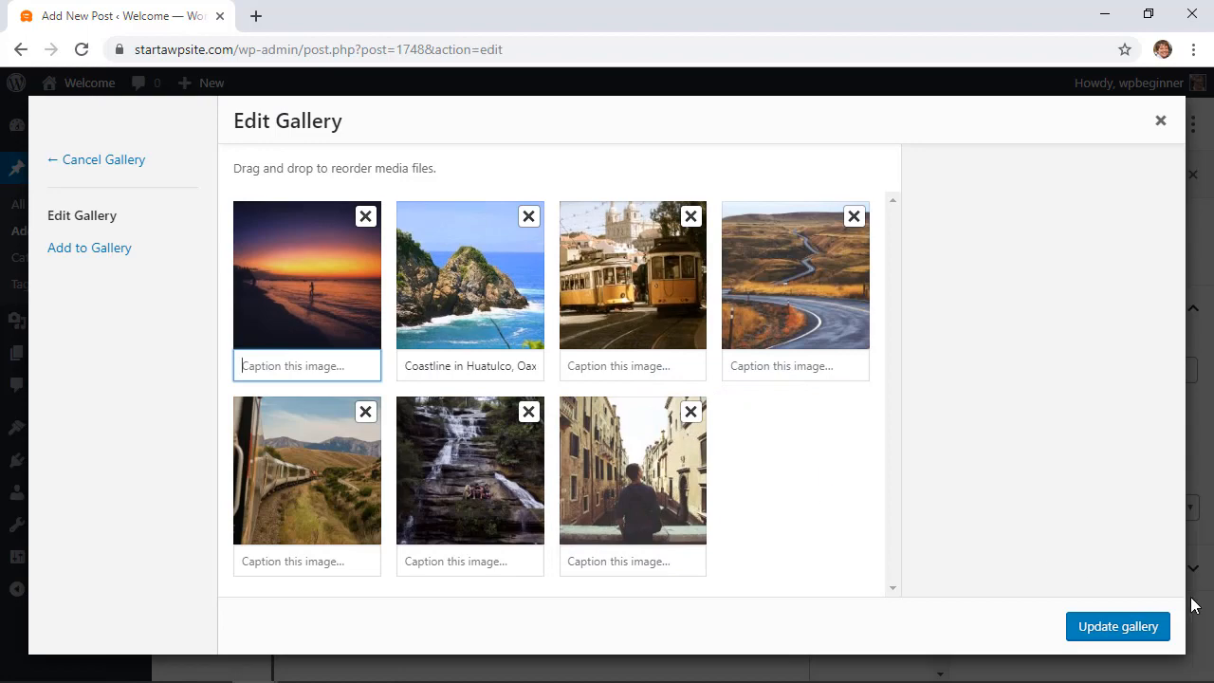
{"action": "left_click", "coordinate": [1117, 626]}
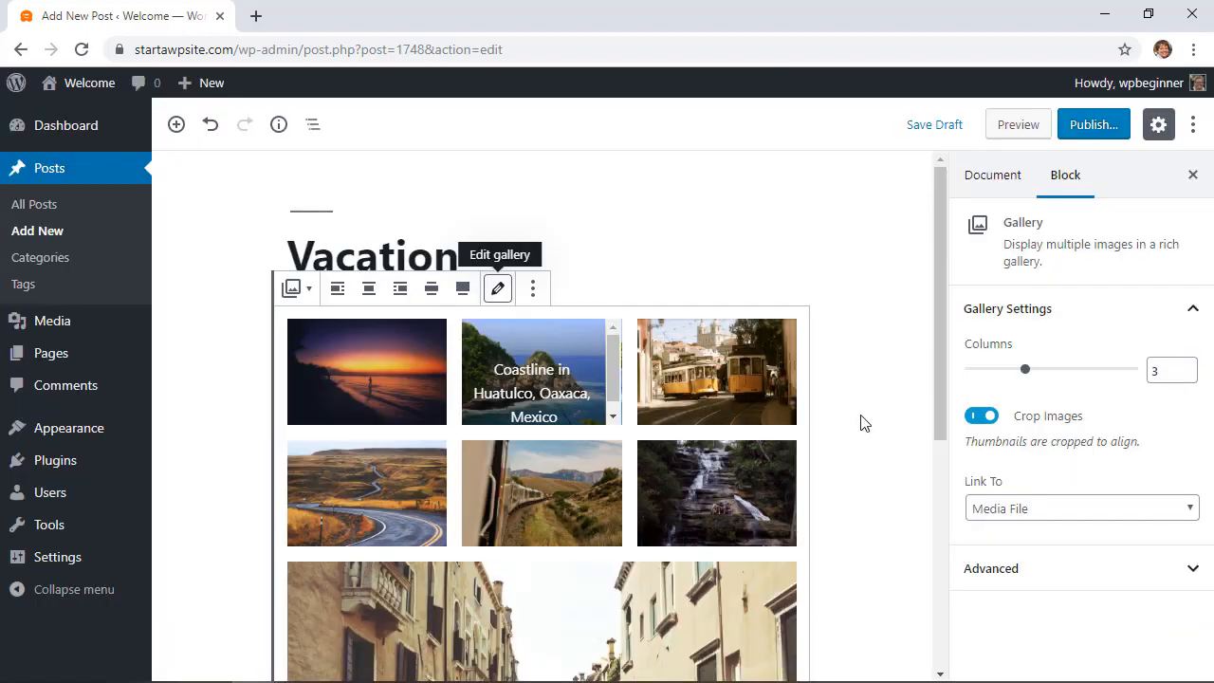
Step: Review the seven-photo gallery and publish the Vacation post
{"action": "scroll", "scroll_direction": "down", "scroll_amount": 3}
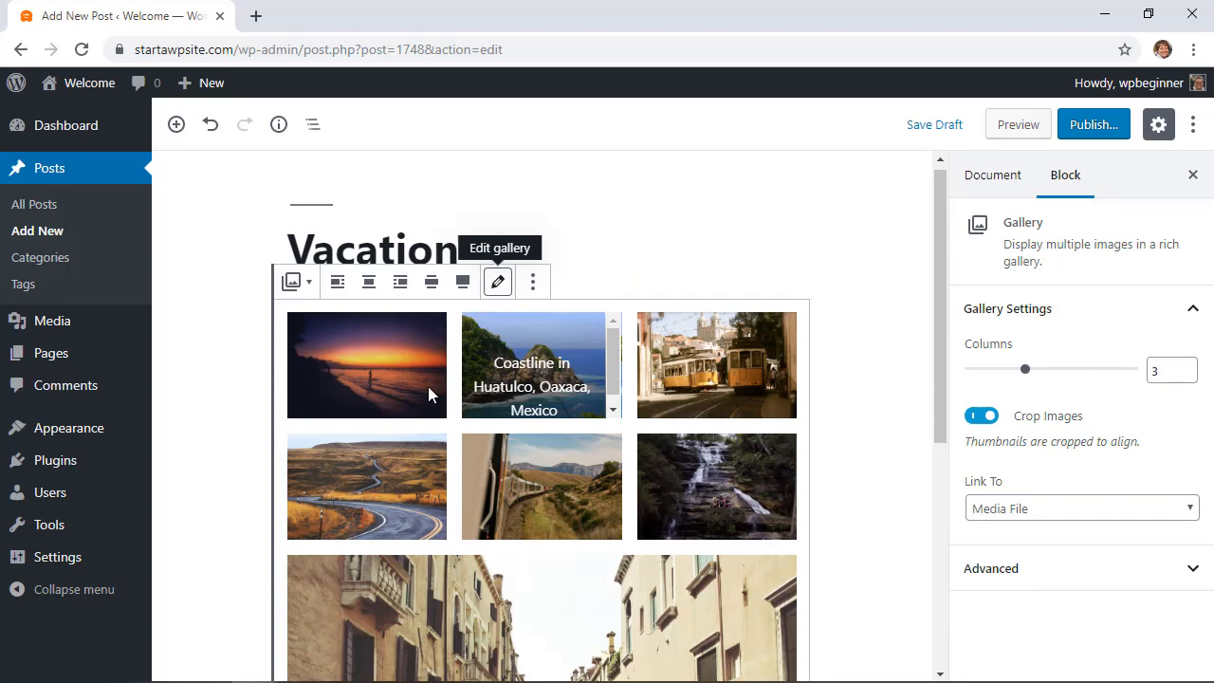
{"action": "mouse_move", "coordinate": [690, 396]}
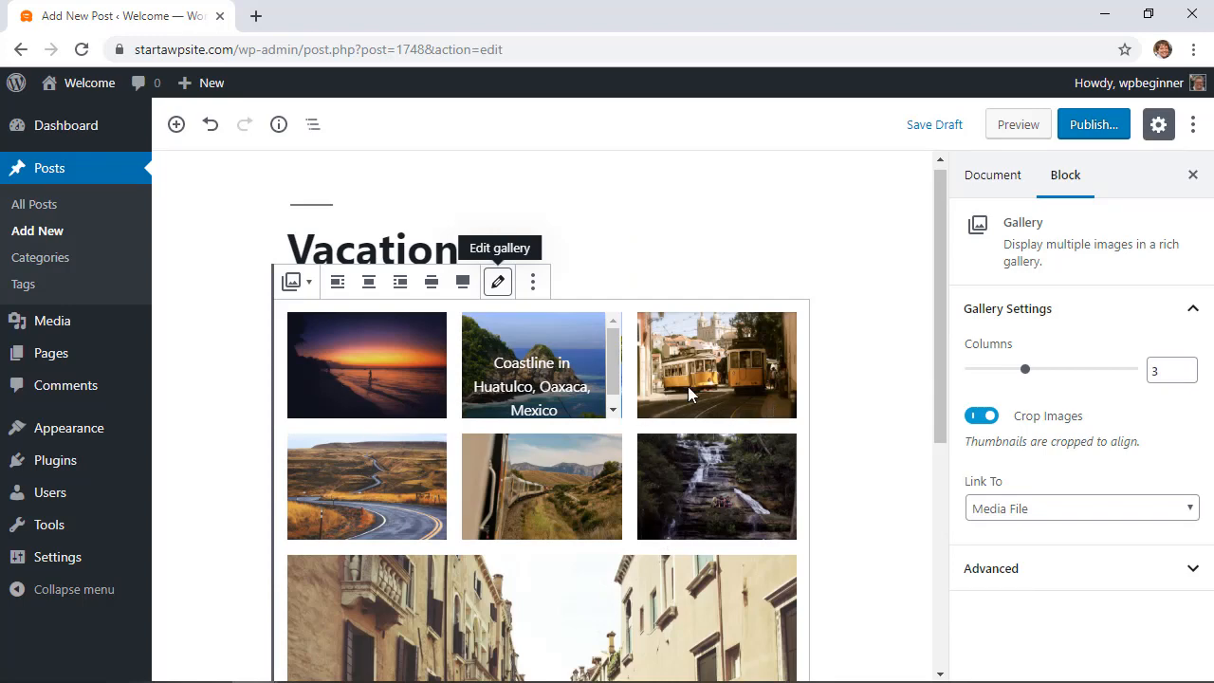
{"action": "mouse_move", "coordinate": [698, 368]}
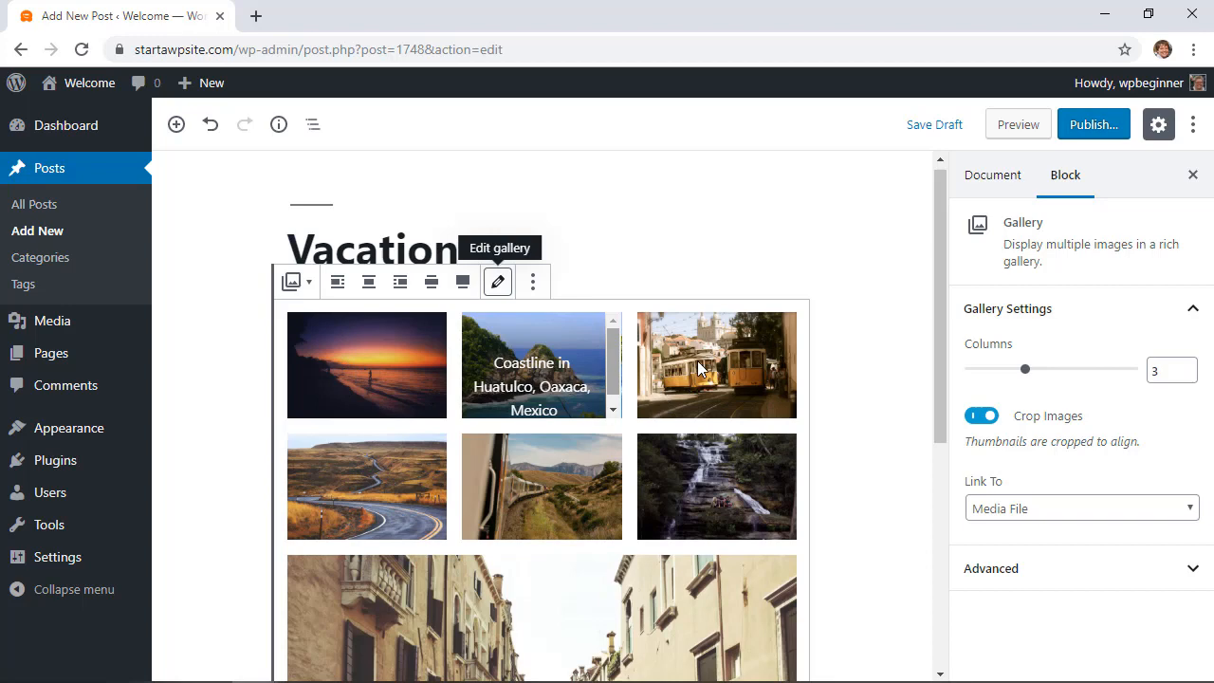
{"action": "scroll", "scroll_direction": "down", "scroll_amount": 3}
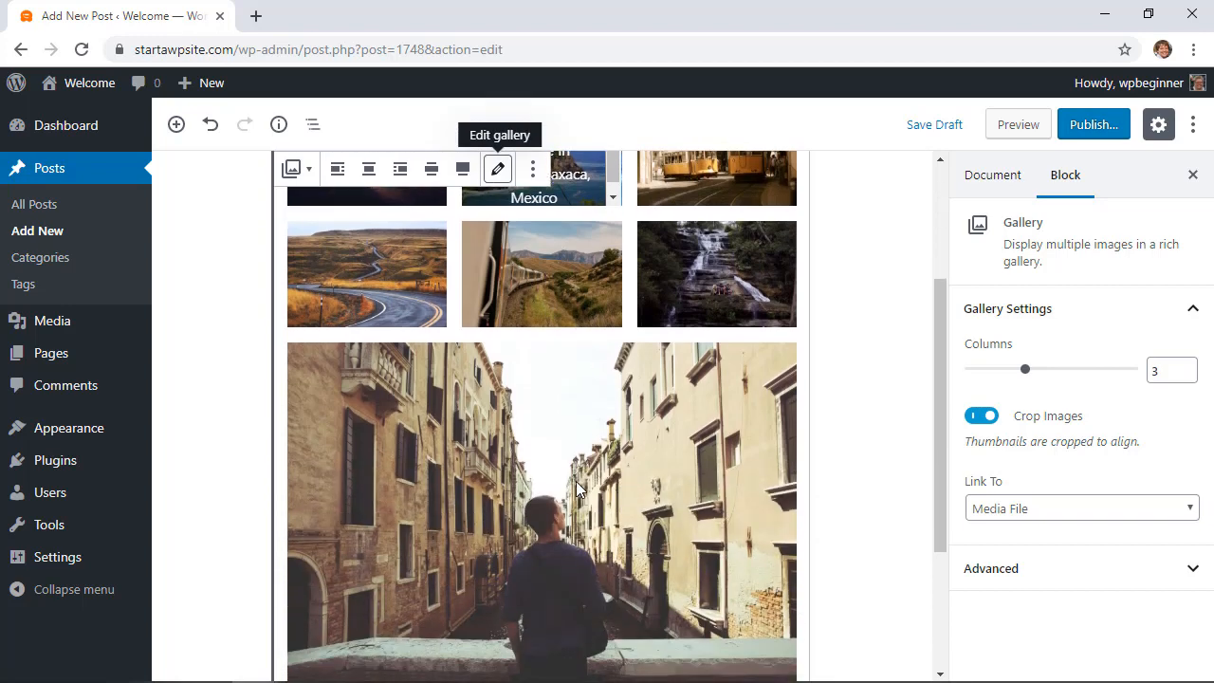
{"action": "scroll", "scroll_direction": "down", "scroll_amount": 3}
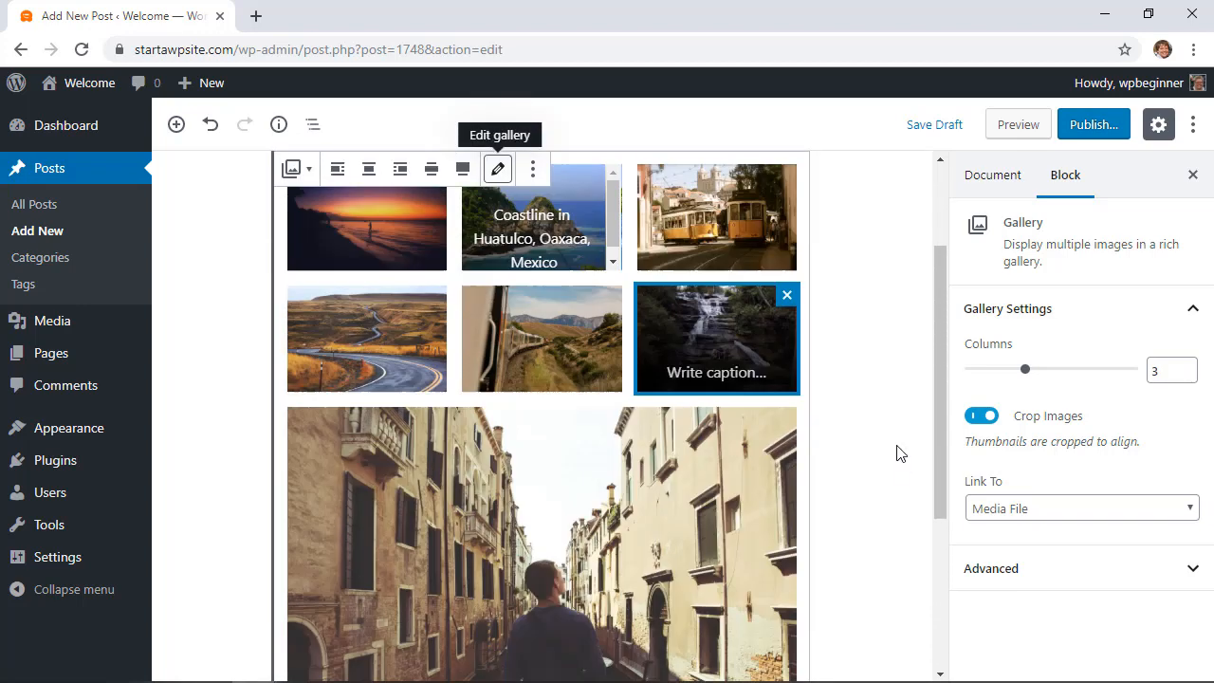
{"action": "scroll", "scroll_direction": "up", "scroll_amount": 3}
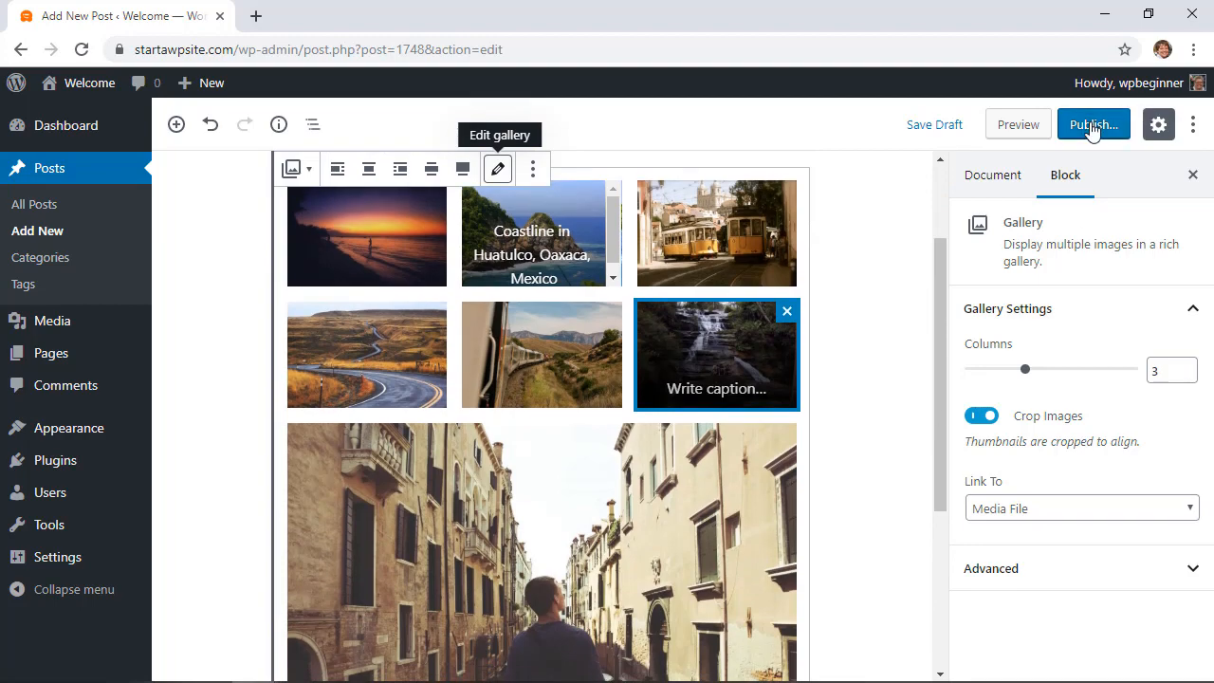
{"action": "left_click", "coordinate": [1093, 125]}
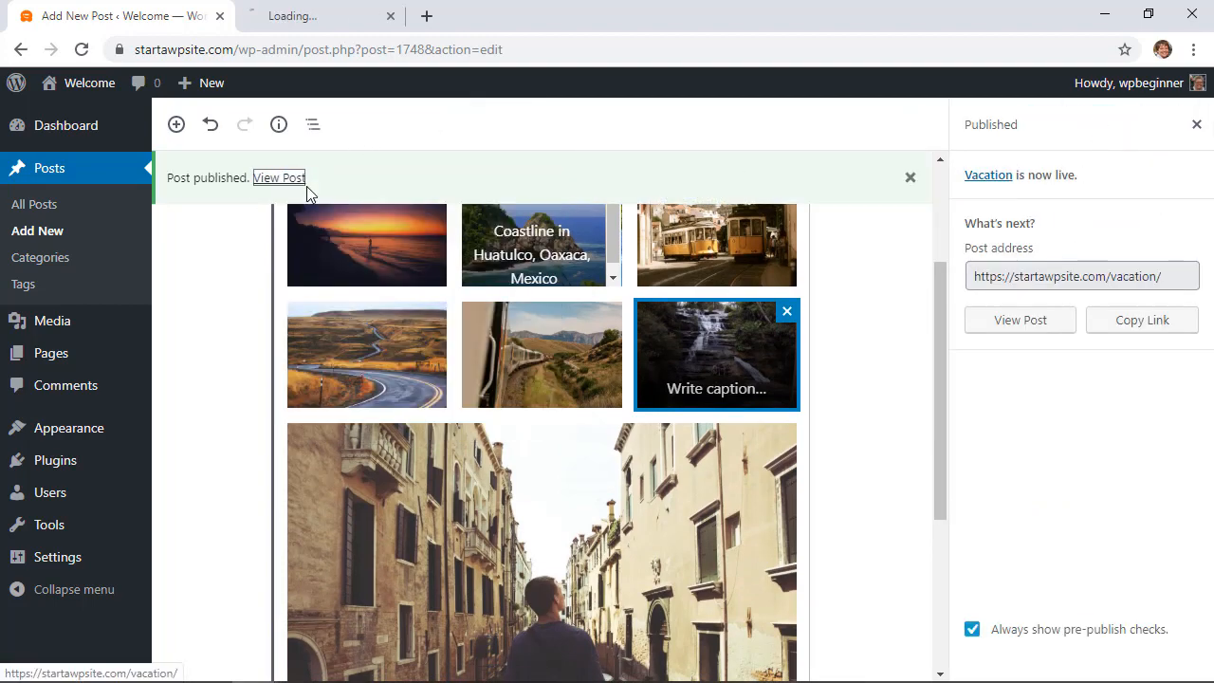
Step: View the published Vacation post on the live site and look over its gallery
{"action": "left_click", "coordinate": [279, 178]}
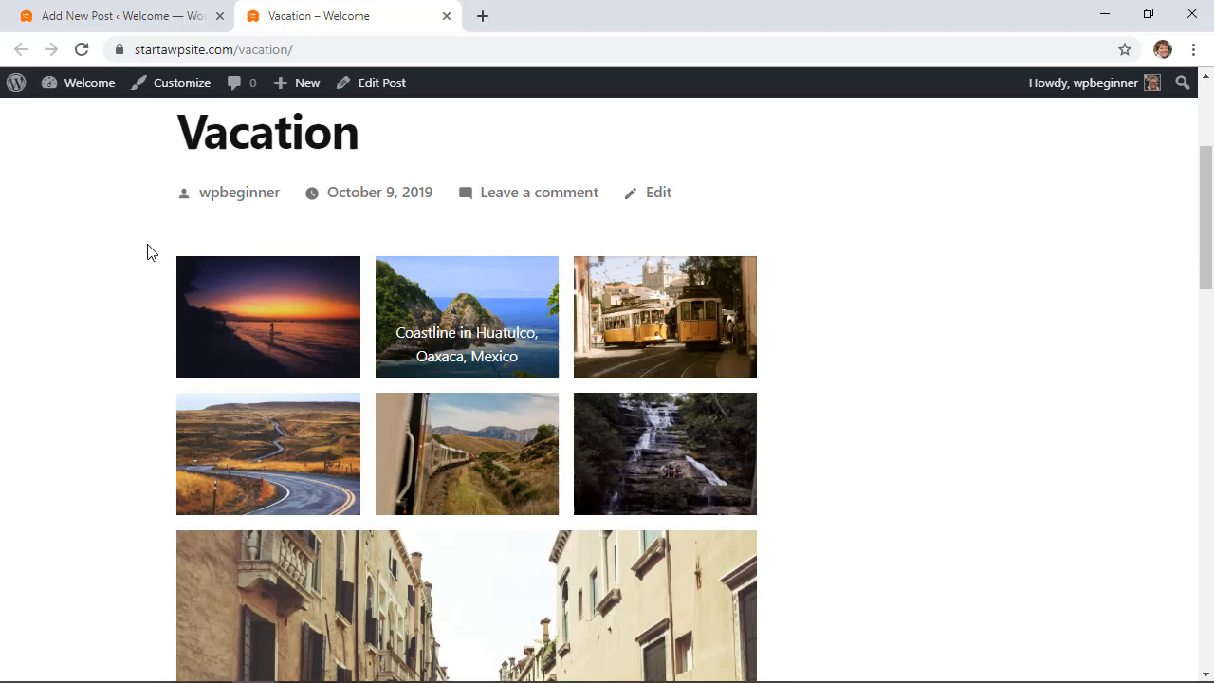
{"action": "scroll", "scroll_direction": "down", "scroll_amount": 3}
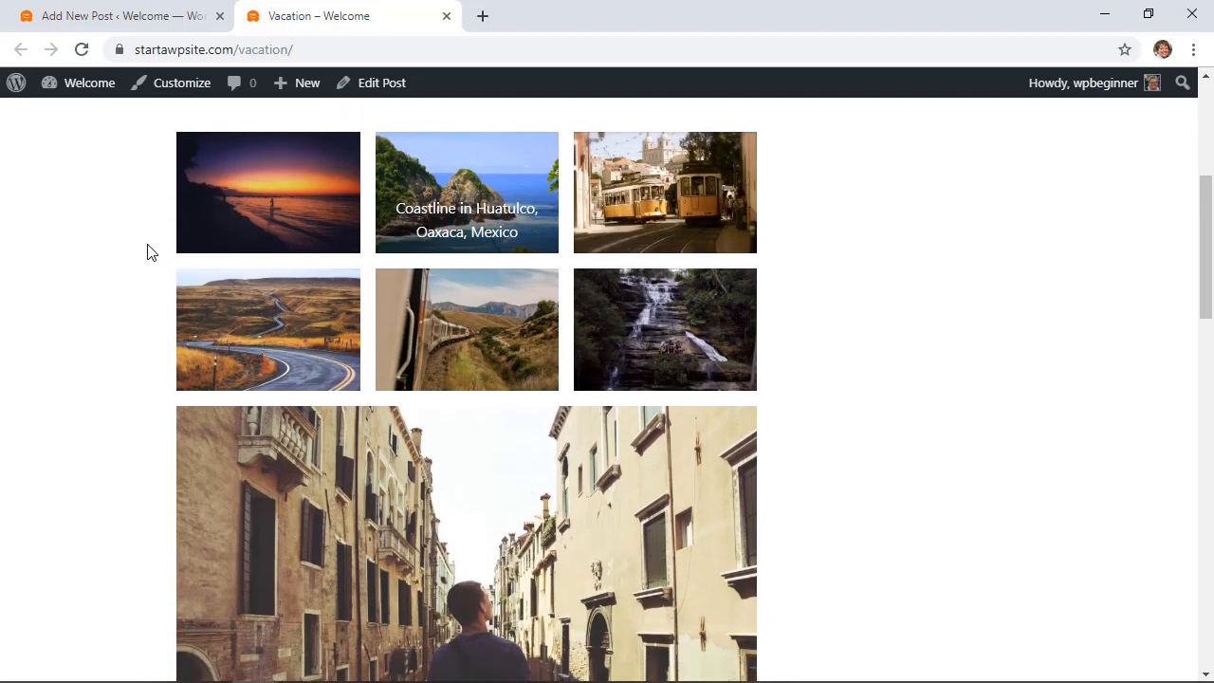
{"action": "scroll", "scroll_direction": "up", "scroll_amount": 3}
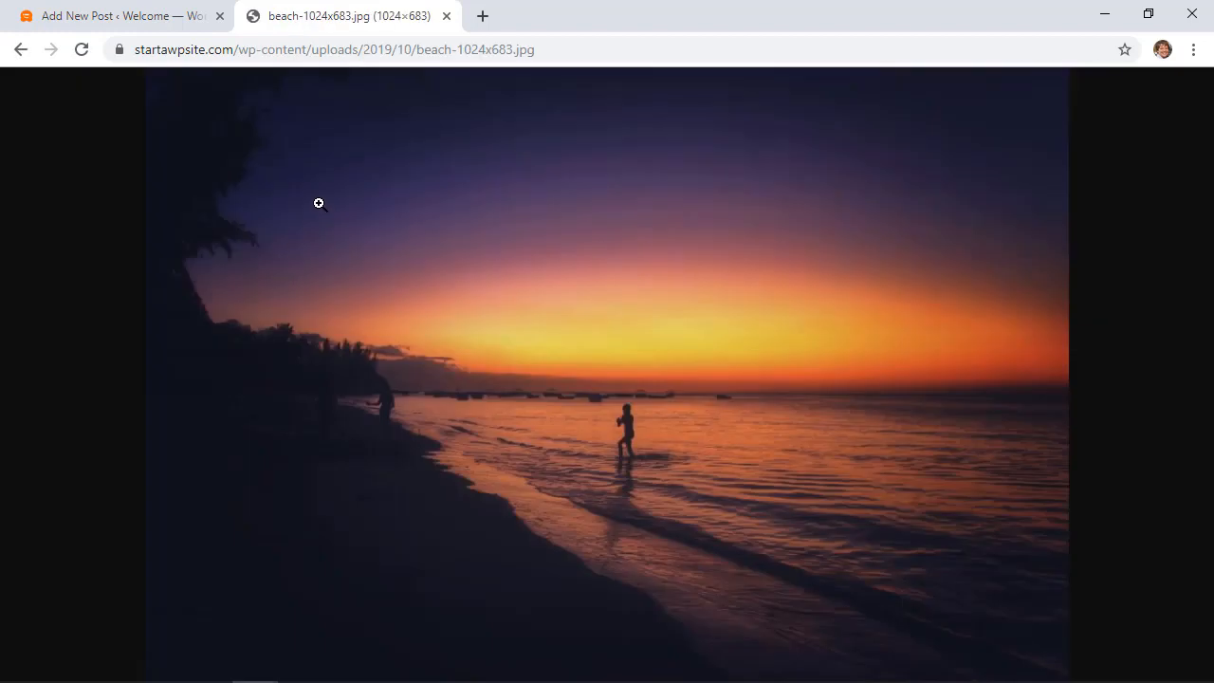
{"action": "mouse_move", "coordinate": [569, 428]}
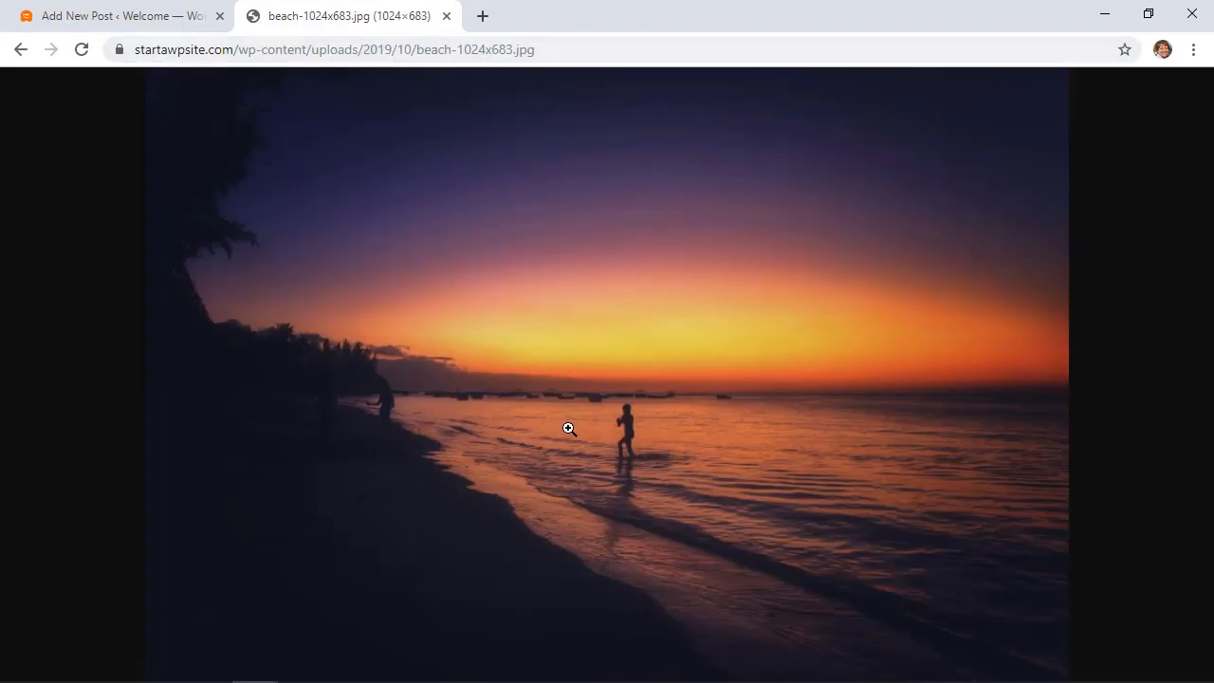
{"action": "mouse_move", "coordinate": [455, 49]}
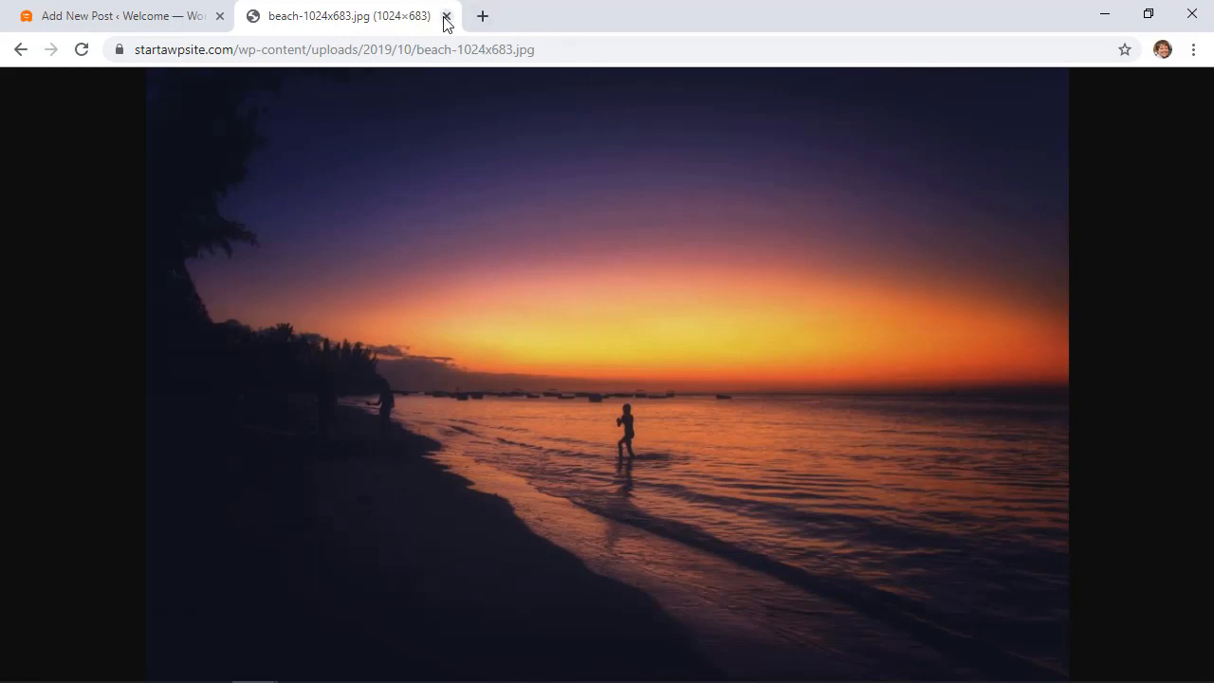
{"action": "mouse_move", "coordinate": [470, 127]}
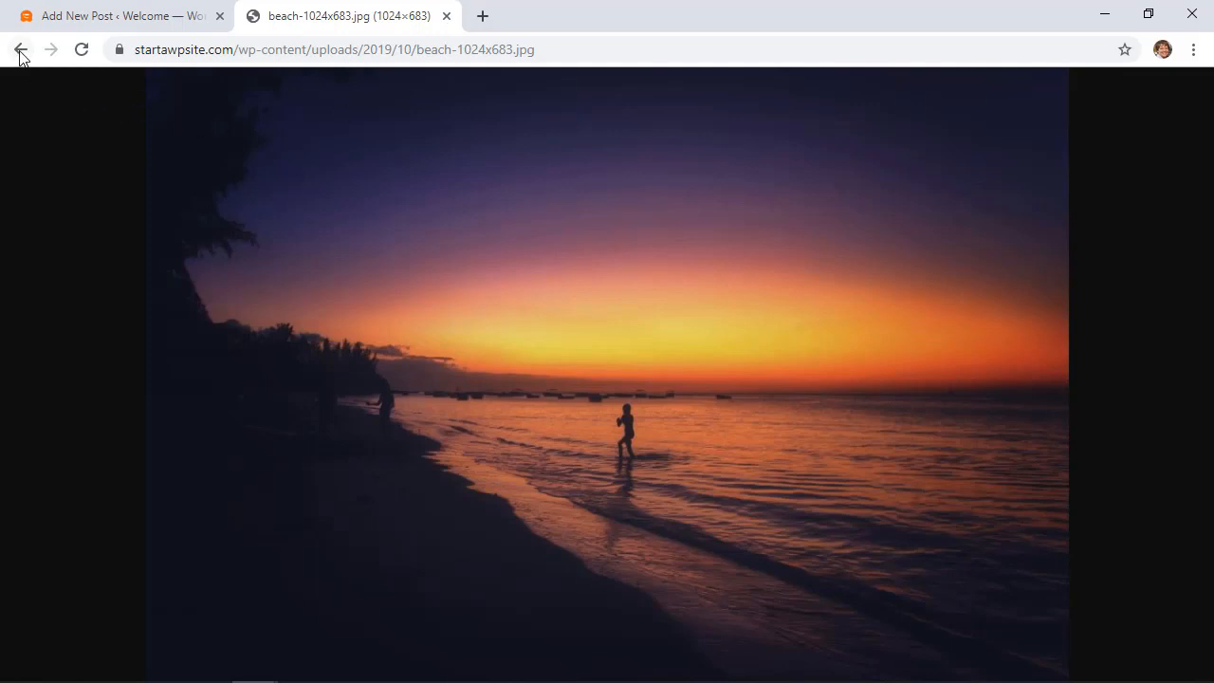
Step: Return from the full-size beach photo to the post and review the rest of it
{"action": "left_click", "coordinate": [21, 49]}
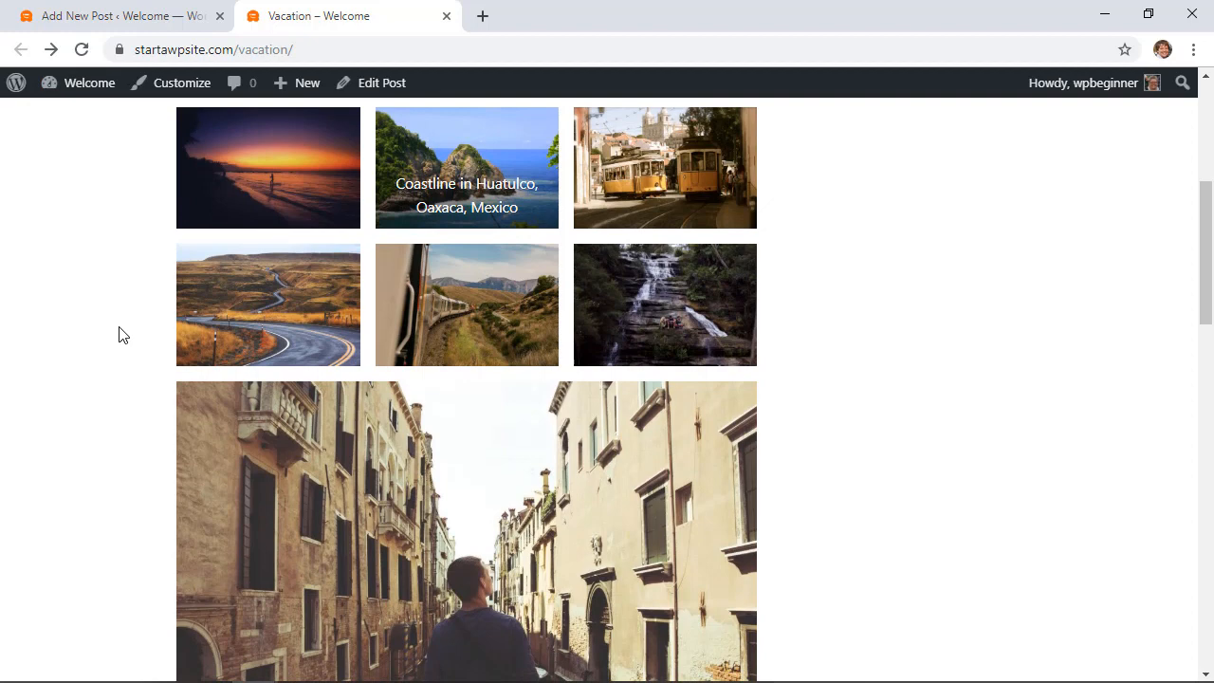
{"action": "scroll", "scroll_direction": "down", "scroll_amount": 3}
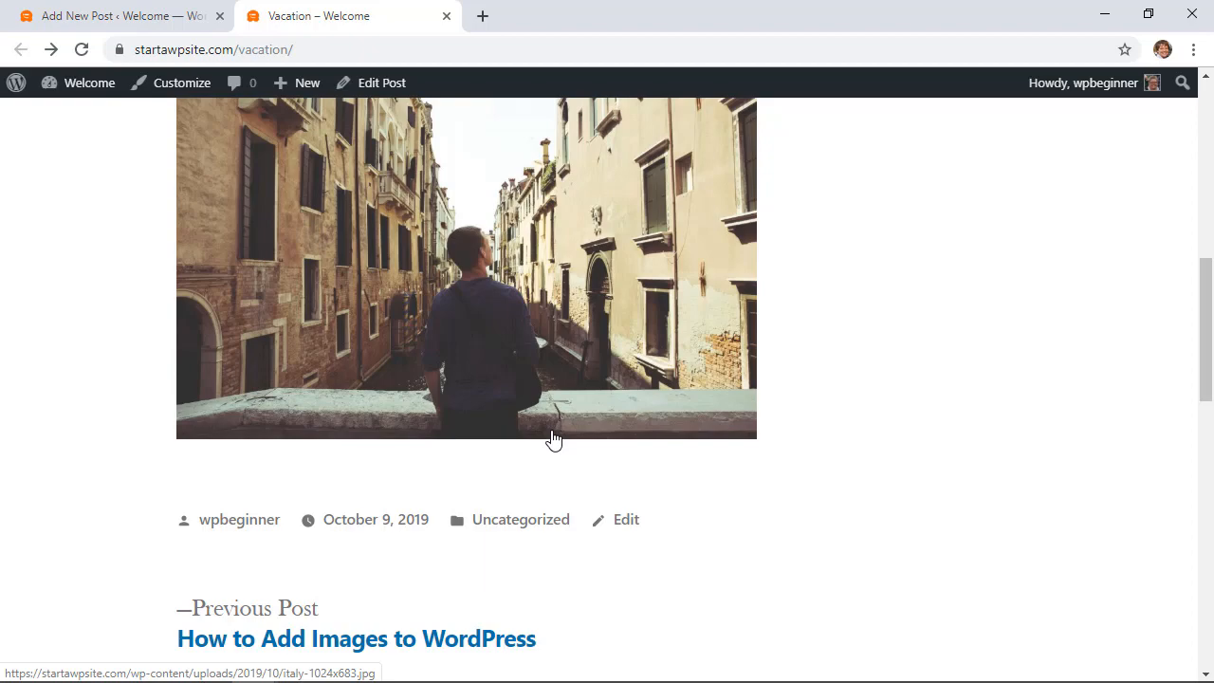
{"action": "scroll", "scroll_direction": "up", "scroll_amount": 3}
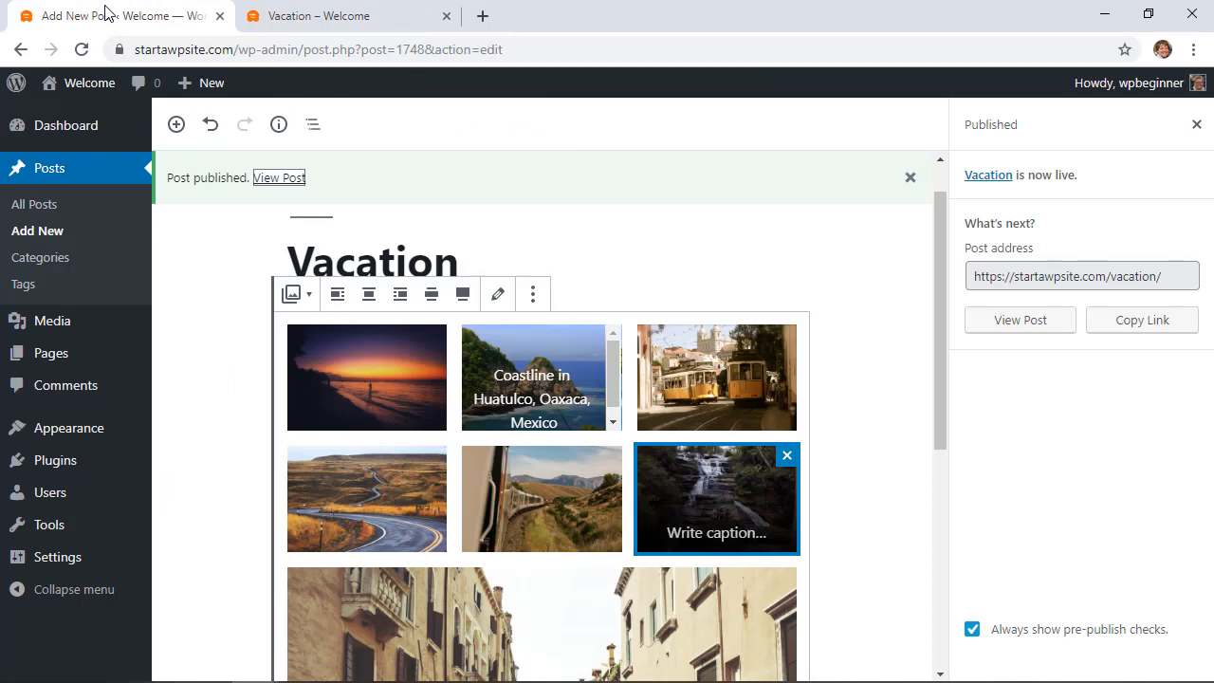
{"action": "mouse_move", "coordinate": [227, 232]}
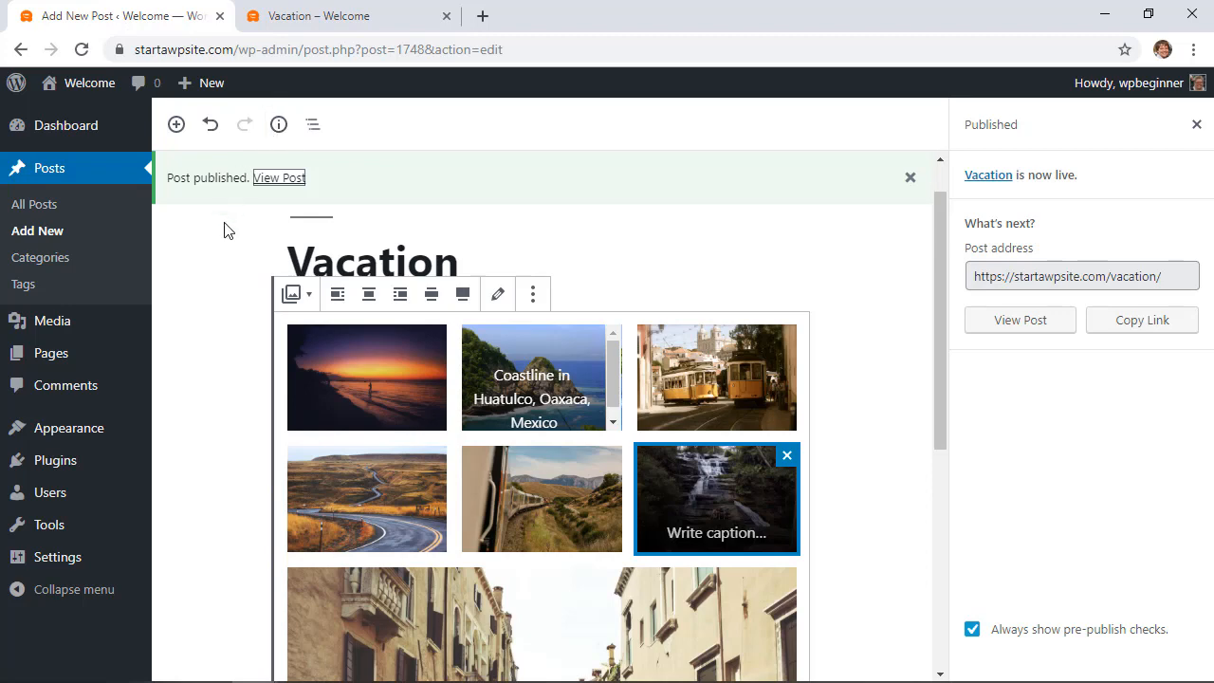
{"action": "mouse_move", "coordinate": [45, 392]}
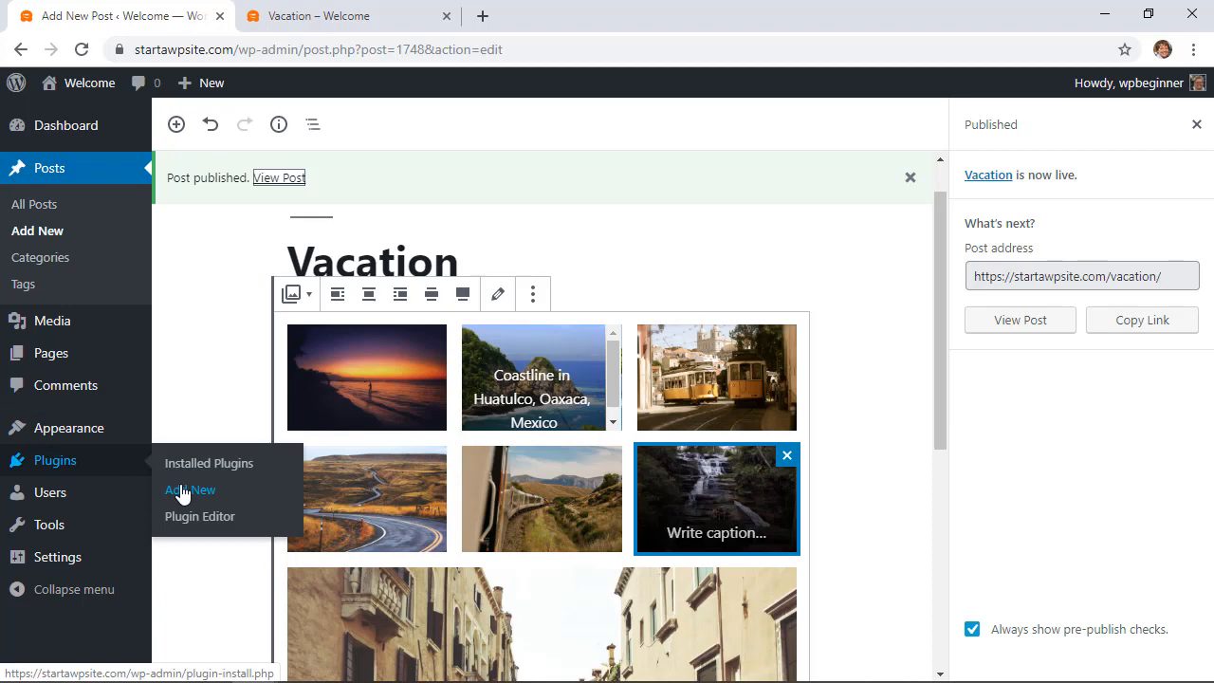
Step: Search the Add Plugins page for 'envira gallery' and switch to the Envira features page
{"action": "left_click", "coordinate": [190, 490]}
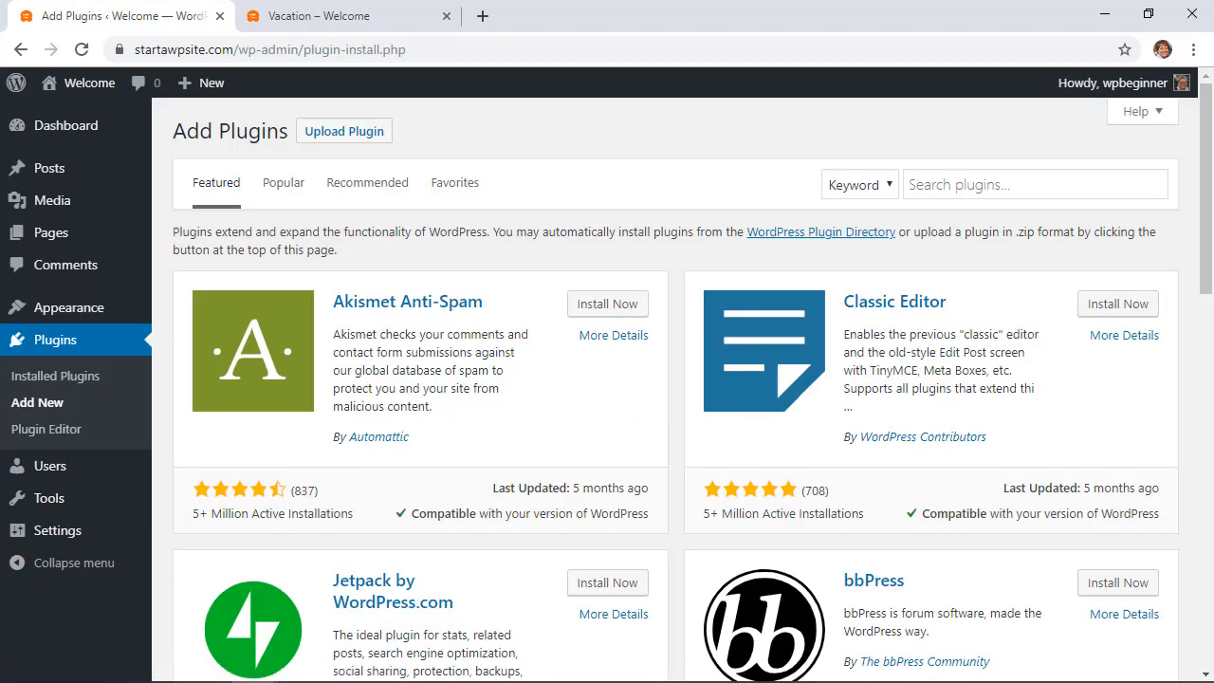
{"action": "type", "text": "envira gallery"}
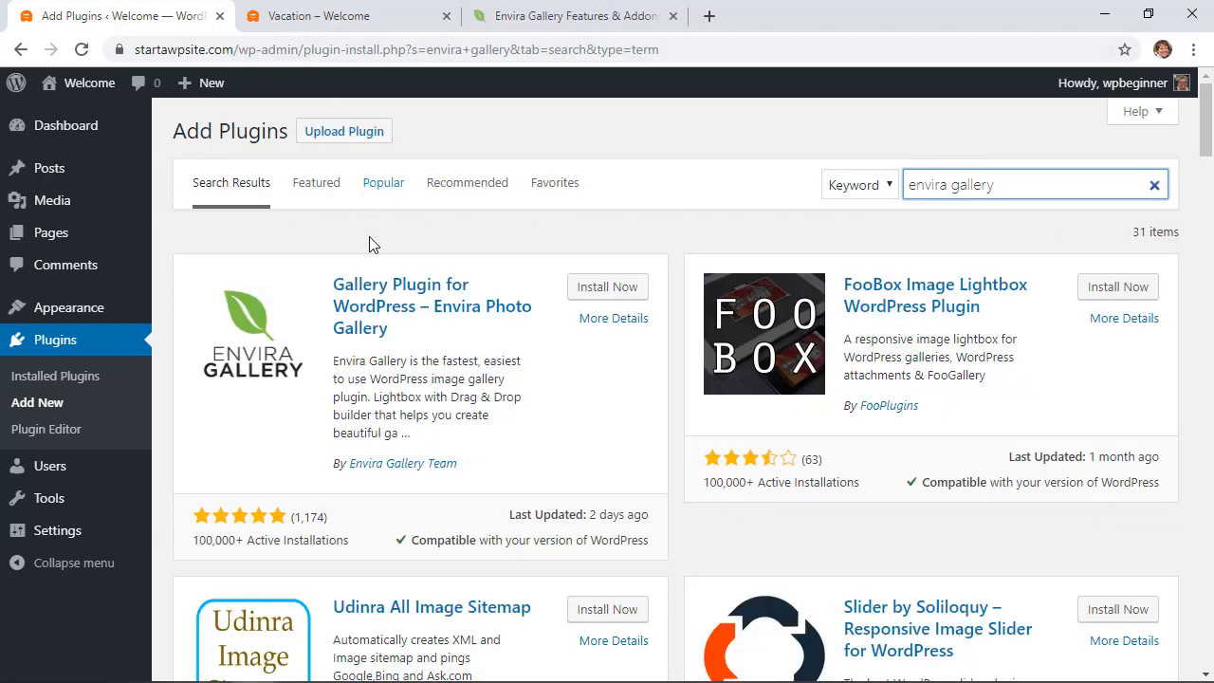
{"action": "mouse_move", "coordinate": [345, 246]}
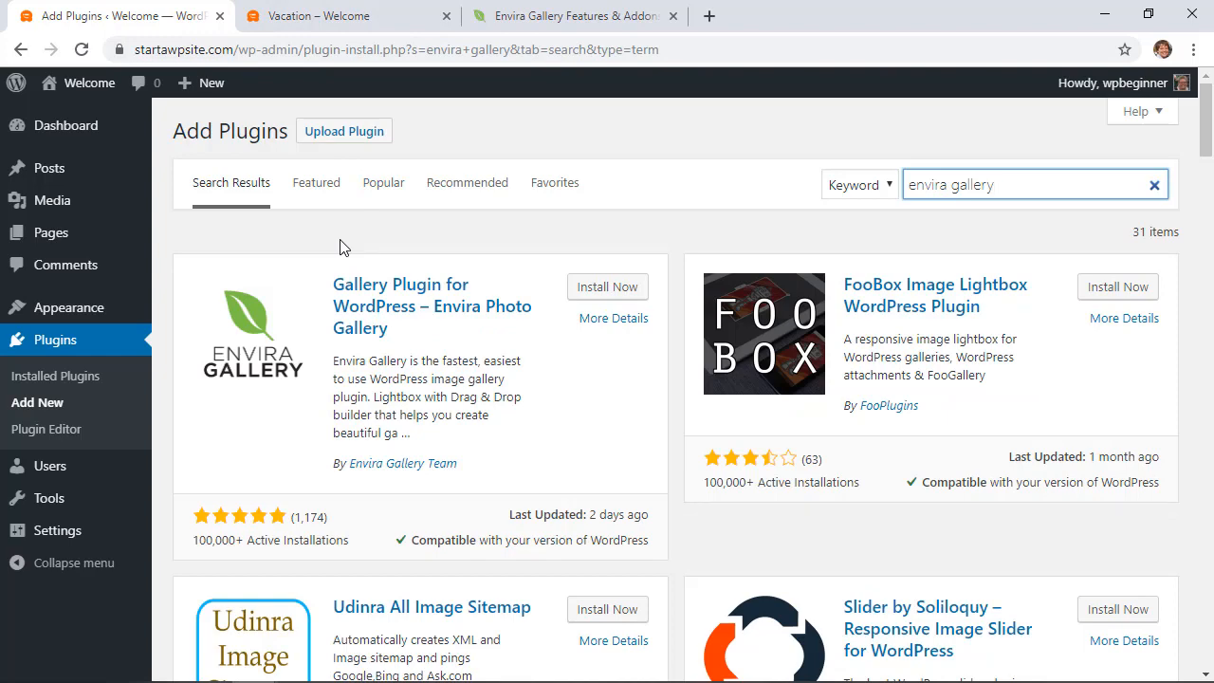
{"action": "left_click", "coordinate": [573, 16]}
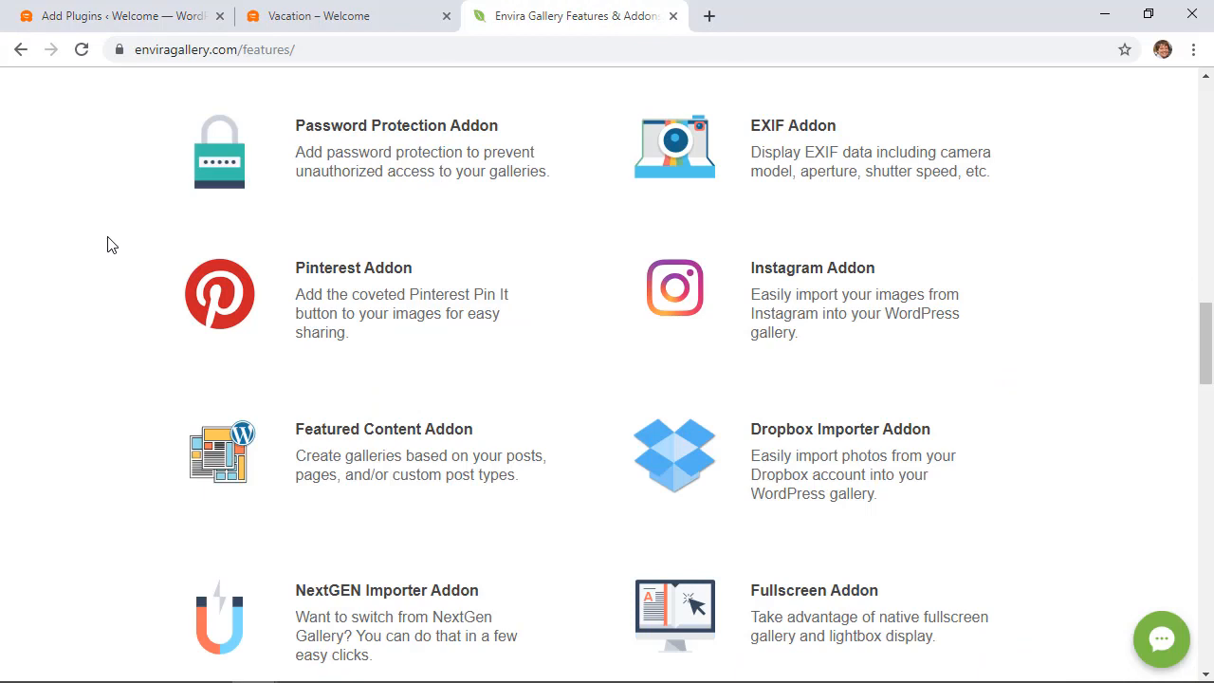
Step: Browse the Envira Gallery addon features, then return to the plugin search results
{"action": "scroll", "scroll_direction": "down", "scroll_amount": 3}
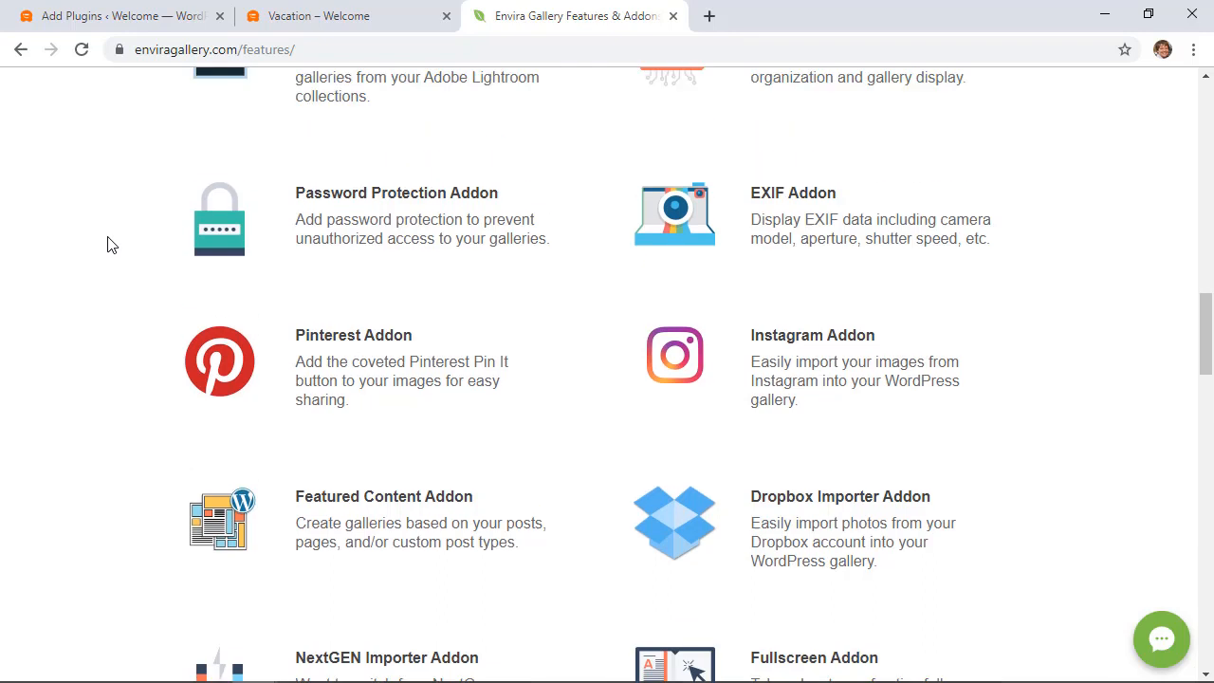
{"action": "scroll", "scroll_direction": "up", "scroll_amount": 3}
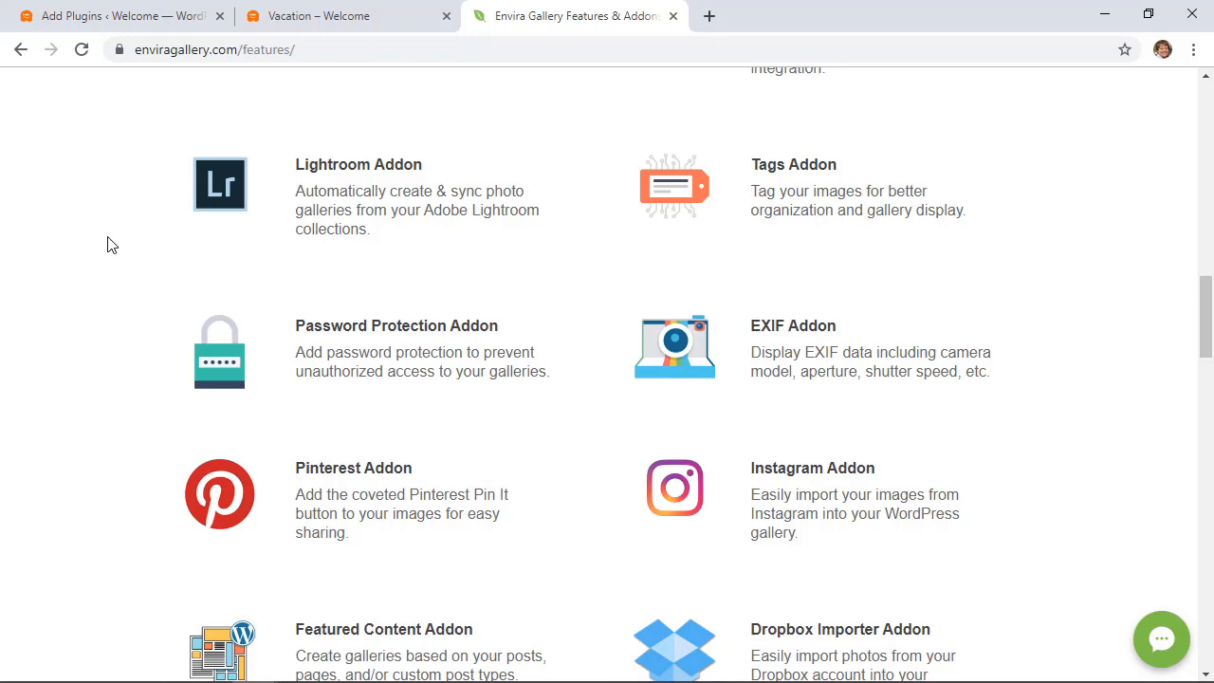
{"action": "left_click", "coordinate": [113, 16]}
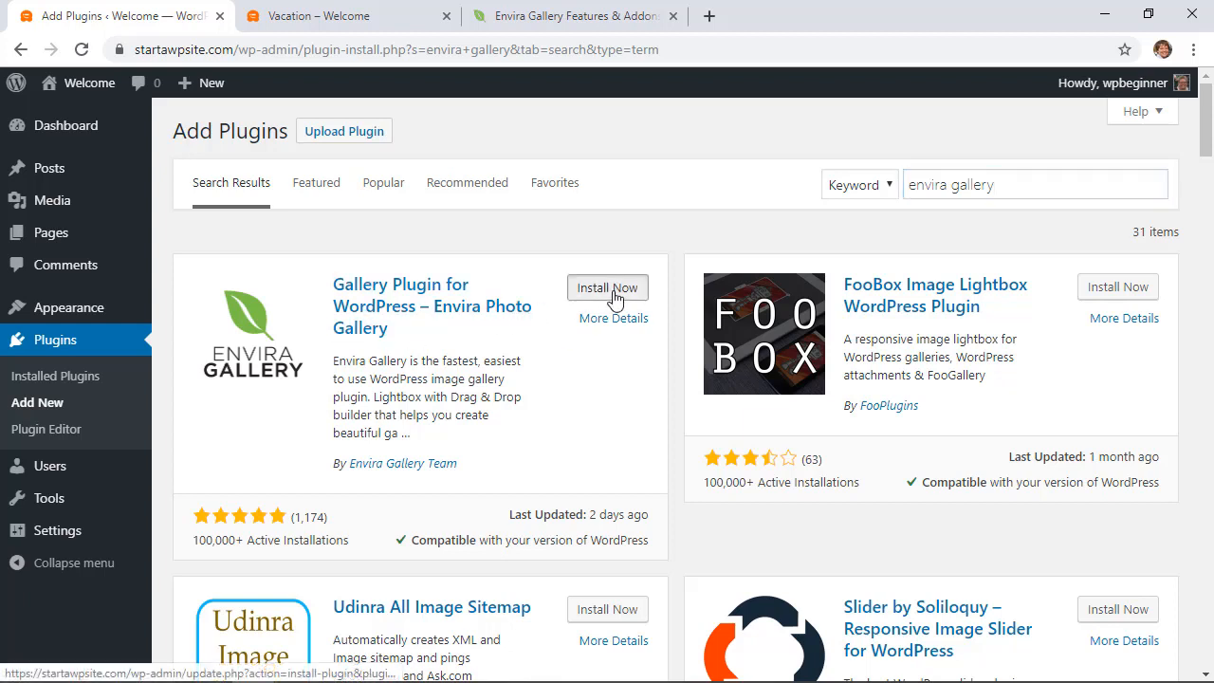
Step: Install the Envira Photo Gallery plugin and activate it
{"action": "left_click", "coordinate": [607, 288]}
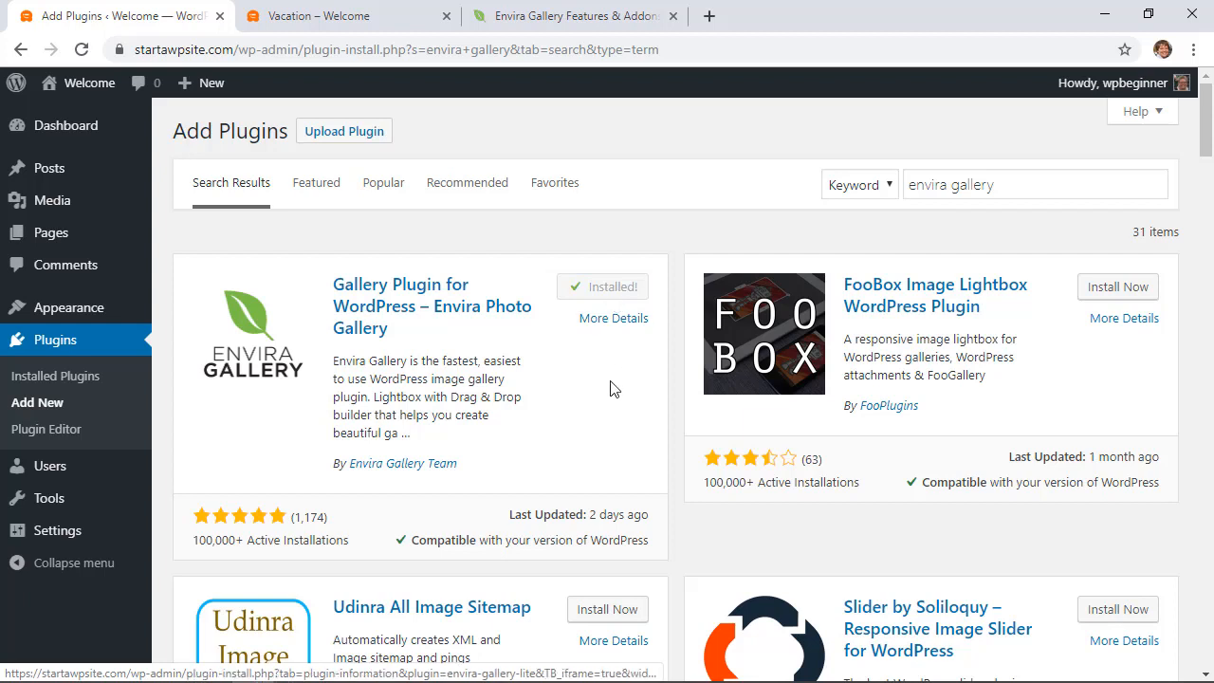
{"action": "left_click", "coordinate": [615, 286]}
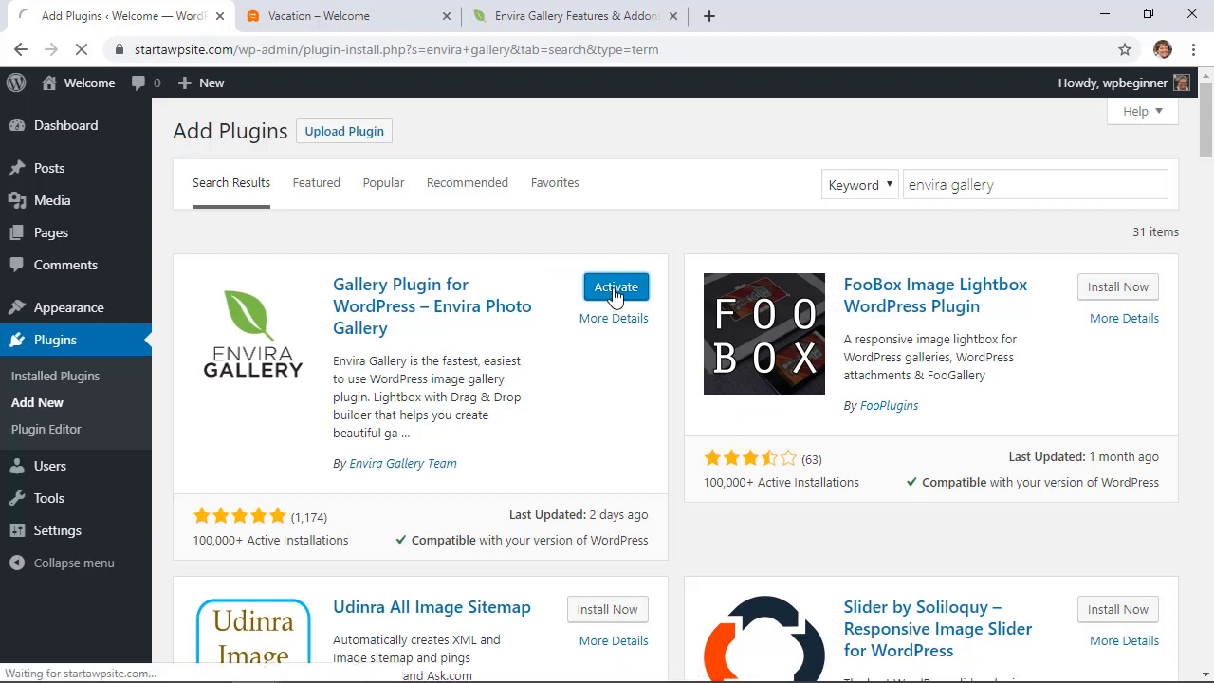
{"action": "left_click", "coordinate": [614, 286]}
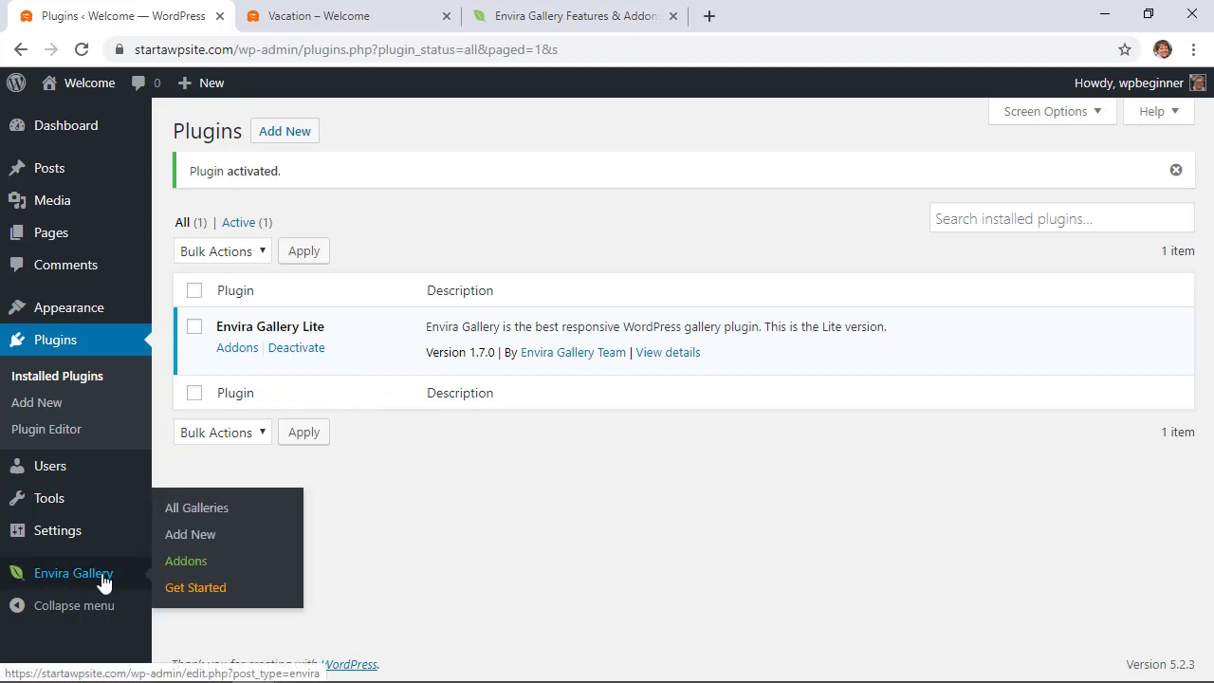
Step: Title the new Envira gallery draft 'Vacation'
{"action": "left_click", "coordinate": [190, 535]}
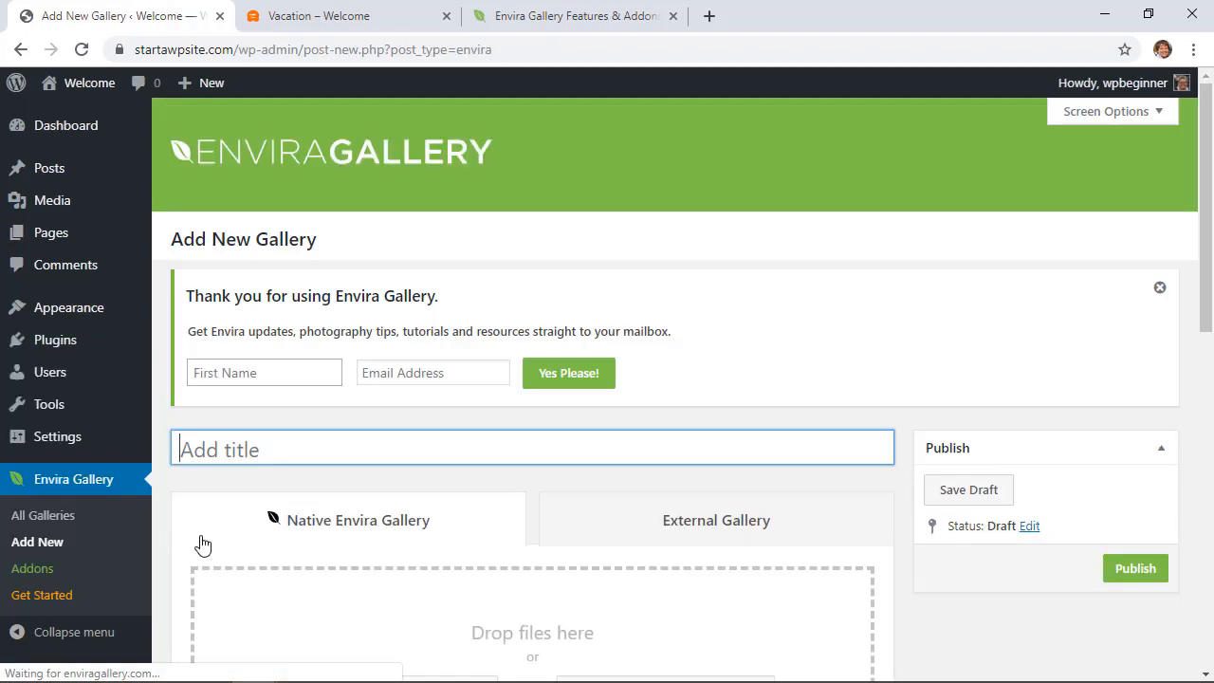
{"action": "type", "text": "Vacation"}
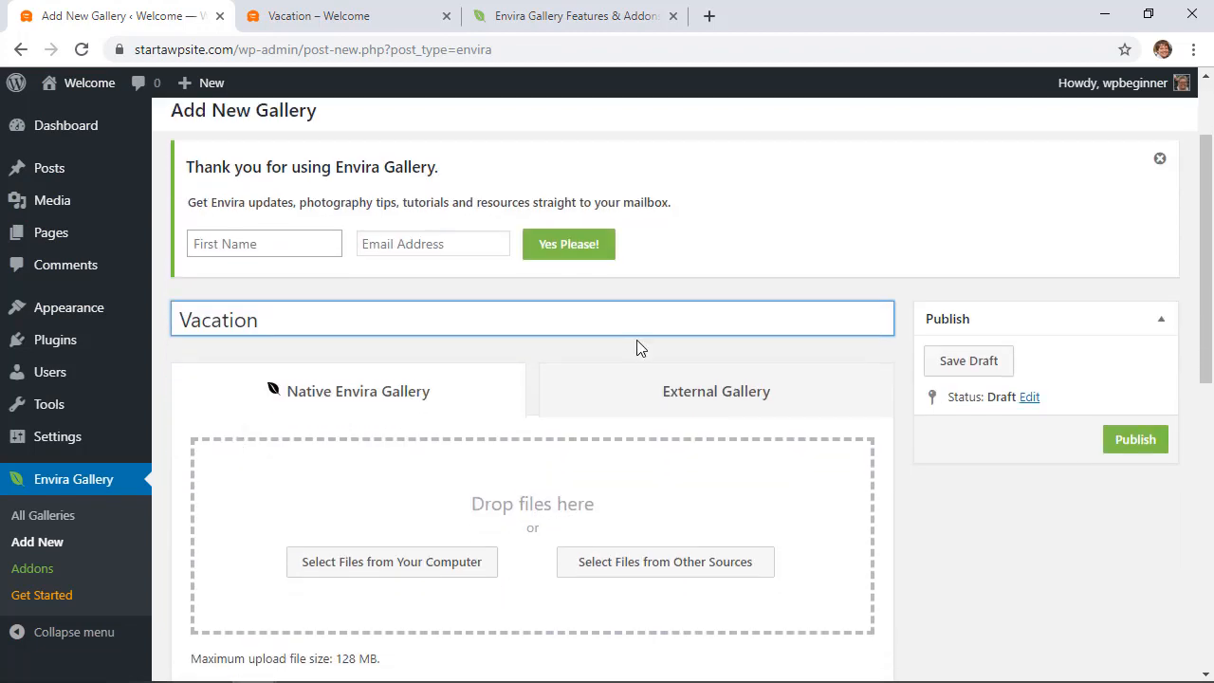
{"action": "scroll", "scroll_direction": "down", "scroll_amount": 3}
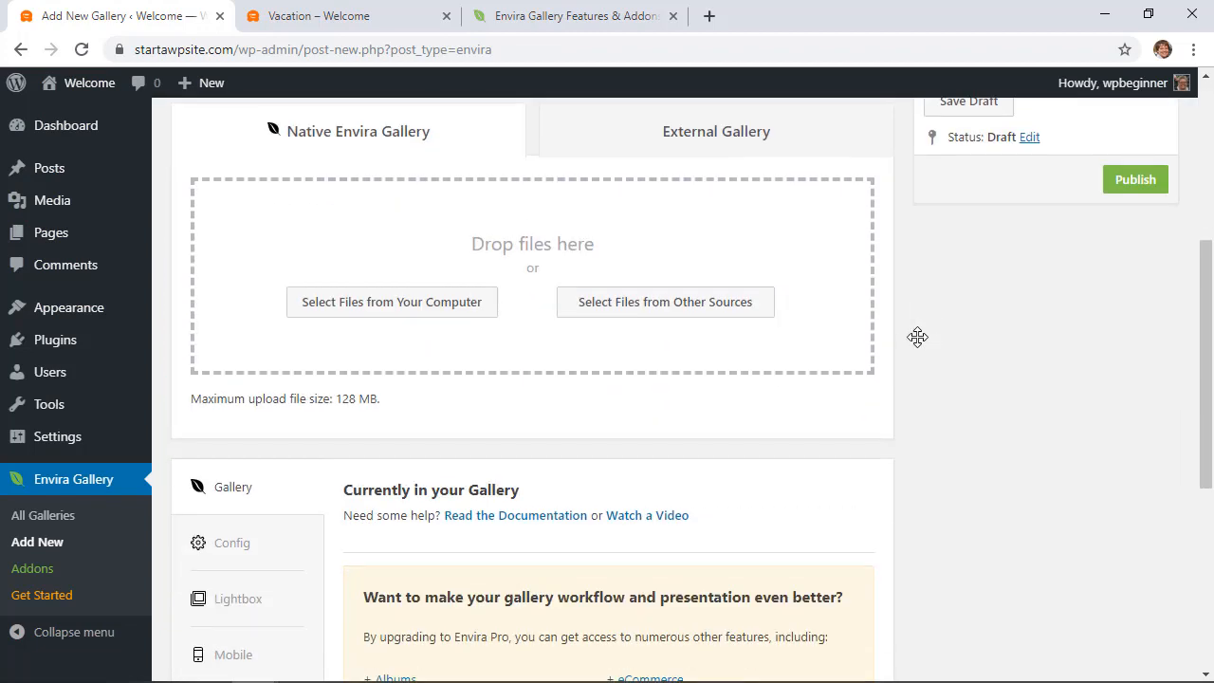
{"action": "mouse_move", "coordinate": [390, 301]}
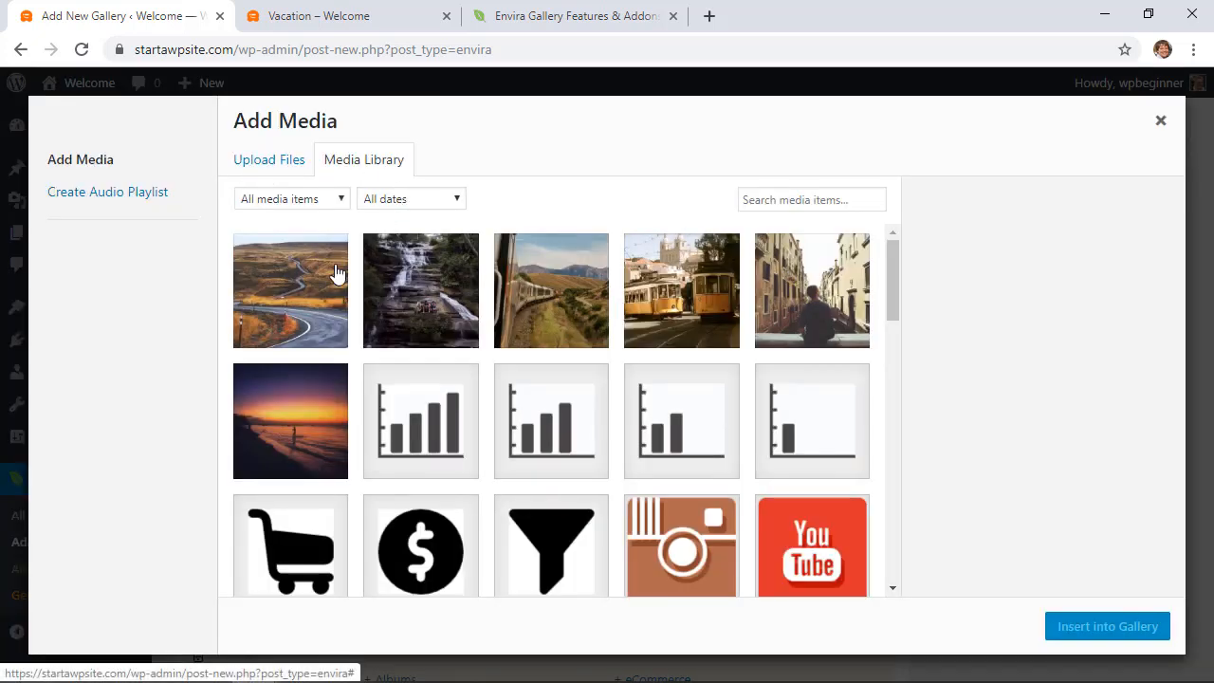
Step: Insert the six vacation photos, windy-road through beach, from the Media Library into the gallery
{"action": "left_click", "coordinate": [290, 290]}
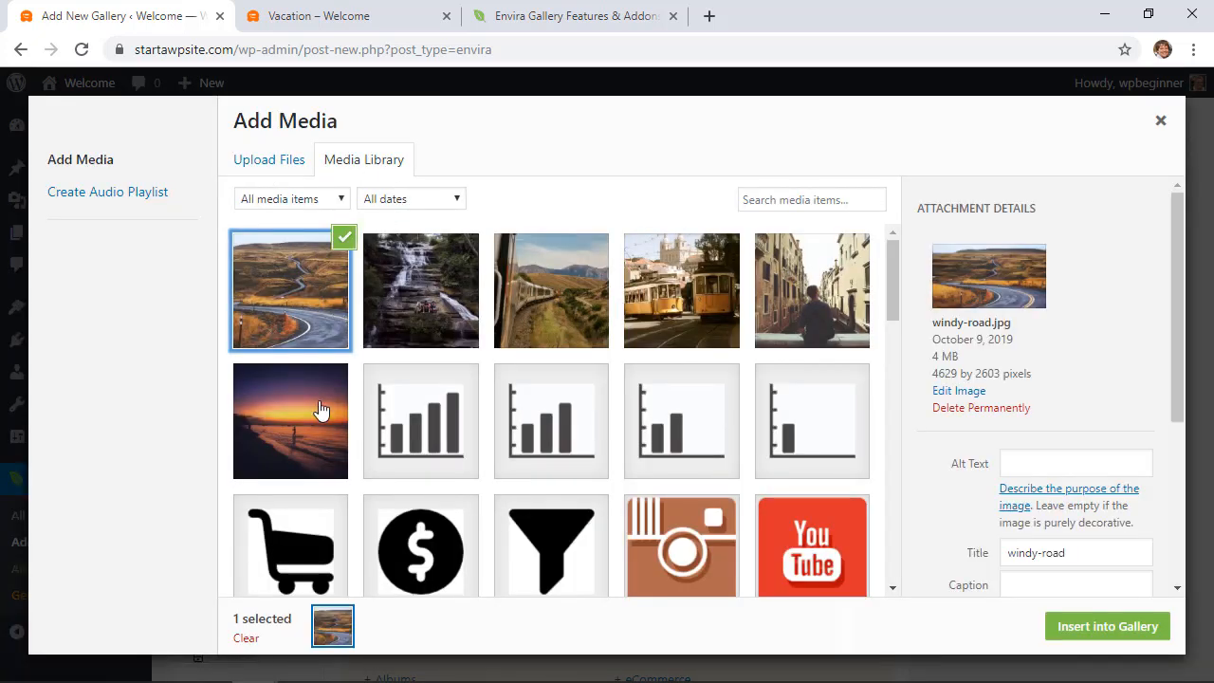
{"action": "left_click", "coordinate": [290, 421]}
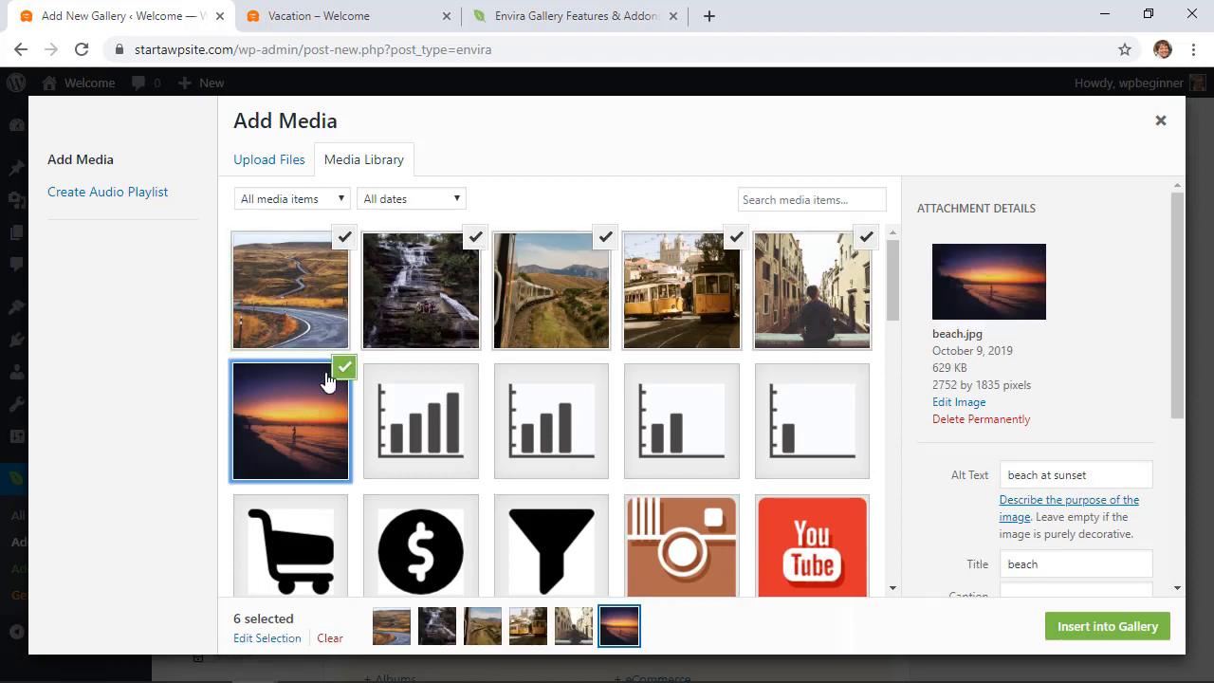
{"action": "scroll", "scroll_direction": "down", "scroll_amount": 3}
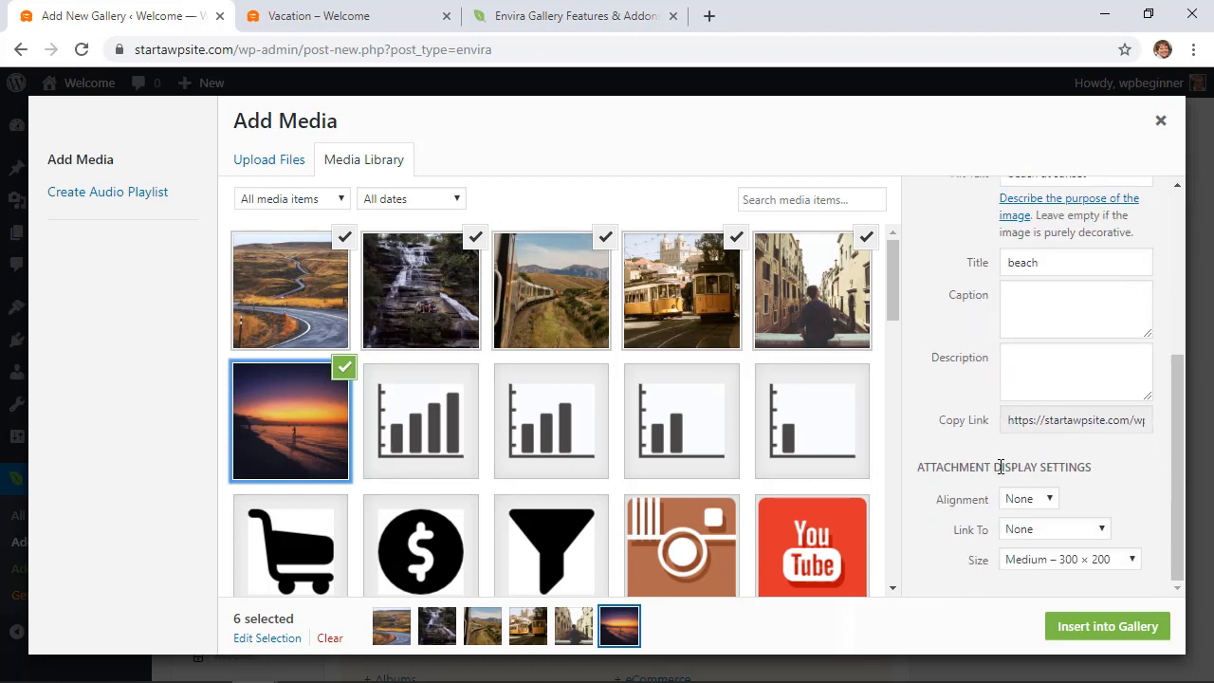
{"action": "left_click", "coordinate": [1107, 626]}
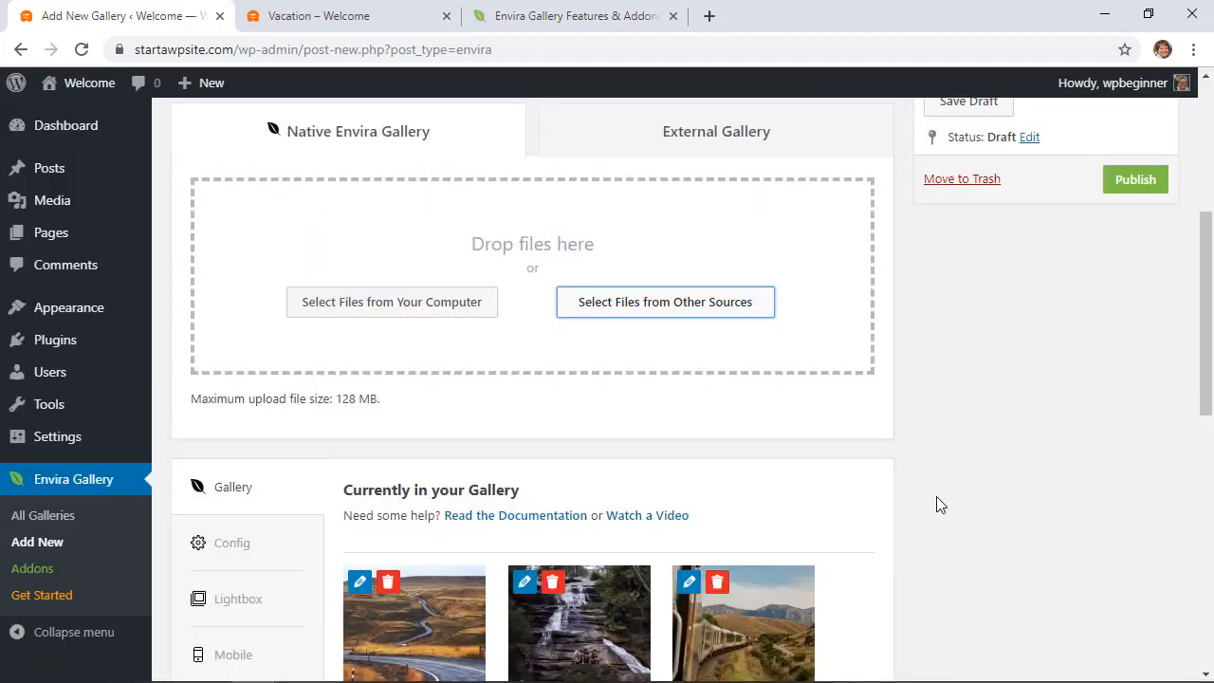
{"action": "scroll", "scroll_direction": "down", "scroll_amount": 3}
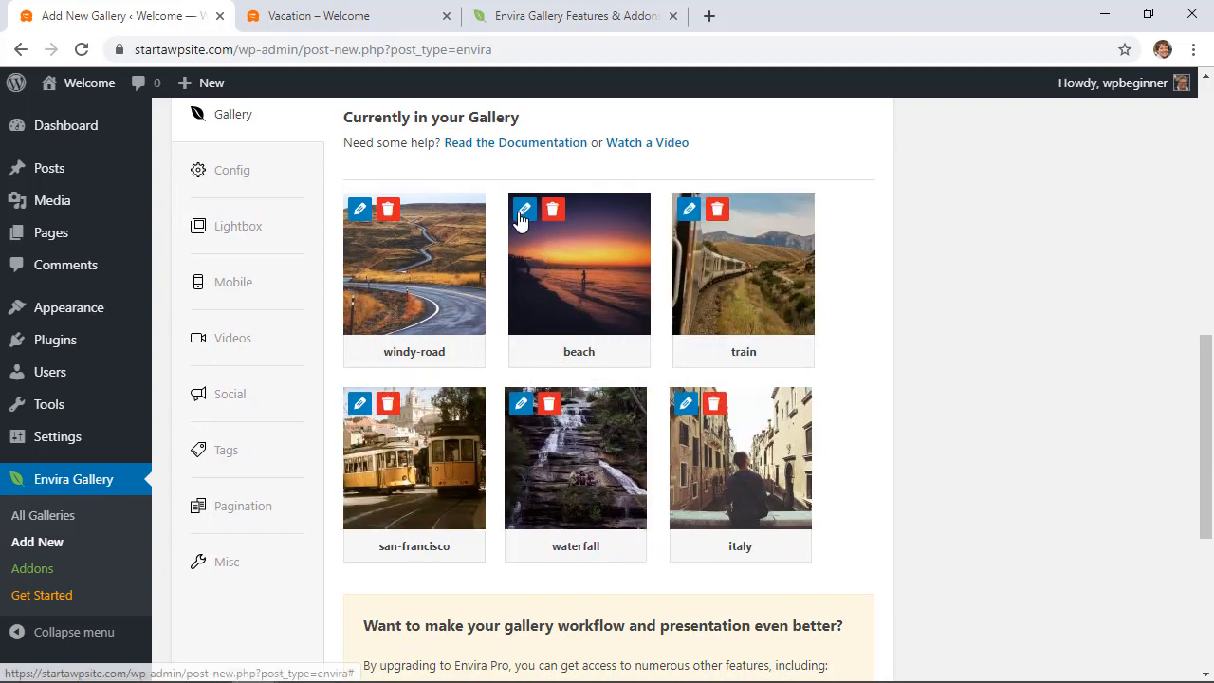
{"action": "mouse_move", "coordinate": [523, 208]}
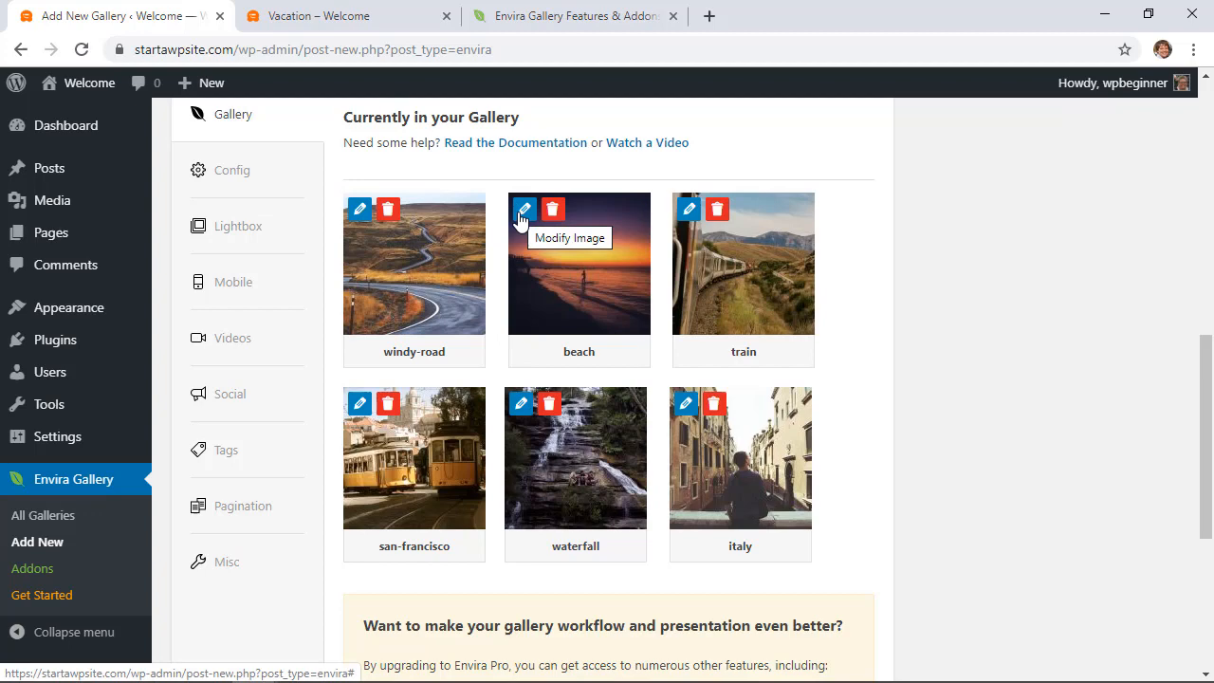
{"action": "left_click", "coordinate": [524, 209]}
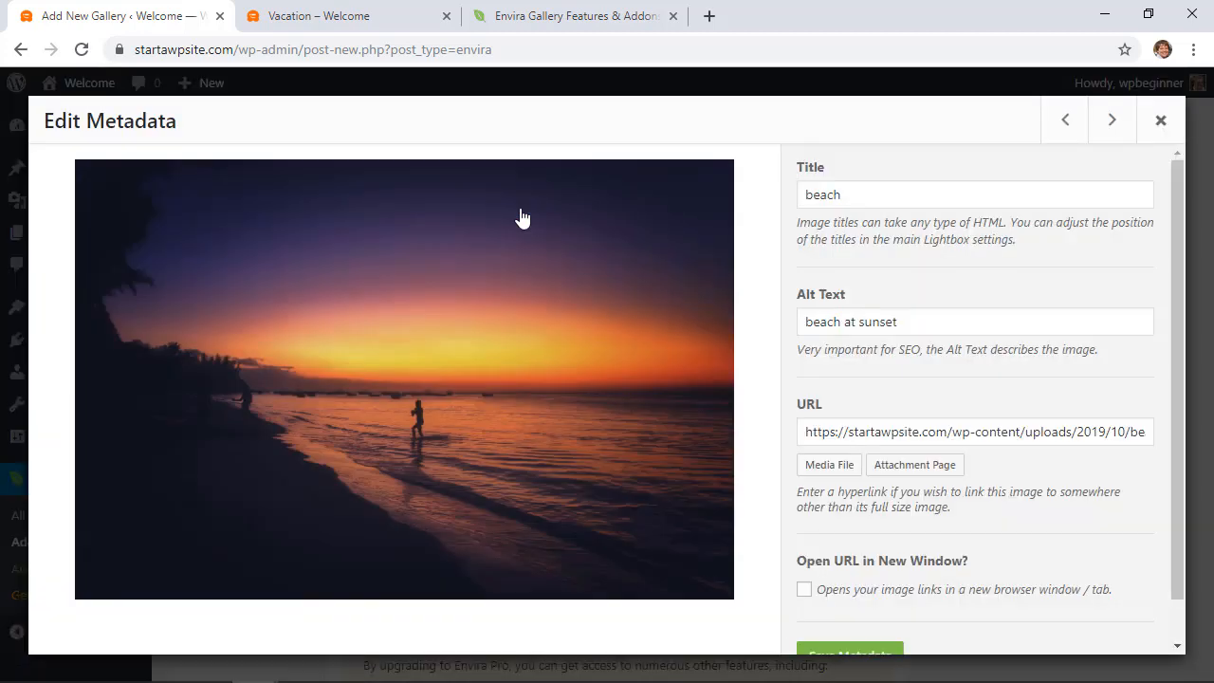
{"action": "mouse_move", "coordinate": [793, 319]}
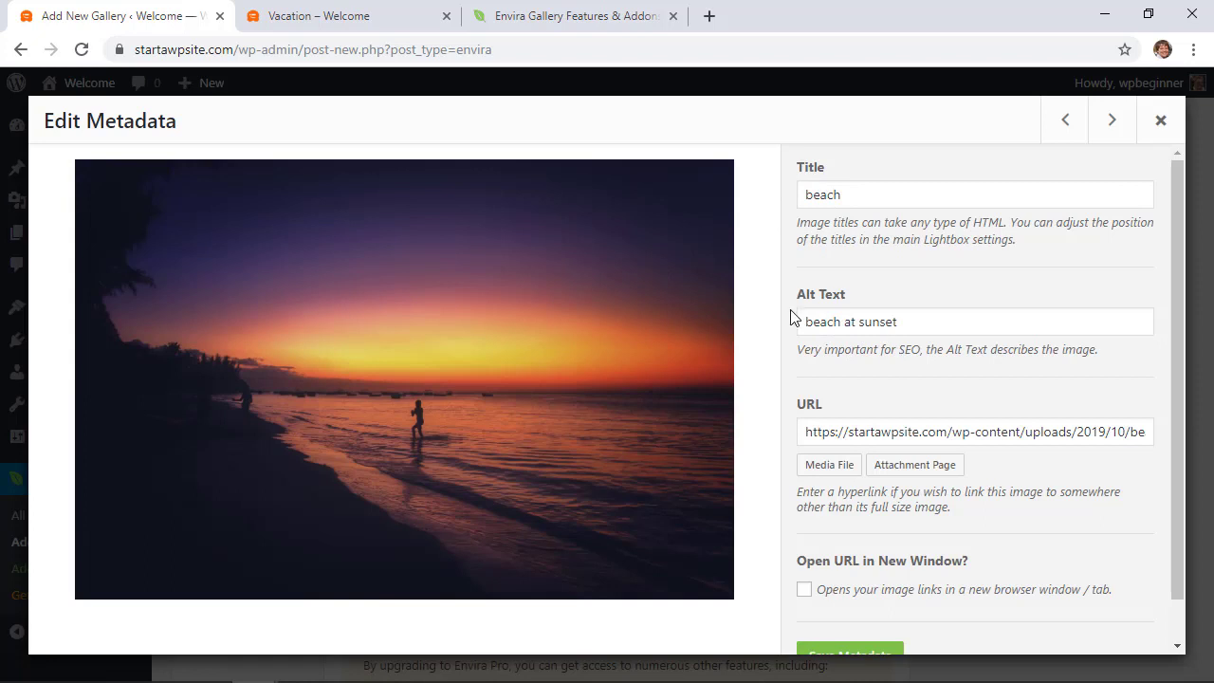
{"action": "mouse_move", "coordinate": [858, 239]}
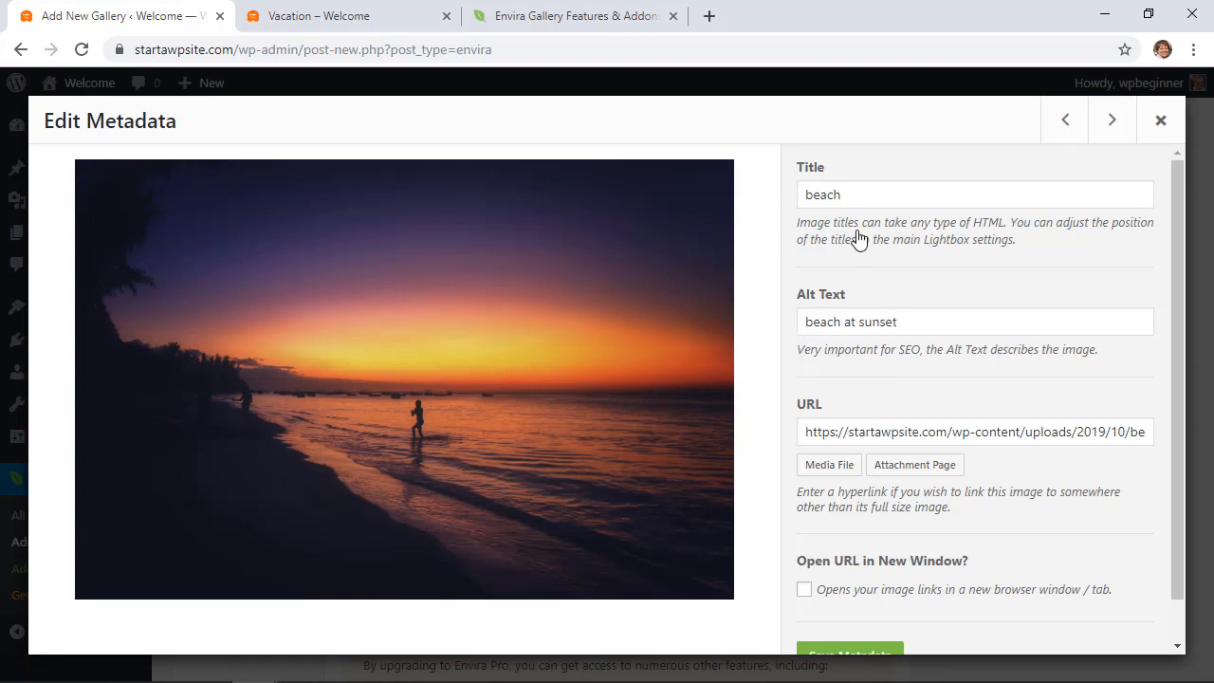
{"action": "scroll", "scroll_direction": "down", "scroll_amount": 3}
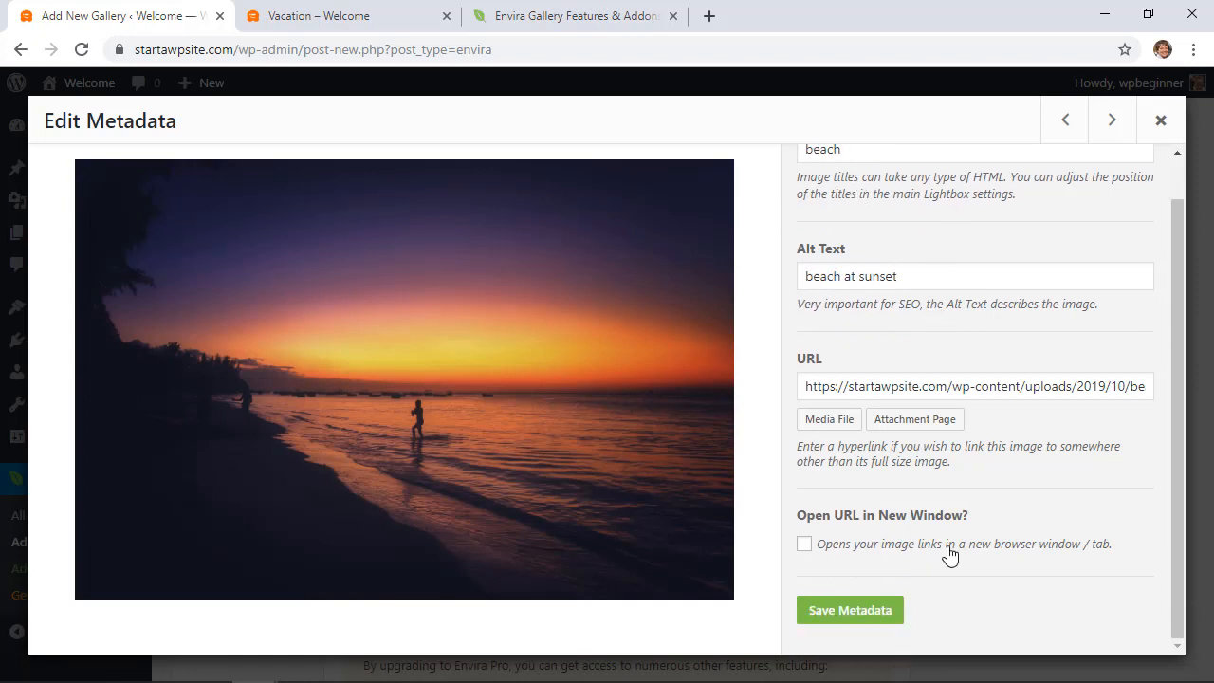
{"action": "mouse_move", "coordinate": [844, 549]}
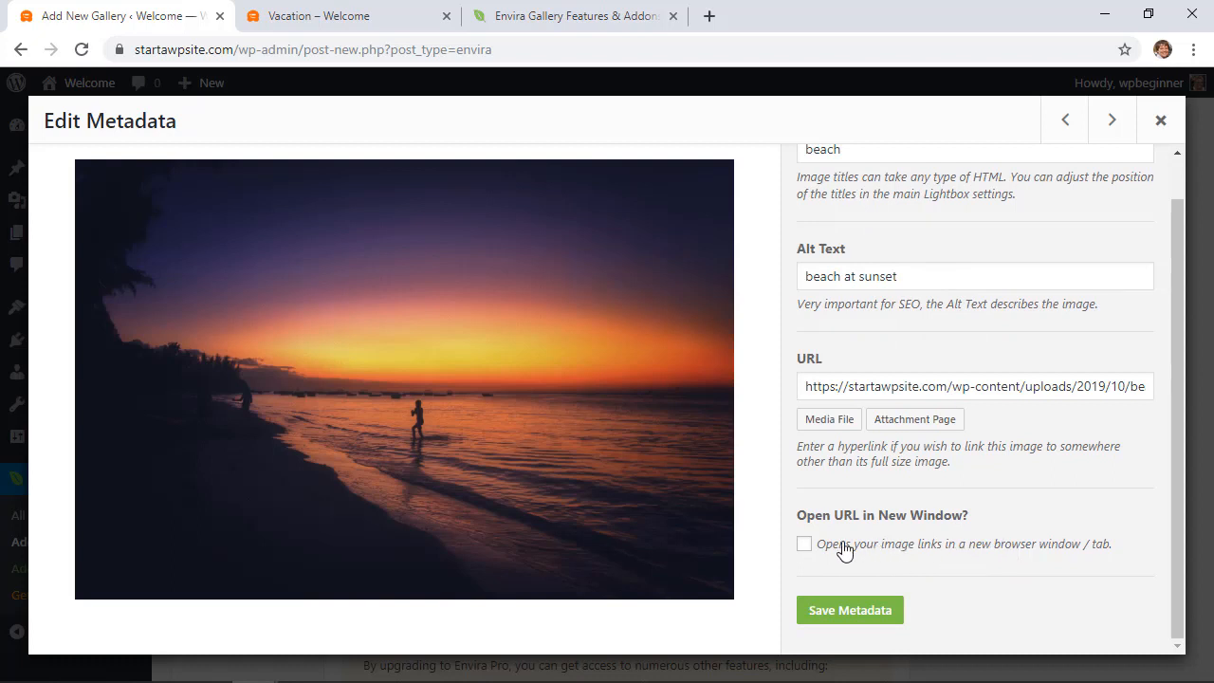
{"action": "mouse_move", "coordinate": [937, 533]}
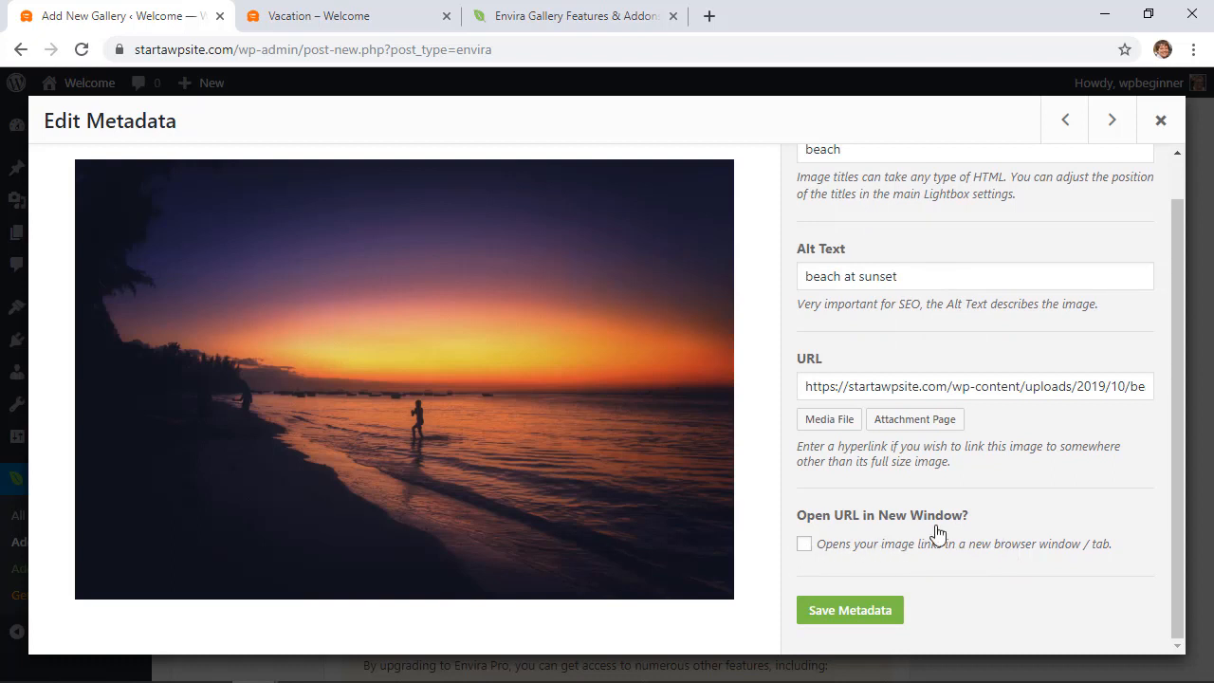
{"action": "mouse_move", "coordinate": [901, 528]}
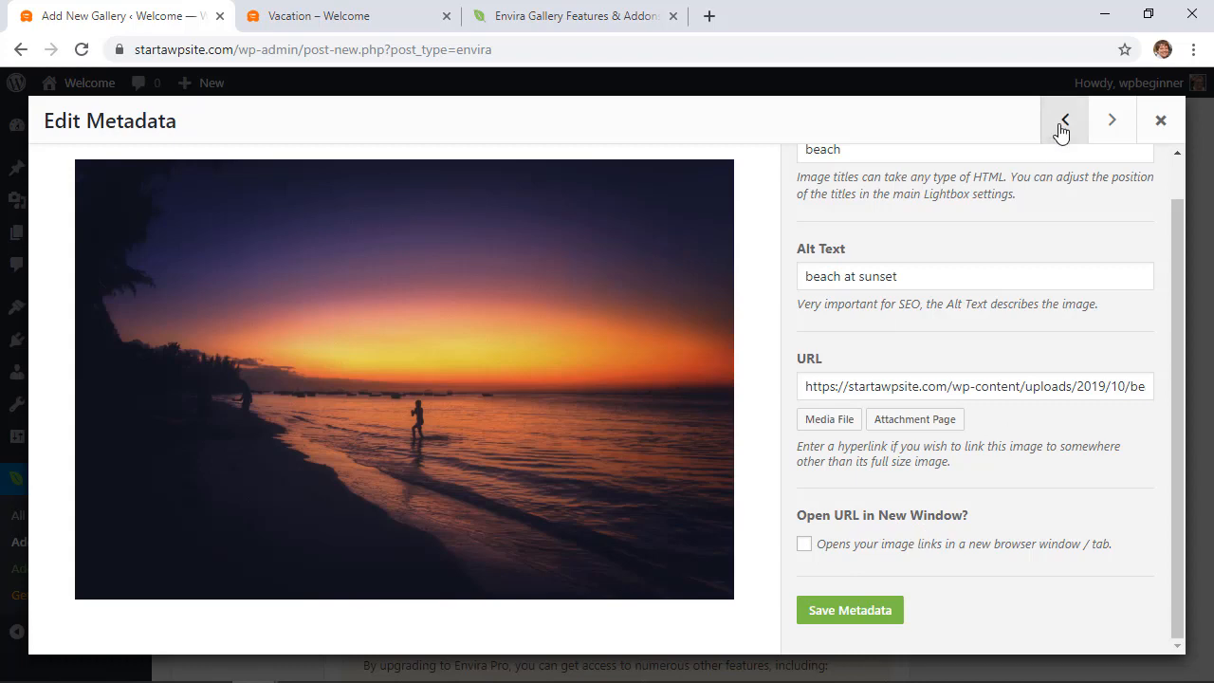
{"action": "left_click", "coordinate": [1161, 120]}
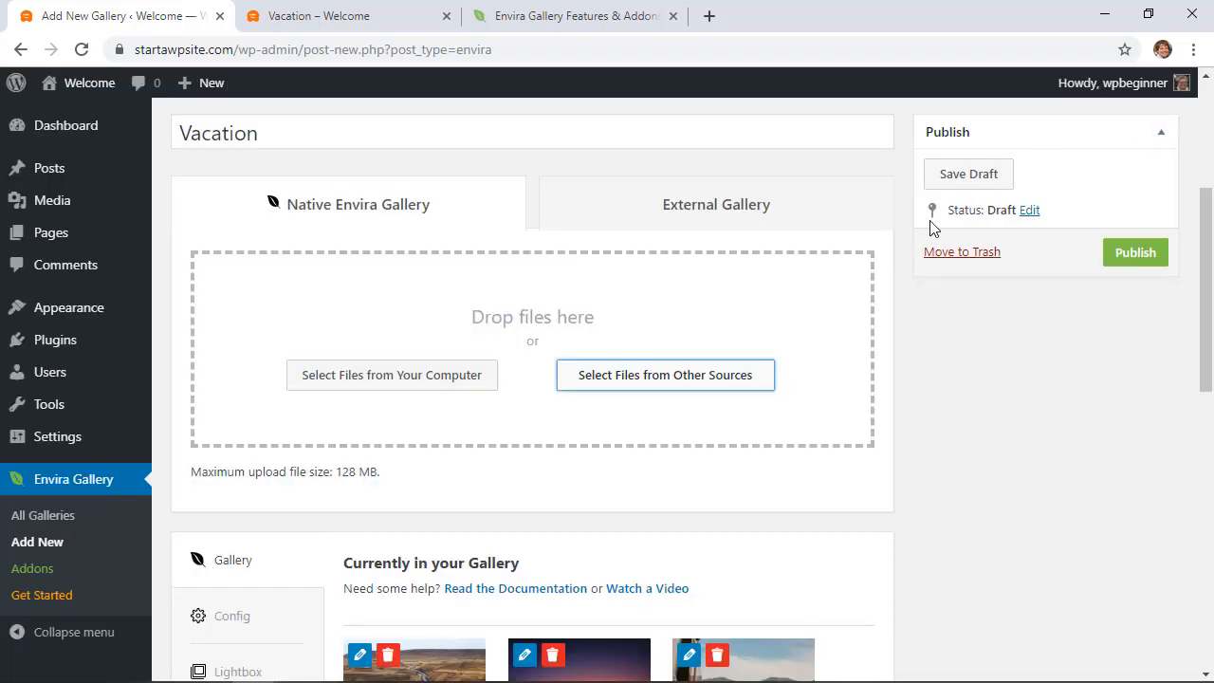
Step: Show the Vacation gallery's Config settings with column count and lazy loading
{"action": "scroll", "scroll_direction": "down", "scroll_amount": 3}
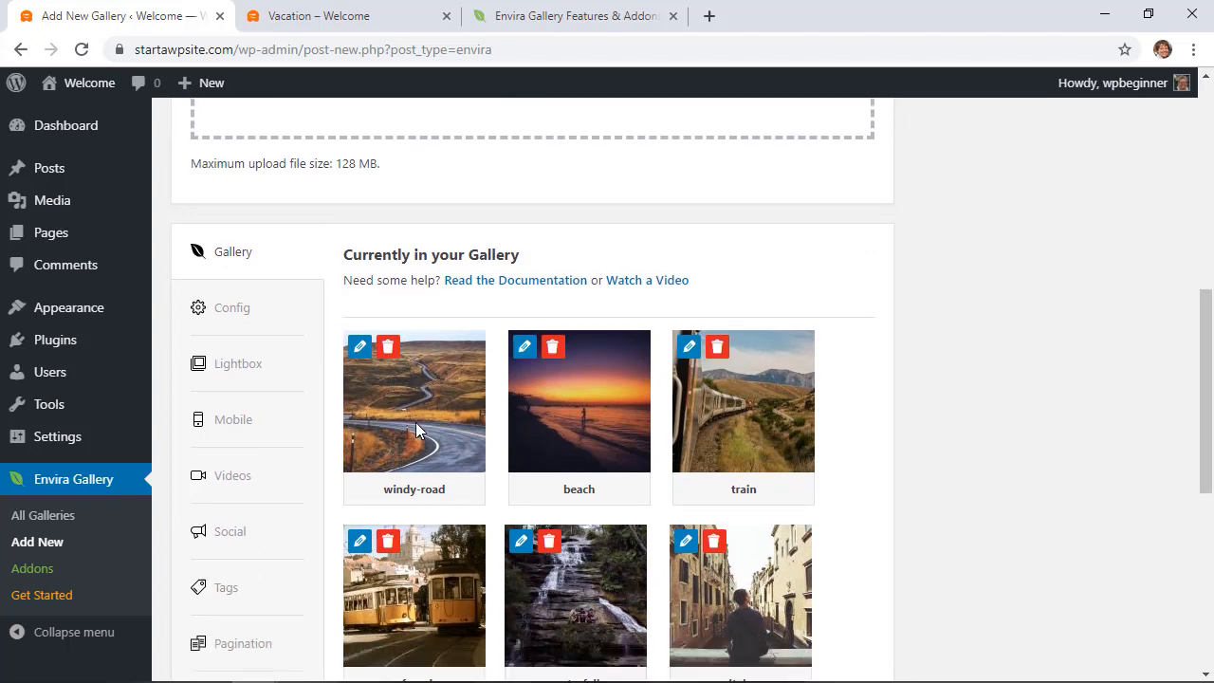
{"action": "scroll", "scroll_direction": "down", "scroll_amount": 3}
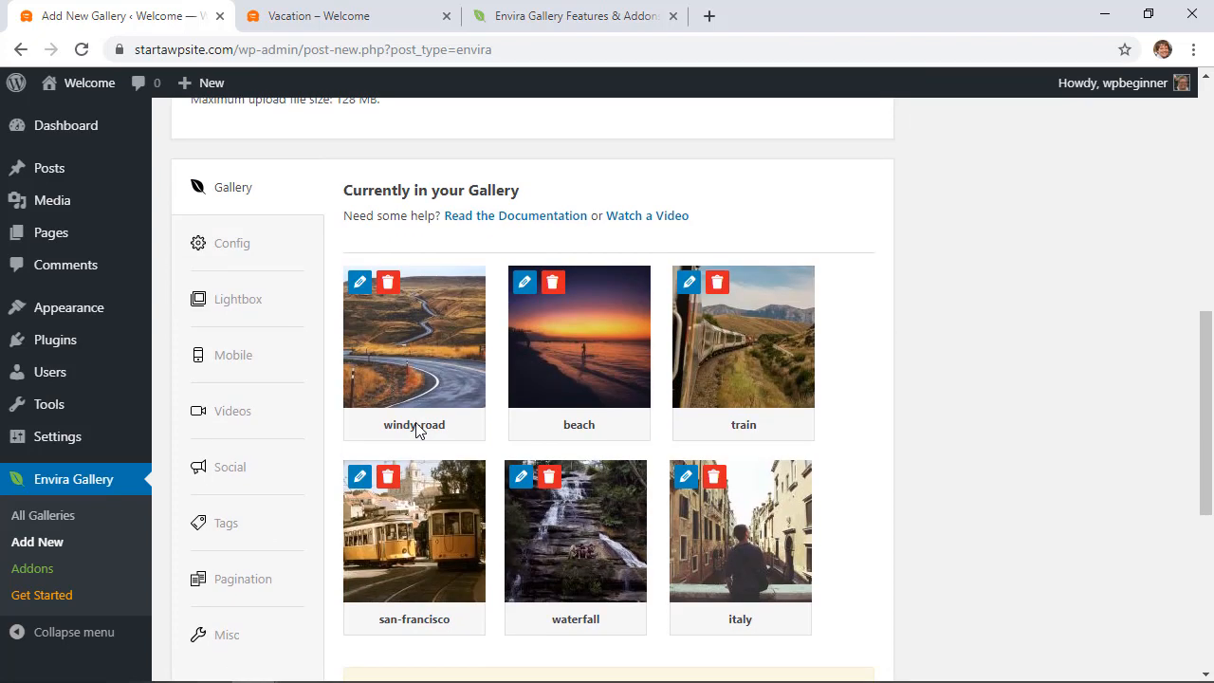
{"action": "left_click", "coordinate": [231, 242]}
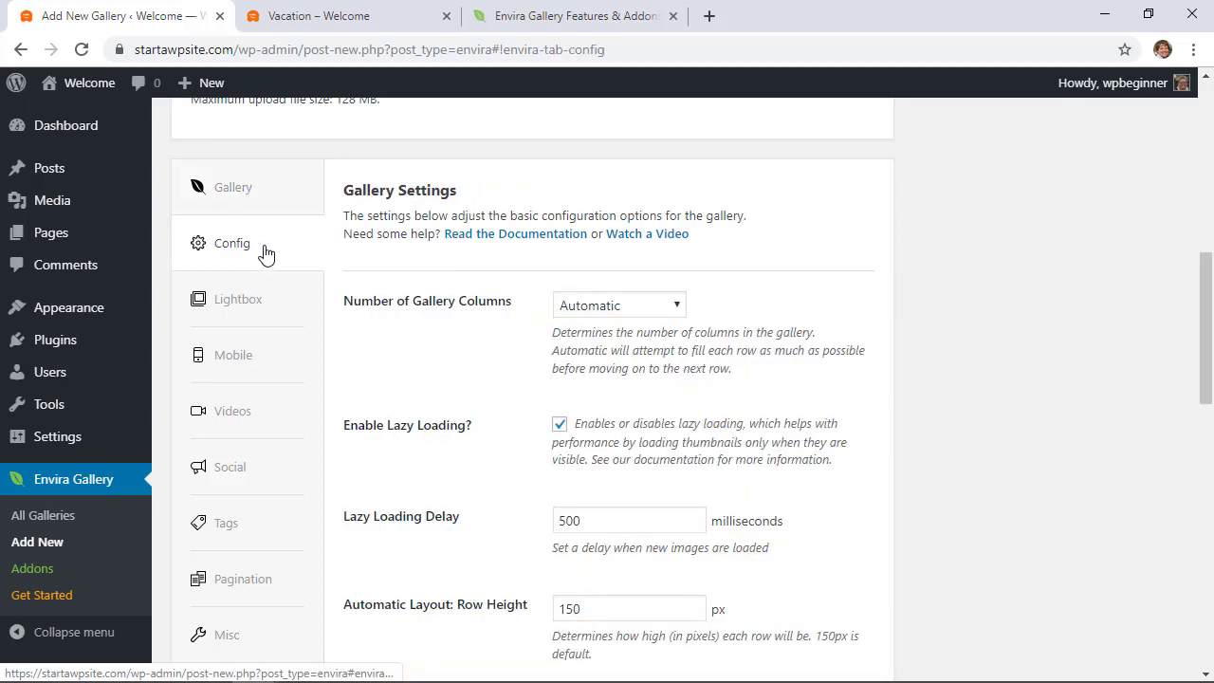
{"action": "mouse_move", "coordinate": [425, 341]}
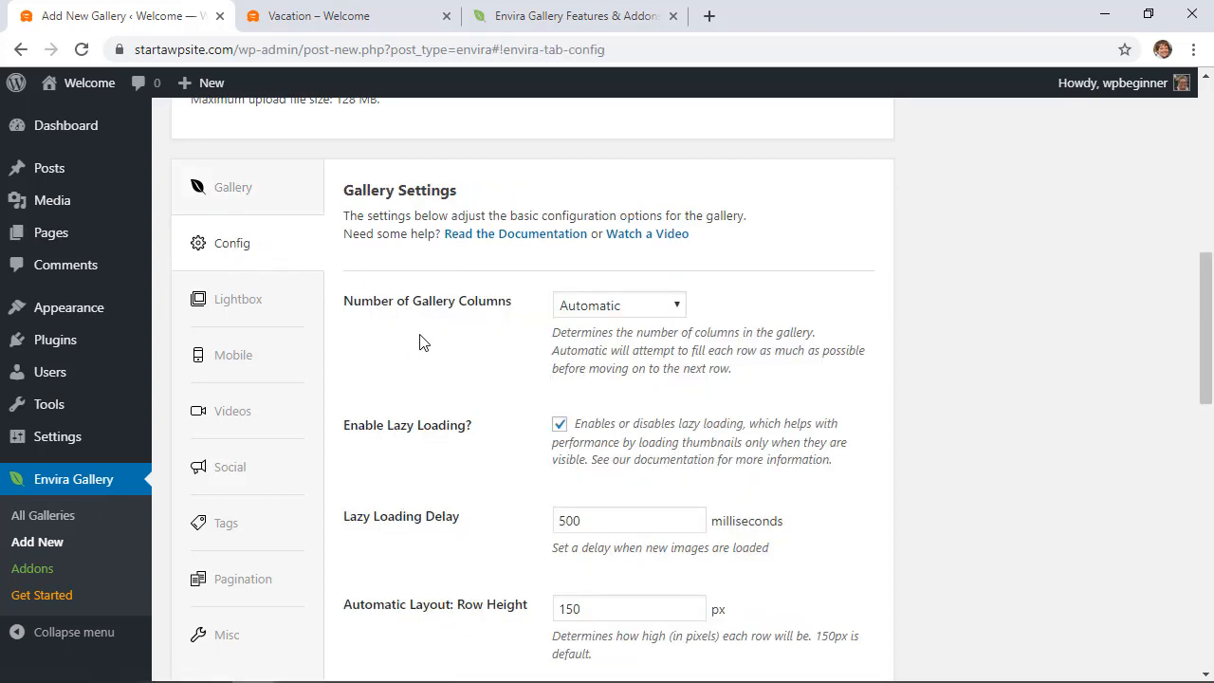
Step: Review the column choices, lazy loading delay 500 ms, row height 150 px, margins 1 and default image size
{"action": "scroll", "scroll_direction": "down", "scroll_amount": 3}
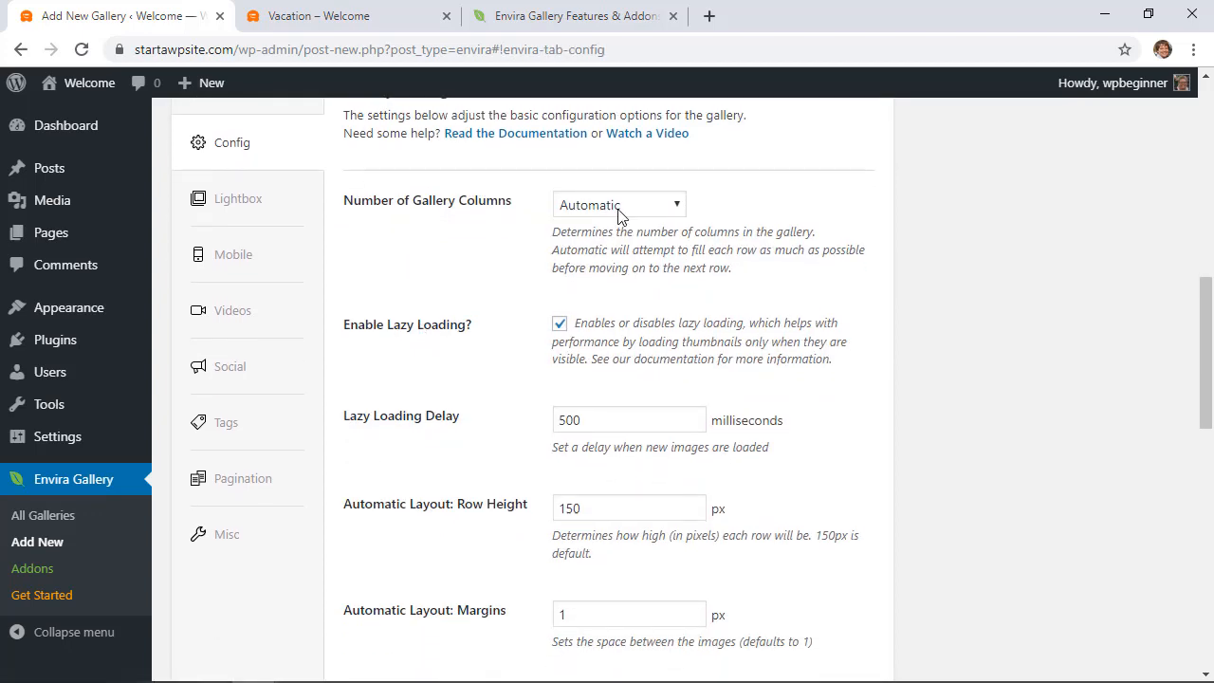
{"action": "mouse_move", "coordinate": [584, 209]}
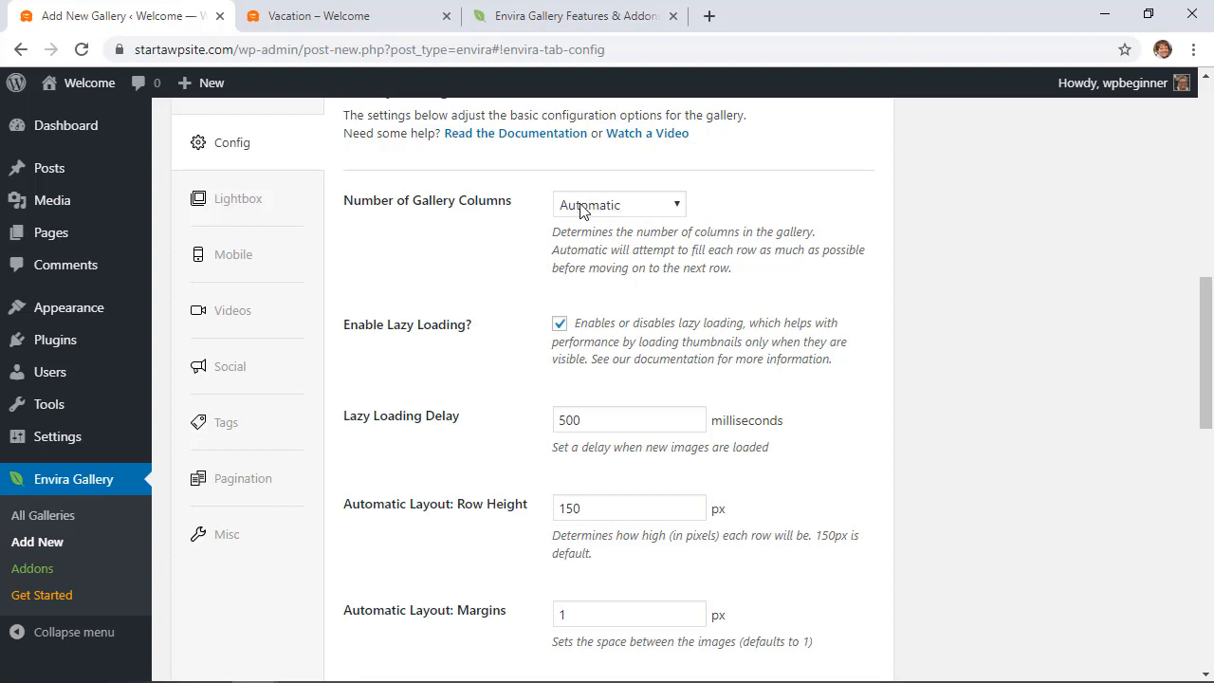
{"action": "left_click", "coordinate": [618, 205]}
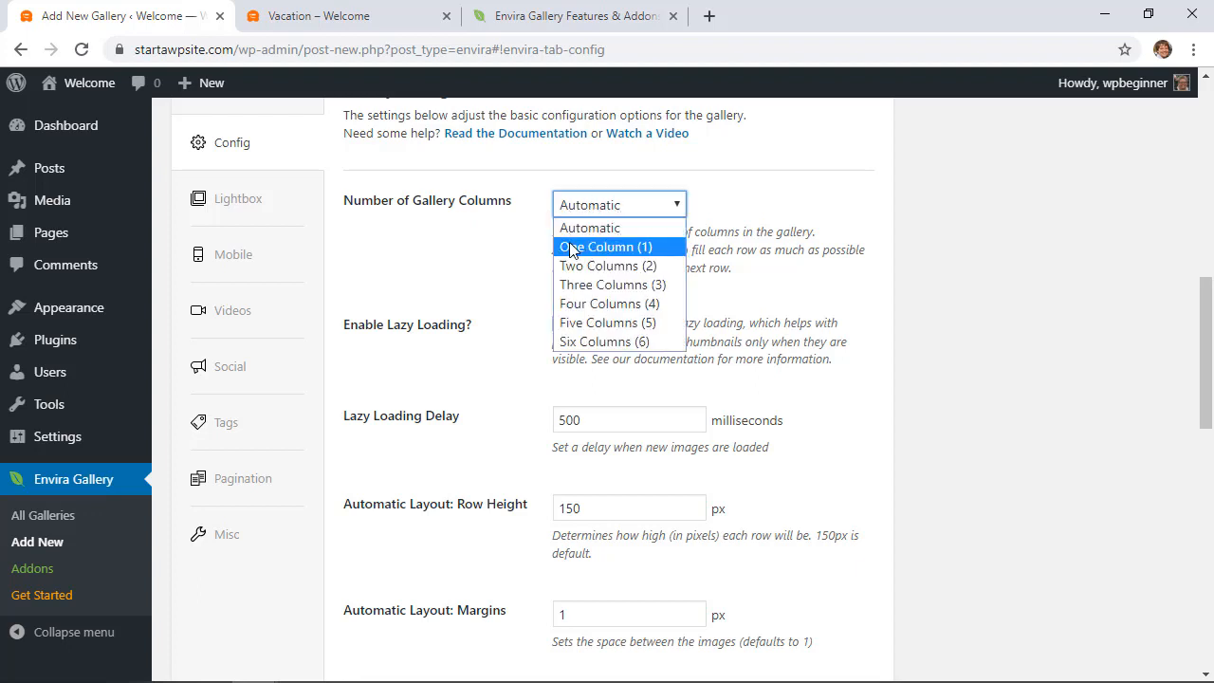
{"action": "mouse_move", "coordinate": [590, 228]}
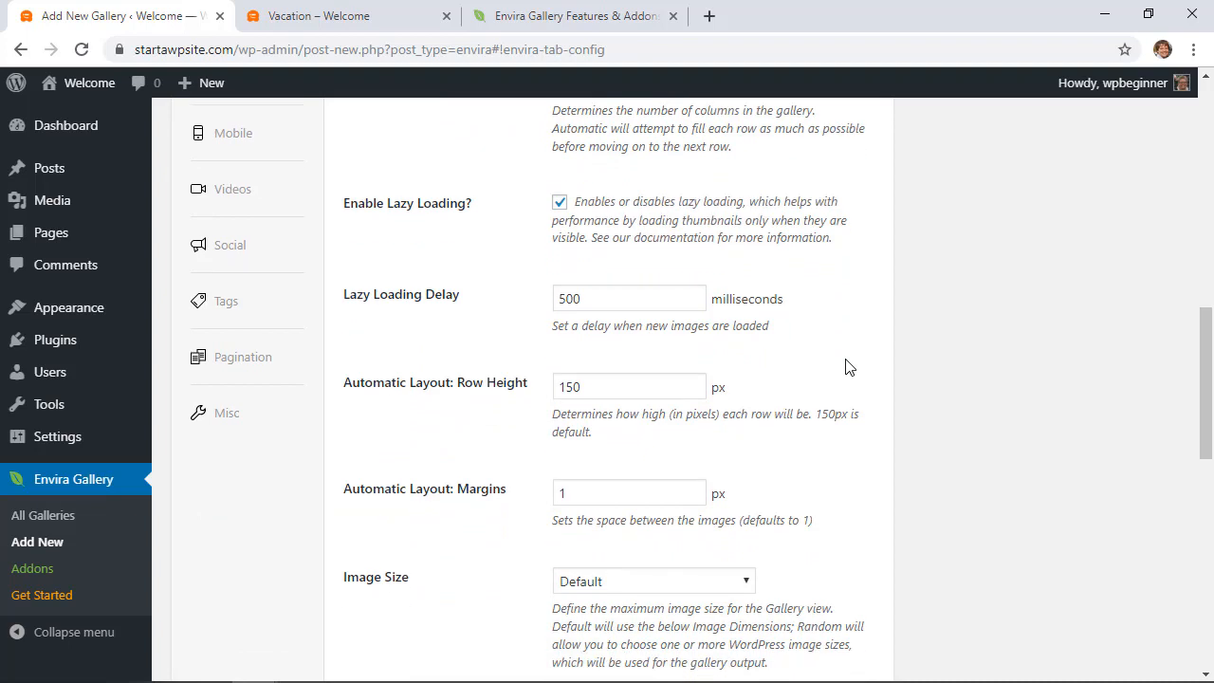
{"action": "mouse_move", "coordinate": [846, 543]}
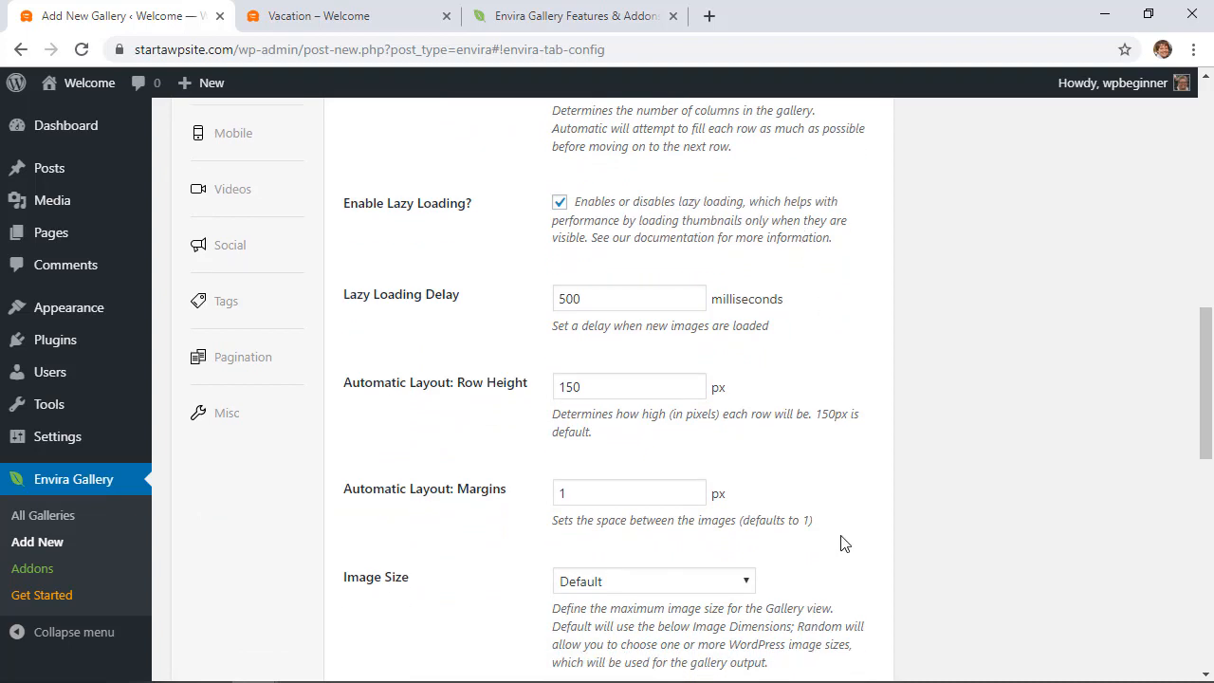
{"action": "scroll", "scroll_direction": "down", "scroll_amount": 3}
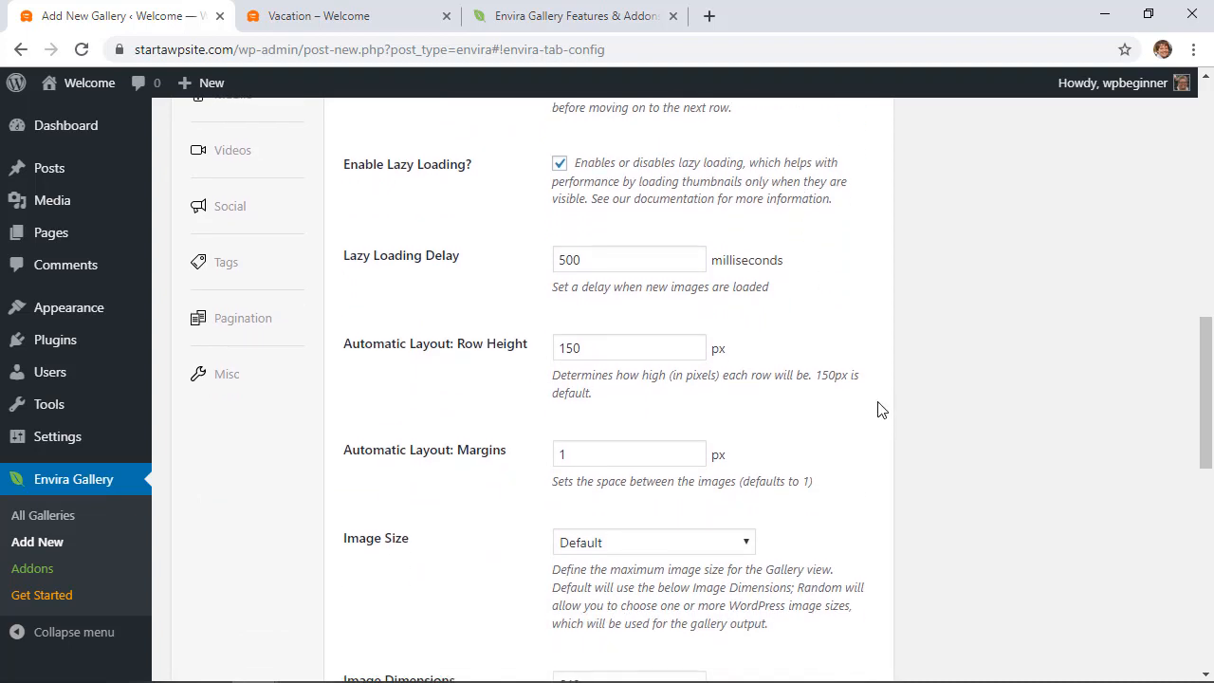
{"action": "scroll", "scroll_direction": "down", "scroll_amount": 3}
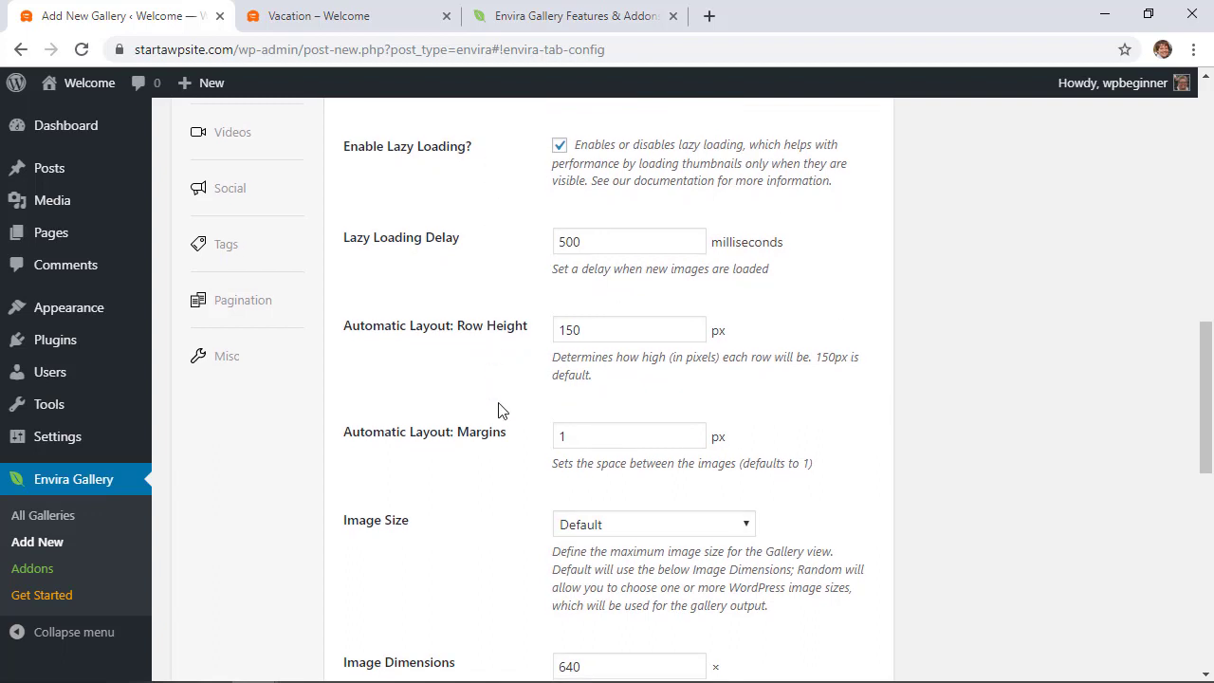
{"action": "mouse_move", "coordinate": [440, 179]}
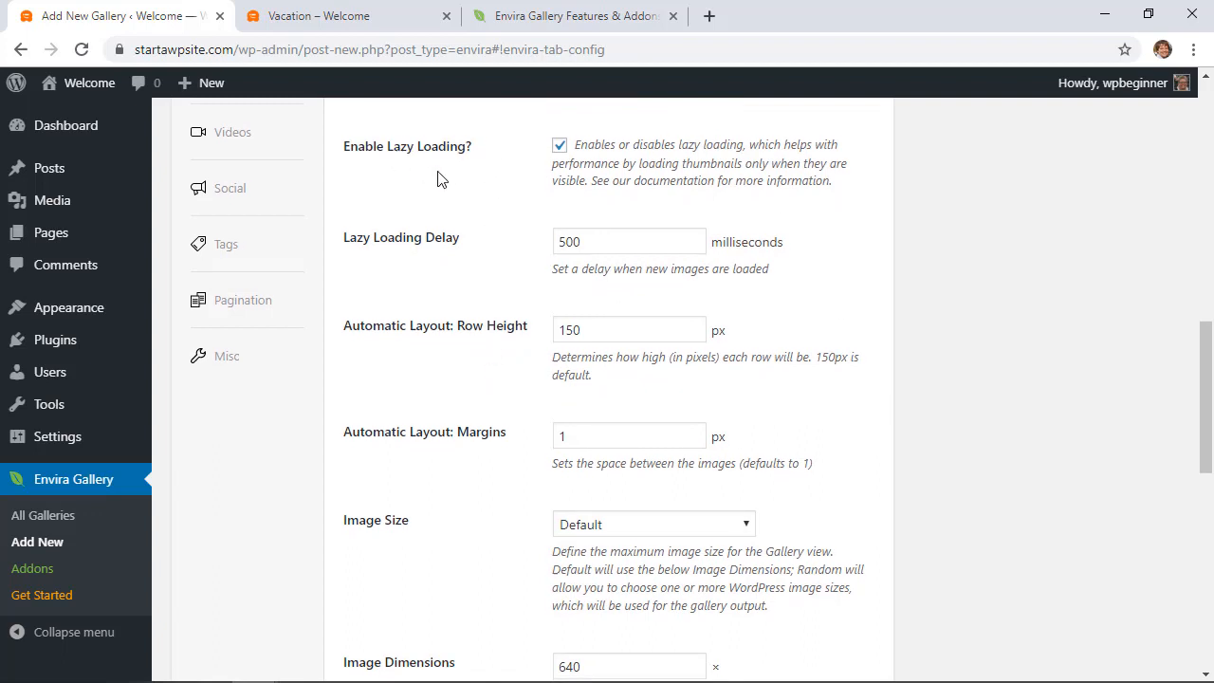
{"action": "mouse_move", "coordinate": [504, 178]}
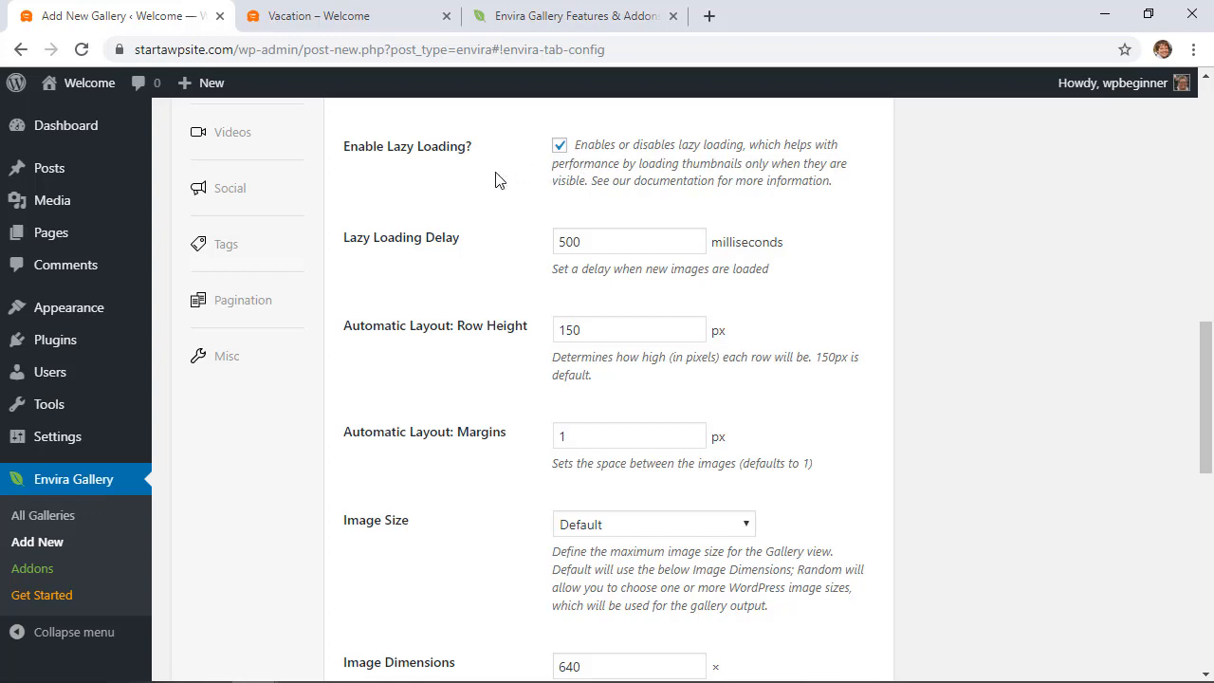
{"action": "scroll", "scroll_direction": "down", "scroll_amount": 3}
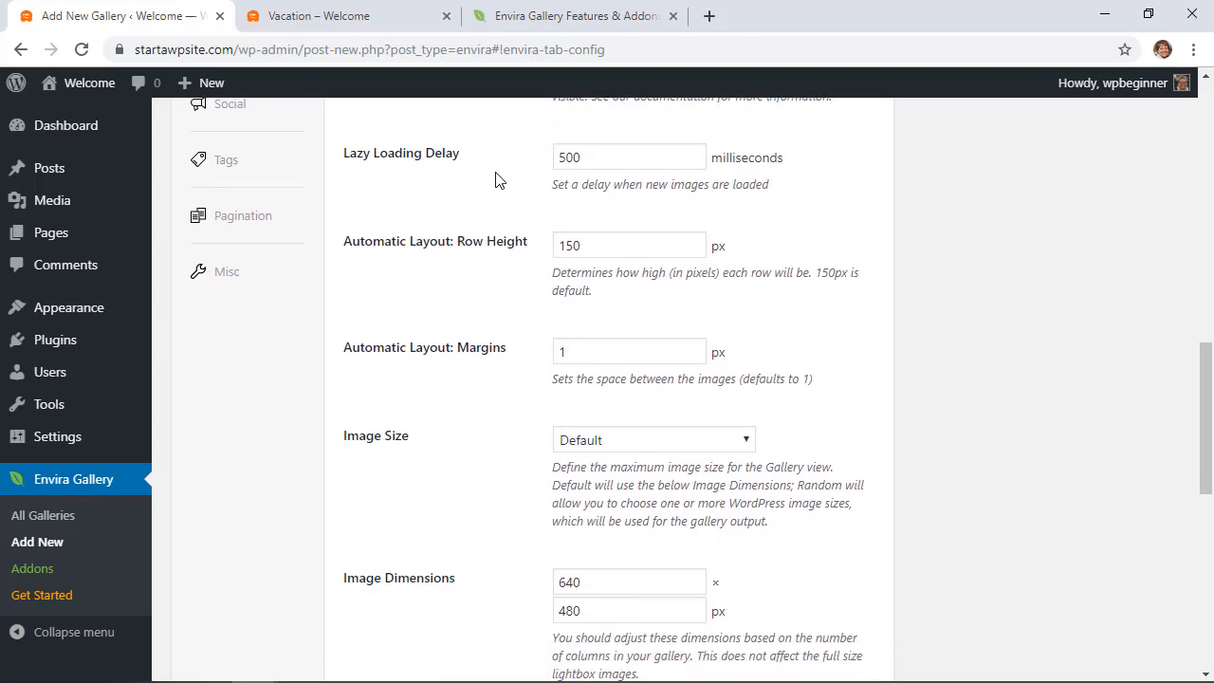
{"action": "scroll", "scroll_direction": "up", "scroll_amount": 3}
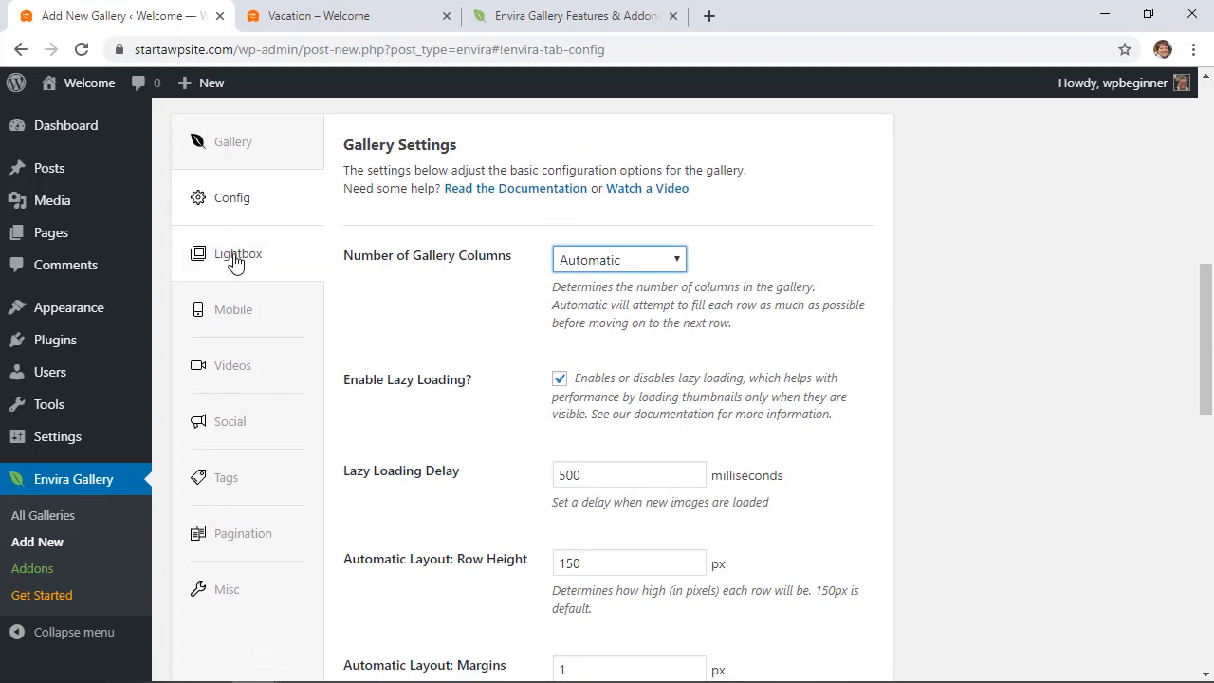
Step: Check the lightbox settings and publish the Vacation Envira gallery
{"action": "left_click", "coordinate": [239, 254]}
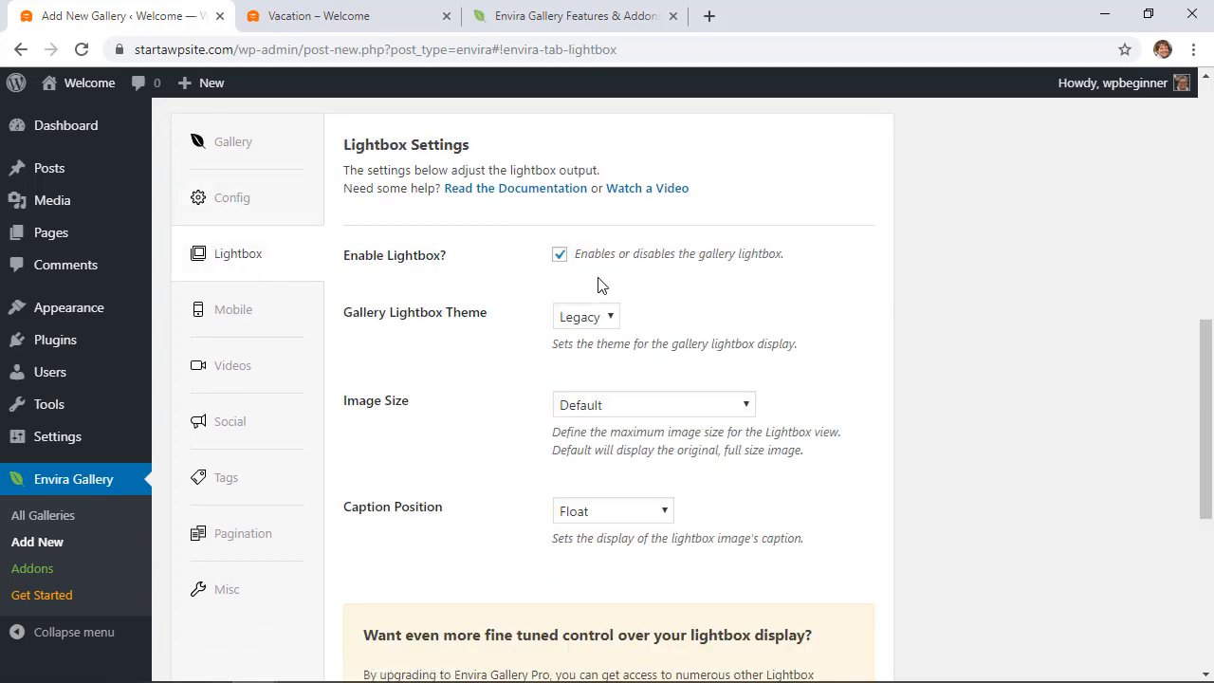
{"action": "left_click", "coordinate": [231, 140]}
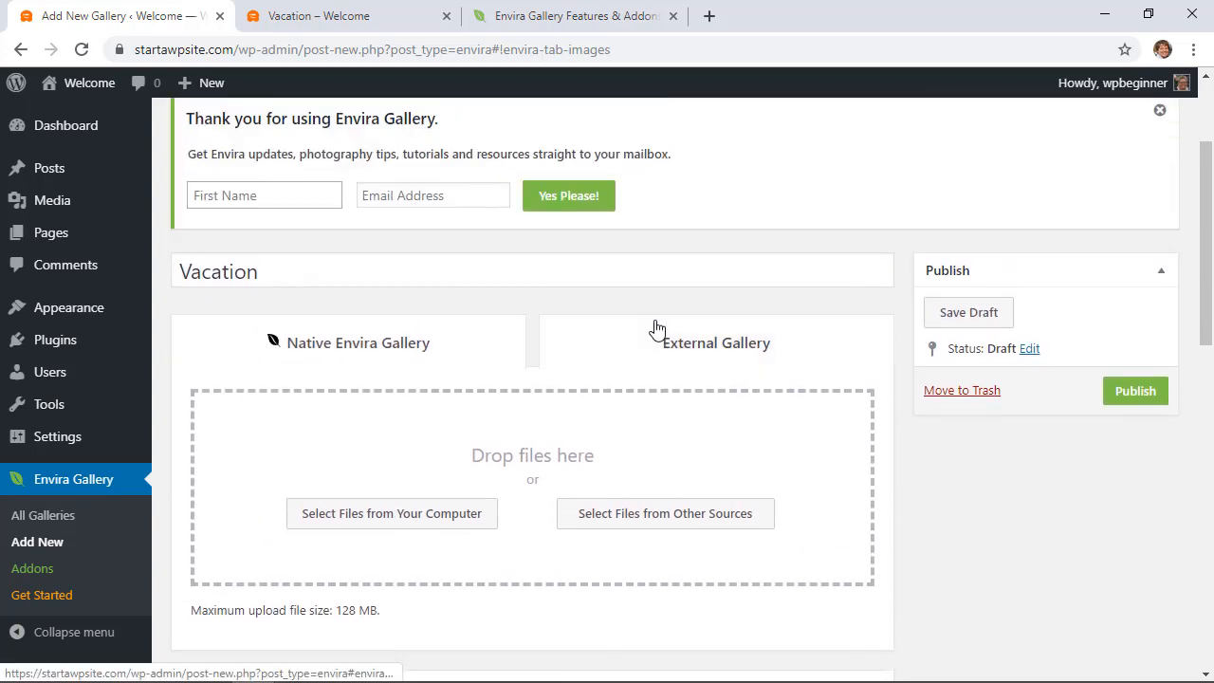
{"action": "scroll", "scroll_direction": "down", "scroll_amount": 3}
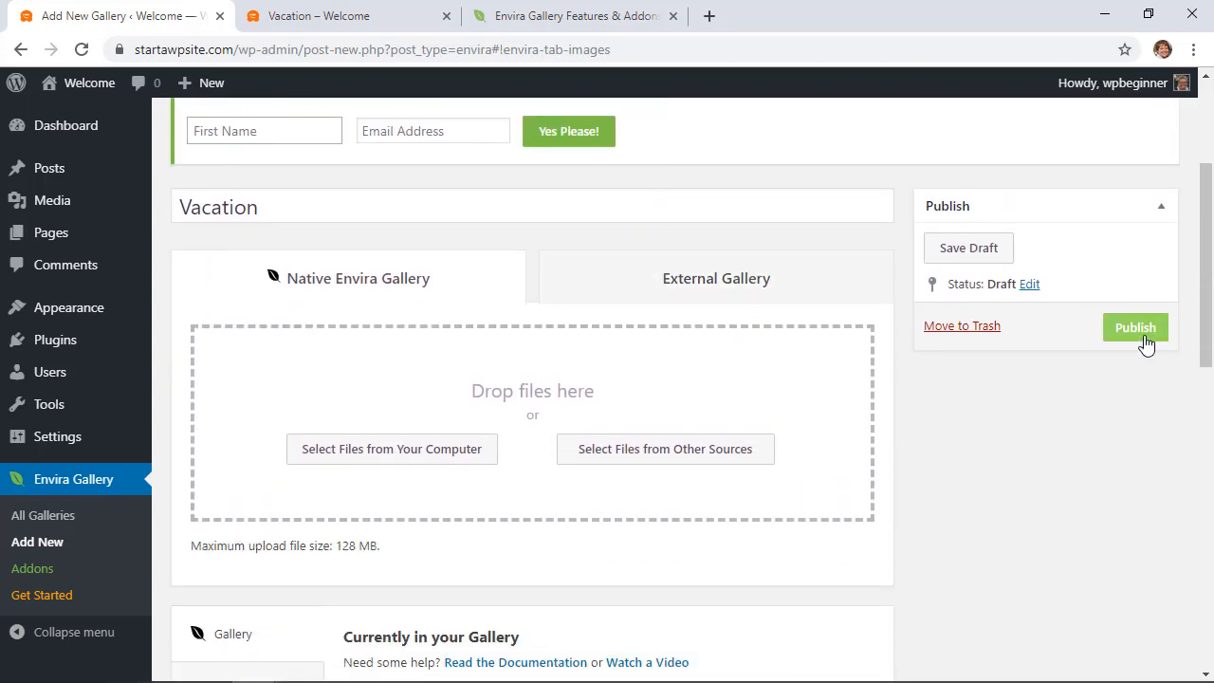
{"action": "left_click", "coordinate": [1134, 326]}
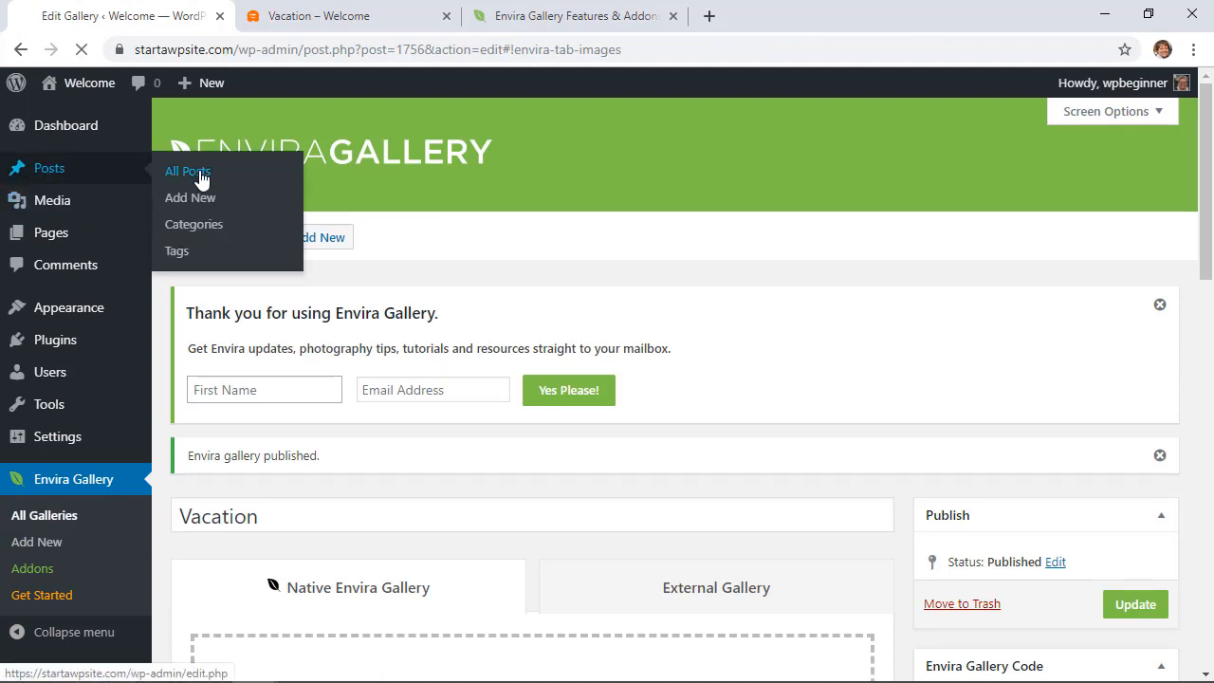
Step: Reopen the Vacation post for editing from the All Posts list
{"action": "left_click", "coordinate": [186, 171]}
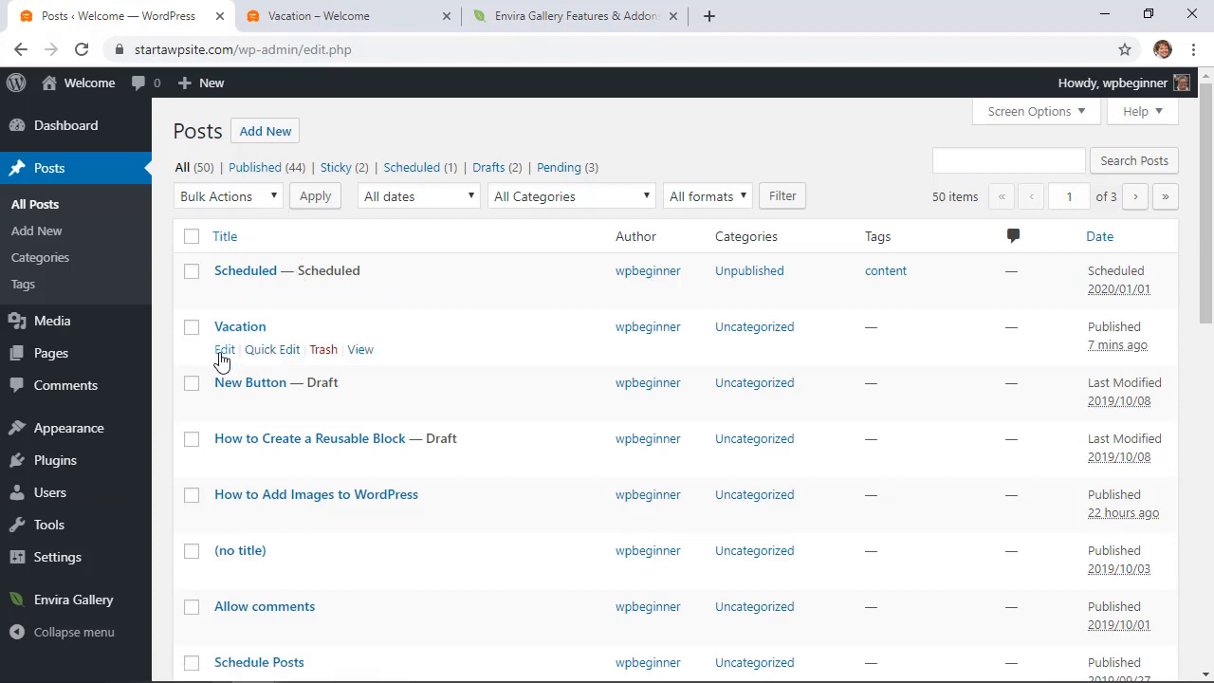
{"action": "left_click", "coordinate": [224, 349]}
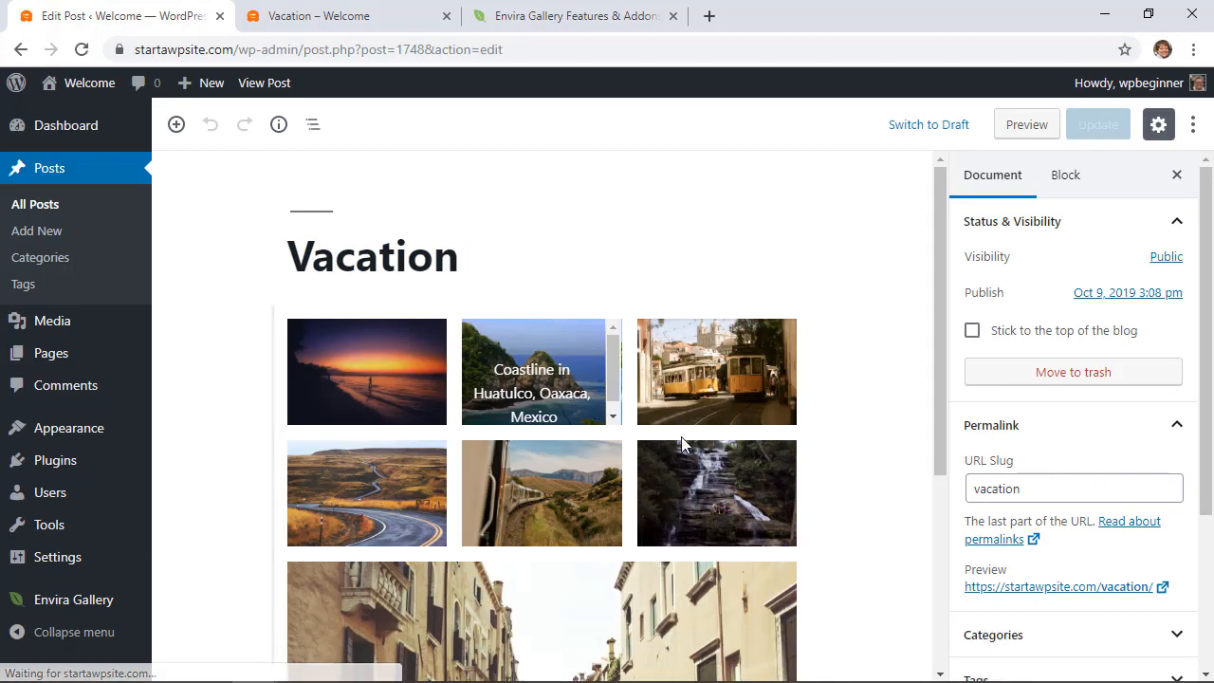
{"action": "scroll", "scroll_direction": "down", "scroll_amount": 3}
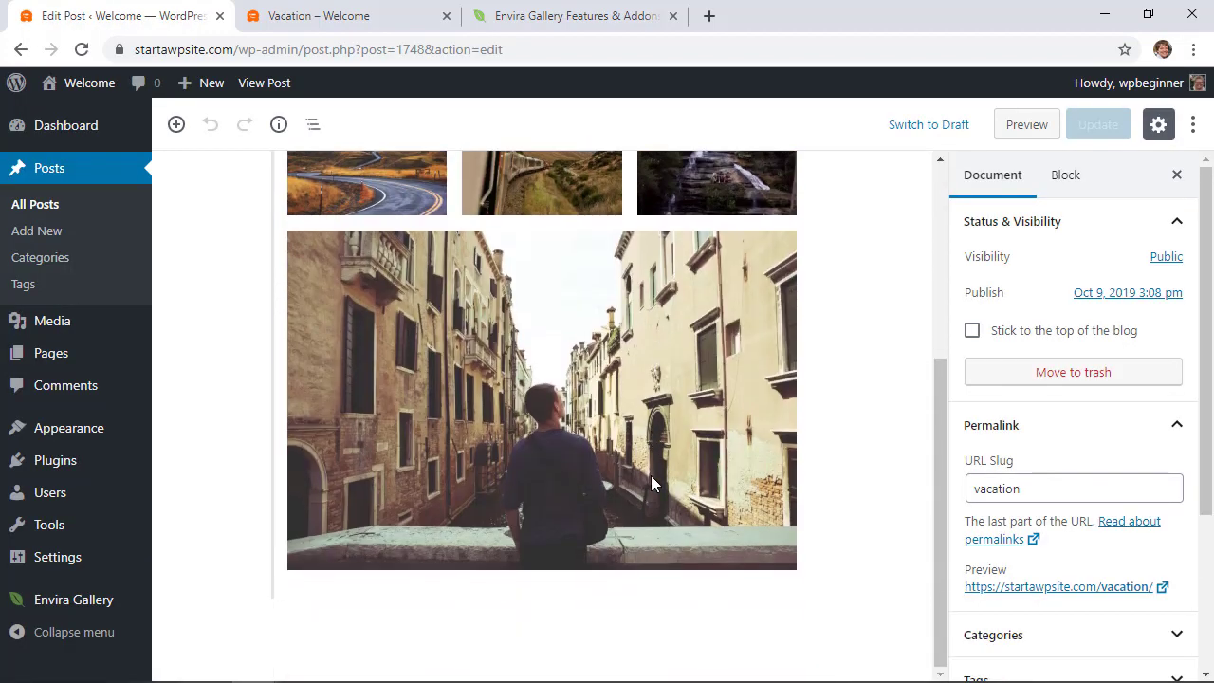
{"action": "mouse_move", "coordinate": [826, 500]}
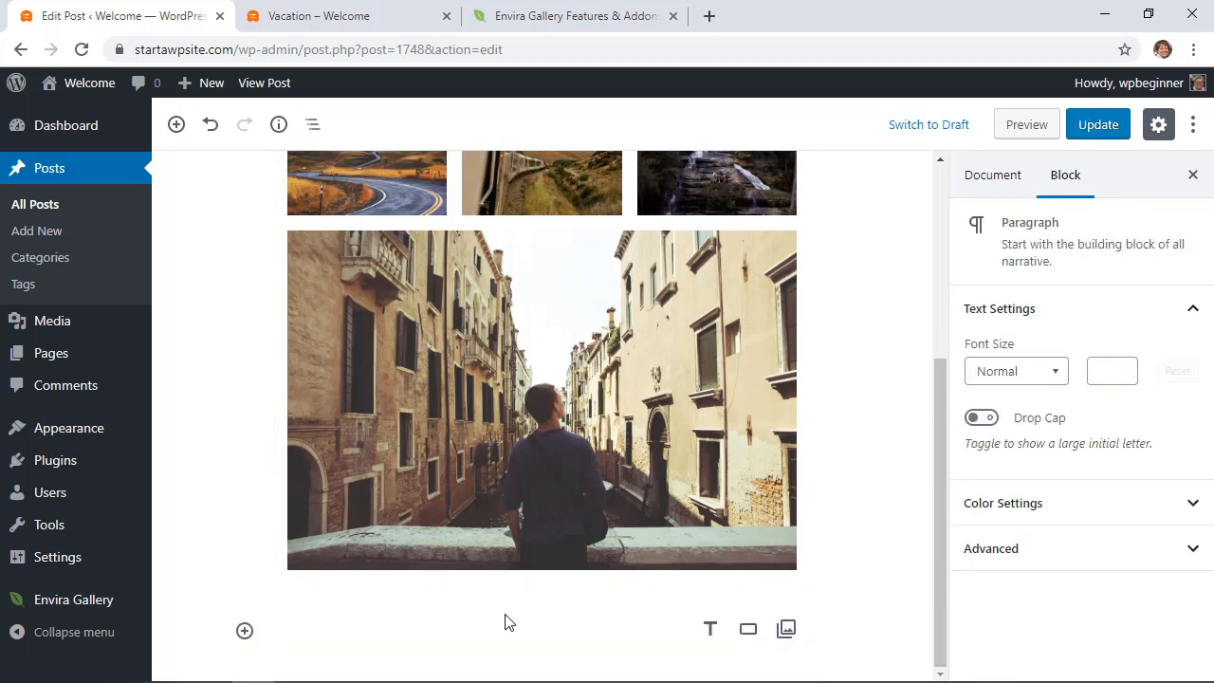
{"action": "mouse_move", "coordinate": [245, 630]}
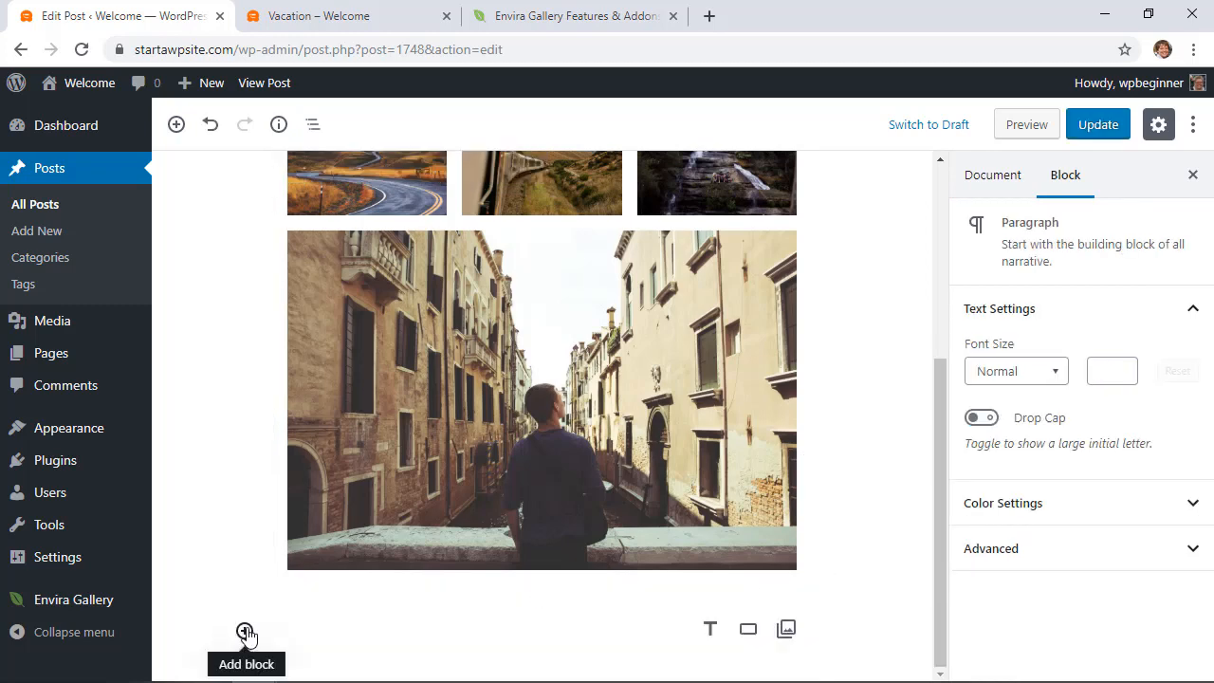
Step: Add an Envira Gallery block below the default gallery showing the Vacation gallery
{"action": "left_click", "coordinate": [247, 634]}
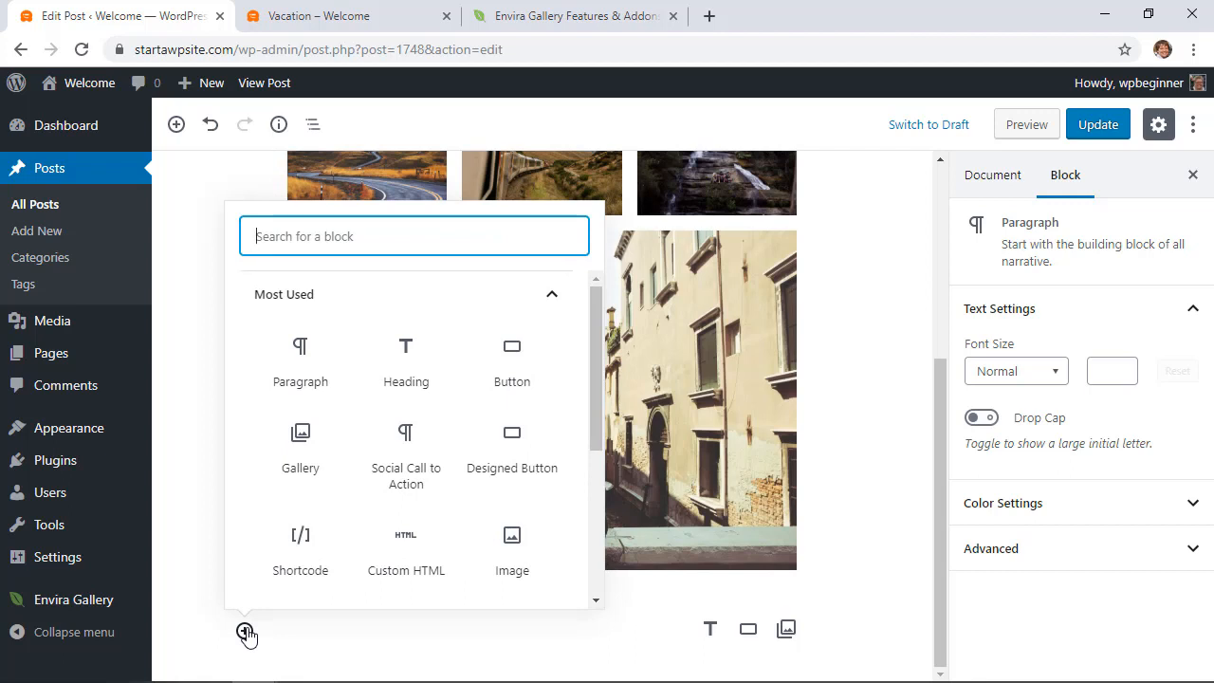
{"action": "type", "text": "envi"}
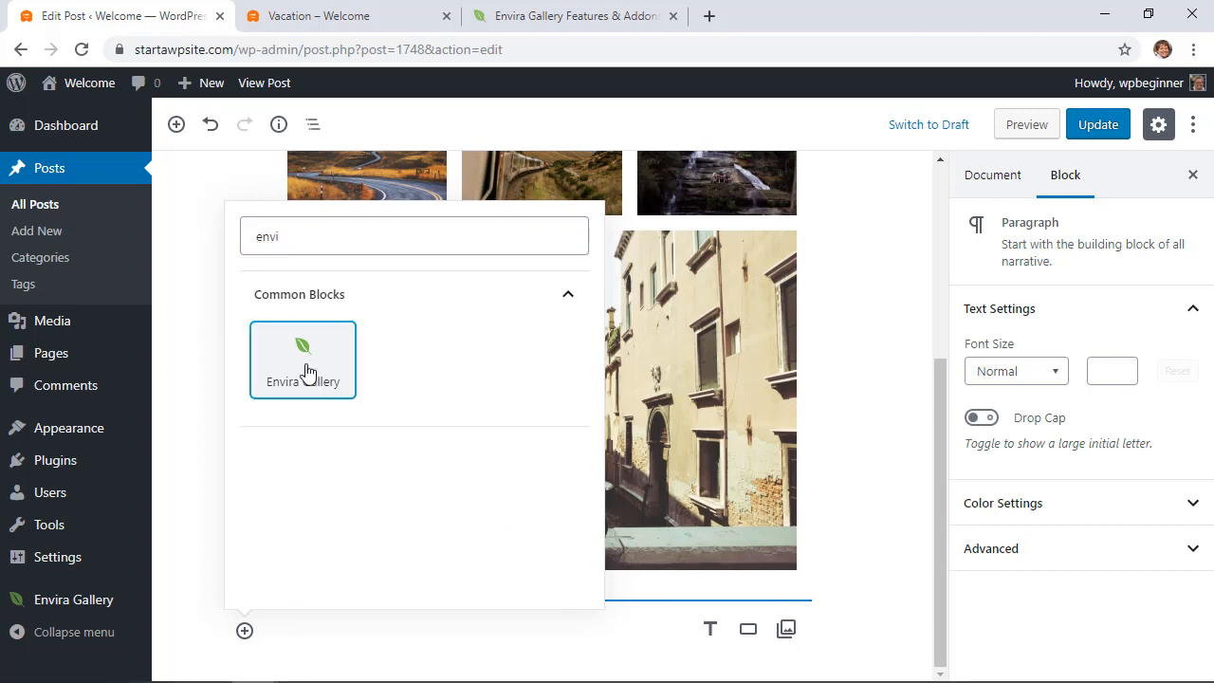
{"action": "left_click", "coordinate": [304, 358]}
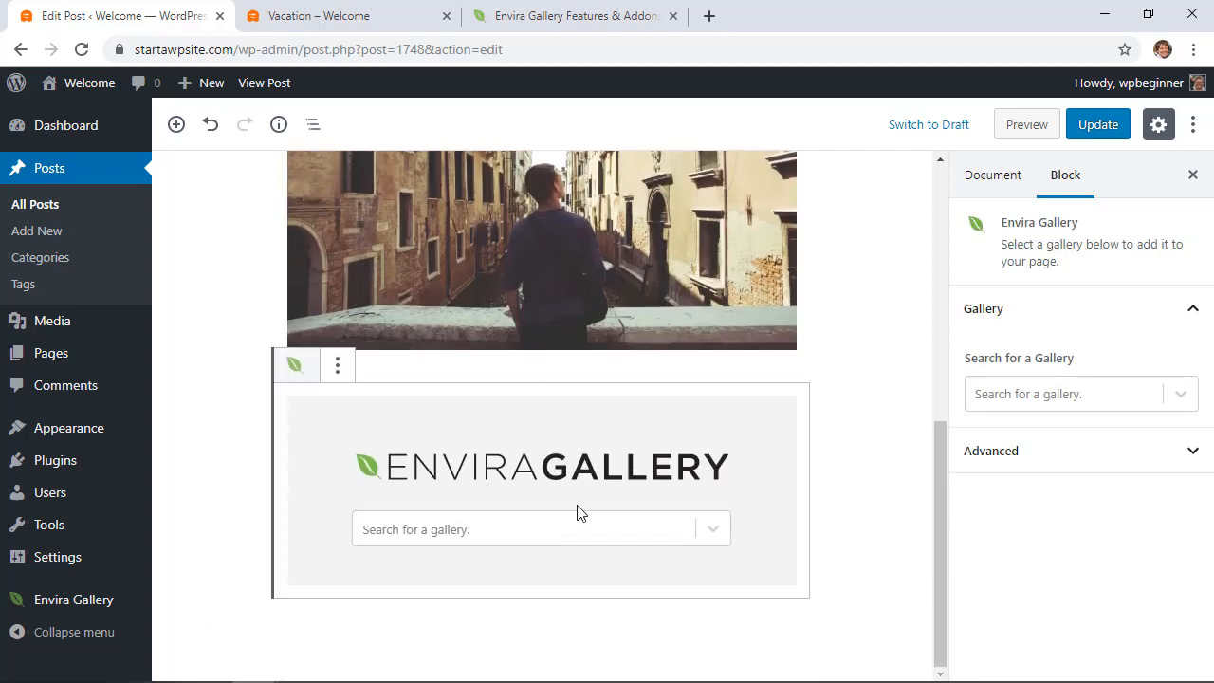
{"action": "left_click", "coordinate": [531, 529]}
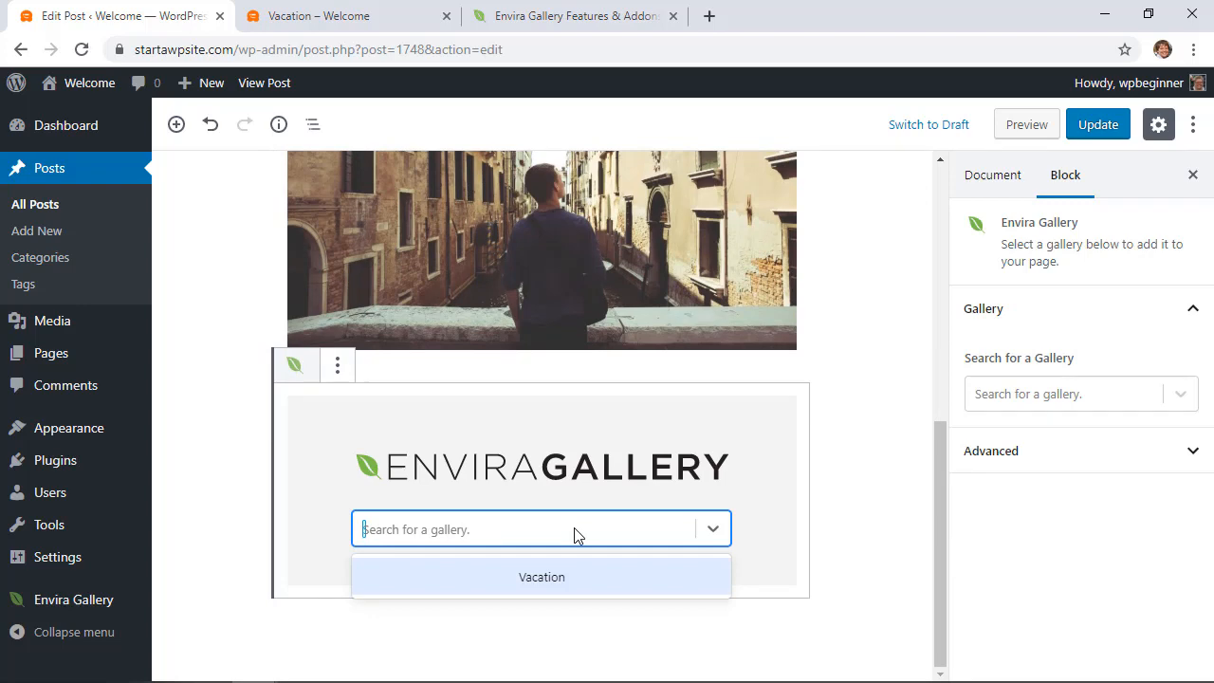
{"action": "mouse_move", "coordinate": [529, 584]}
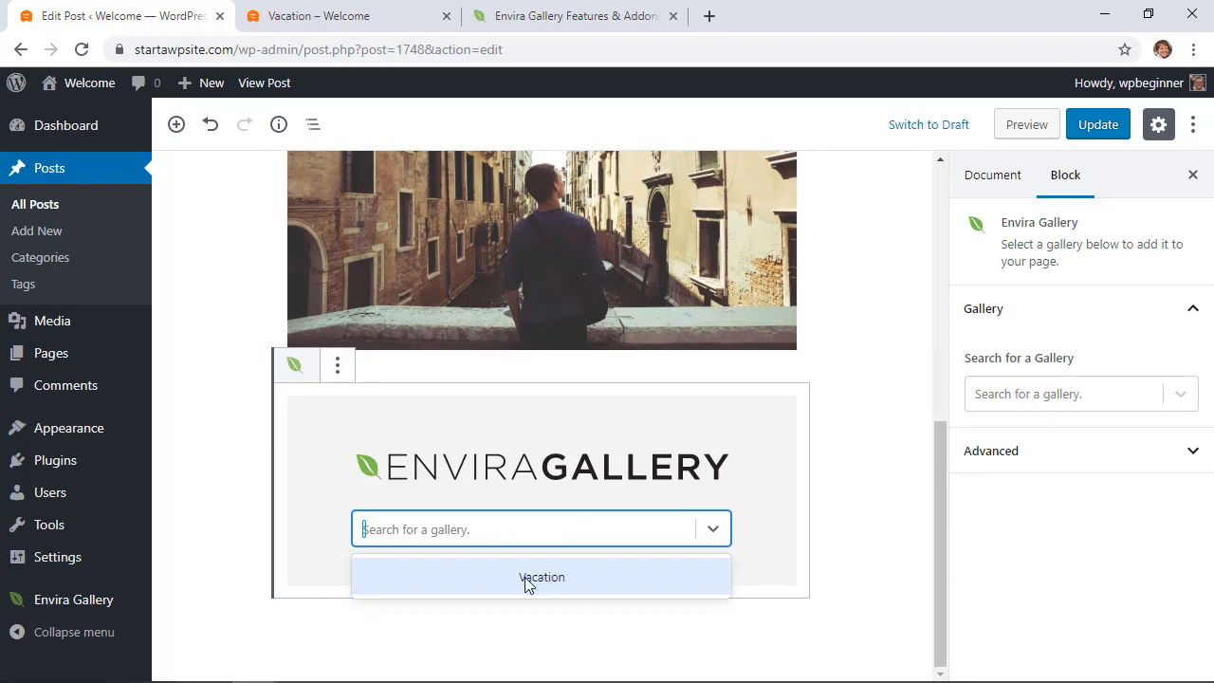
{"action": "left_click", "coordinate": [543, 577]}
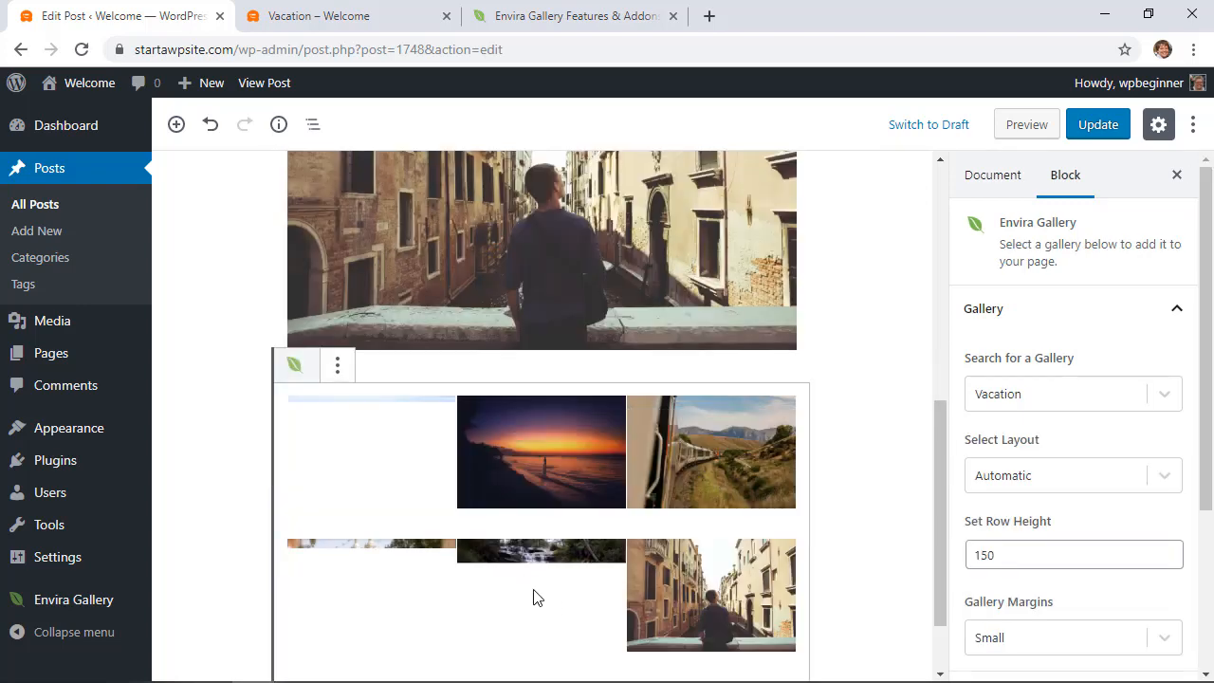
{"action": "scroll", "scroll_direction": "down", "scroll_amount": 3}
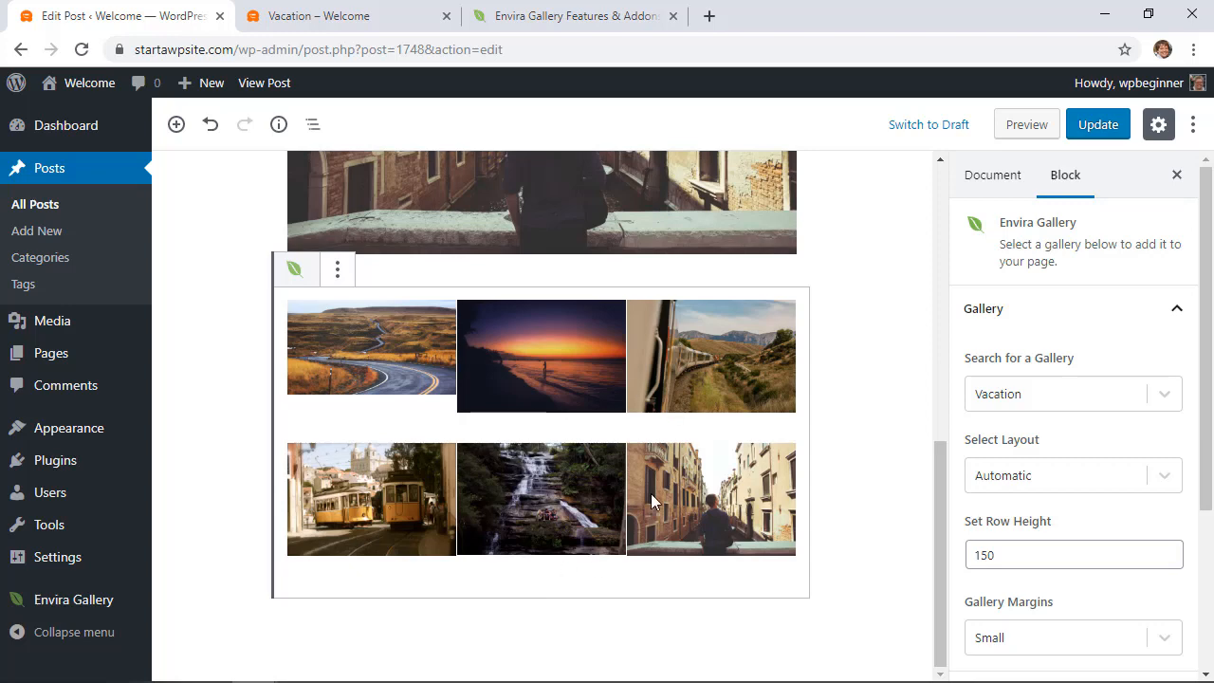
{"action": "mouse_move", "coordinate": [862, 495]}
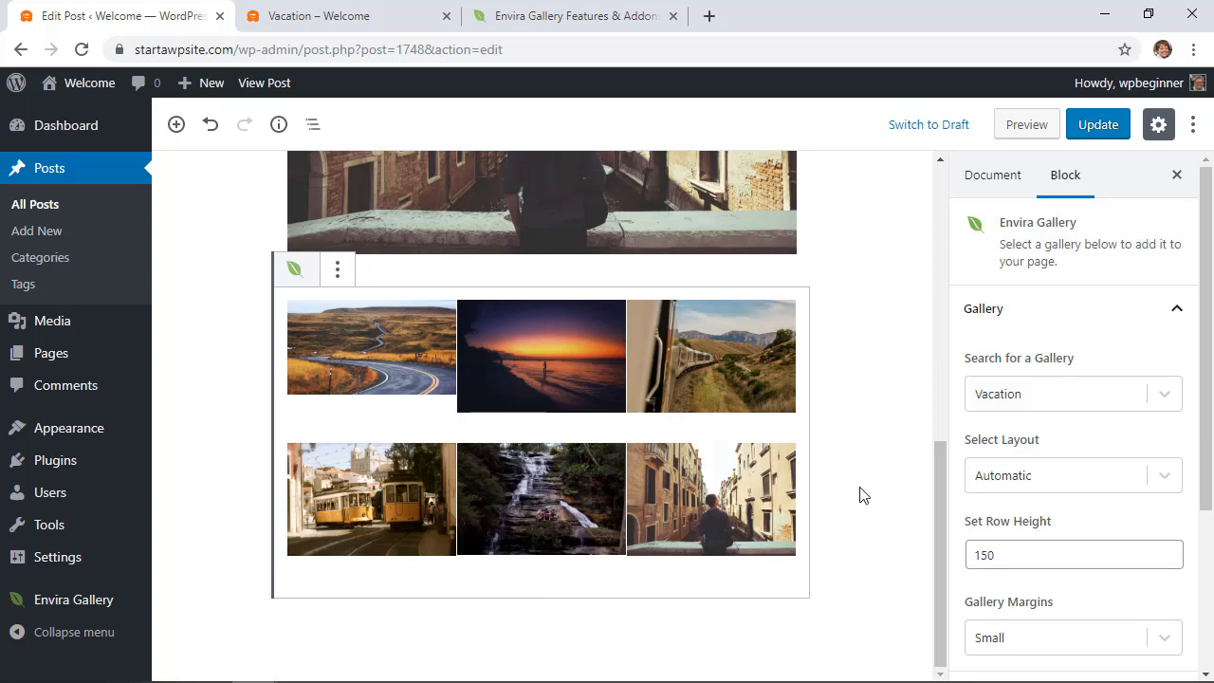
{"action": "left_click", "coordinate": [1073, 474]}
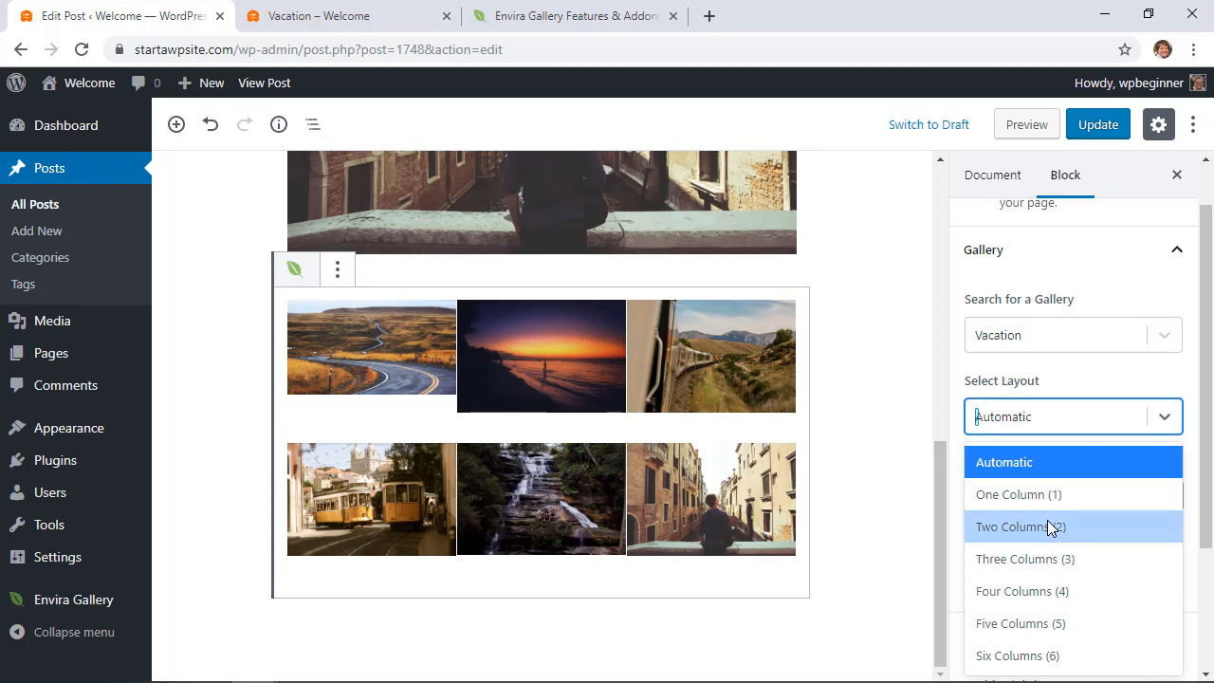
{"action": "left_click", "coordinate": [1020, 527]}
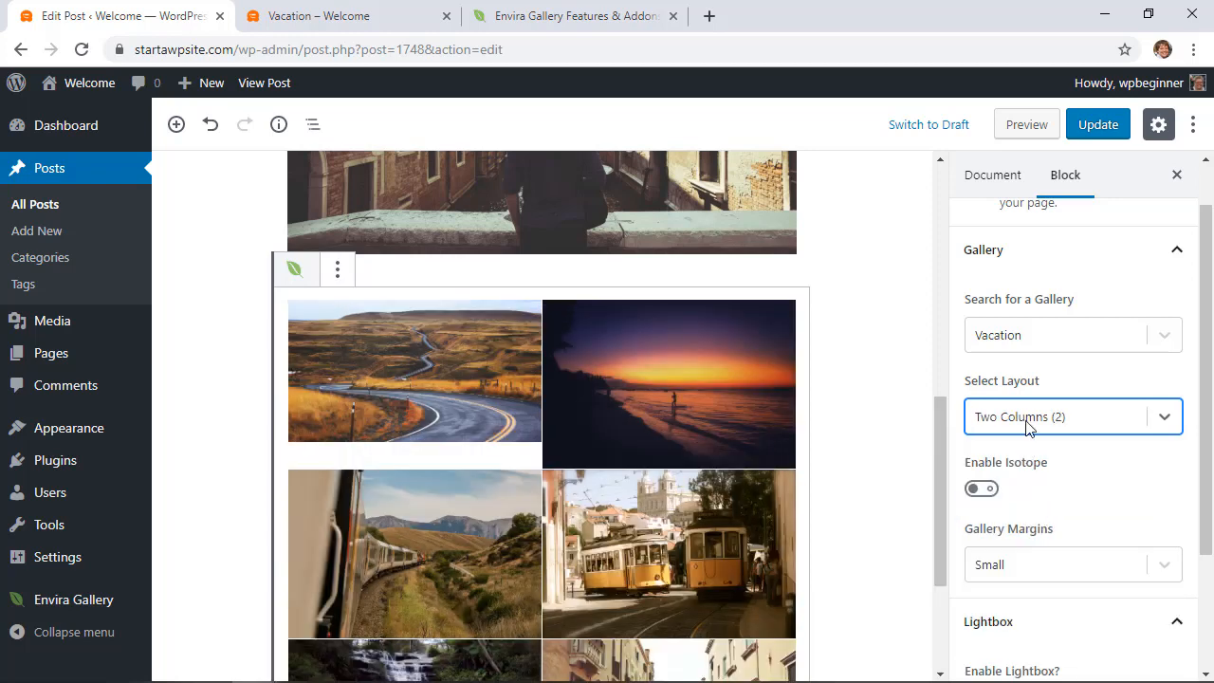
{"action": "left_click", "coordinate": [1073, 417]}
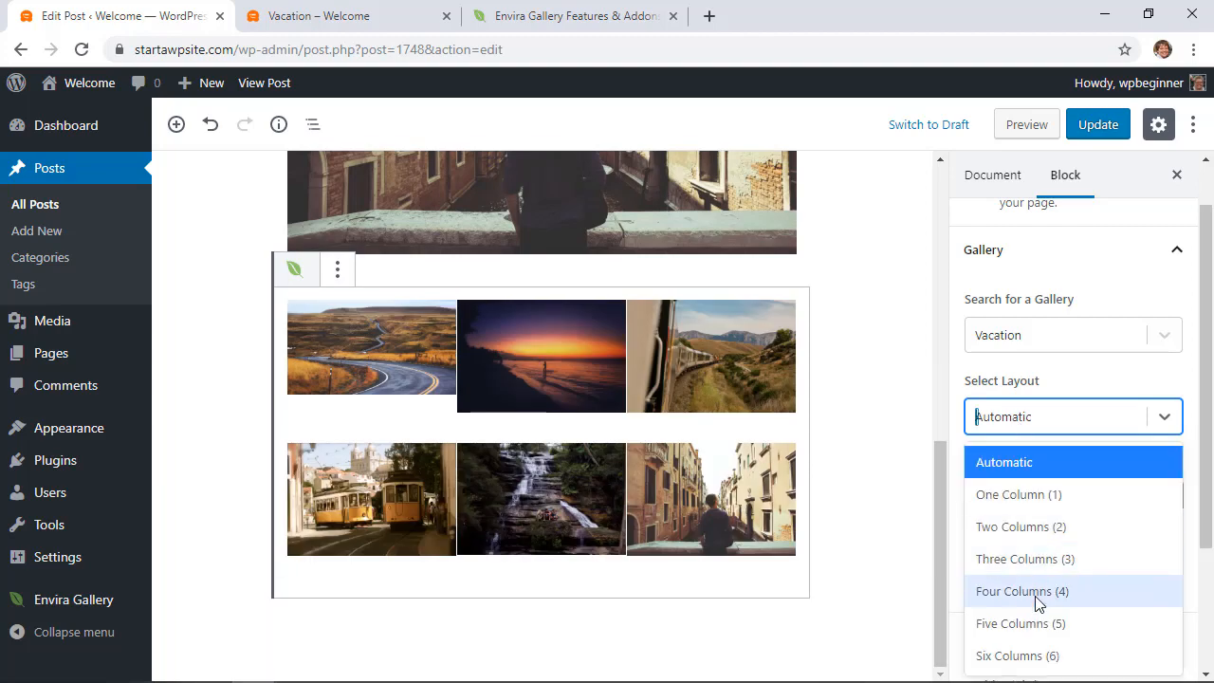
{"action": "left_click", "coordinate": [1020, 591]}
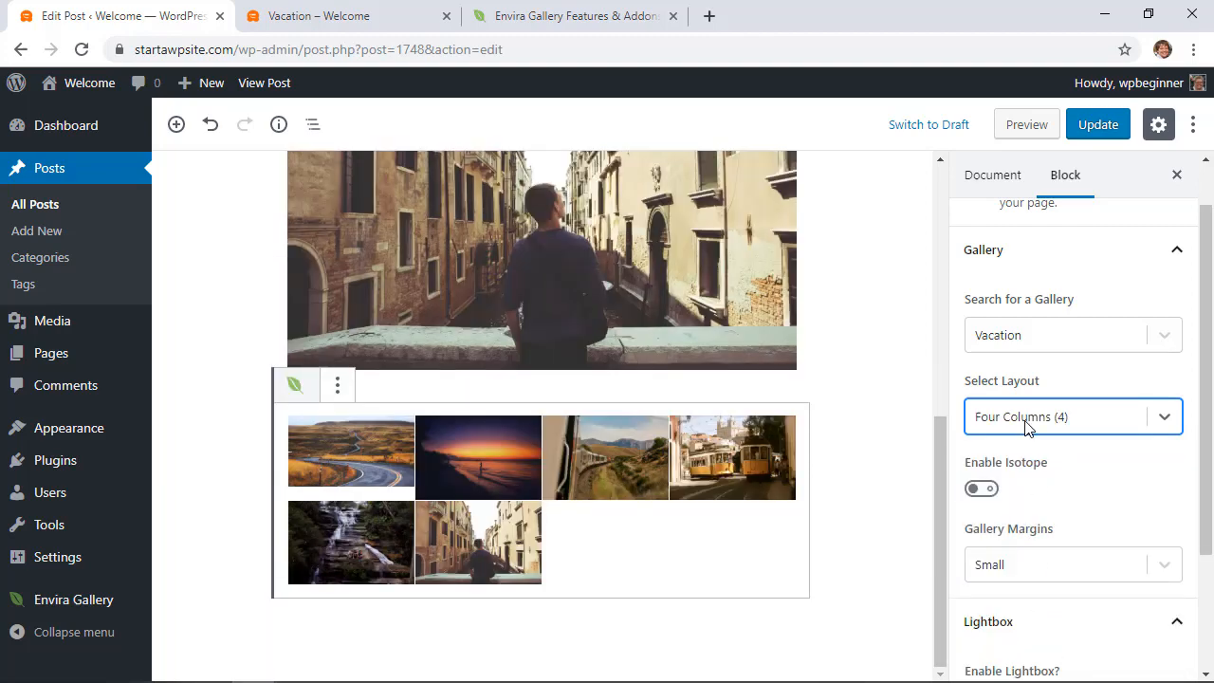
{"action": "left_click", "coordinate": [1073, 417]}
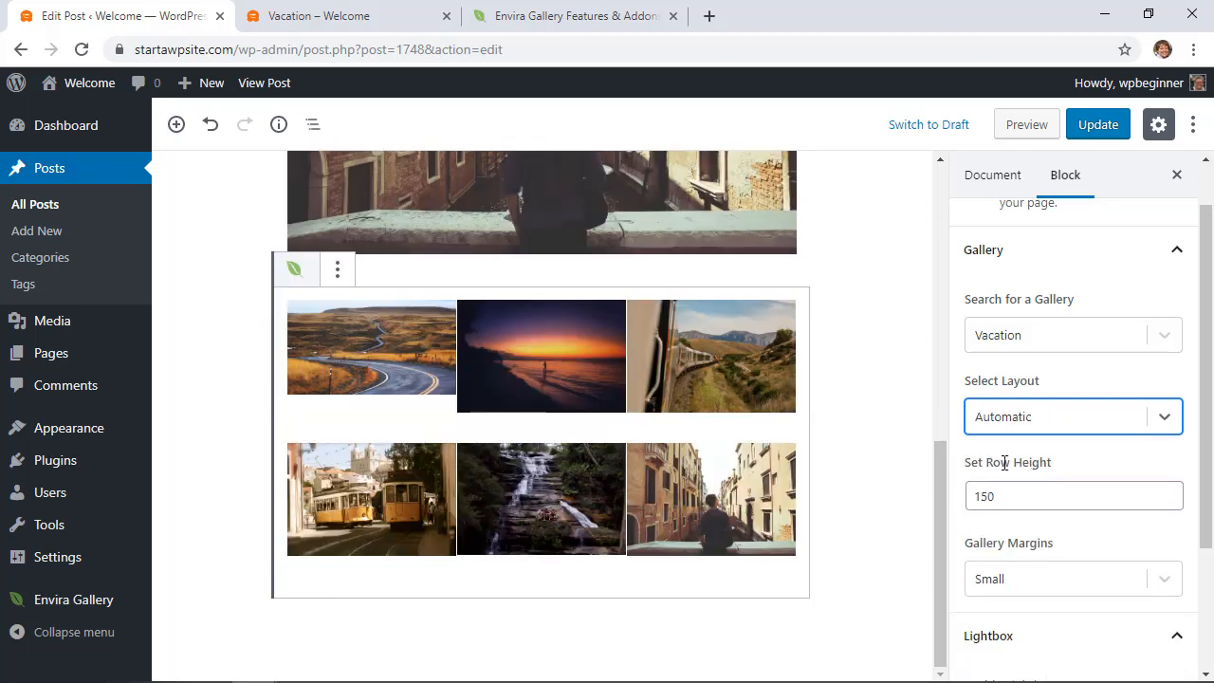
{"action": "scroll", "scroll_direction": "down", "scroll_amount": 3}
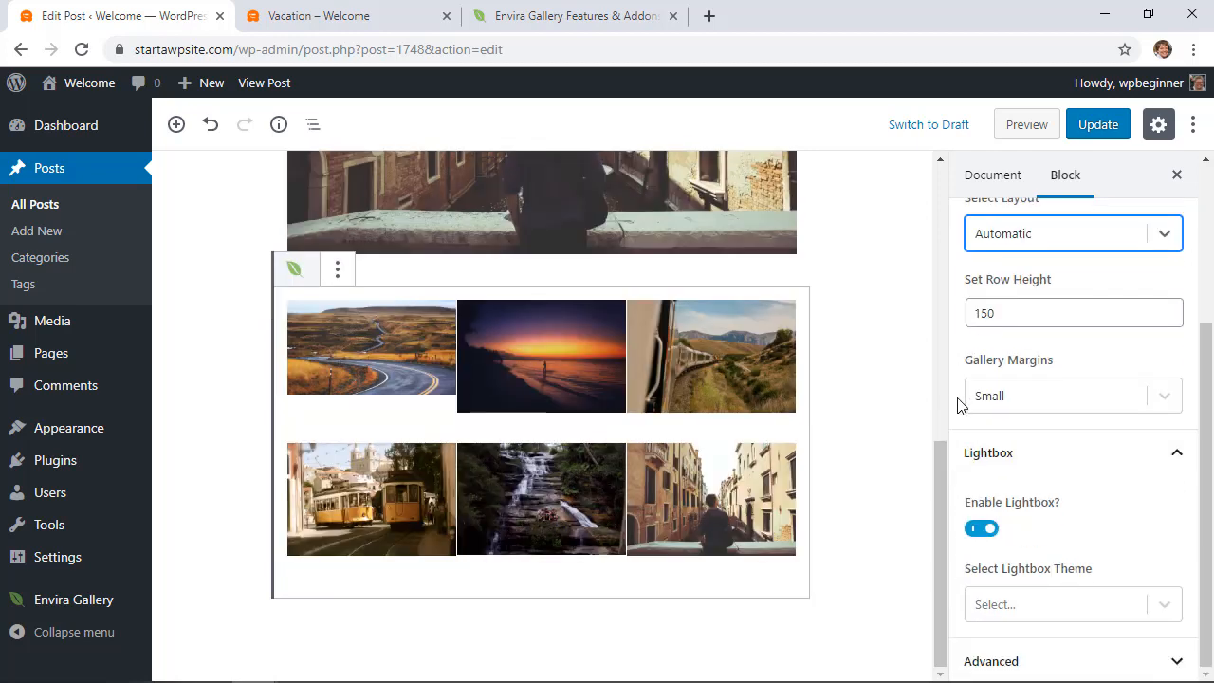
{"action": "left_click", "coordinate": [1074, 603]}
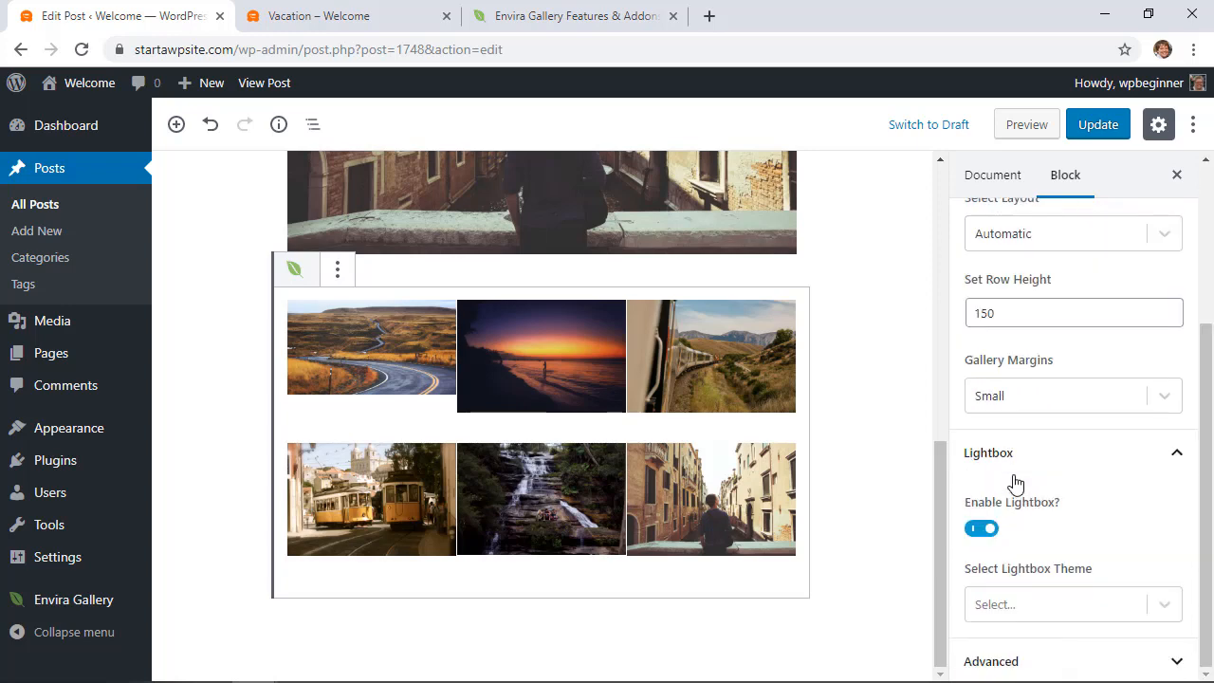
{"action": "scroll", "scroll_direction": "up", "scroll_amount": 3}
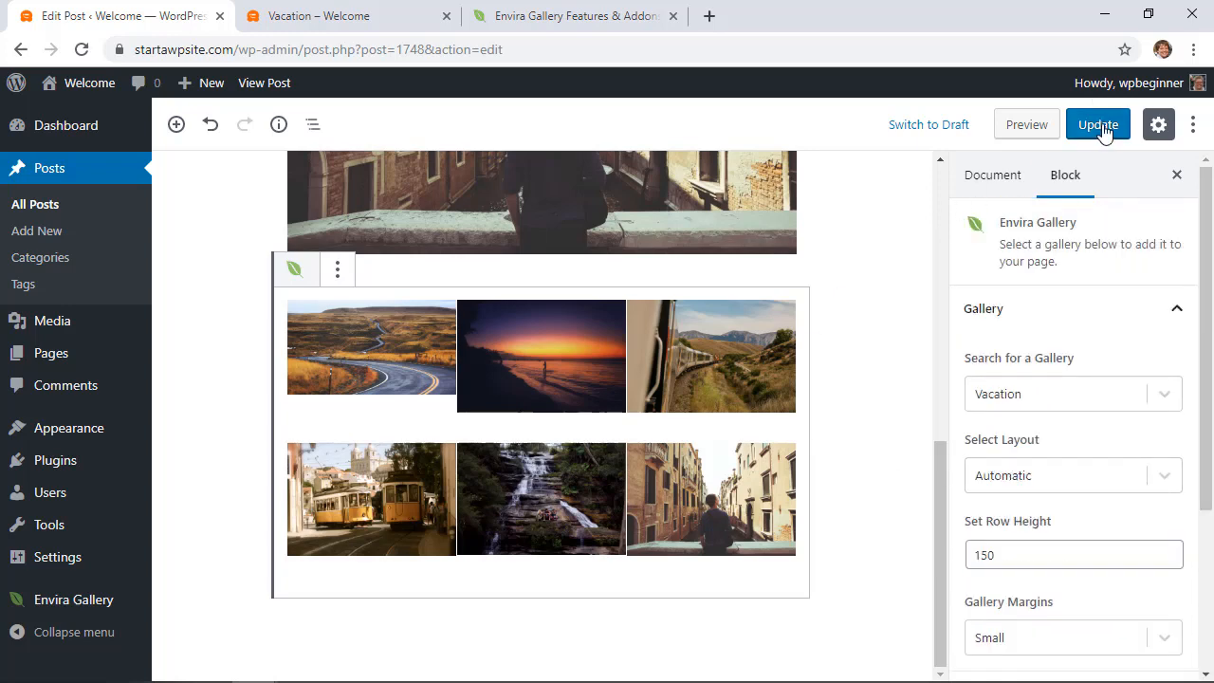
Step: Update the post and reload its live front-end tab
{"action": "left_click", "coordinate": [1096, 126]}
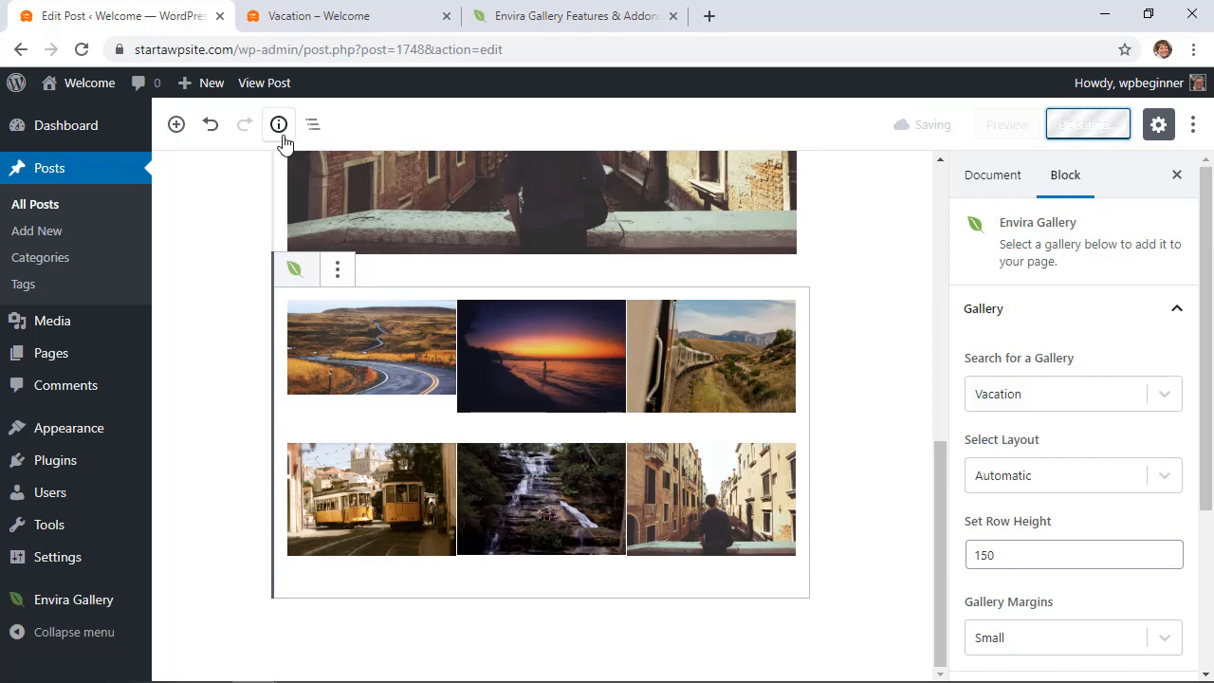
{"action": "left_click", "coordinate": [342, 15]}
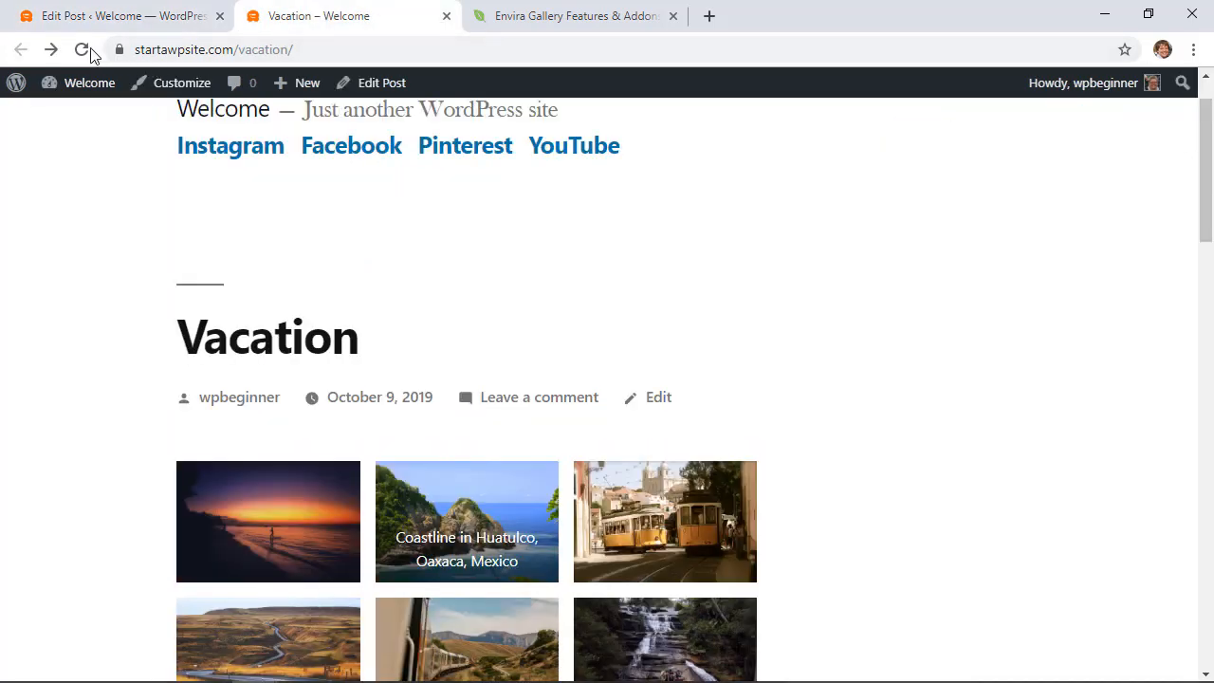
{"action": "left_click", "coordinate": [82, 50]}
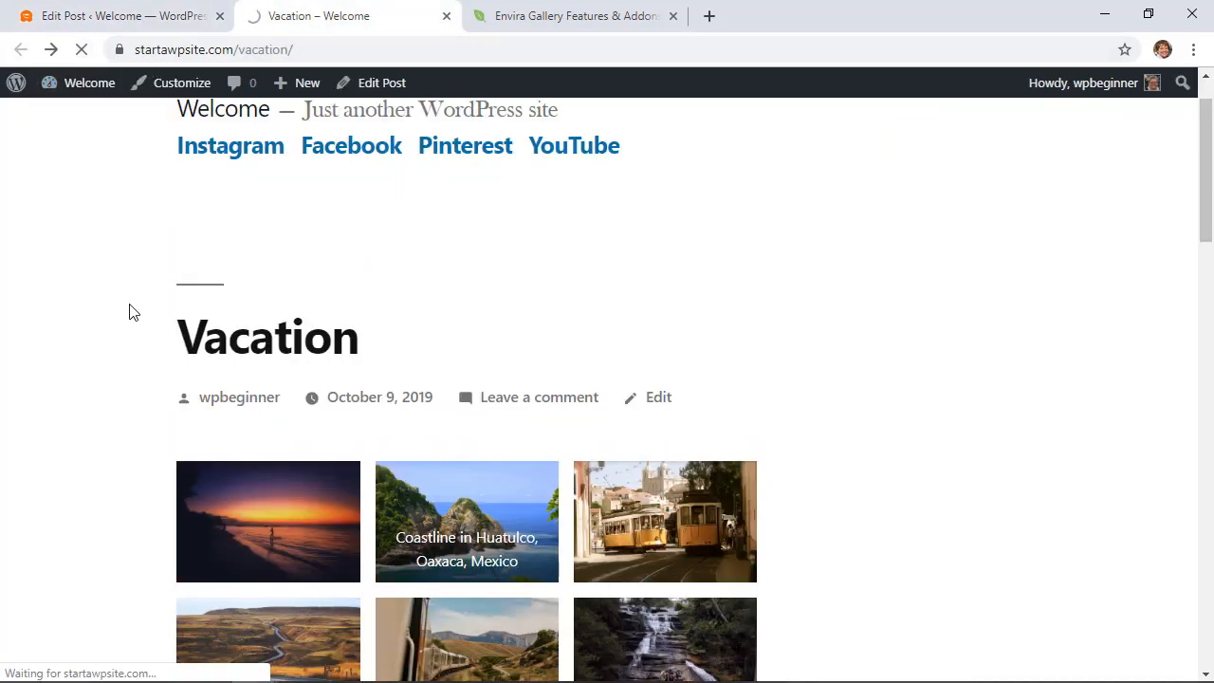
Step: Scroll the live post to see the Envira gallery grid below the default gallery
{"action": "scroll", "scroll_direction": "down", "scroll_amount": 3}
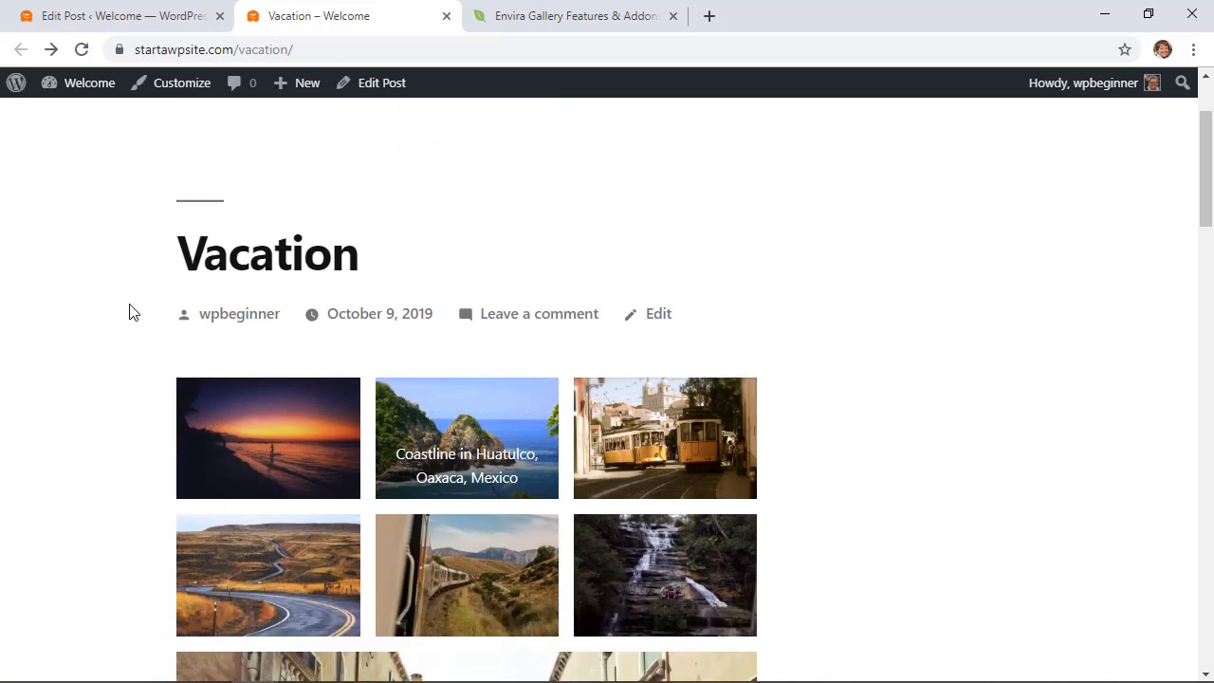
{"action": "scroll", "scroll_direction": "down", "scroll_amount": 3}
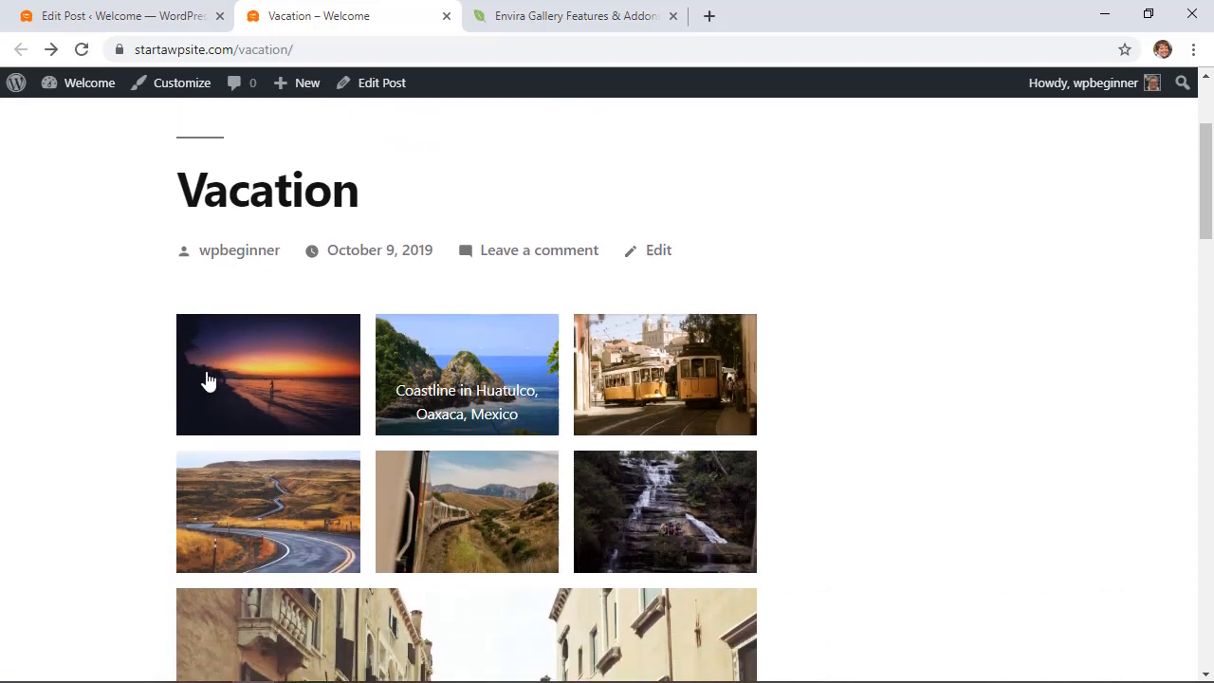
{"action": "scroll", "scroll_direction": "down", "scroll_amount": 3}
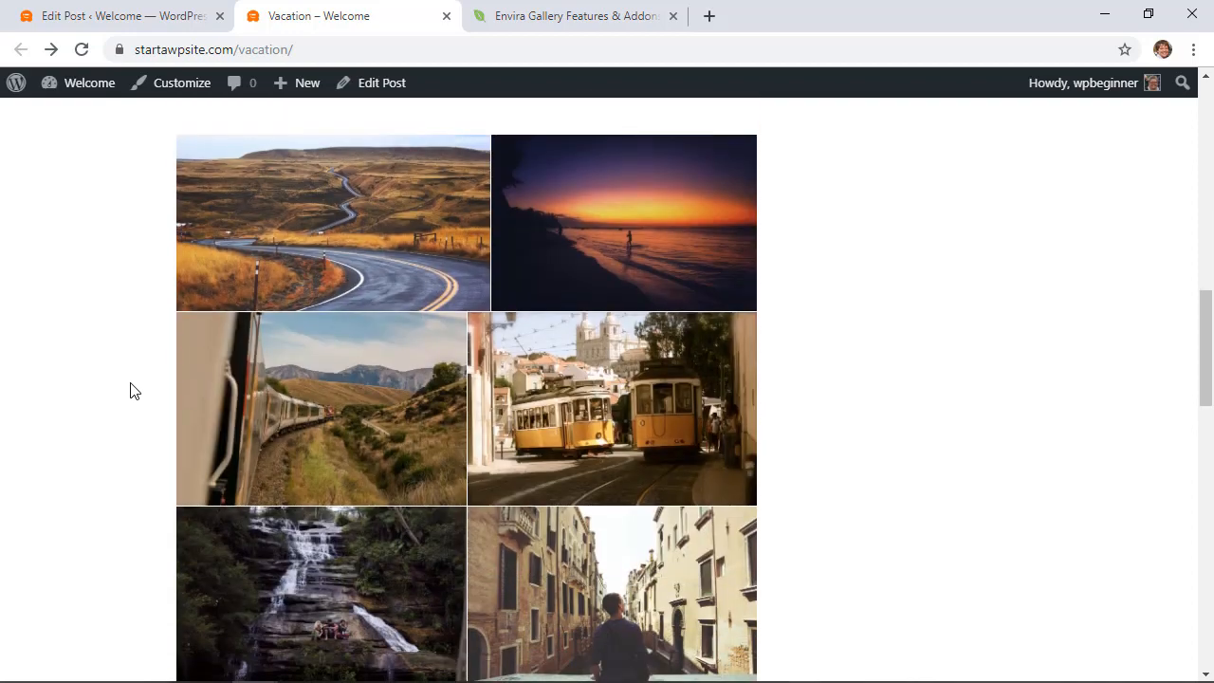
{"action": "scroll", "scroll_direction": "up", "scroll_amount": 3}
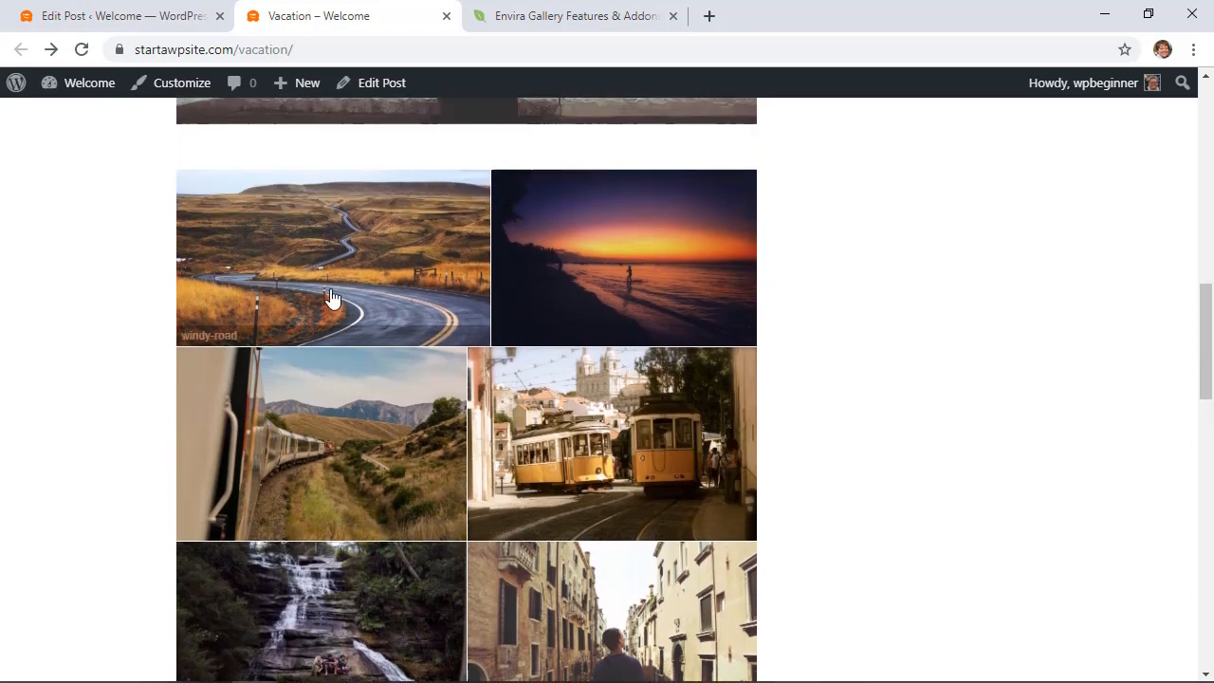
{"action": "left_click", "coordinate": [332, 293]}
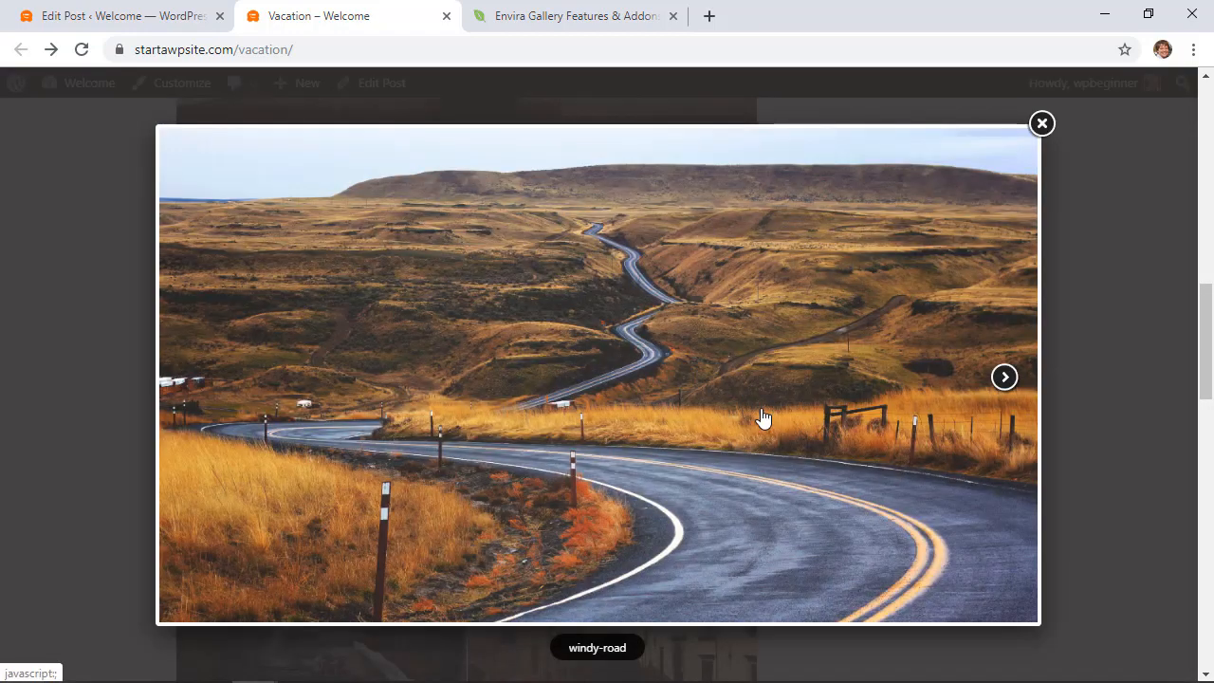
{"action": "mouse_move", "coordinate": [869, 389]}
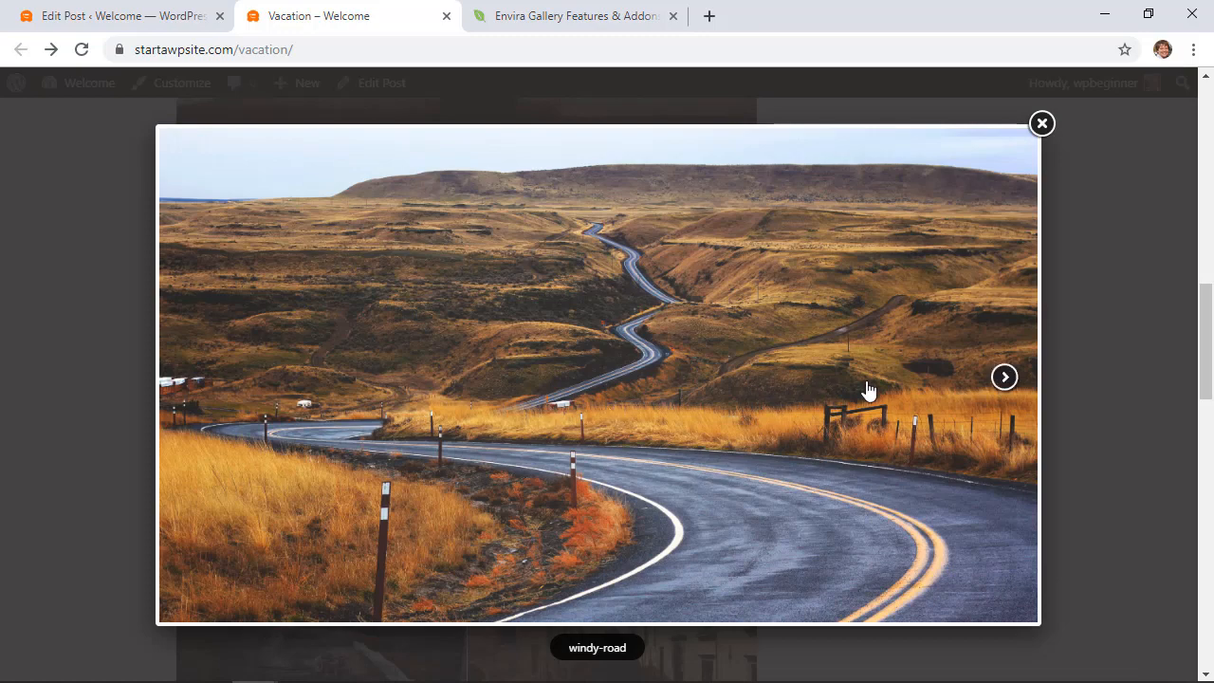
{"action": "mouse_move", "coordinate": [1003, 380]}
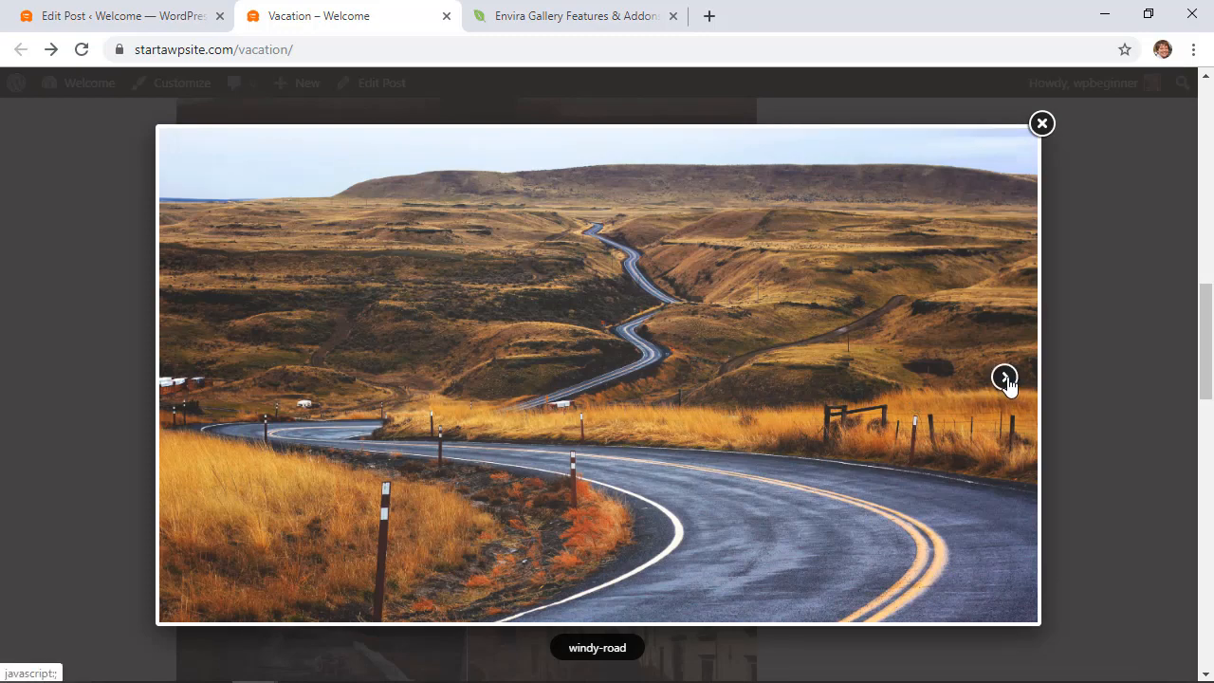
{"action": "left_click", "coordinate": [1003, 378]}
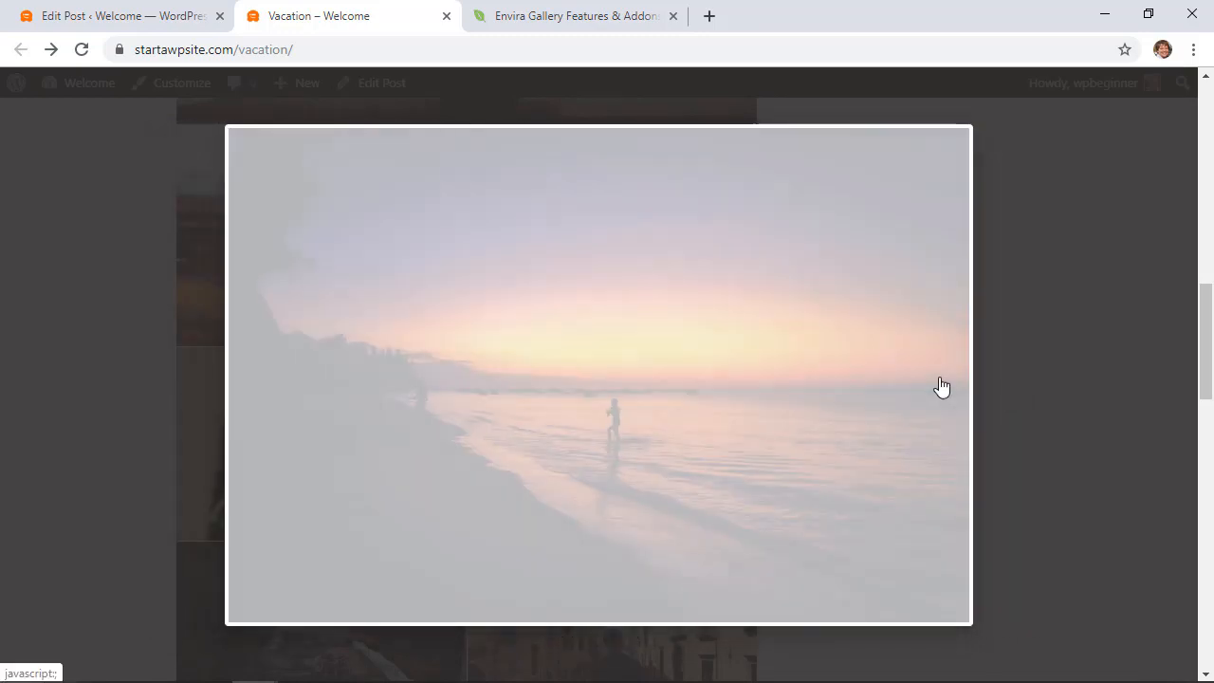
{"action": "left_click", "coordinate": [933, 378]}
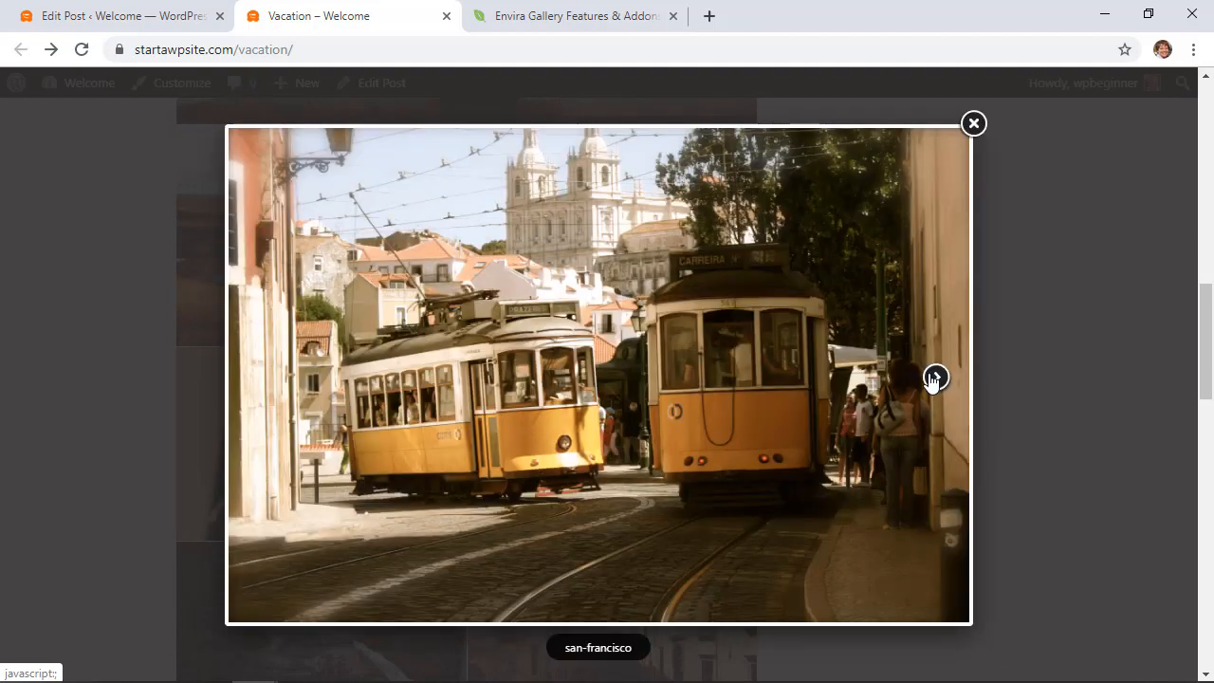
{"action": "left_click", "coordinate": [933, 377]}
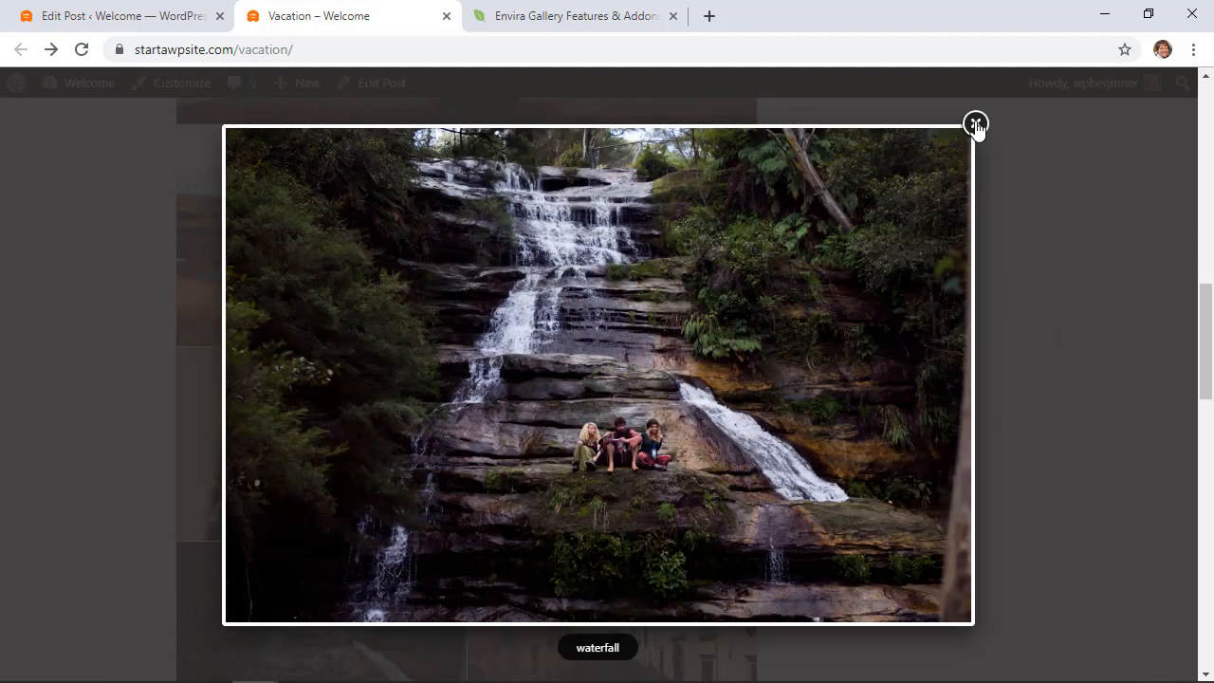
{"action": "left_click", "coordinate": [975, 125]}
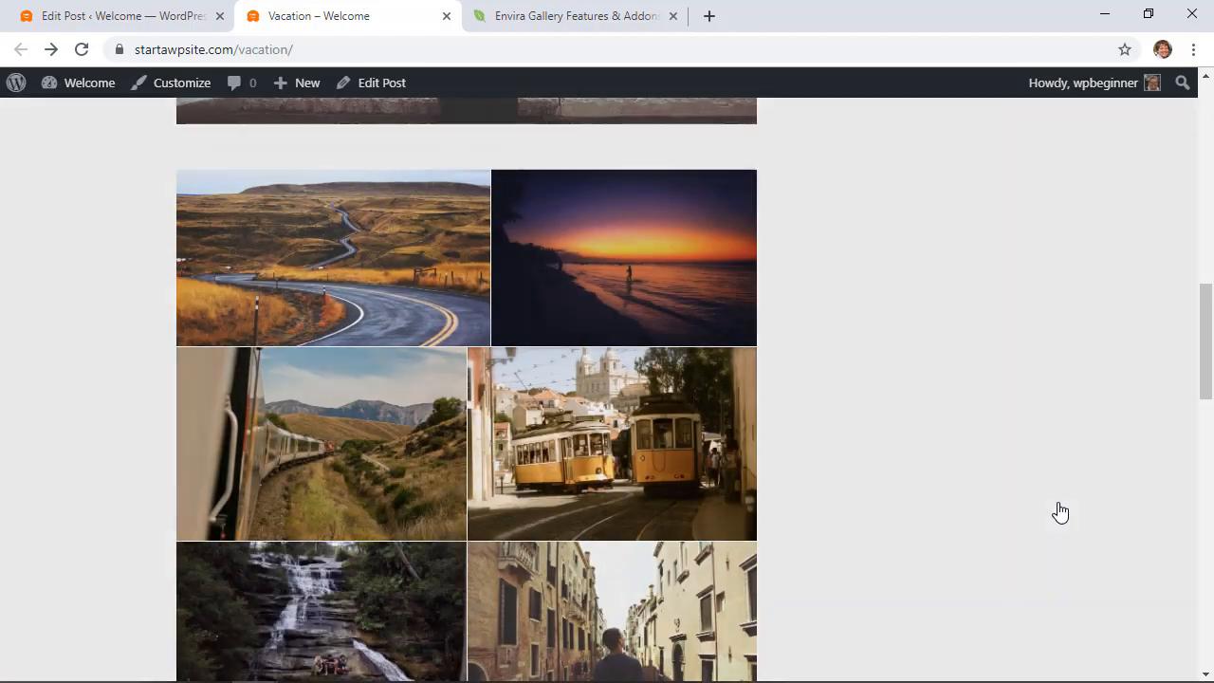
{"action": "mouse_move", "coordinate": [671, 429]}
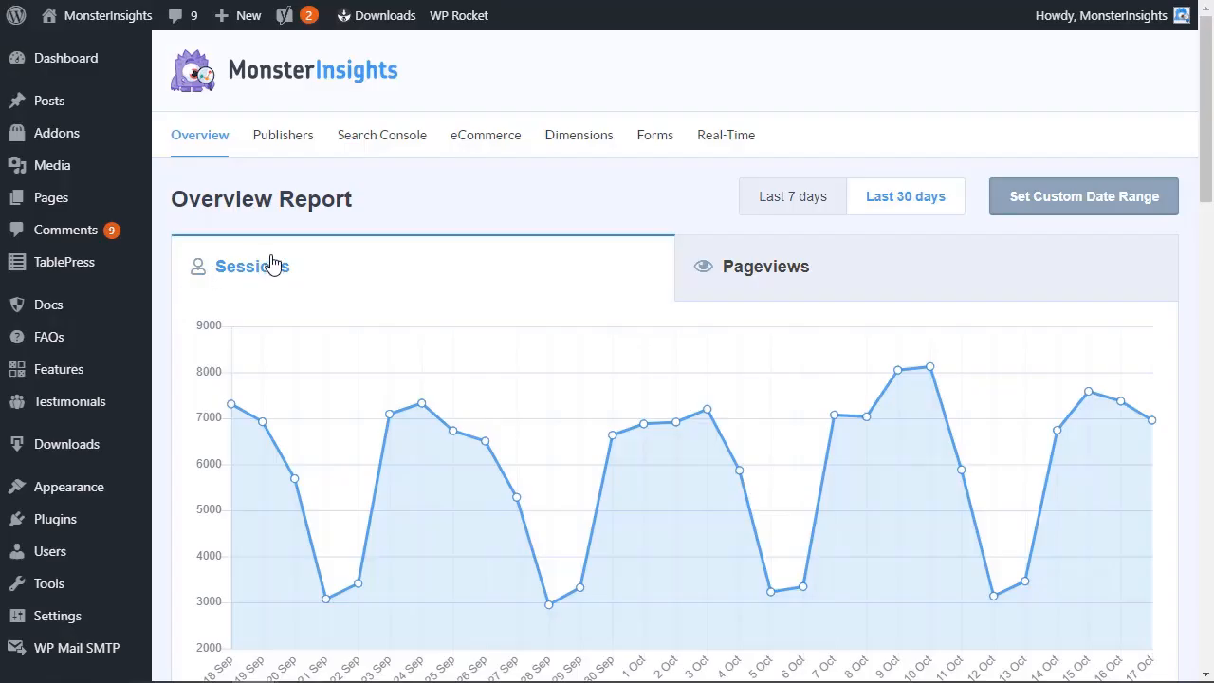
Step: Compare the report at Last 7 days then Last 30 days and browse the overview breakdowns
{"action": "left_click", "coordinate": [793, 195]}
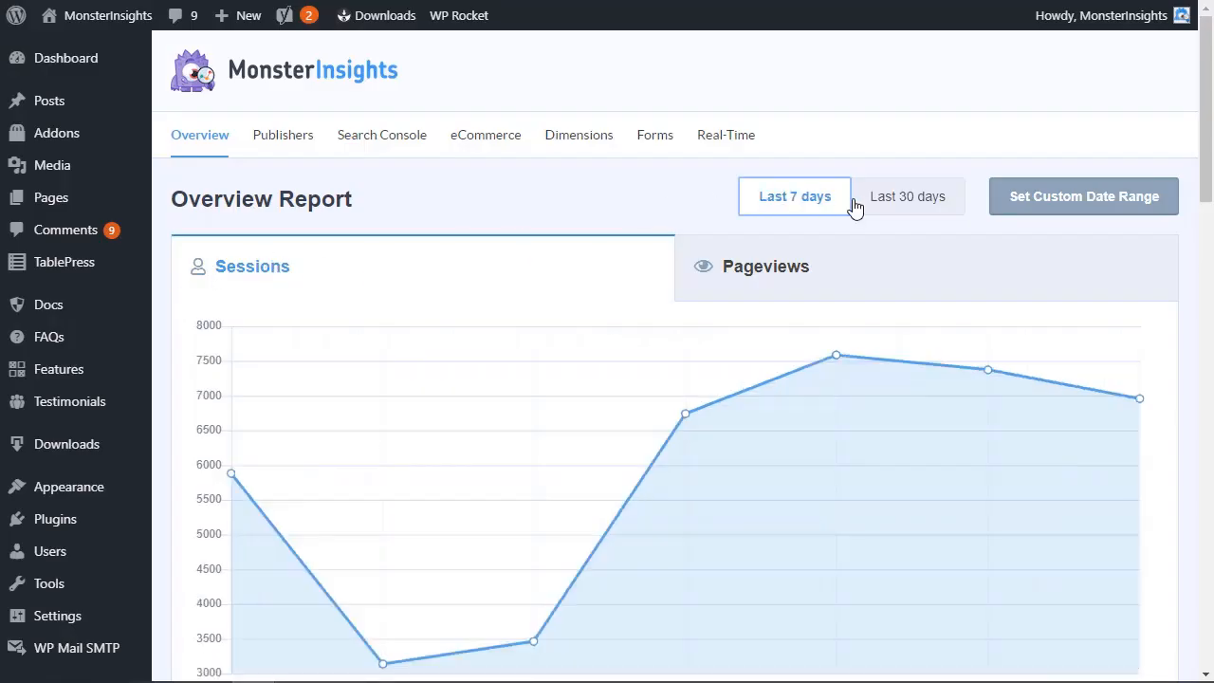
{"action": "left_click", "coordinate": [907, 195]}
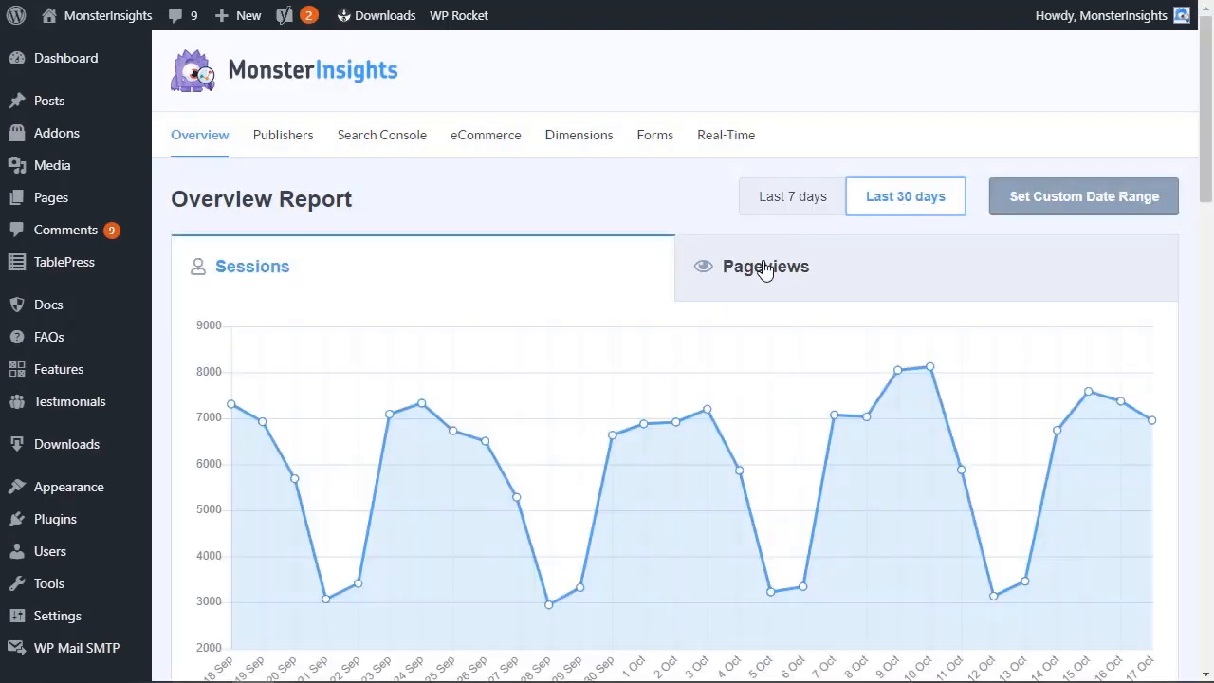
{"action": "scroll", "scroll_direction": "down", "scroll_amount": 3}
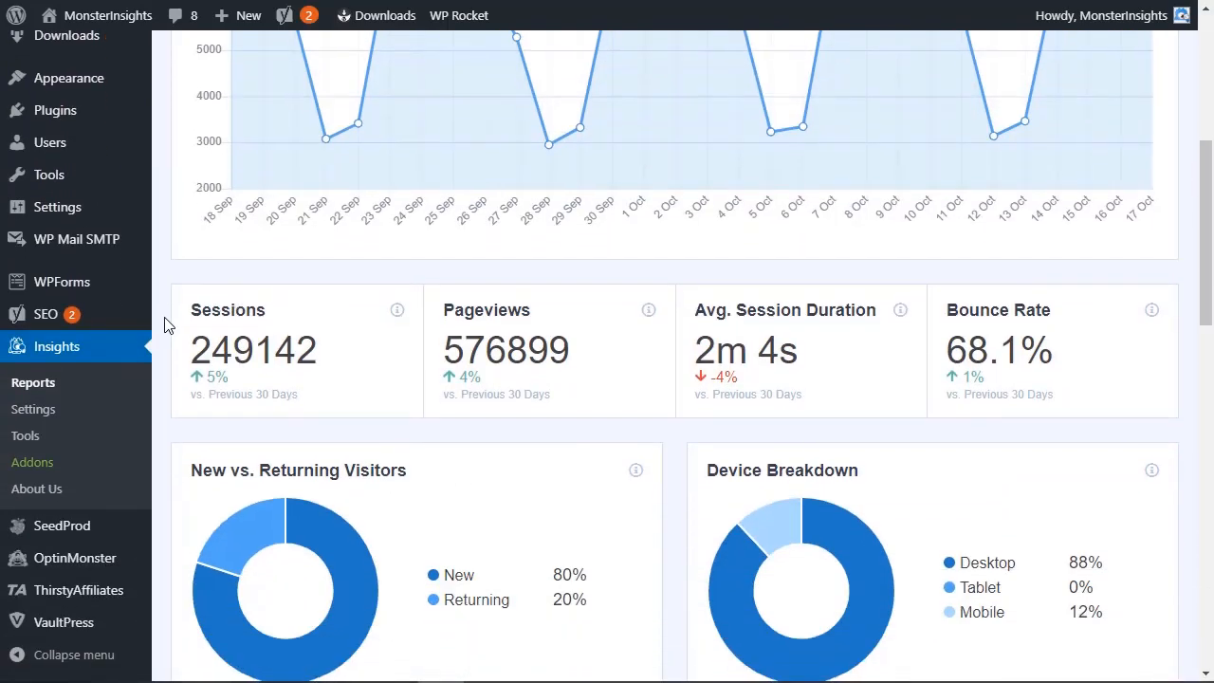
{"action": "scroll", "scroll_direction": "down", "scroll_amount": 3}
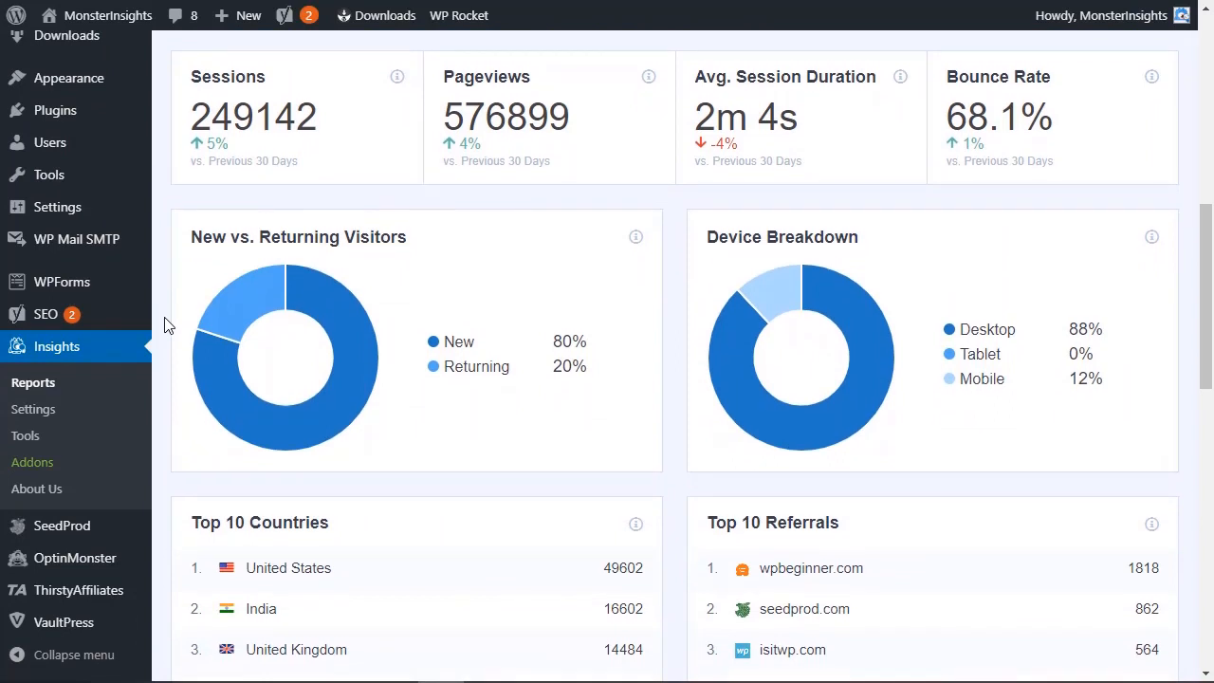
{"action": "mouse_move", "coordinate": [326, 337]}
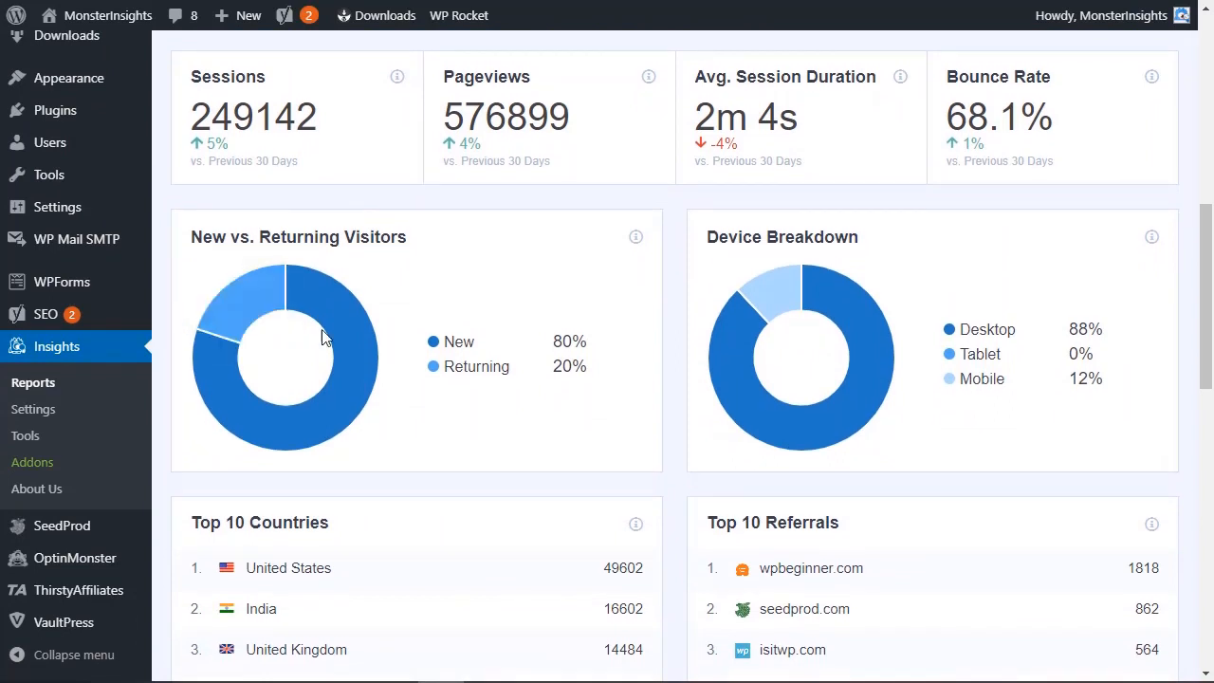
{"action": "mouse_move", "coordinate": [749, 296]}
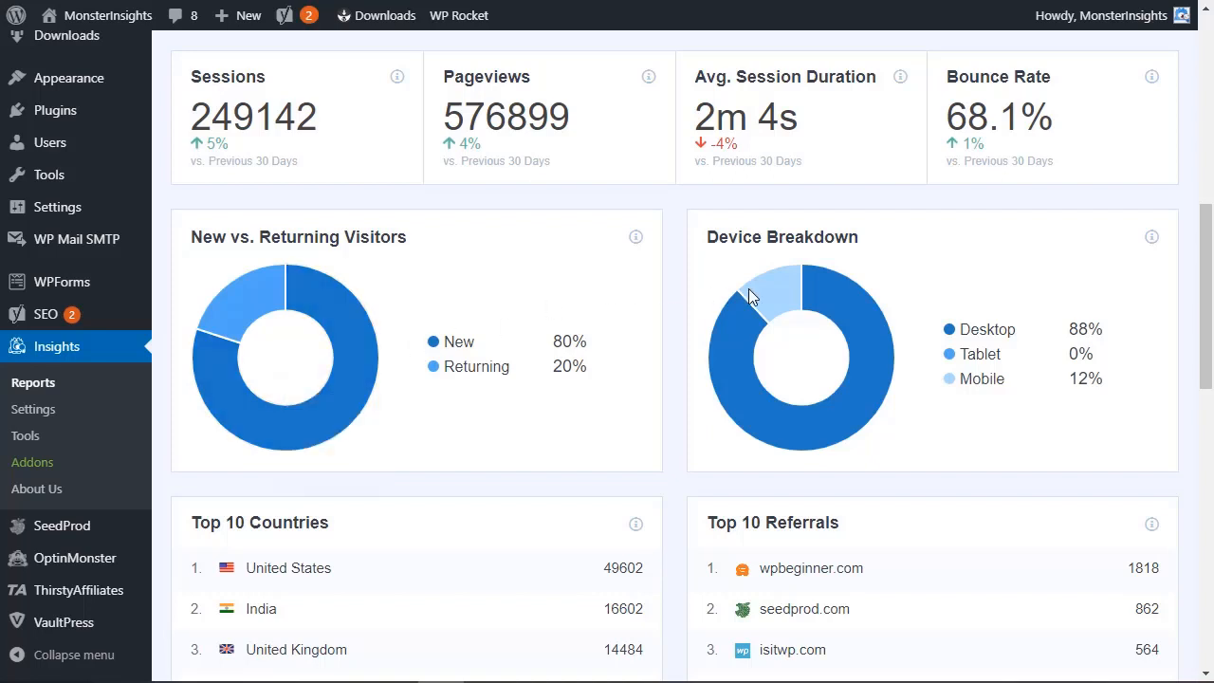
{"action": "mouse_move", "coordinate": [827, 328]}
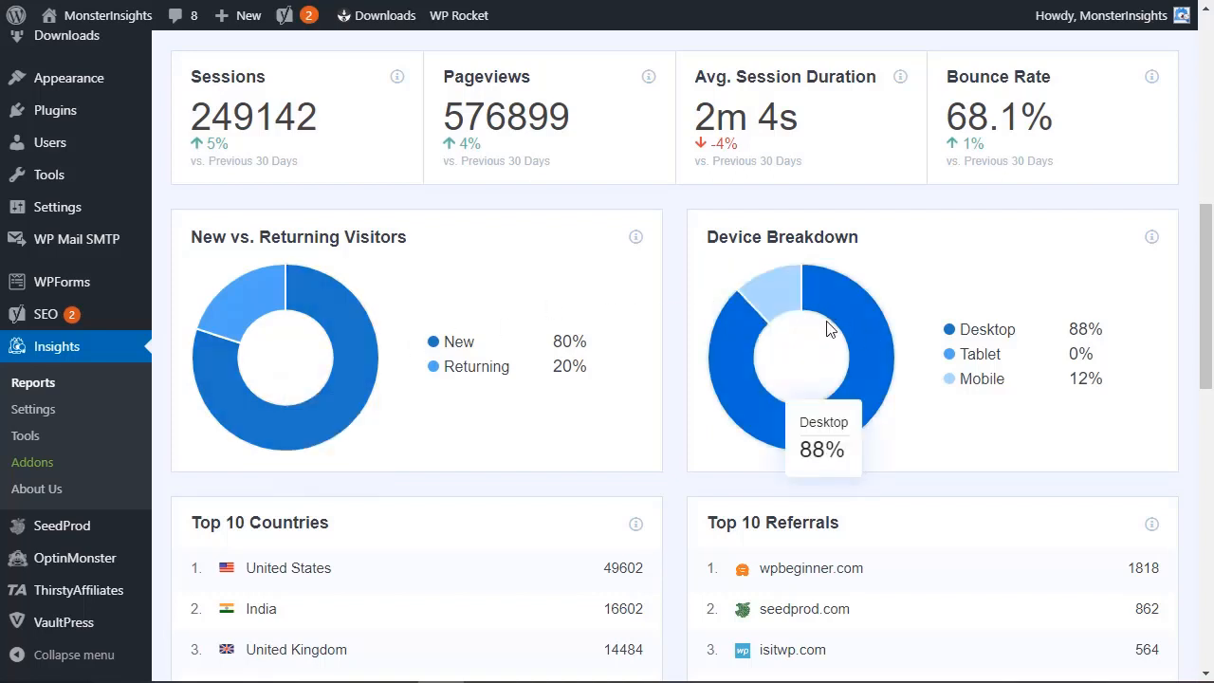
{"action": "scroll", "scroll_direction": "down", "scroll_amount": 3}
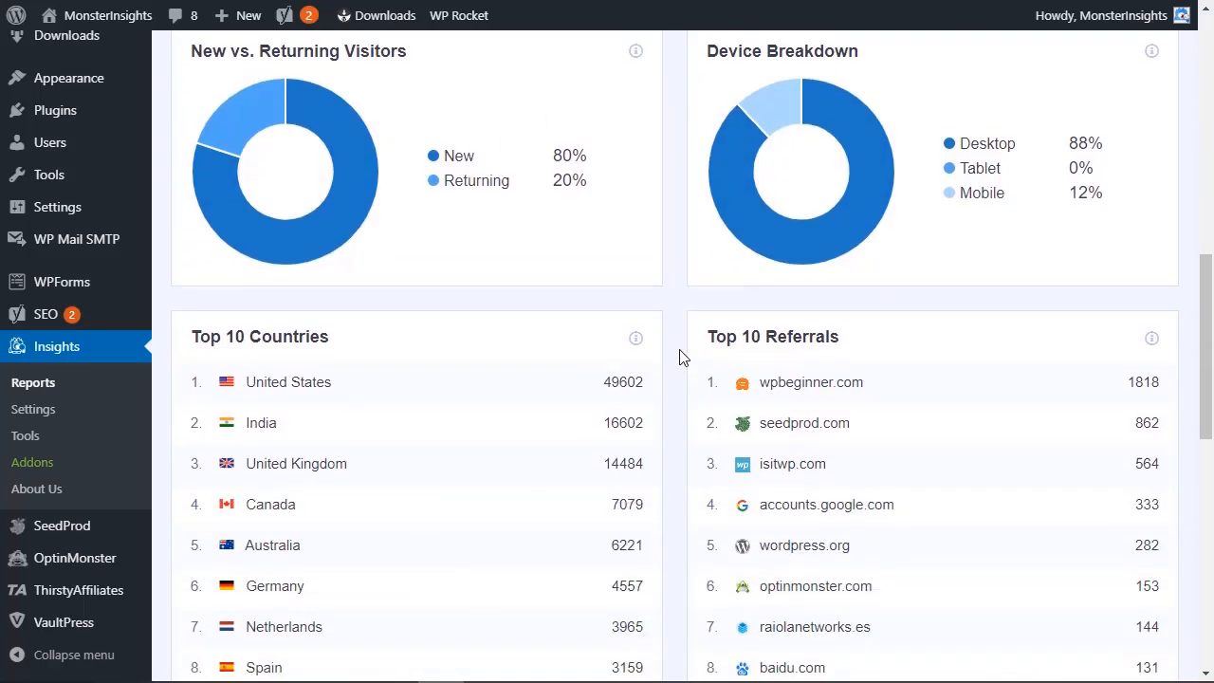
{"action": "scroll", "scroll_direction": "down", "scroll_amount": 3}
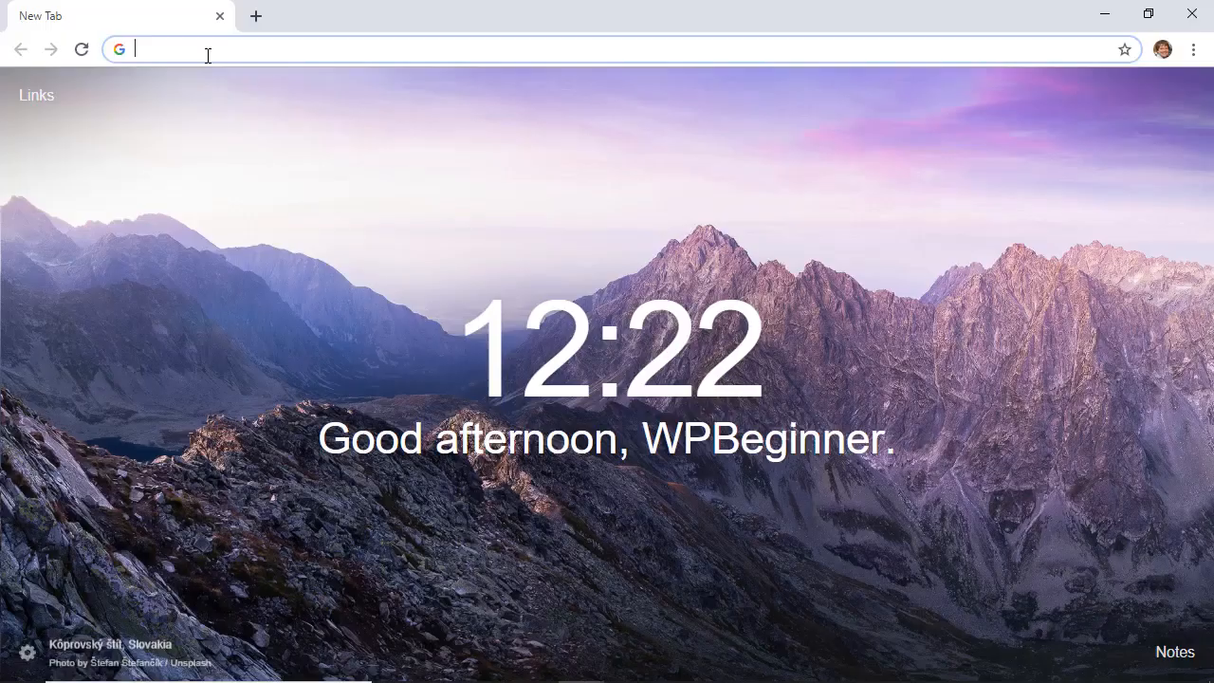
Step: Navigate the new tab to monsterinsights.com
{"action": "type", "text": "monsterinsights.com"}
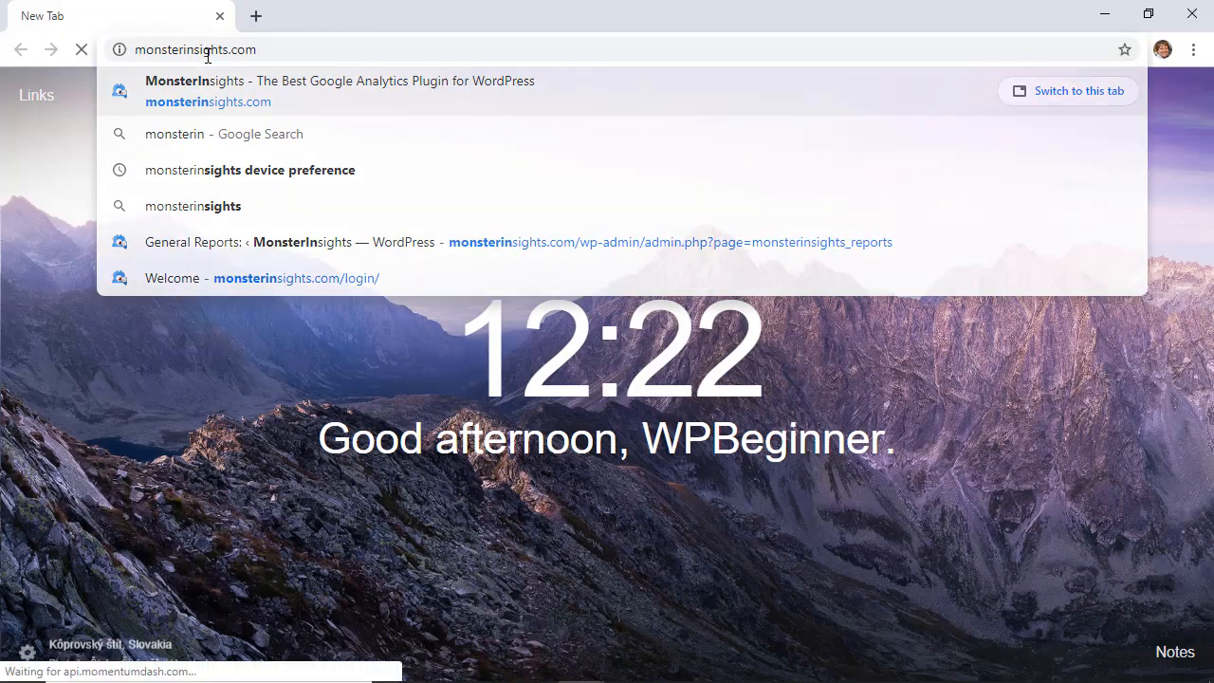